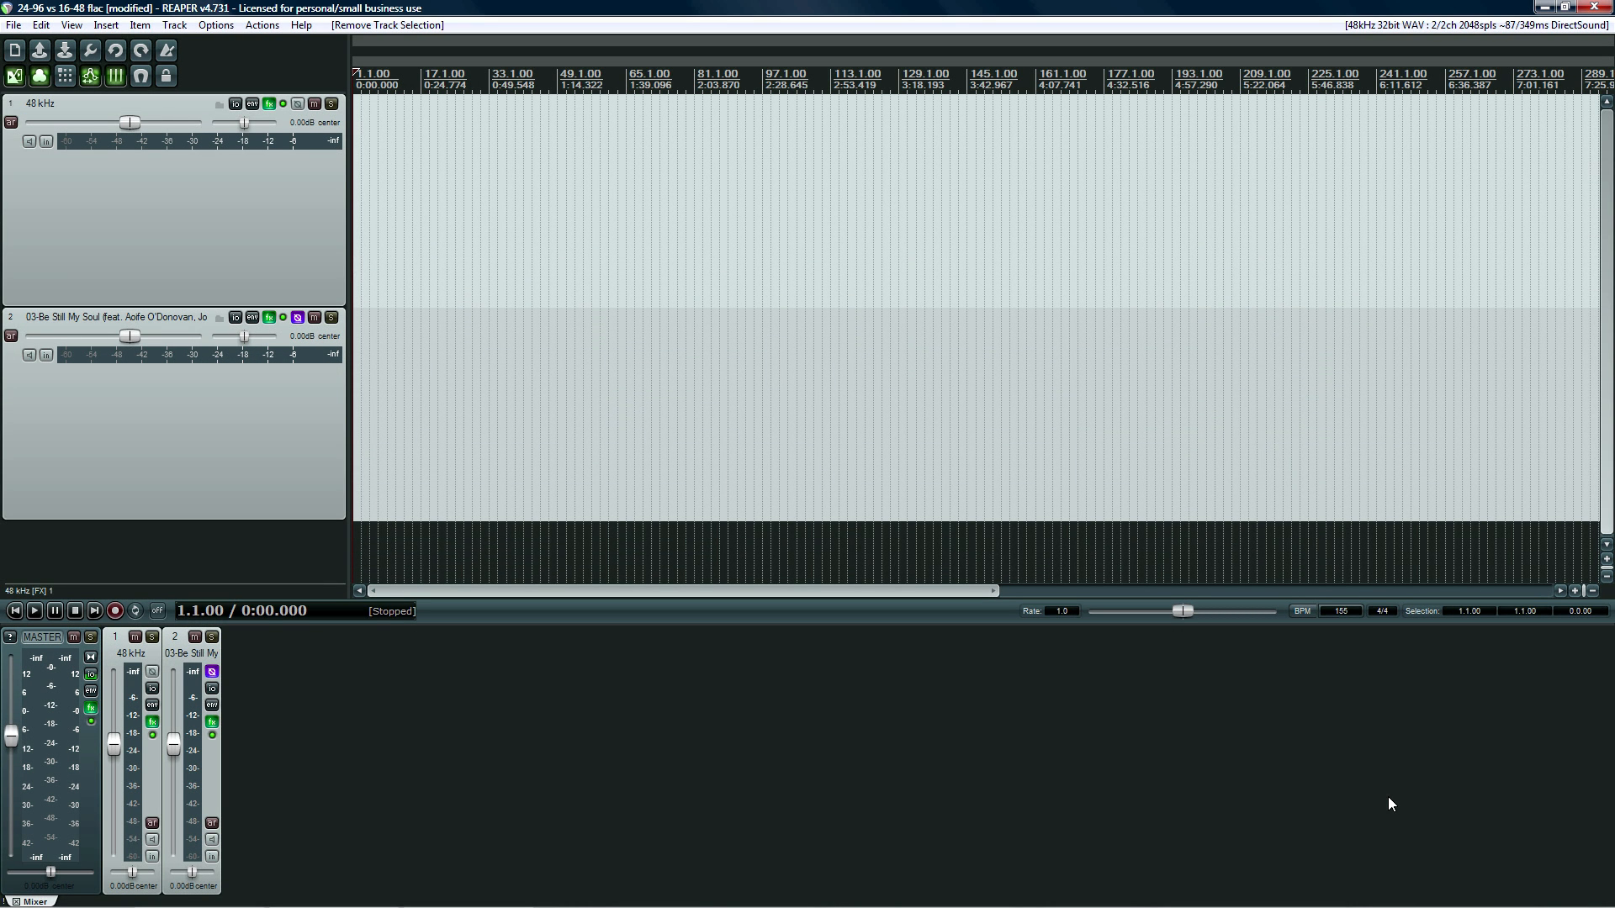
mouse_move(354, 212)
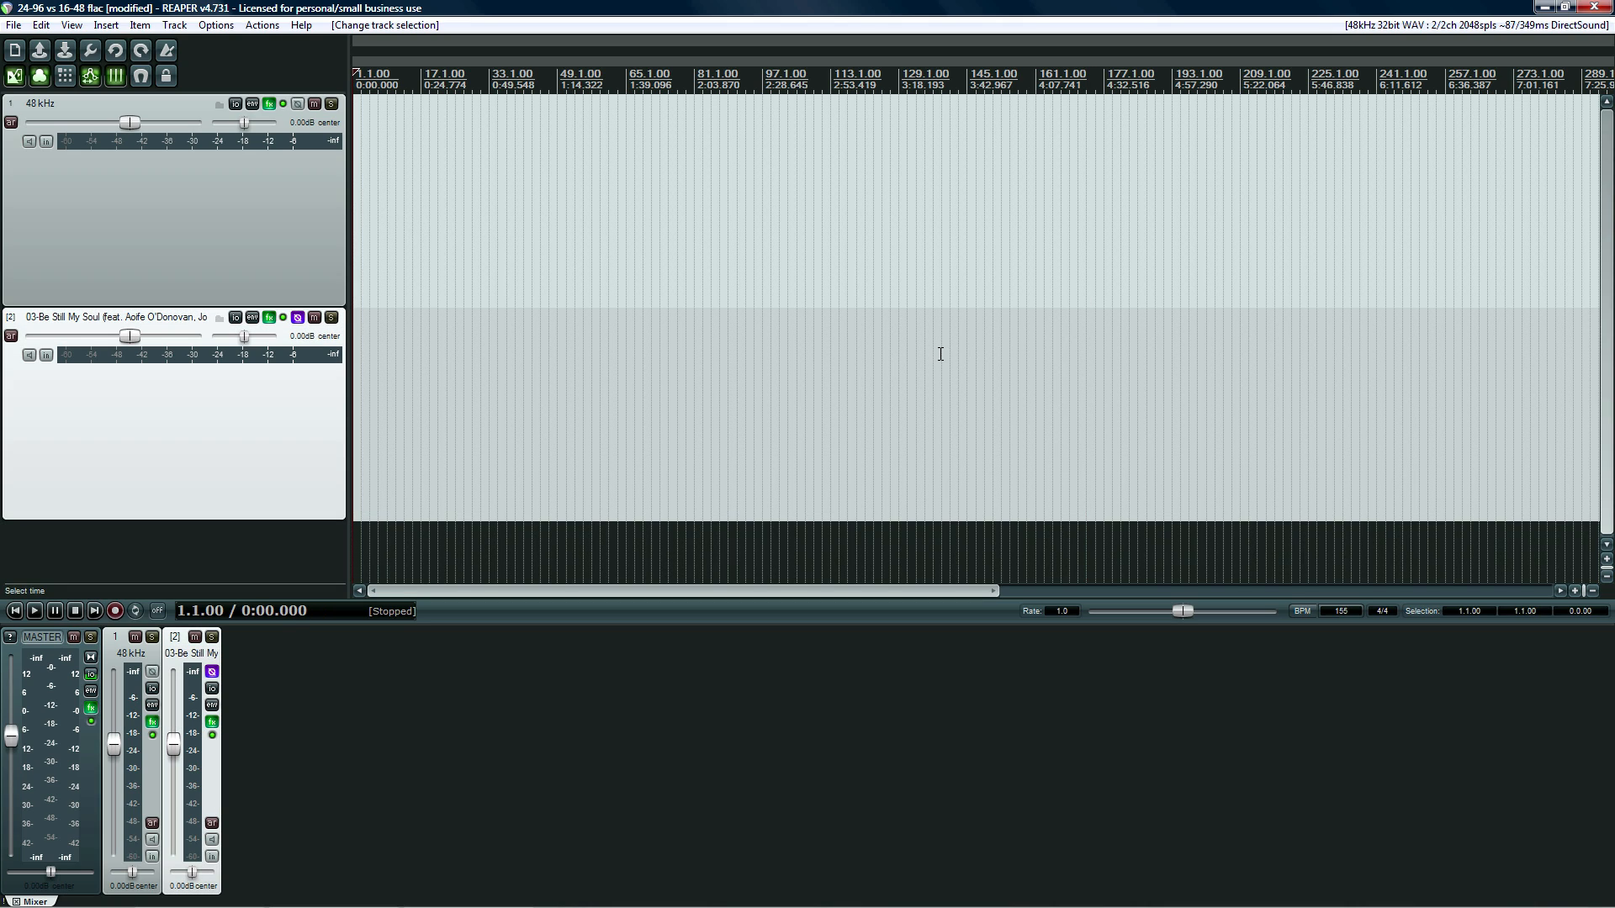
mouse_move(345, 224)
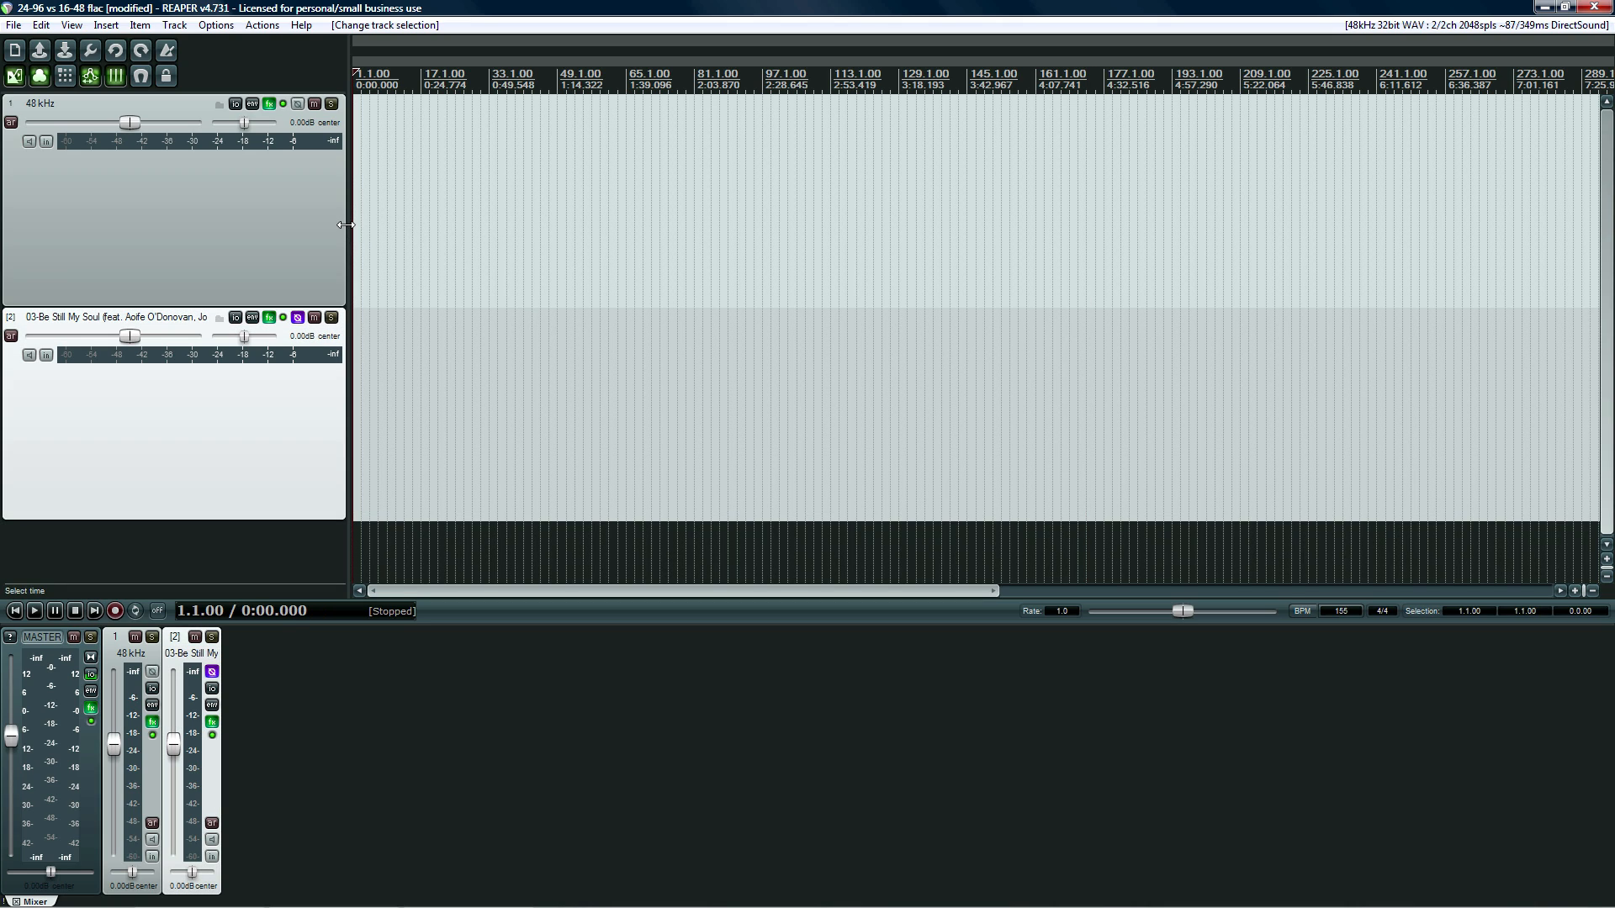
mouse_move(270, 102)
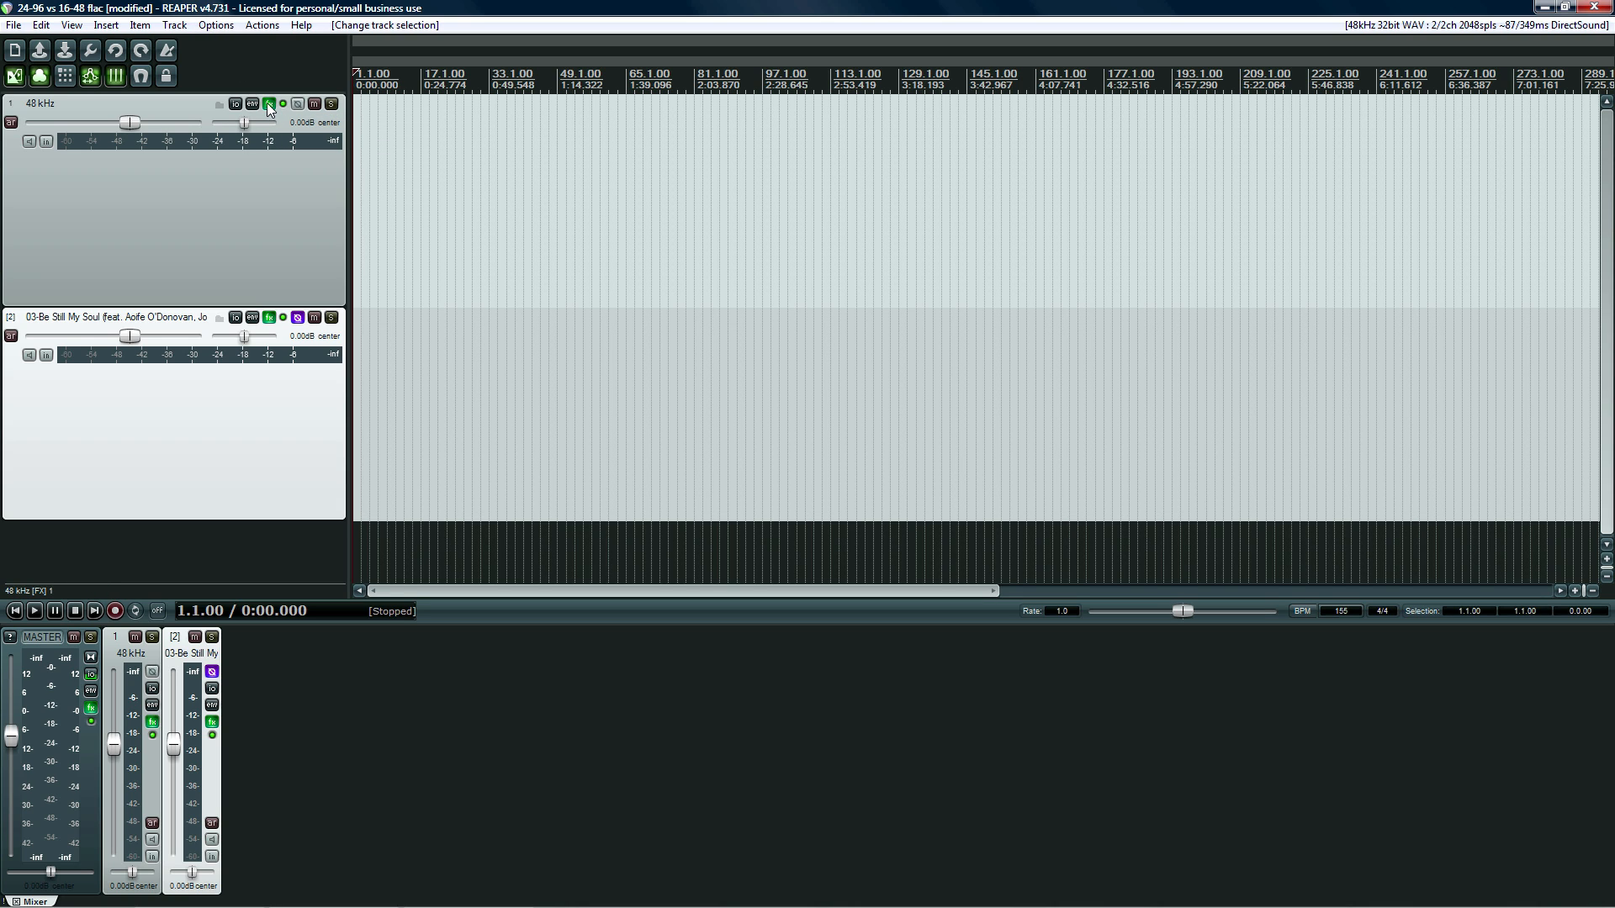
Review the 48 kHz track's FX, then the master's Ozone 5 and FreqAnalyst Multi
left_click(251, 104)
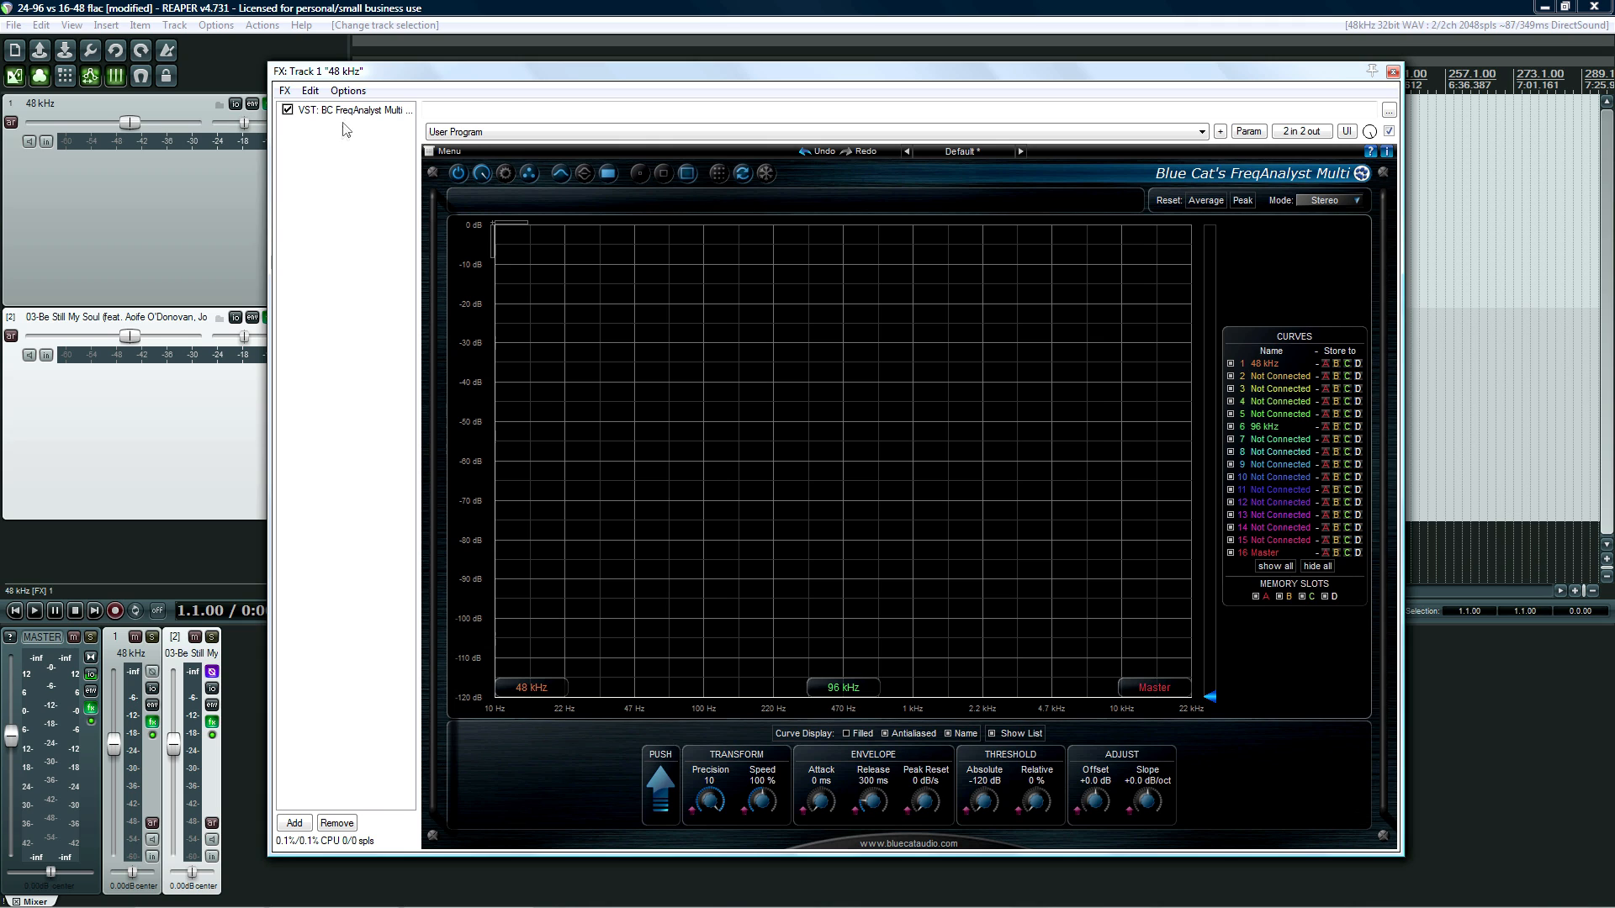
mouse_move(1243, 86)
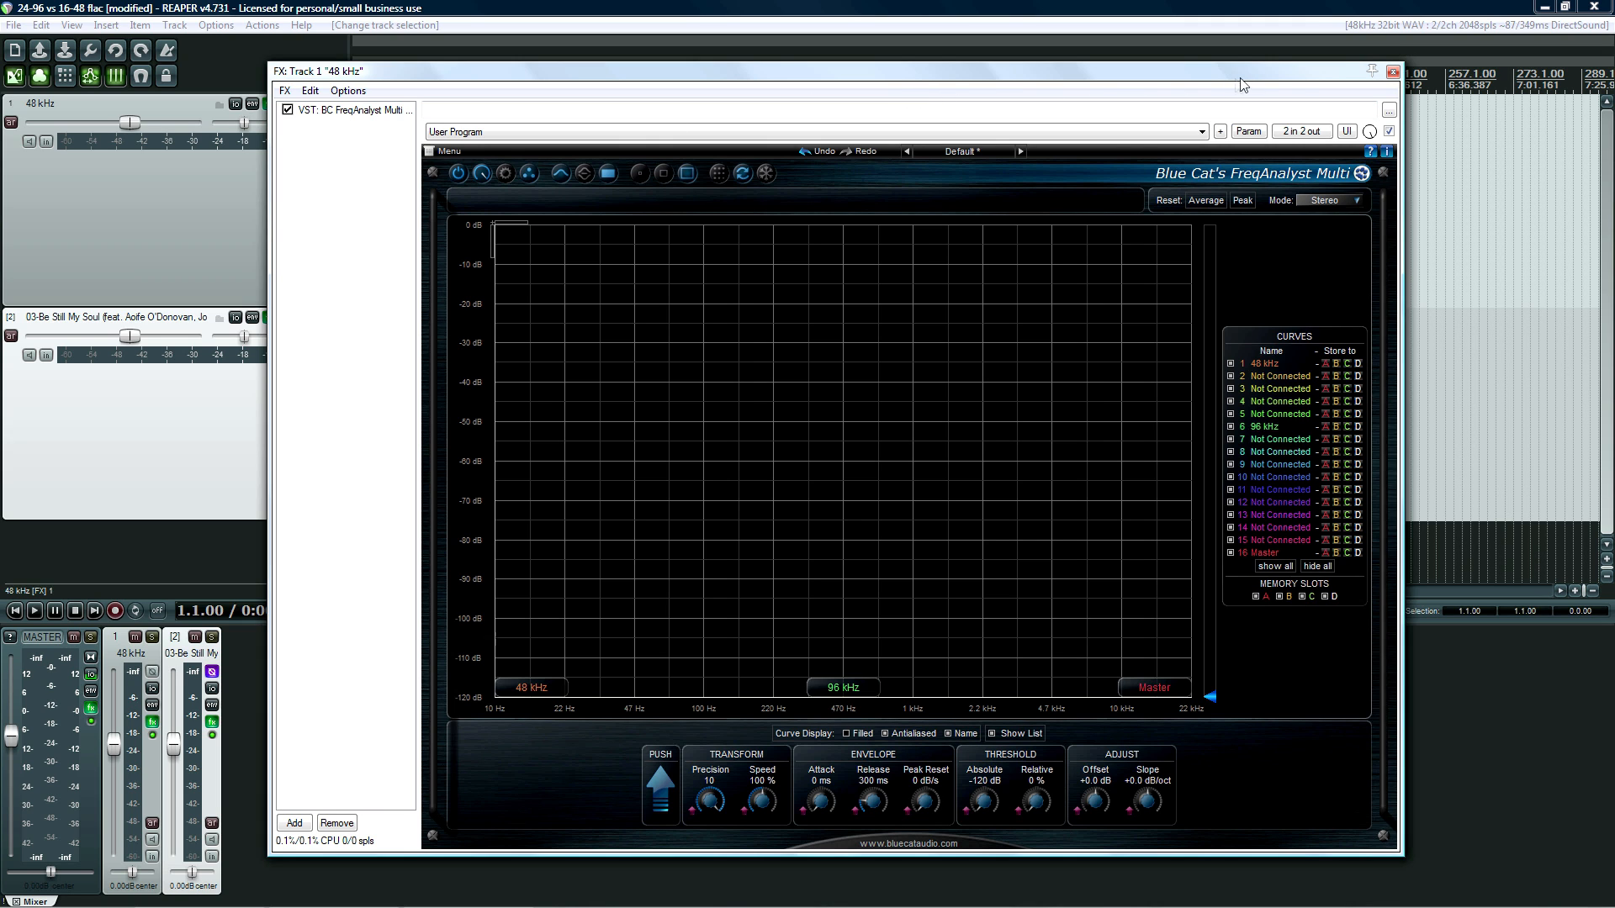
left_click(1393, 70)
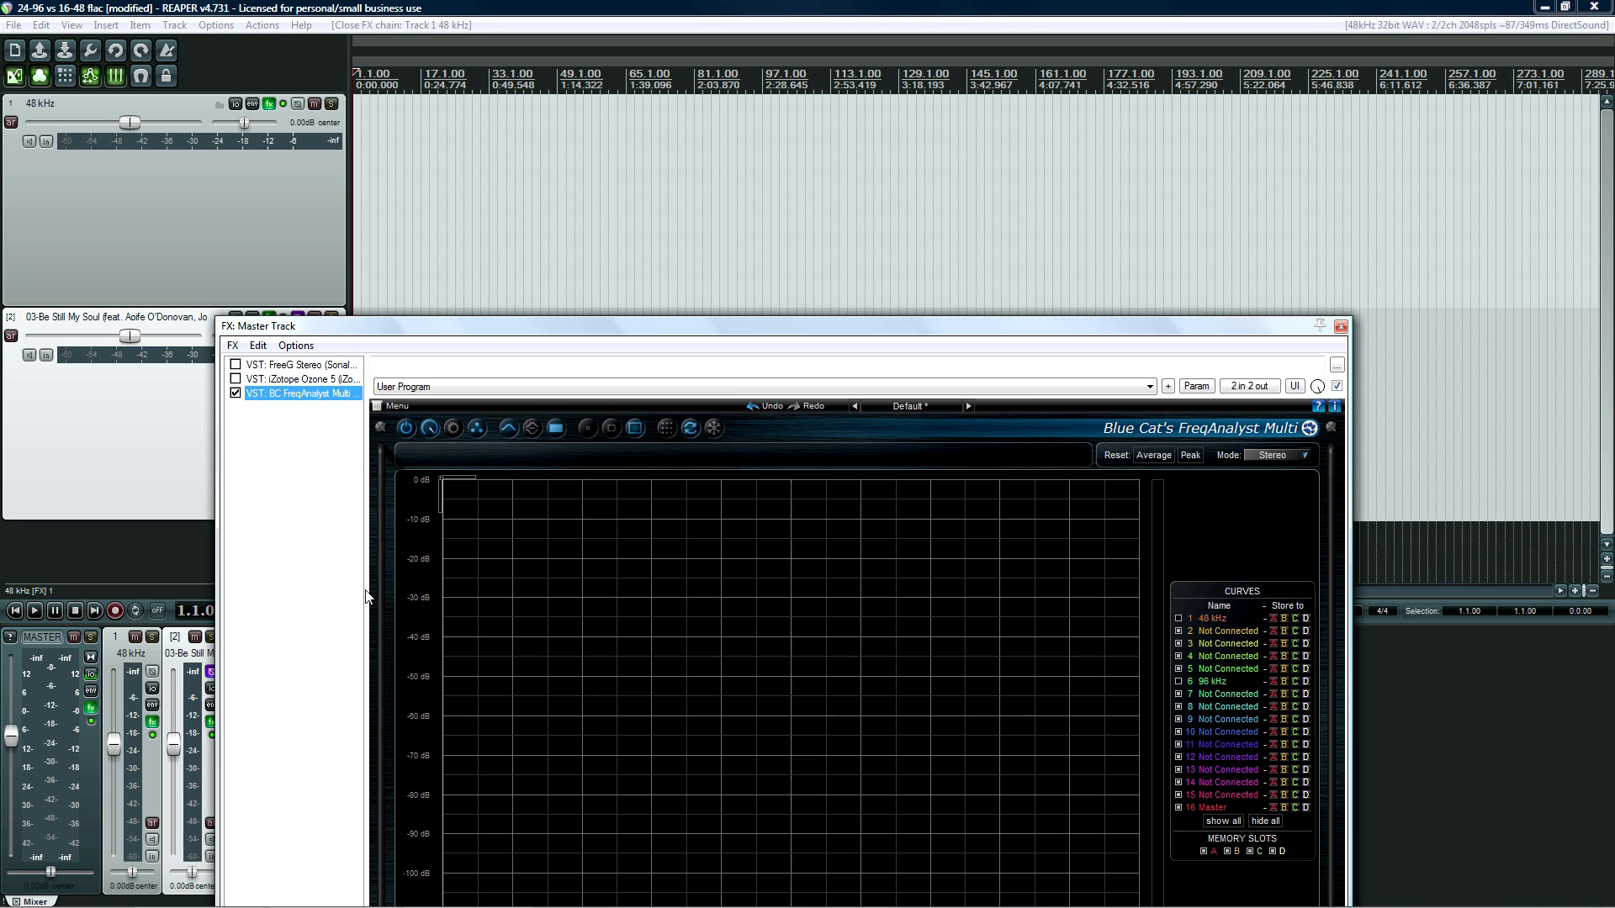
left_click(297, 364)
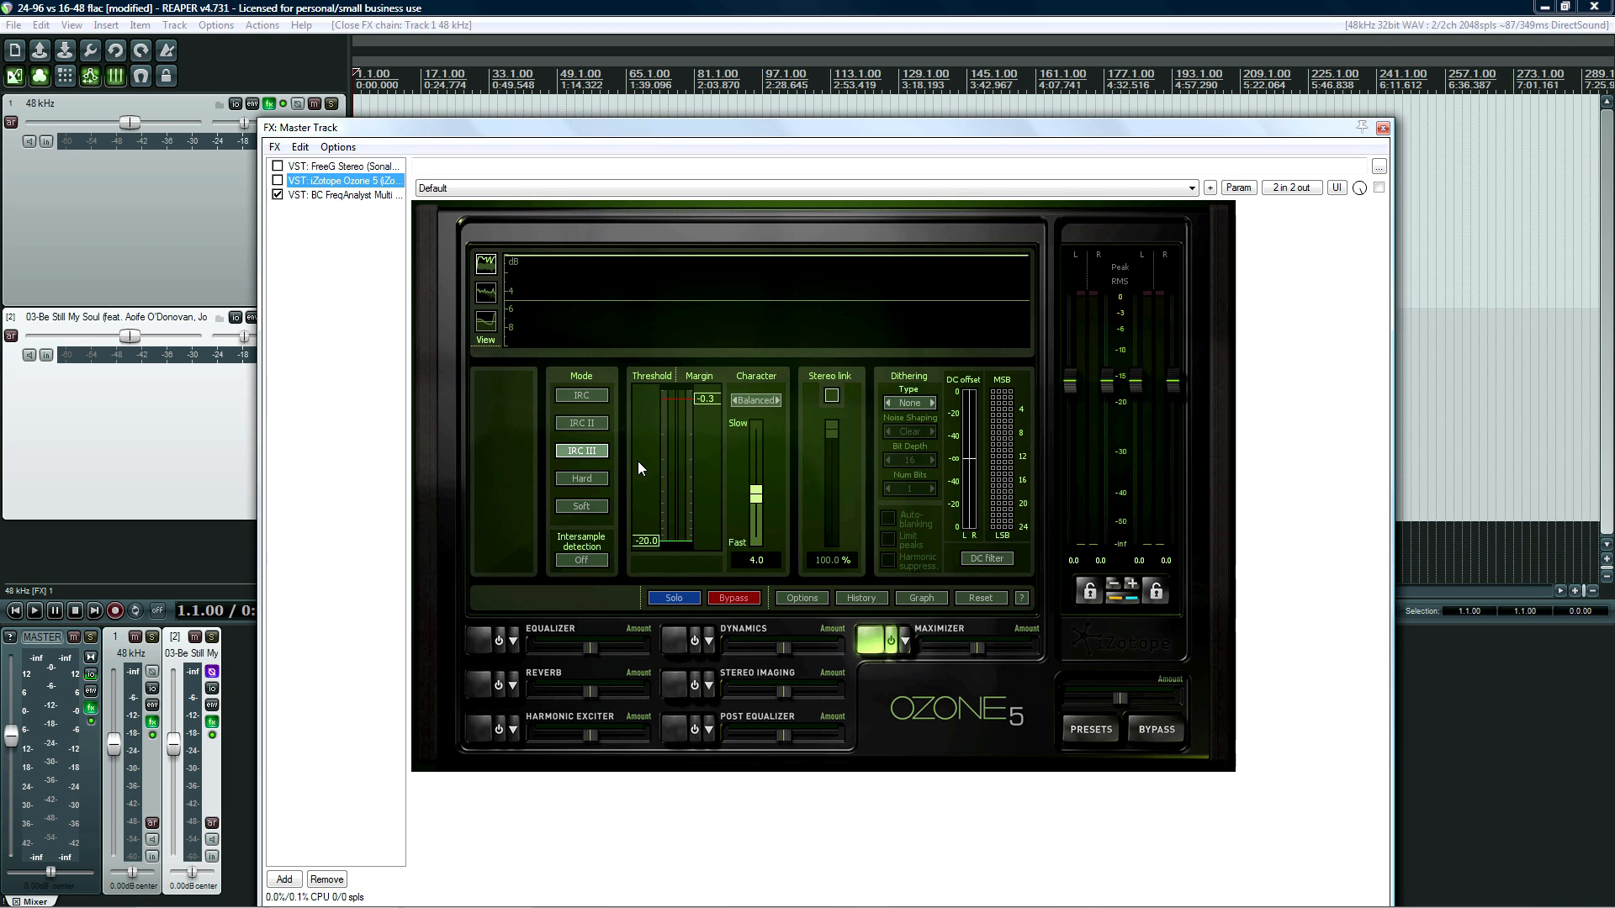
left_click(342, 195)
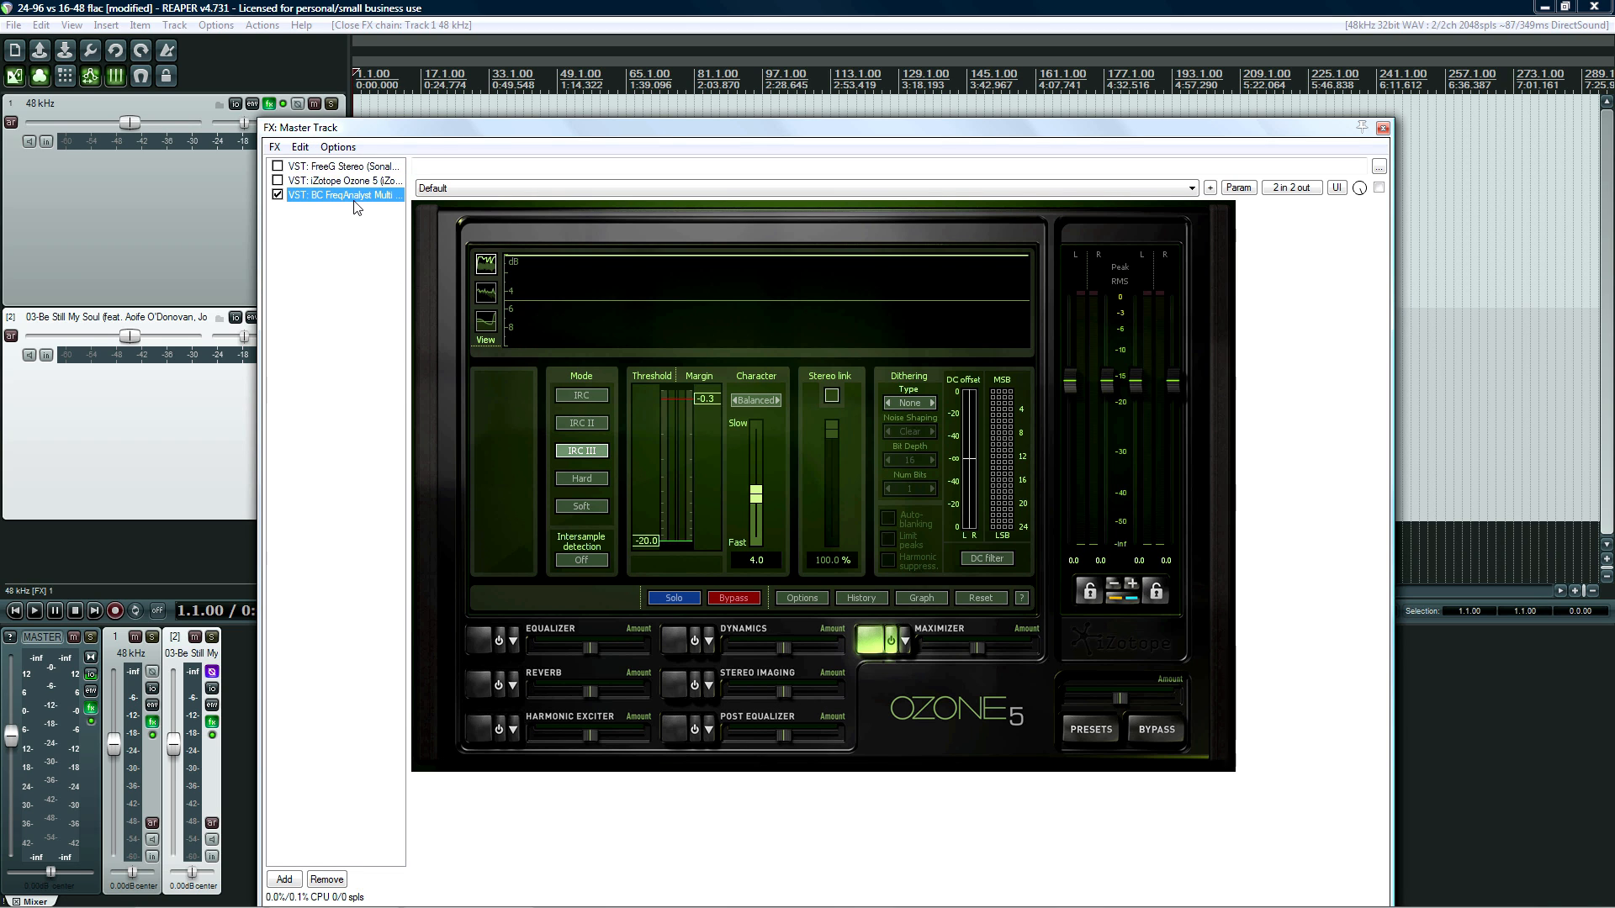
left_click(341, 194)
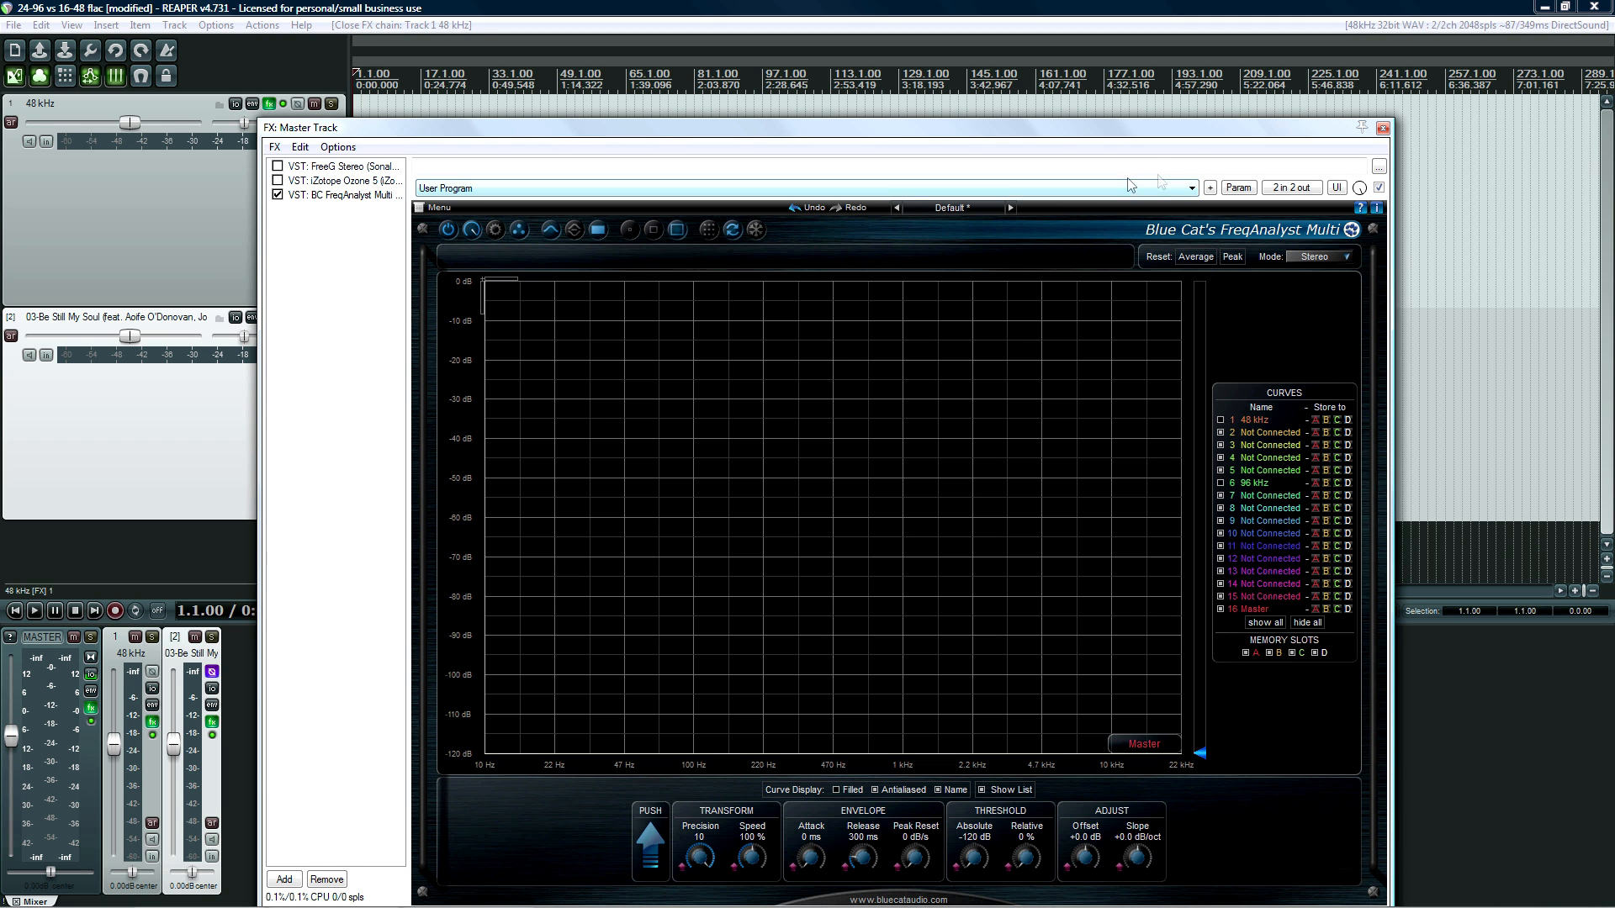
left_click(1382, 127)
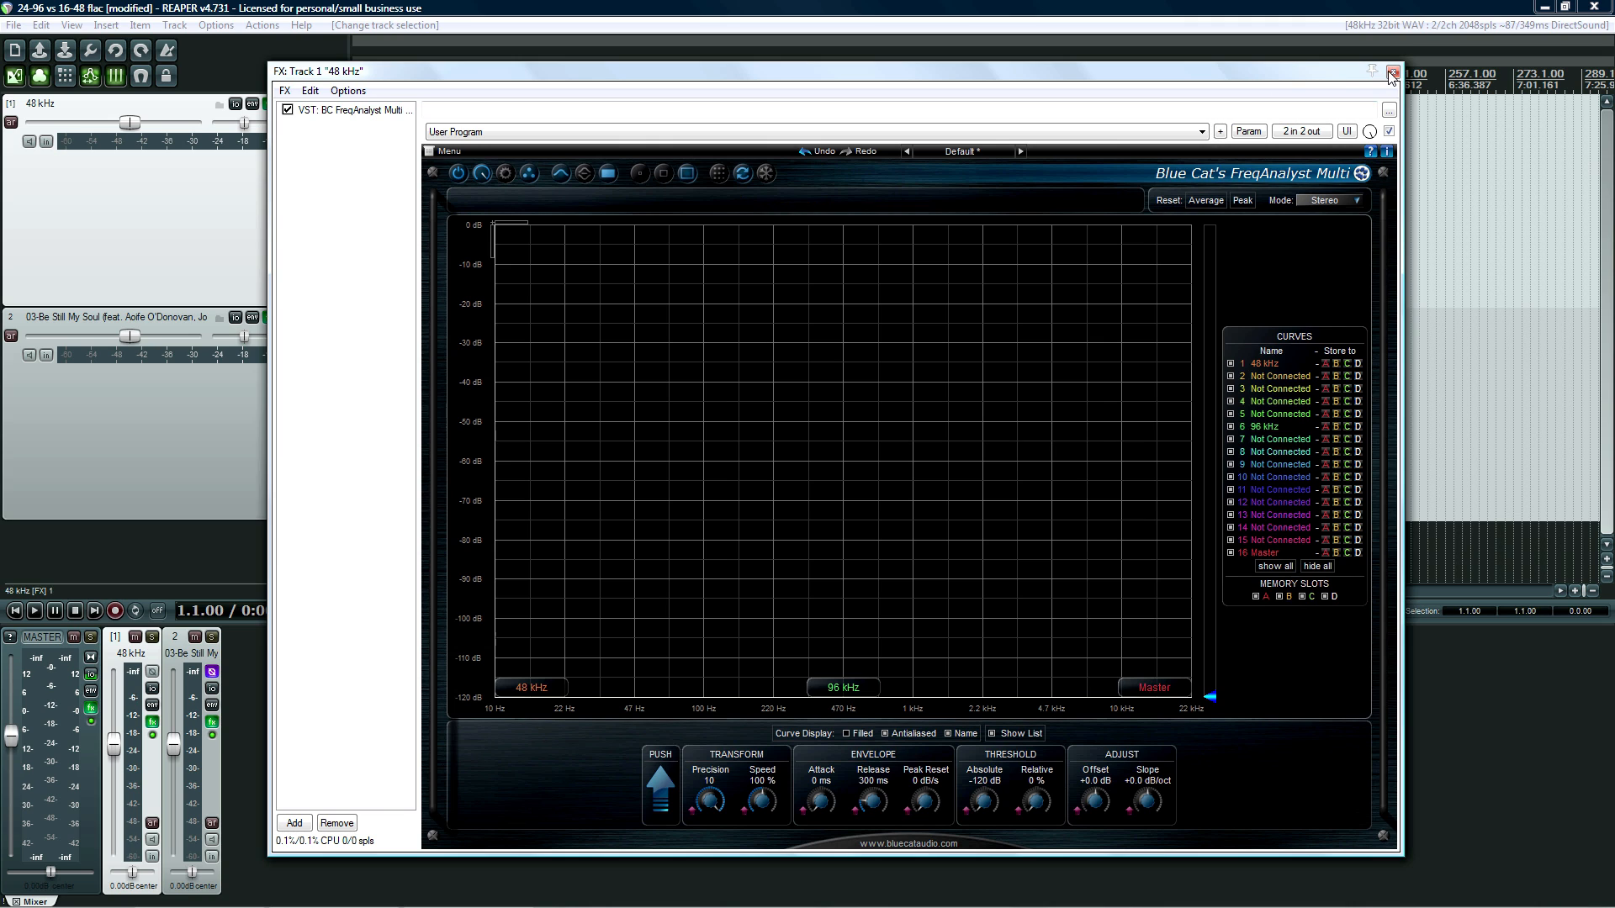
Set r8brain to resample to 48000 Hz, keeping 16-bit depth and Very high quality
left_click(1389, 69)
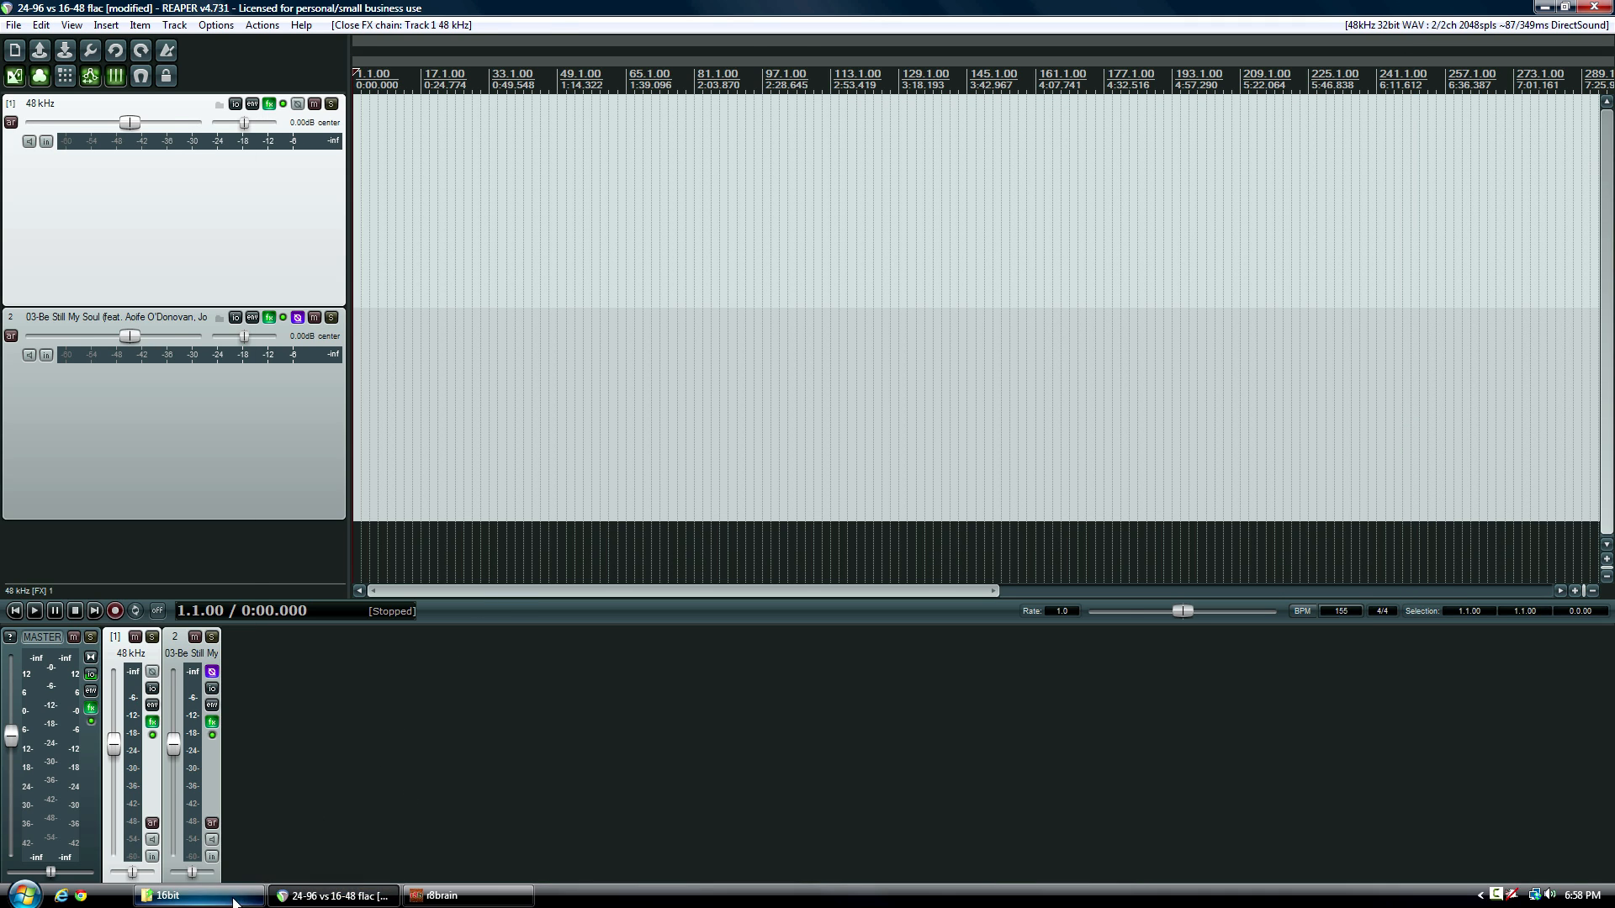
left_click(465, 895)
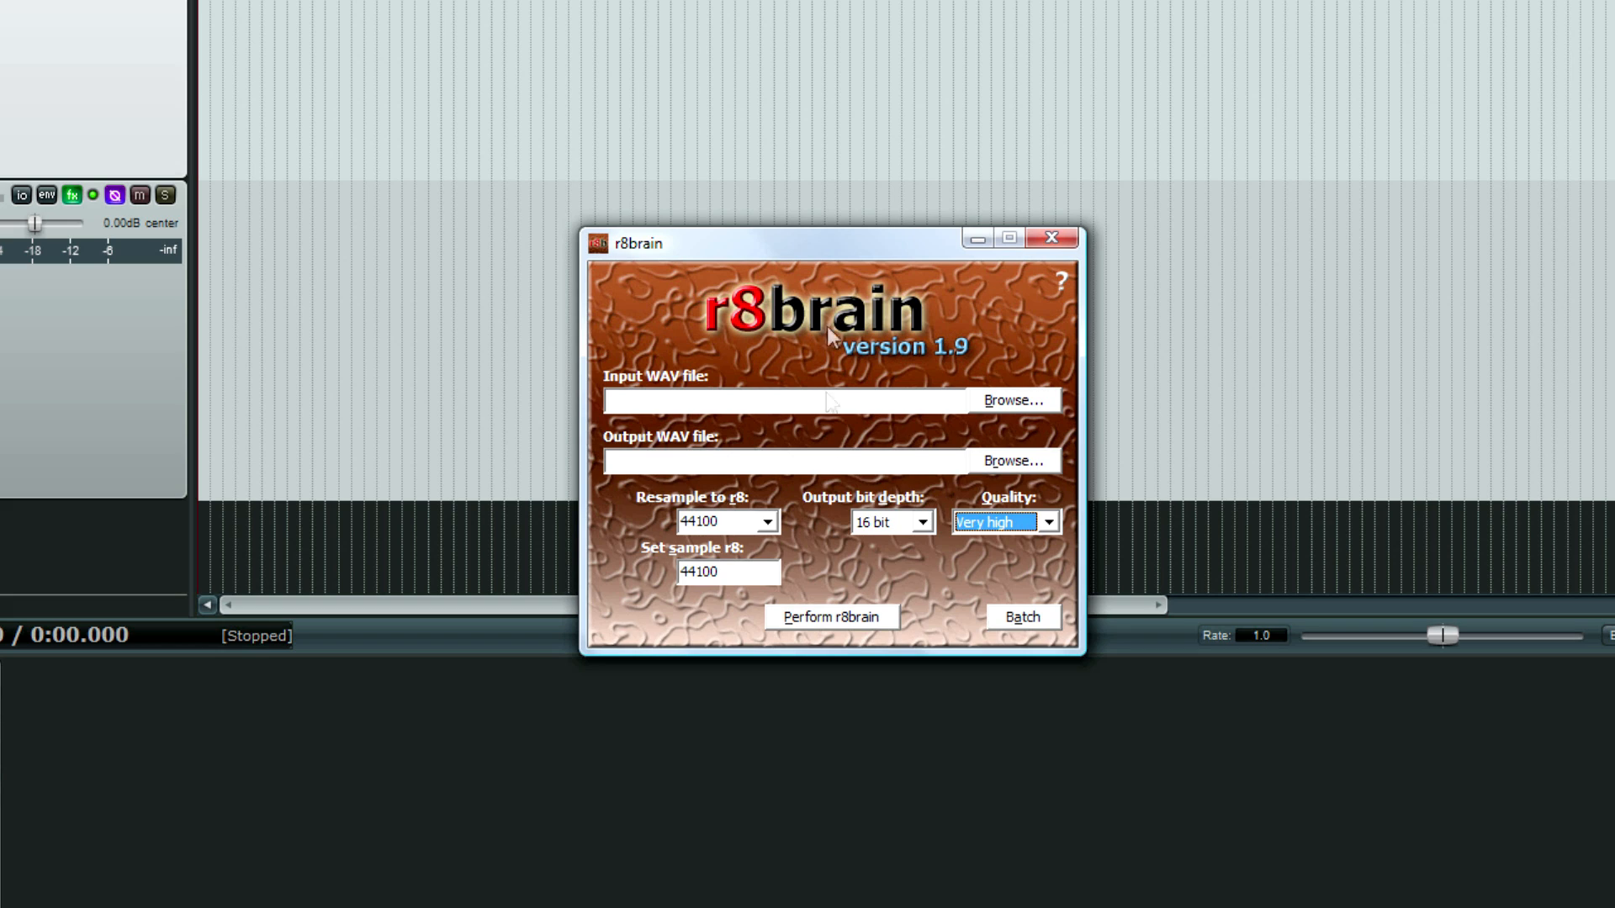
mouse_move(923, 533)
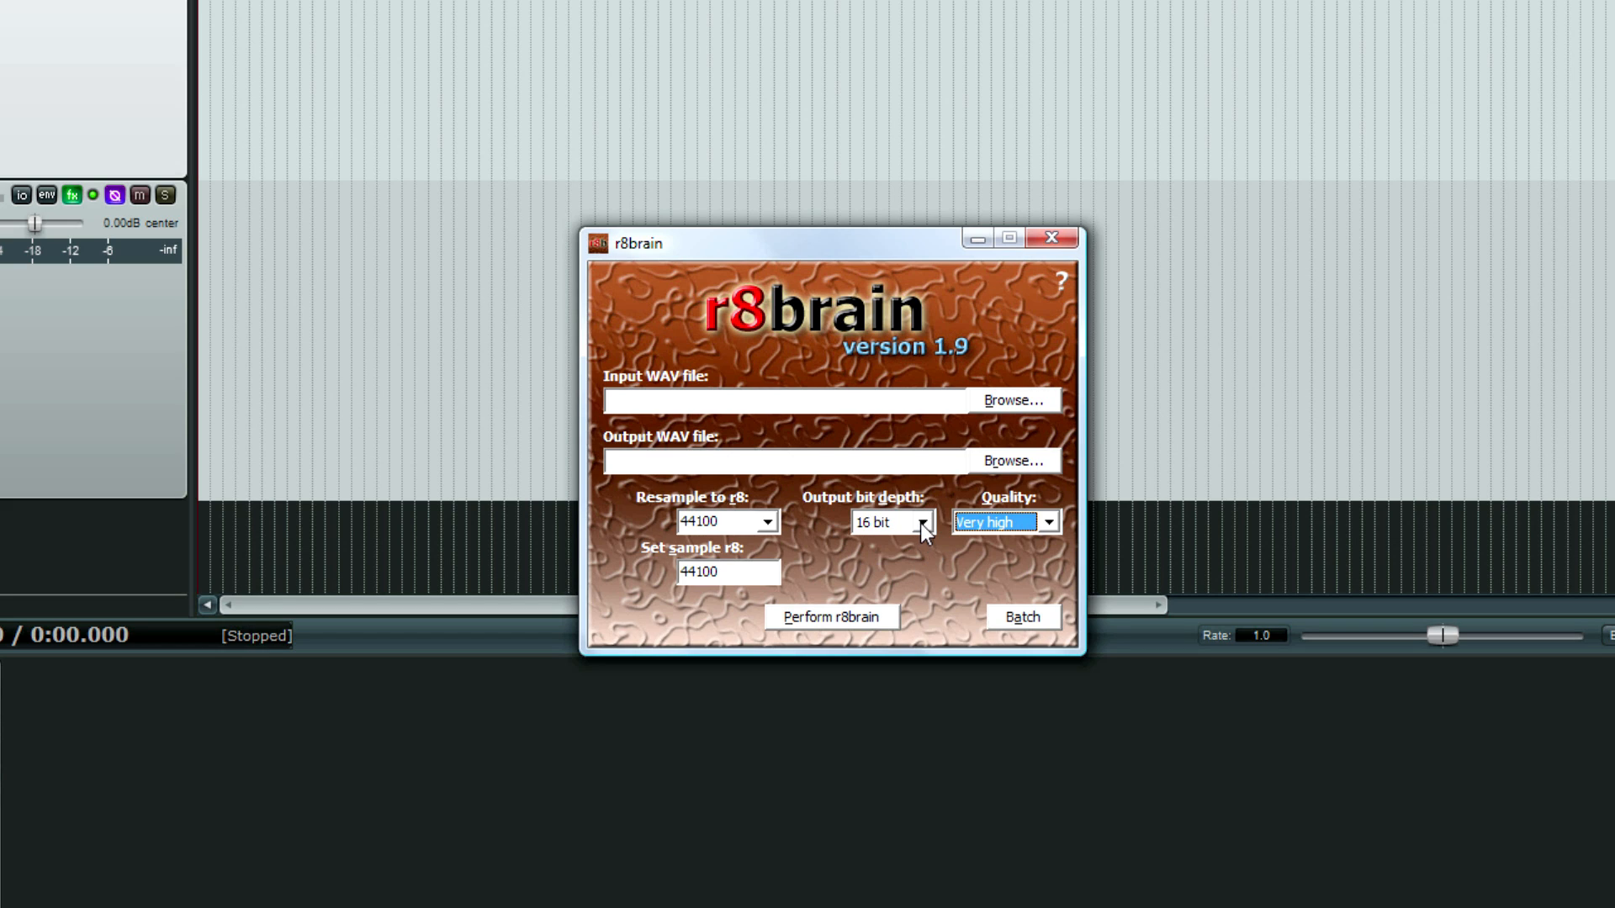
mouse_move(902, 533)
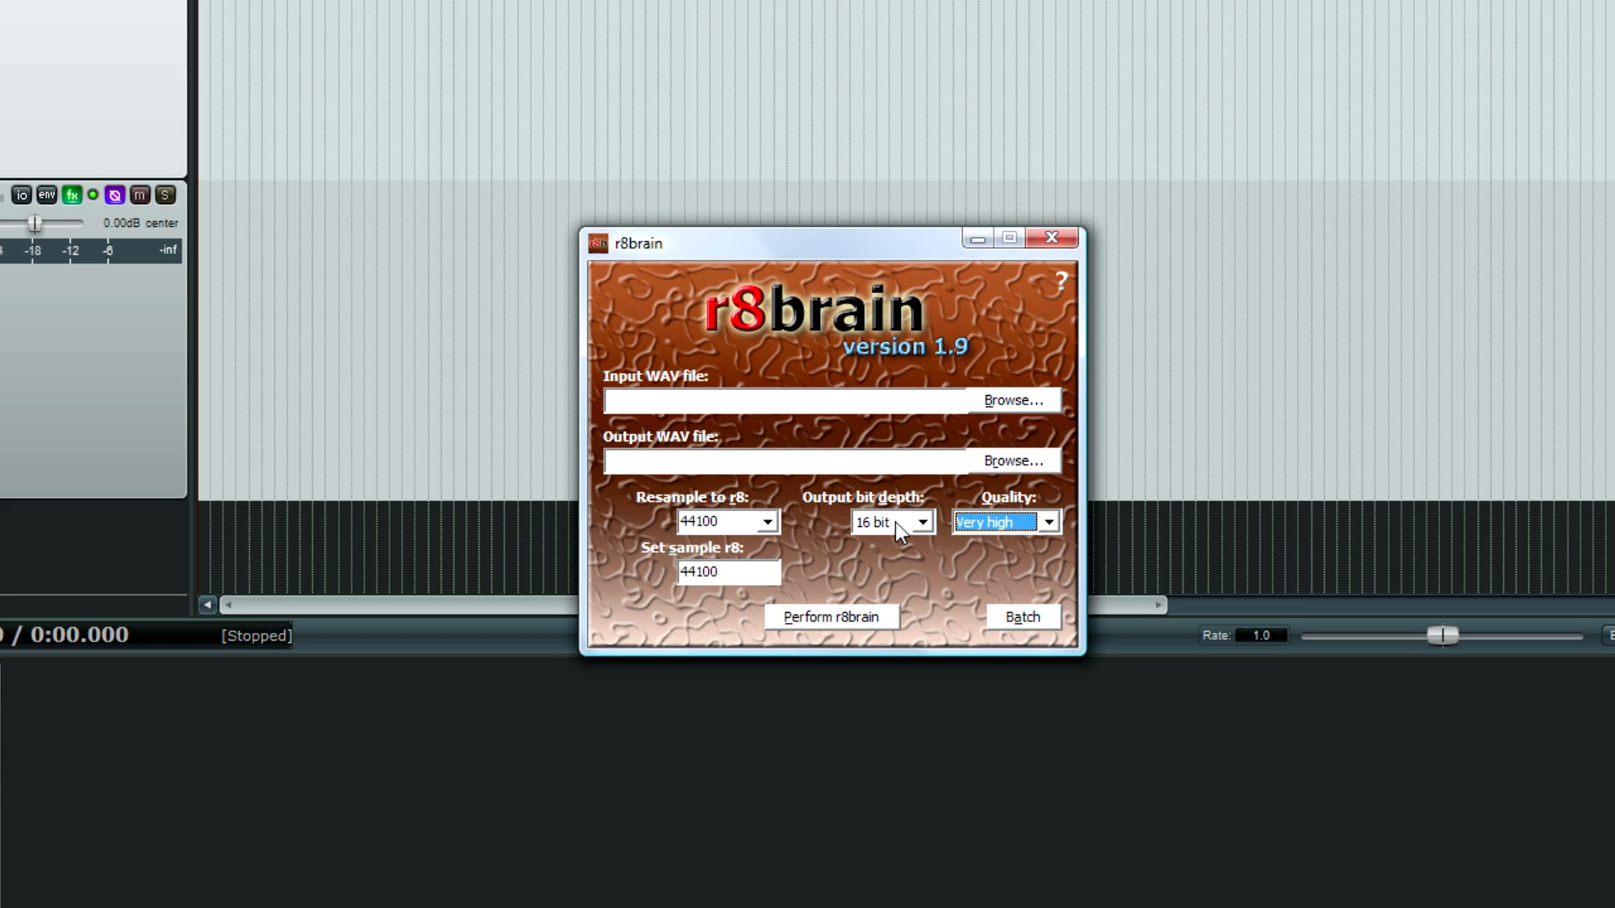
mouse_move(884, 544)
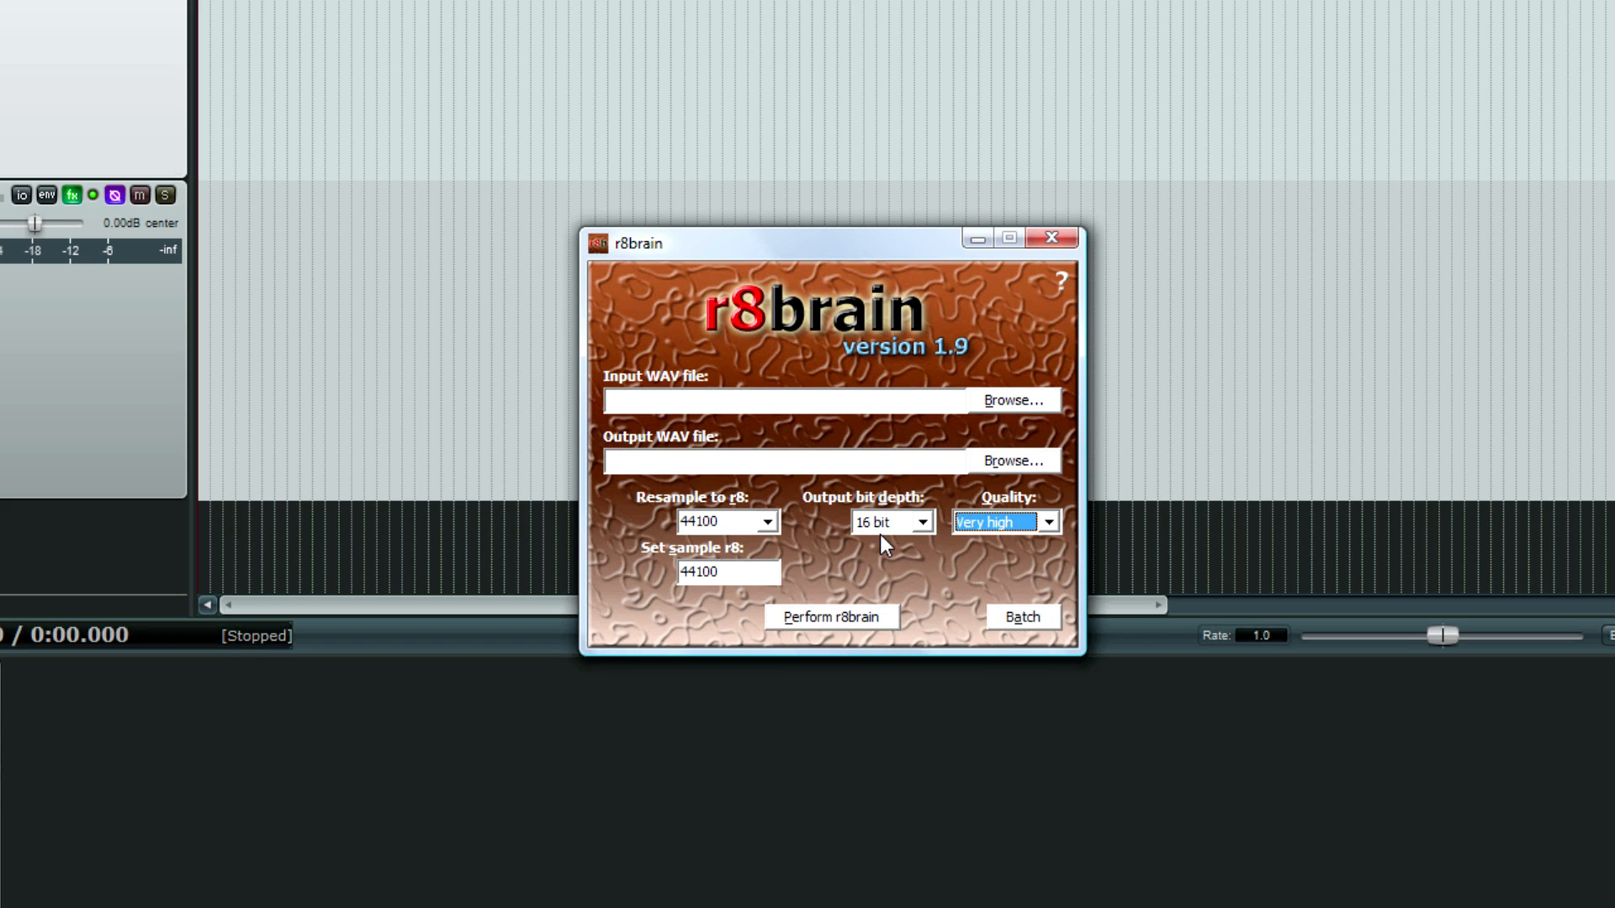
mouse_move(904, 536)
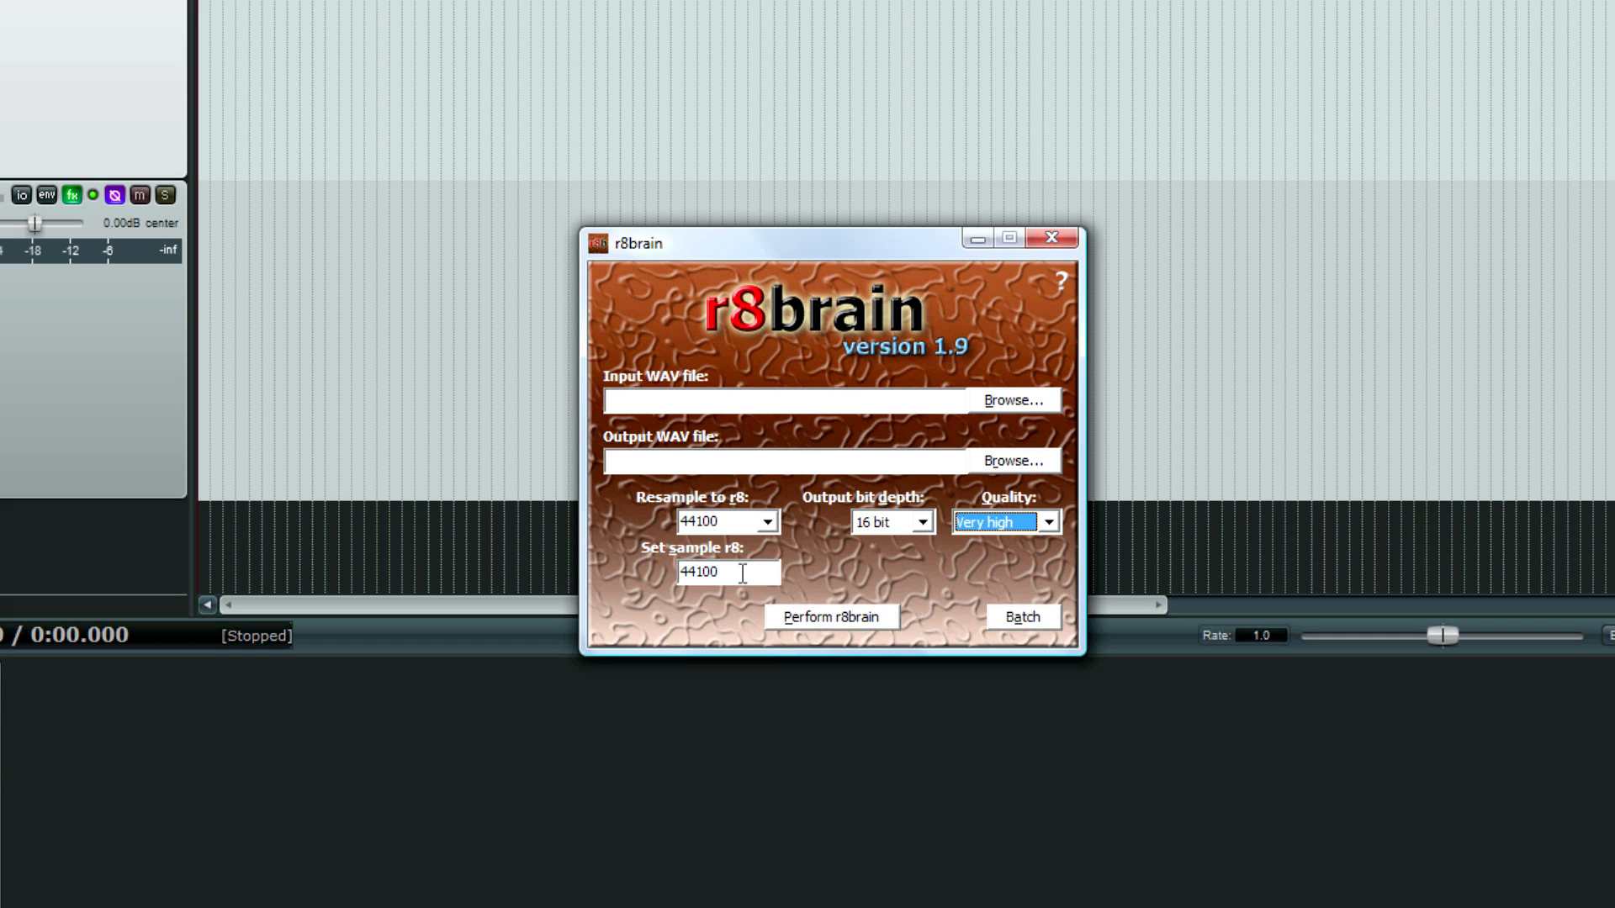
left_click(767, 521)
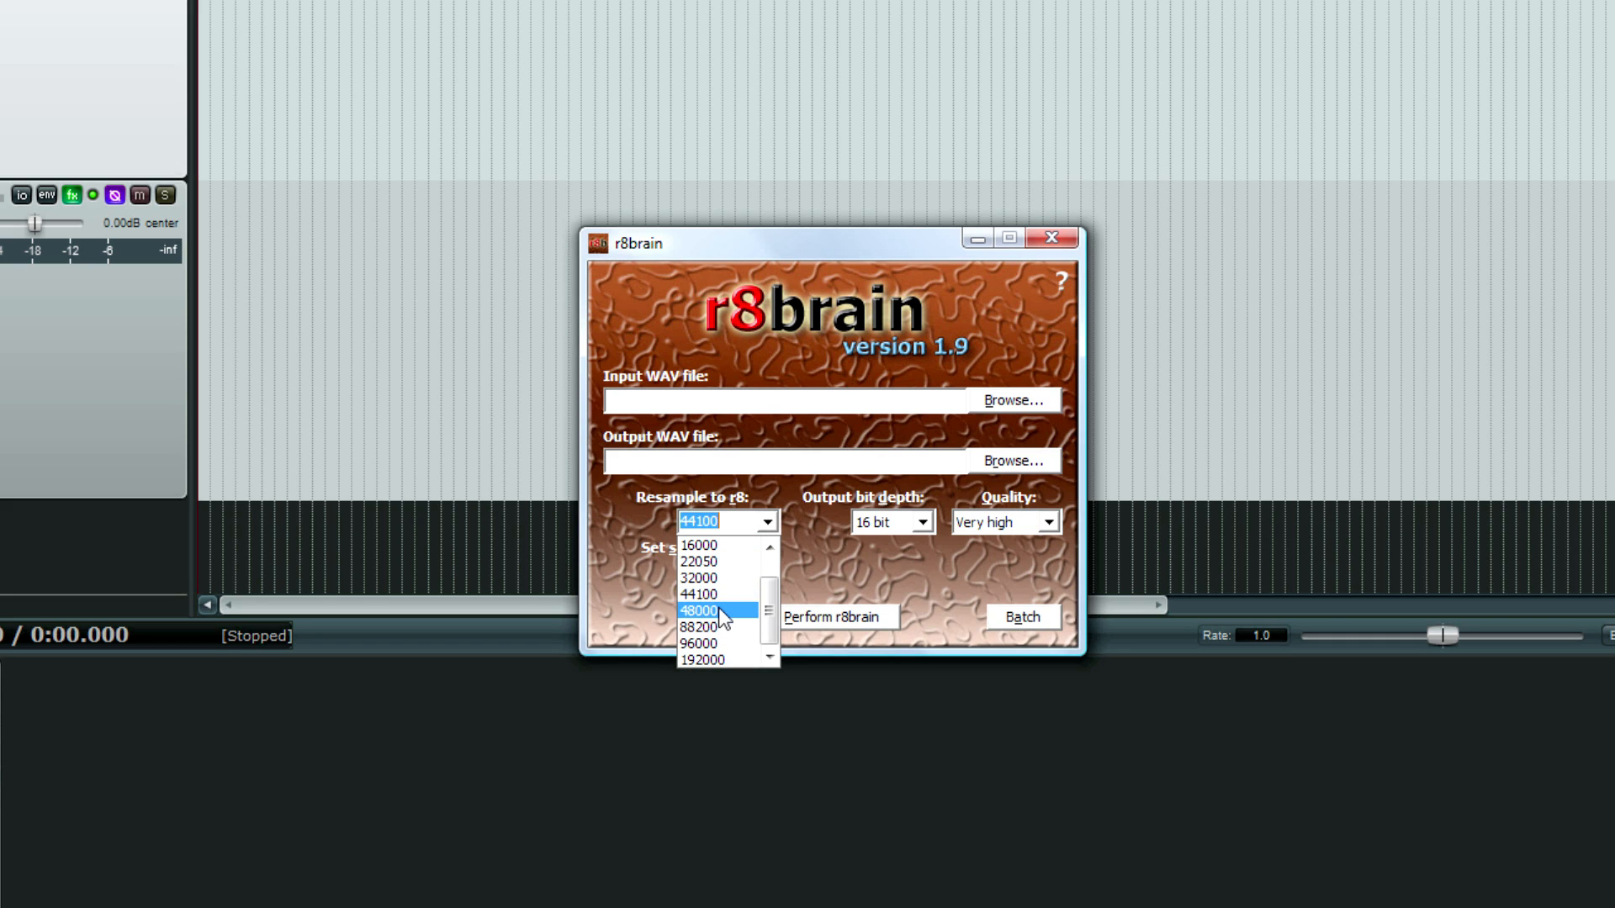
left_click(697, 611)
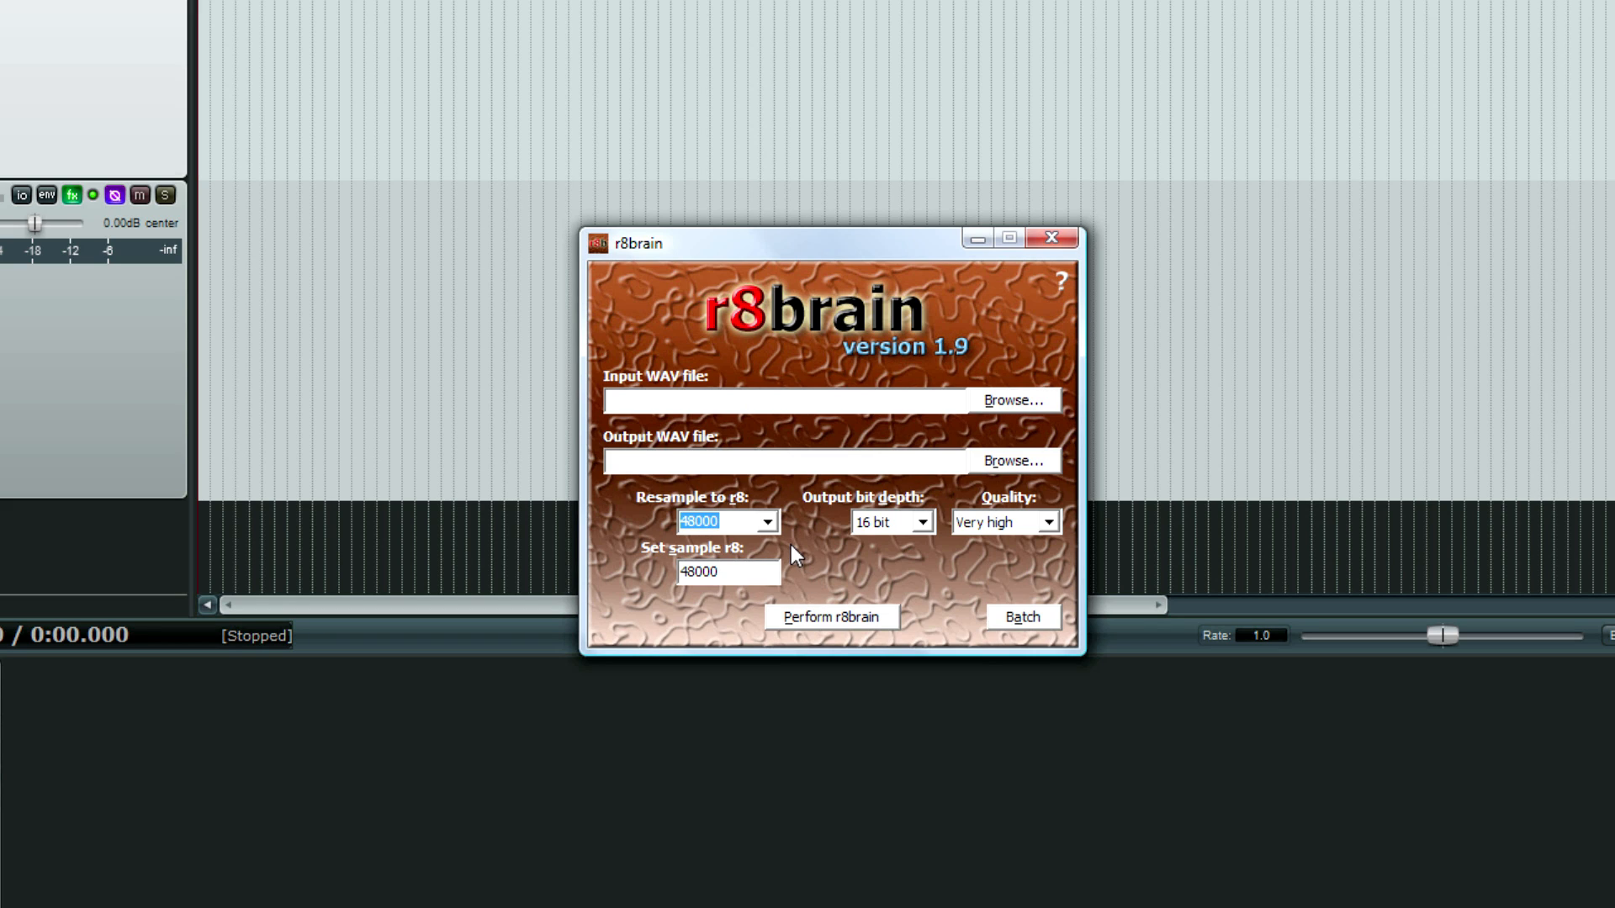
mouse_move(788, 577)
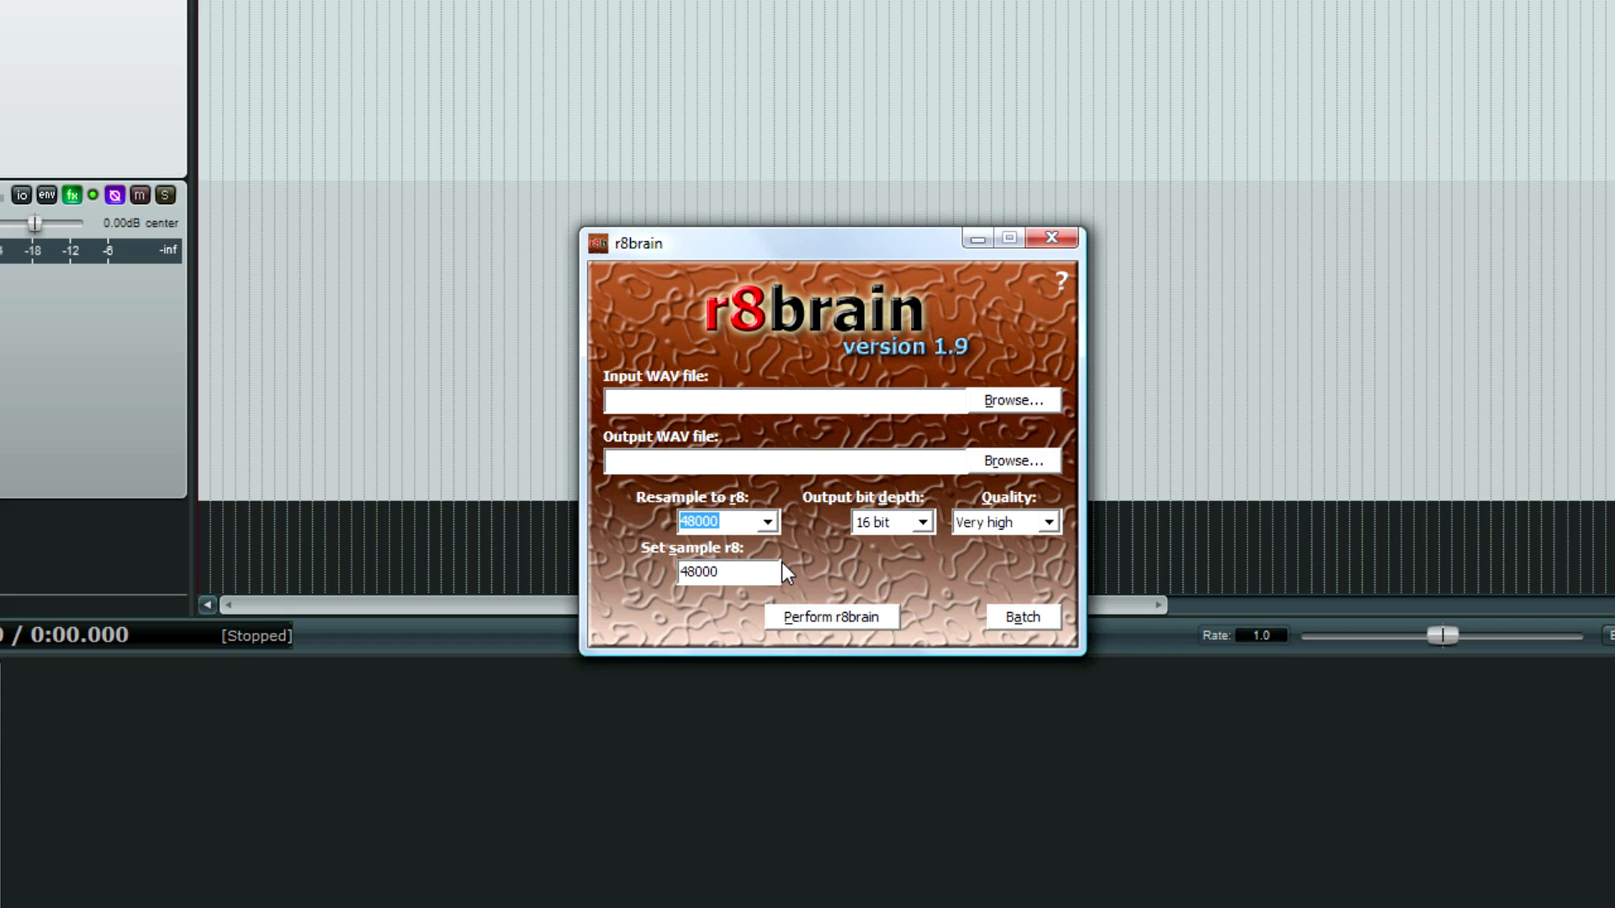
left_click(999, 521)
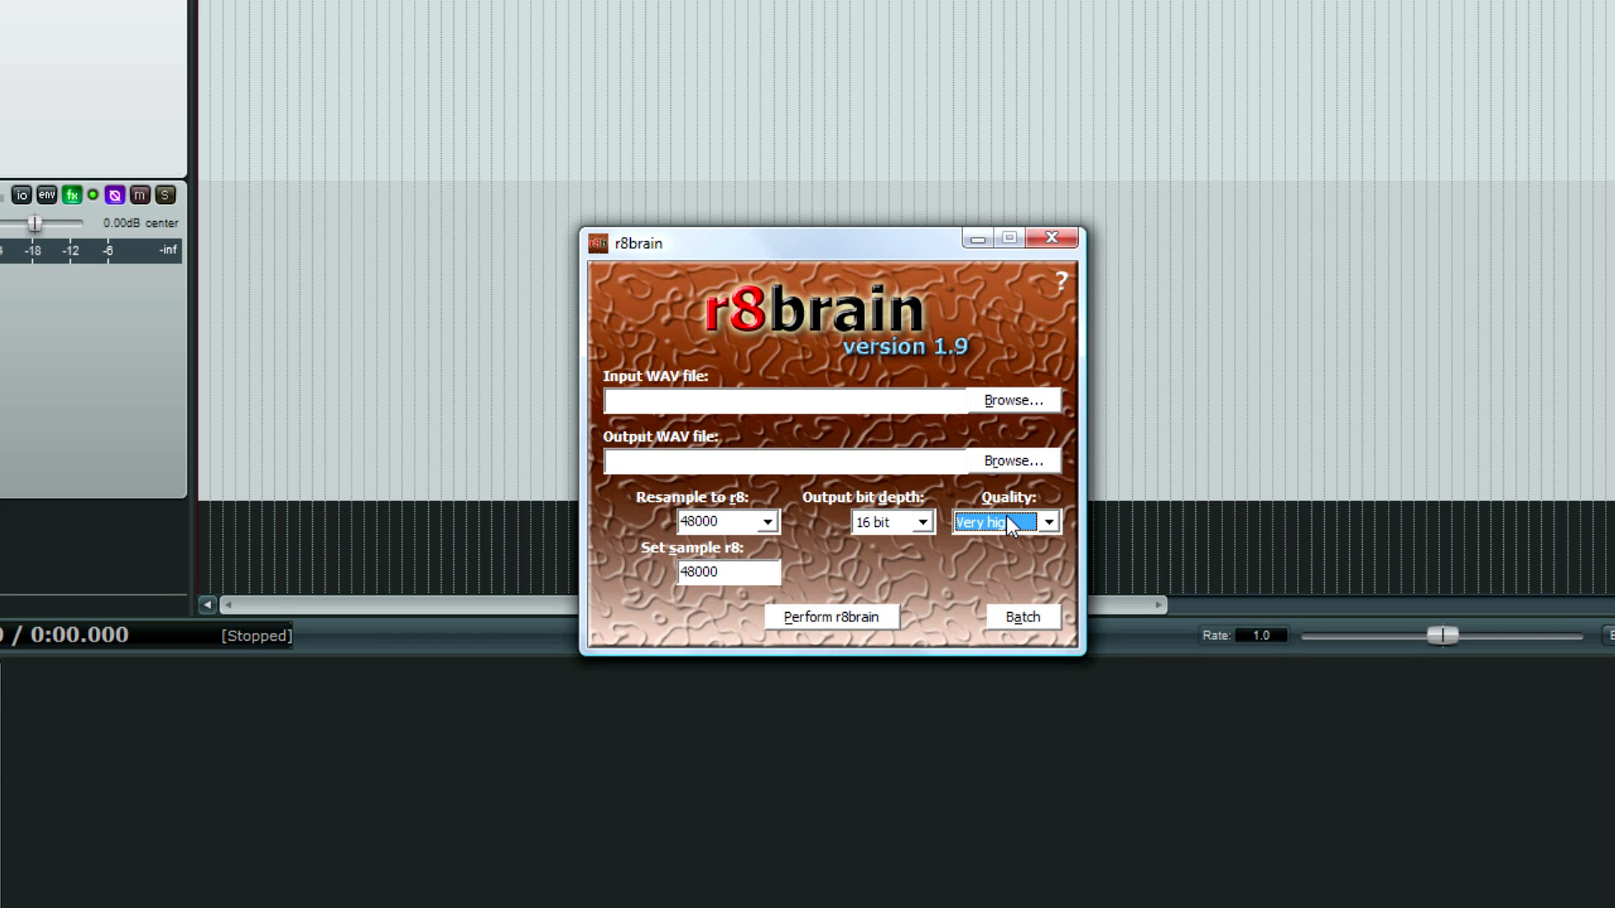
mouse_move(975, 238)
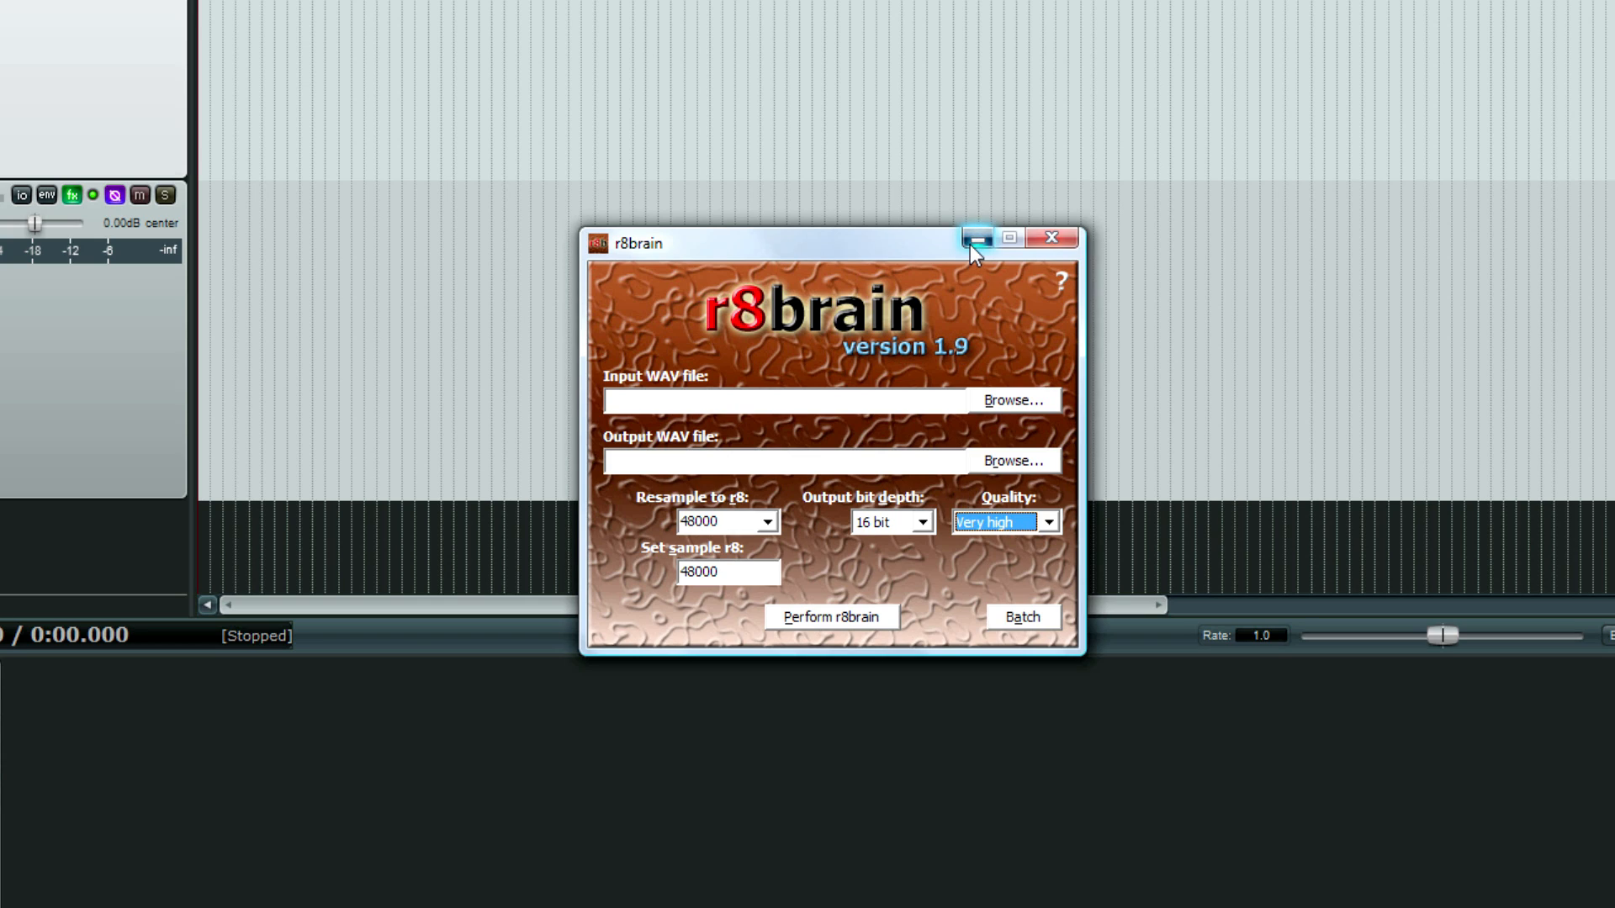
Place the r8b-resampled Another Country WAV on track 1 and confirm it is 48000 Hz, 16-bit
left_click(974, 238)
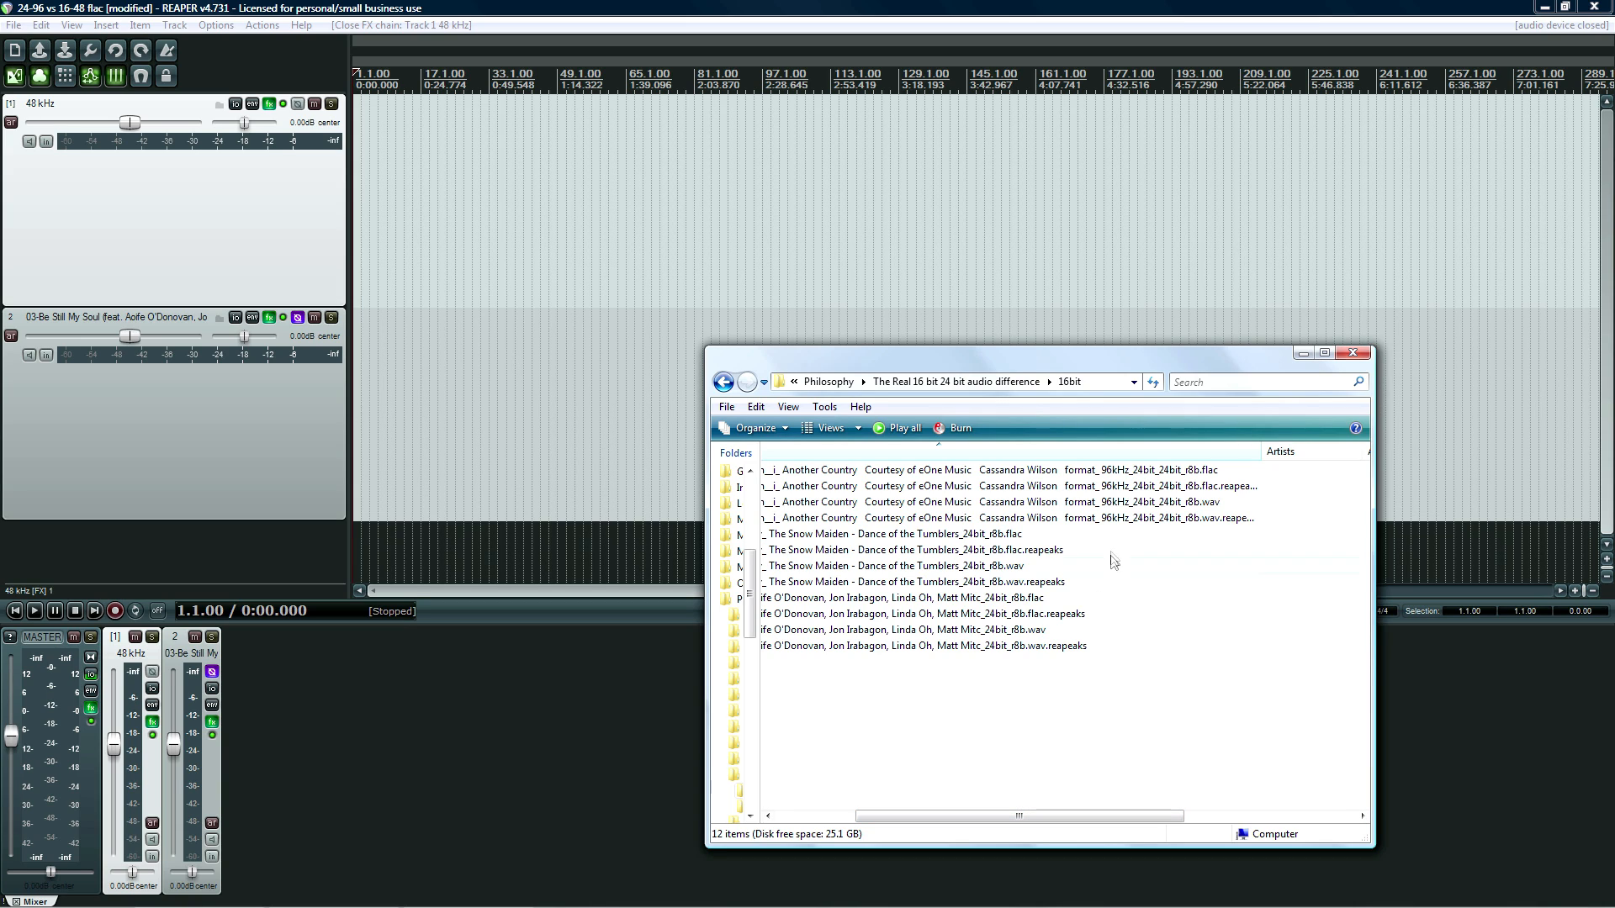
mouse_move(1118, 518)
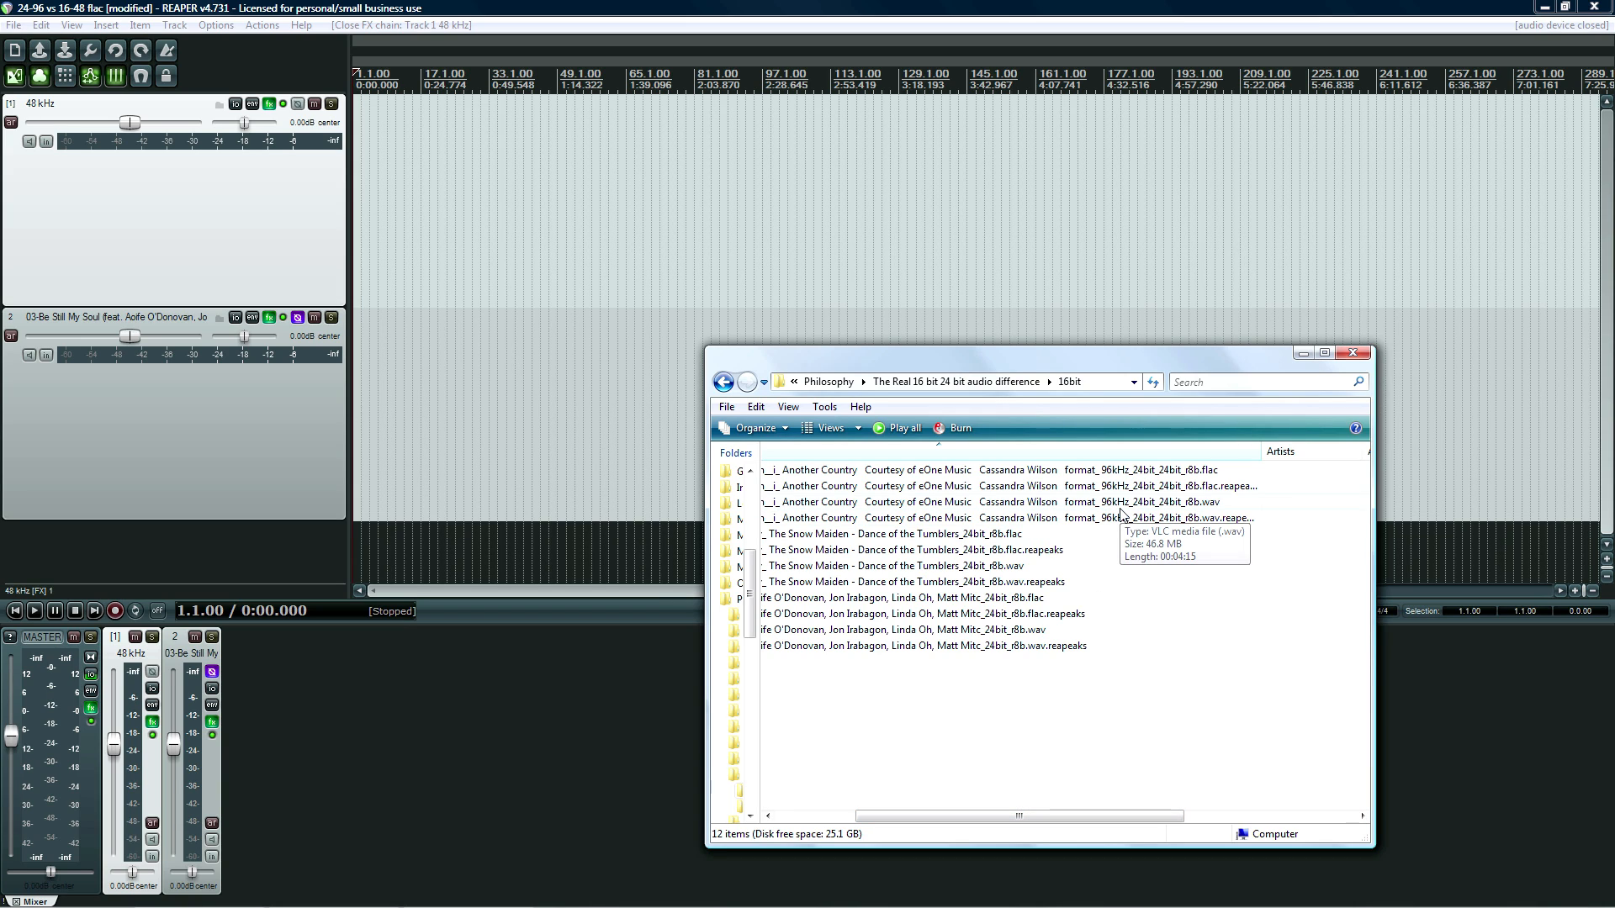
mouse_move(904, 505)
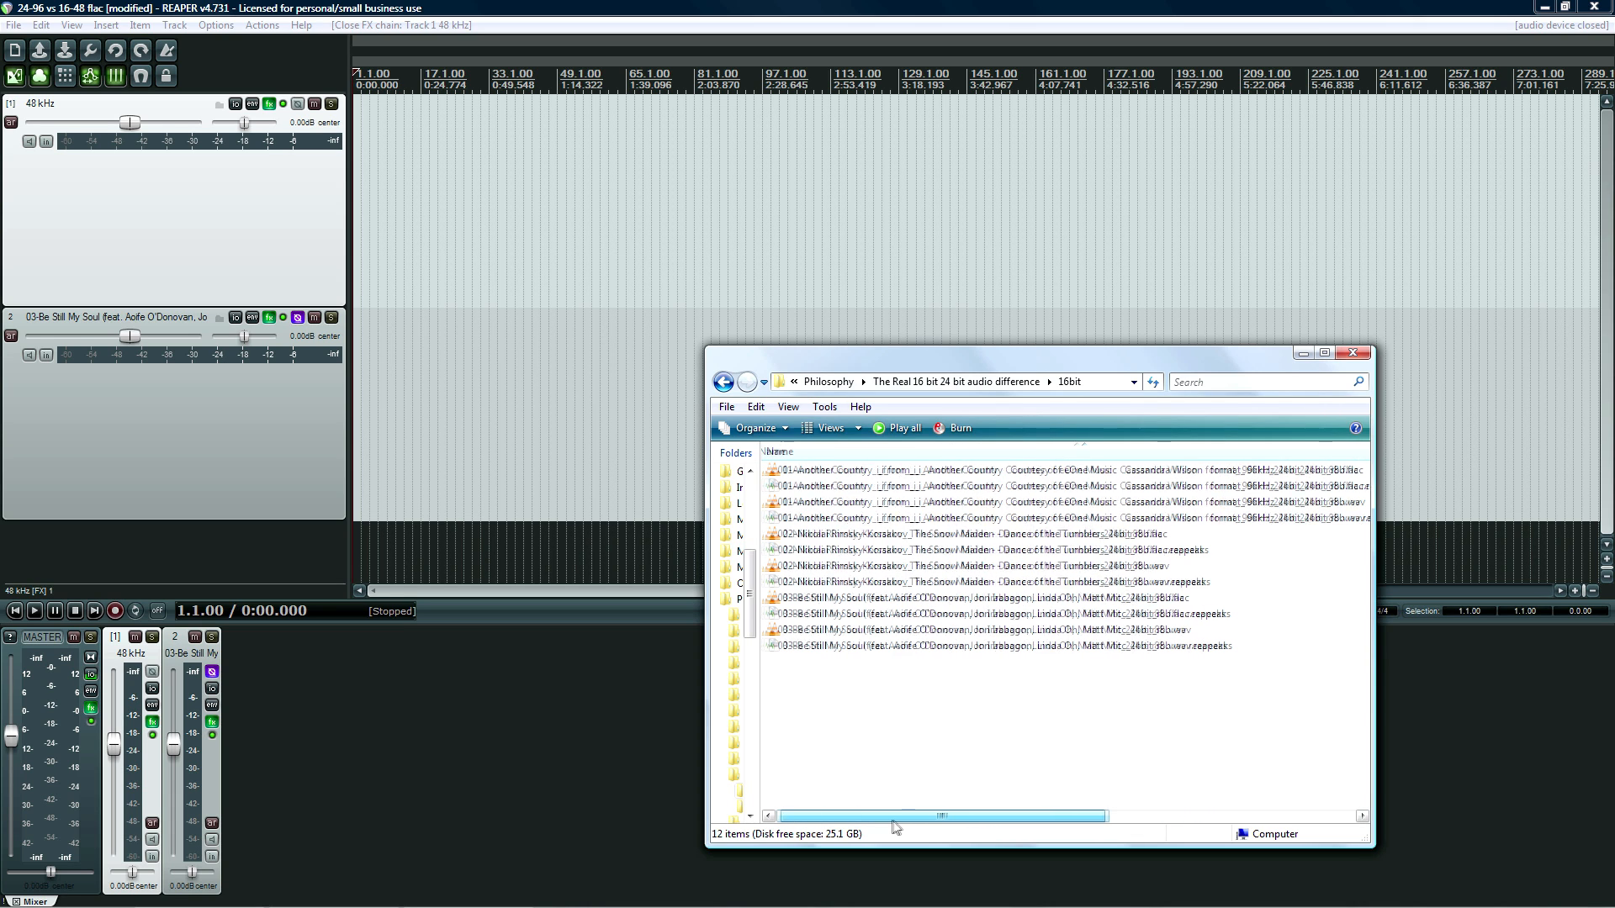
scroll("left", 3)
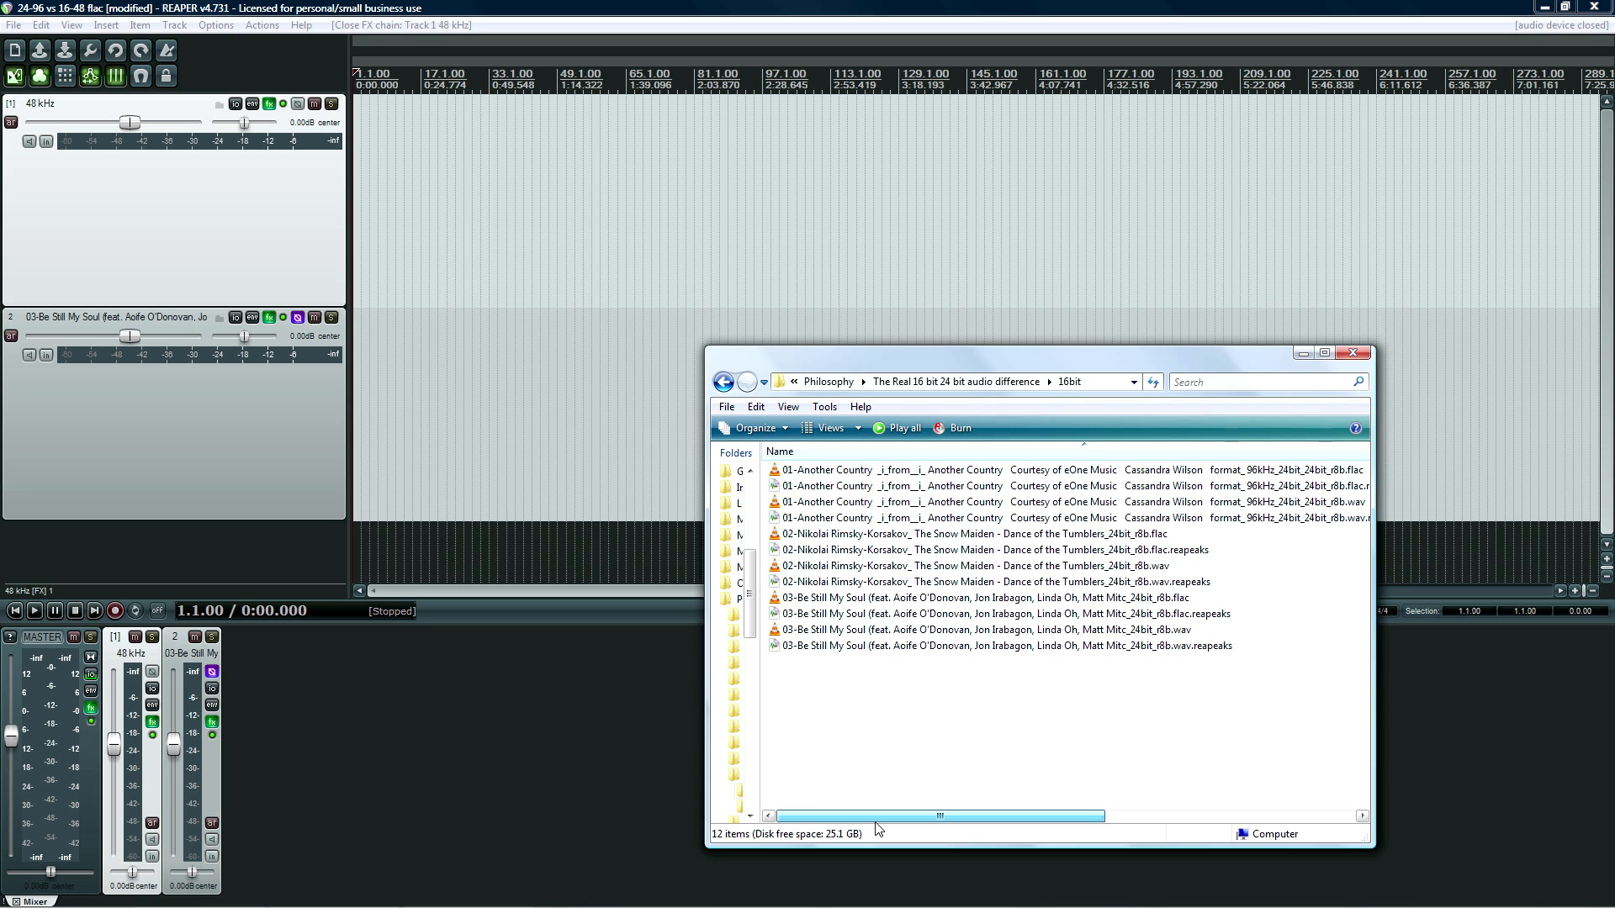
mouse_move(861, 512)
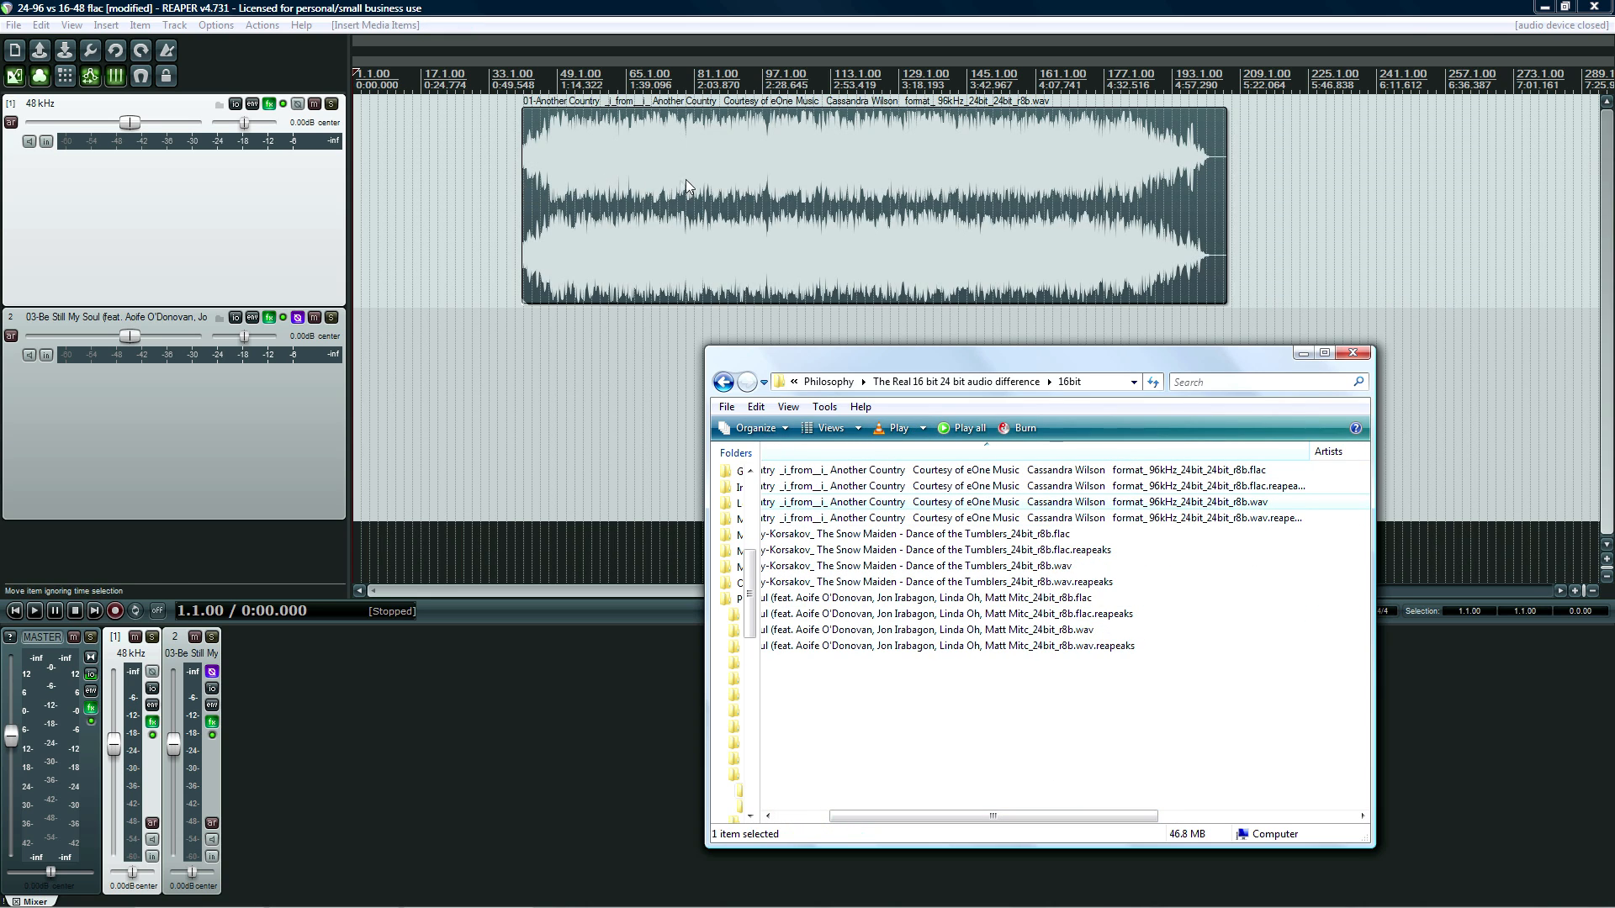
right_click(438, 169)
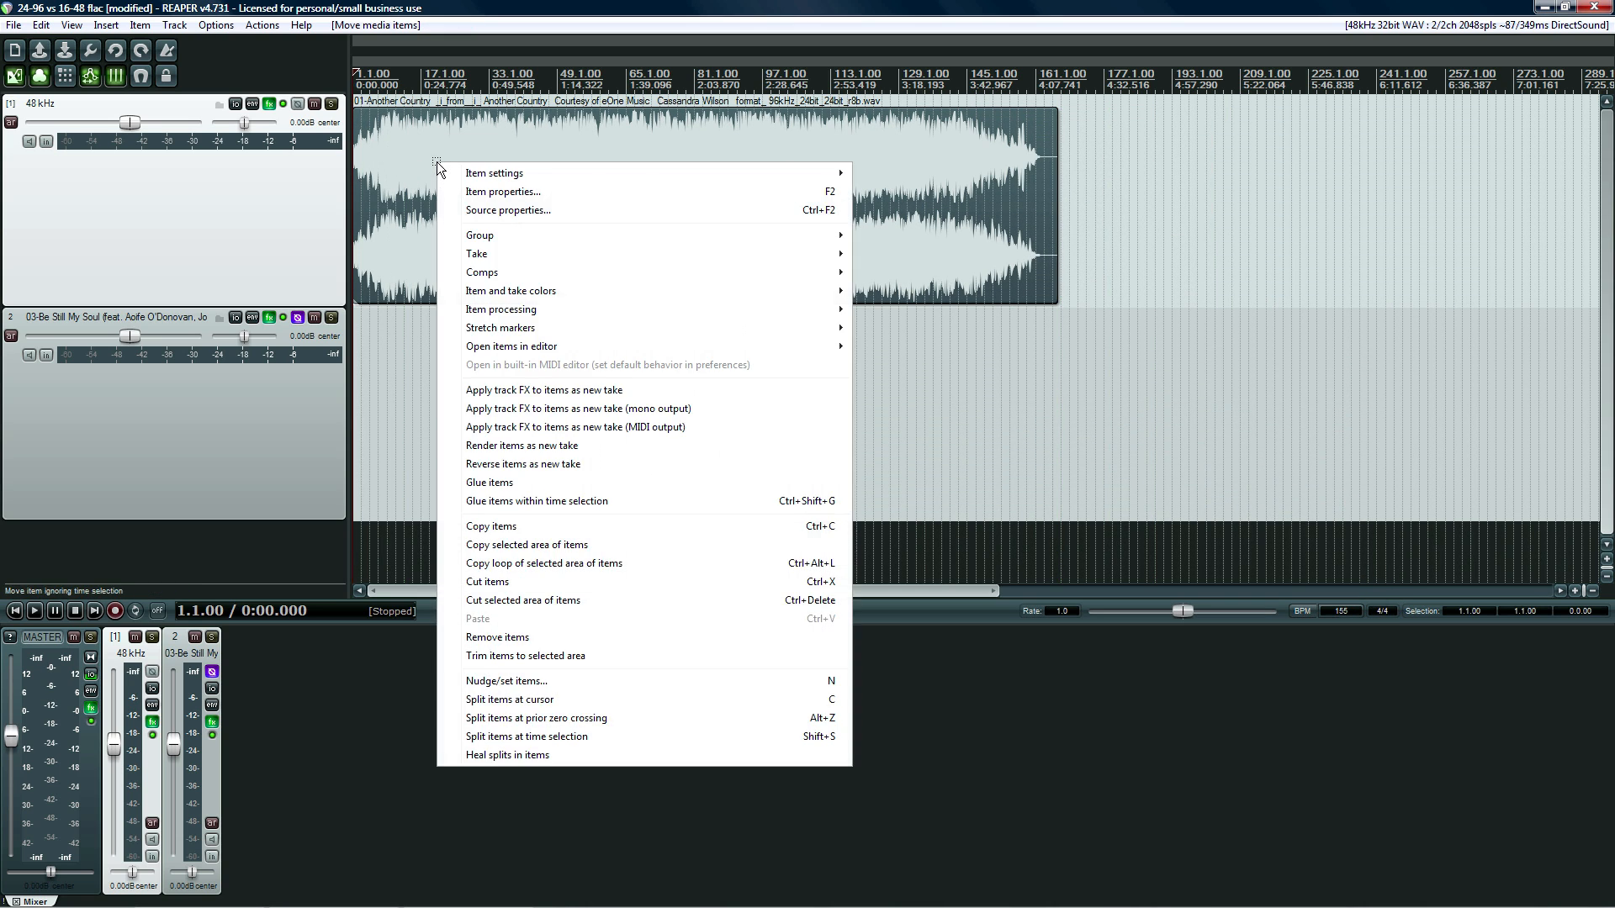
left_click(506, 211)
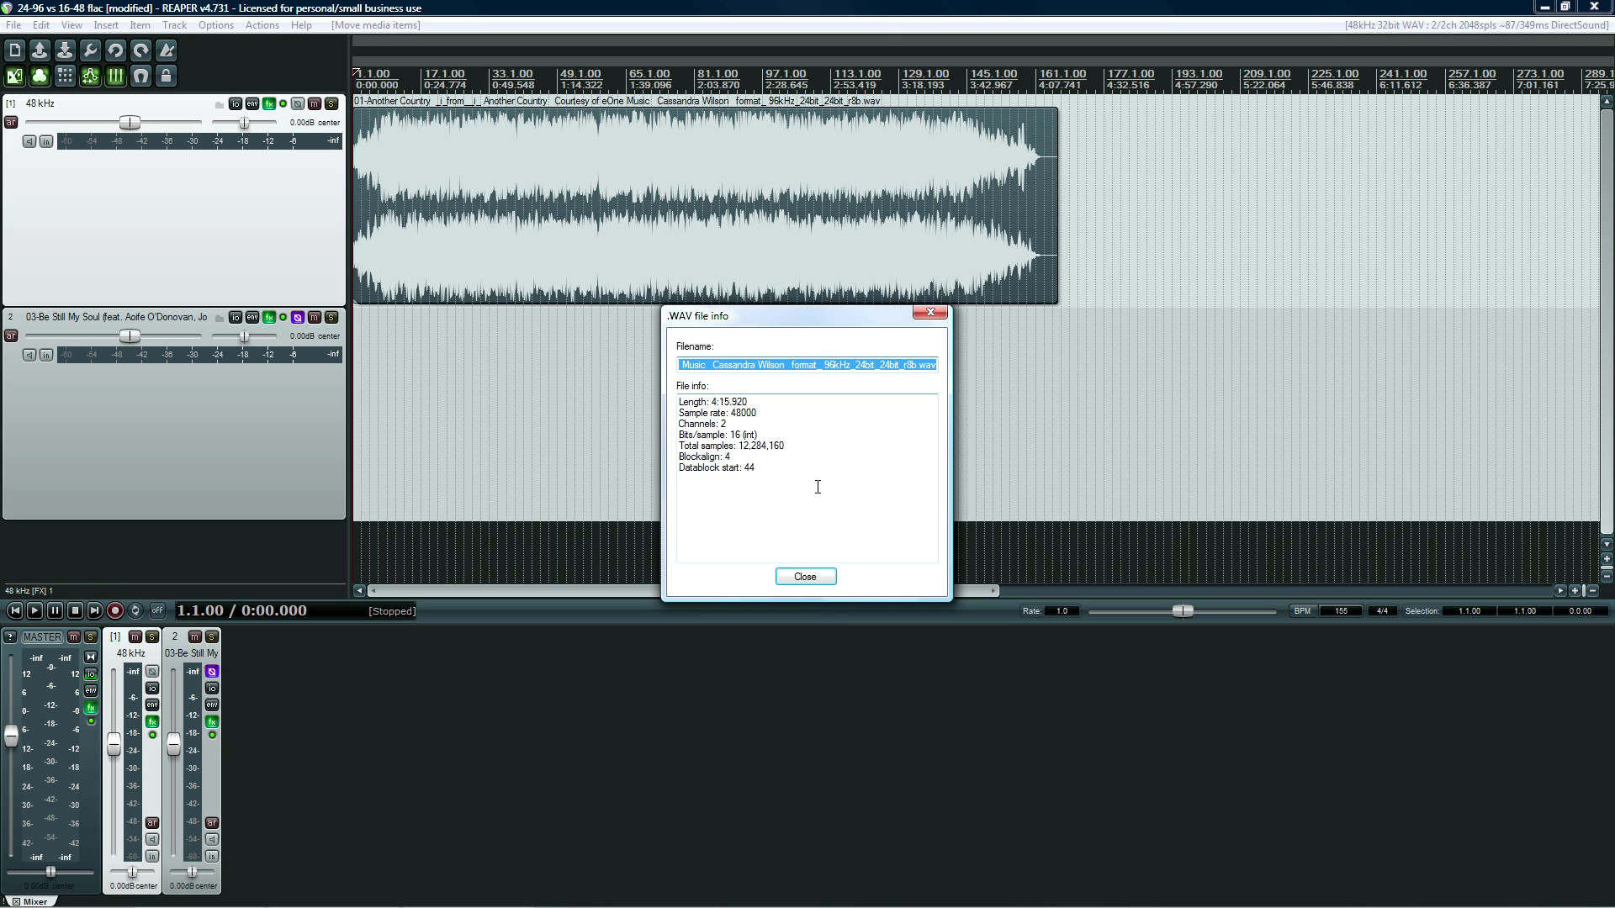
mouse_move(751, 474)
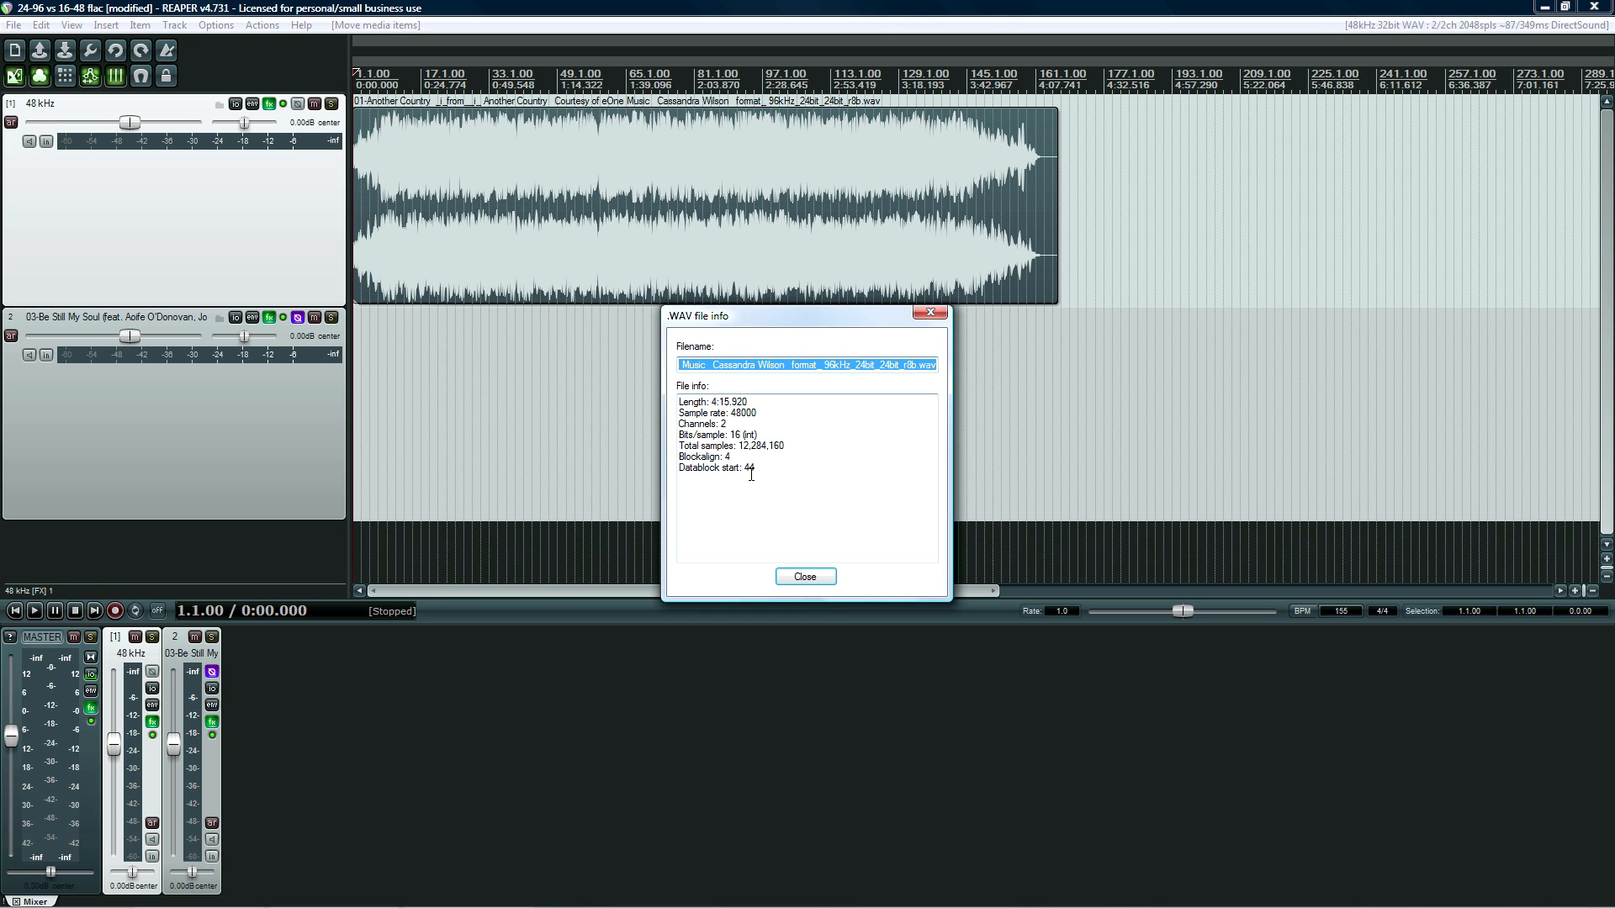
left_click(804, 575)
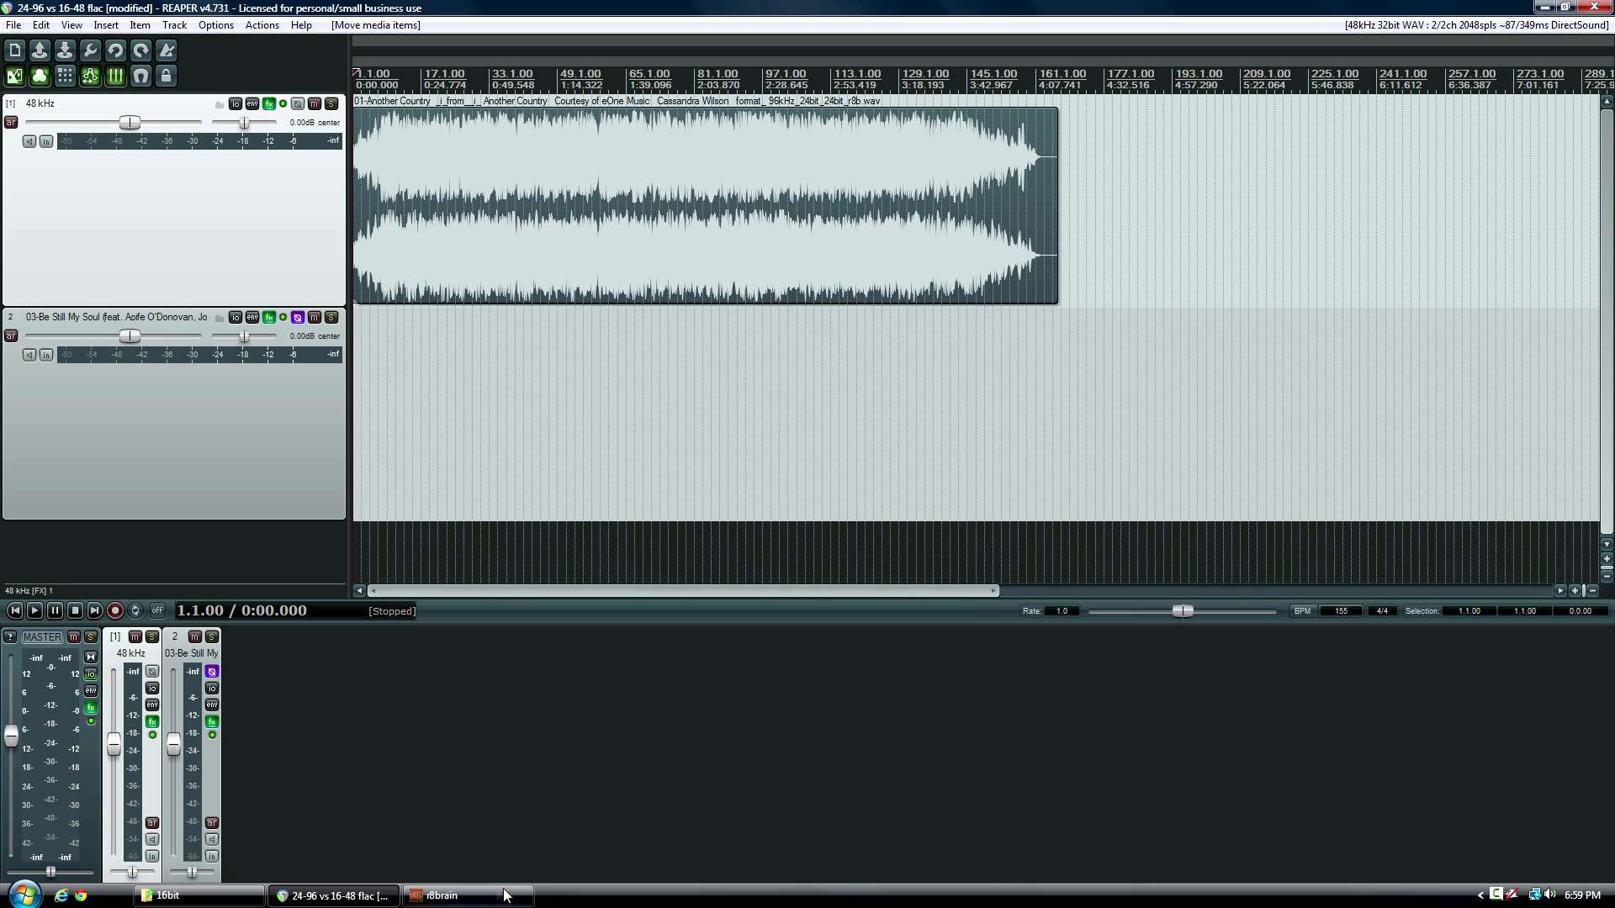
Add the original 96 kHz, 24-bit Another Country WAV to track 2 at project start
left_click(165, 895)
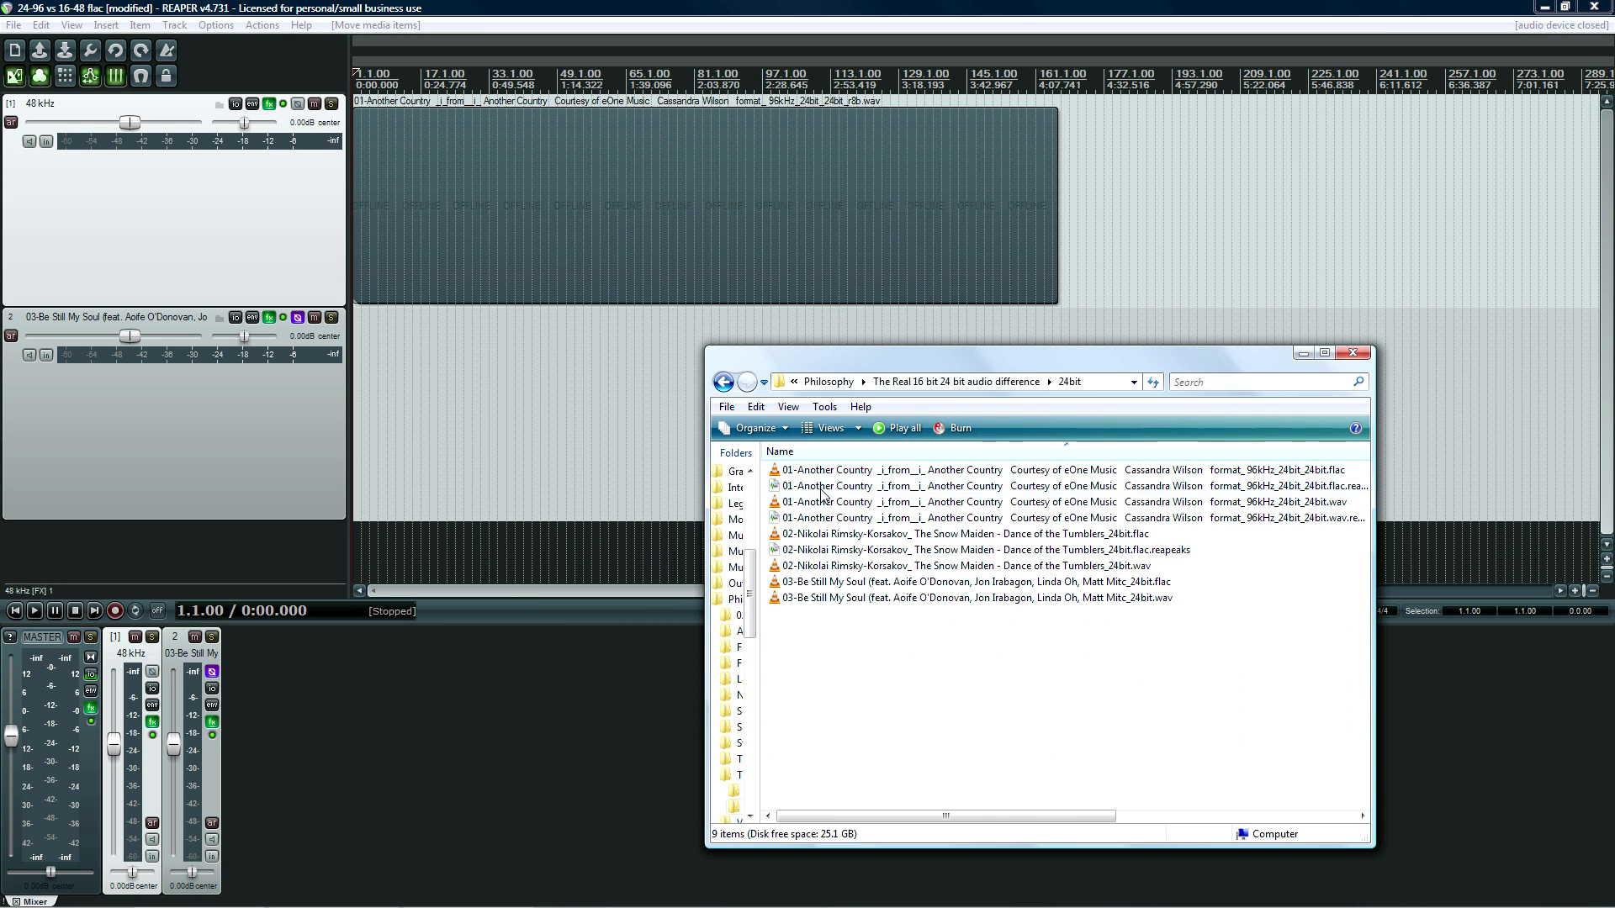
mouse_move(1053, 510)
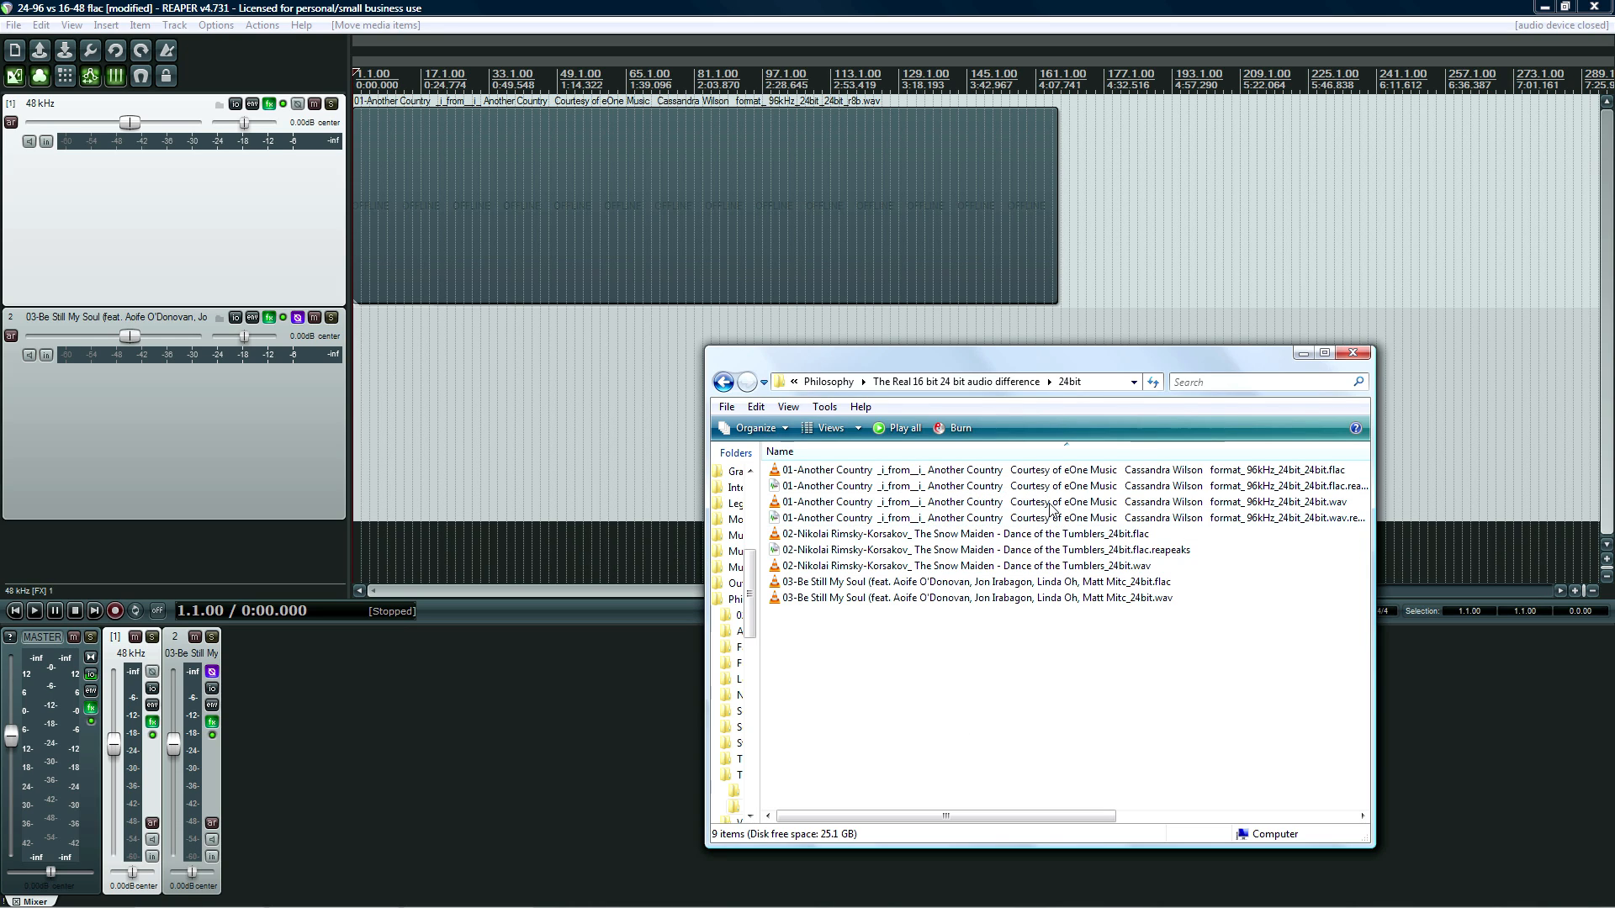
left_click(1030, 501)
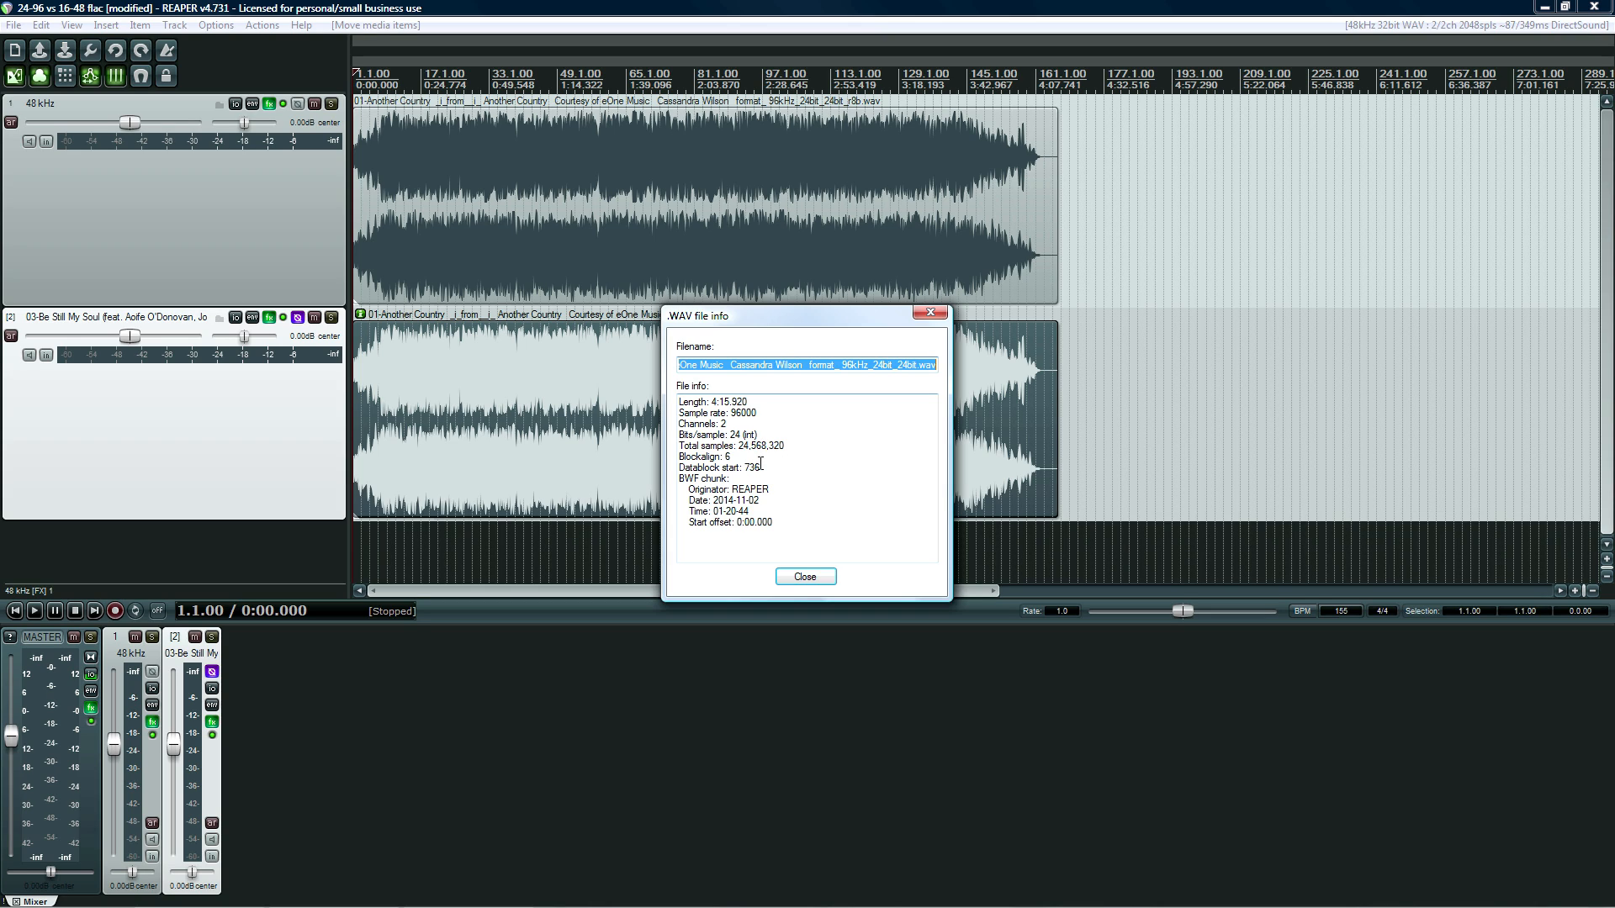
mouse_move(768, 489)
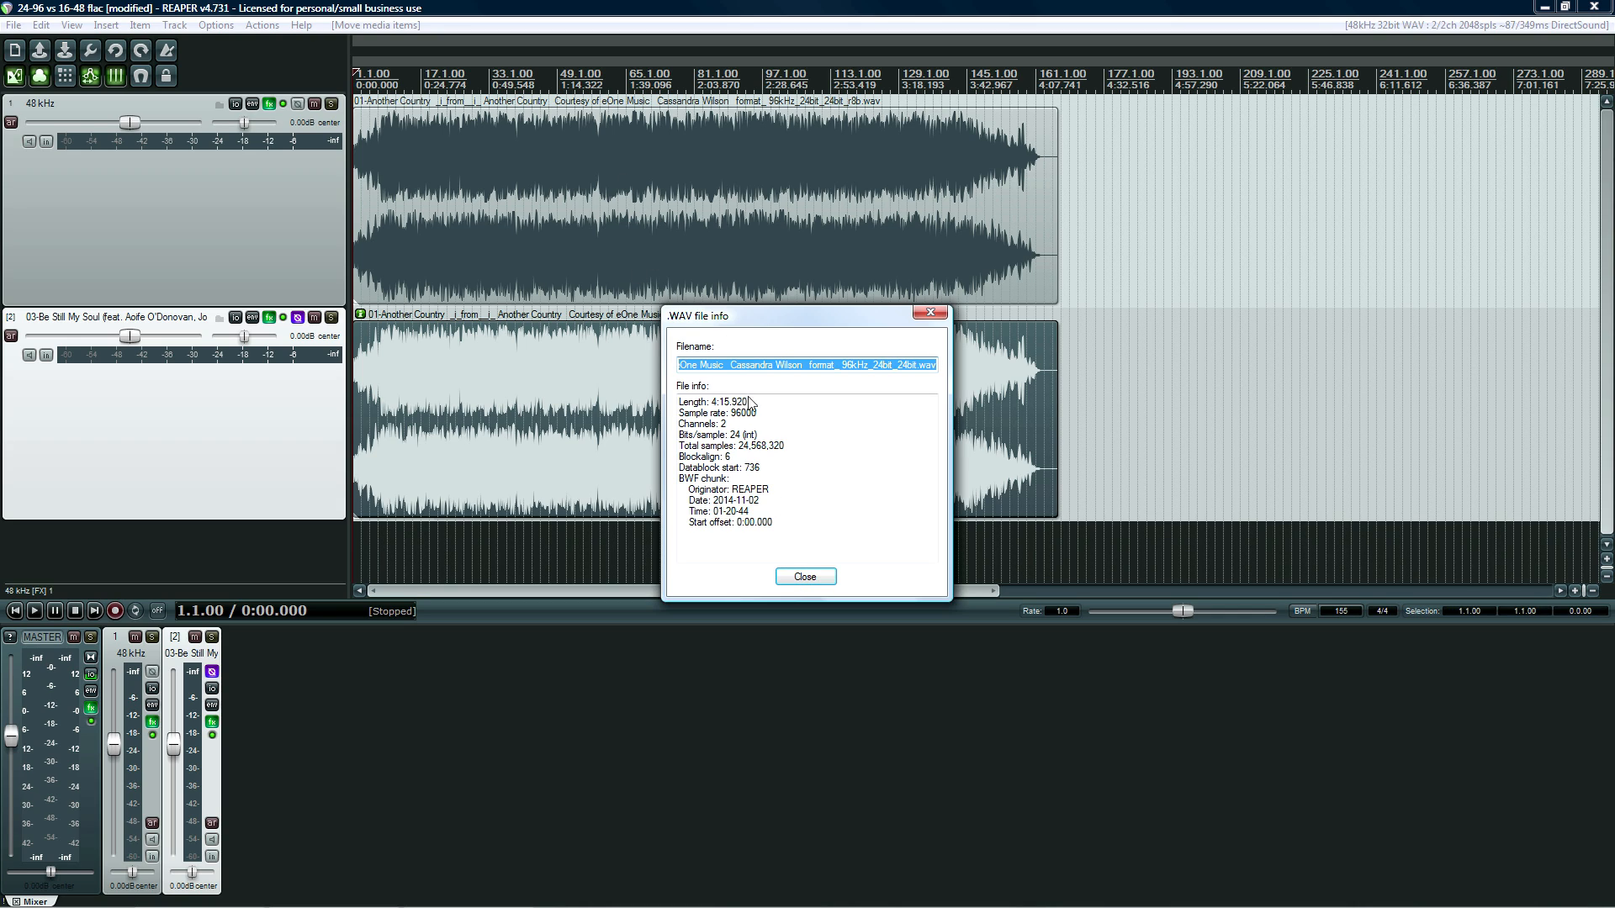
Close the 96 kHz WAV's file info dialog
left_click(806, 575)
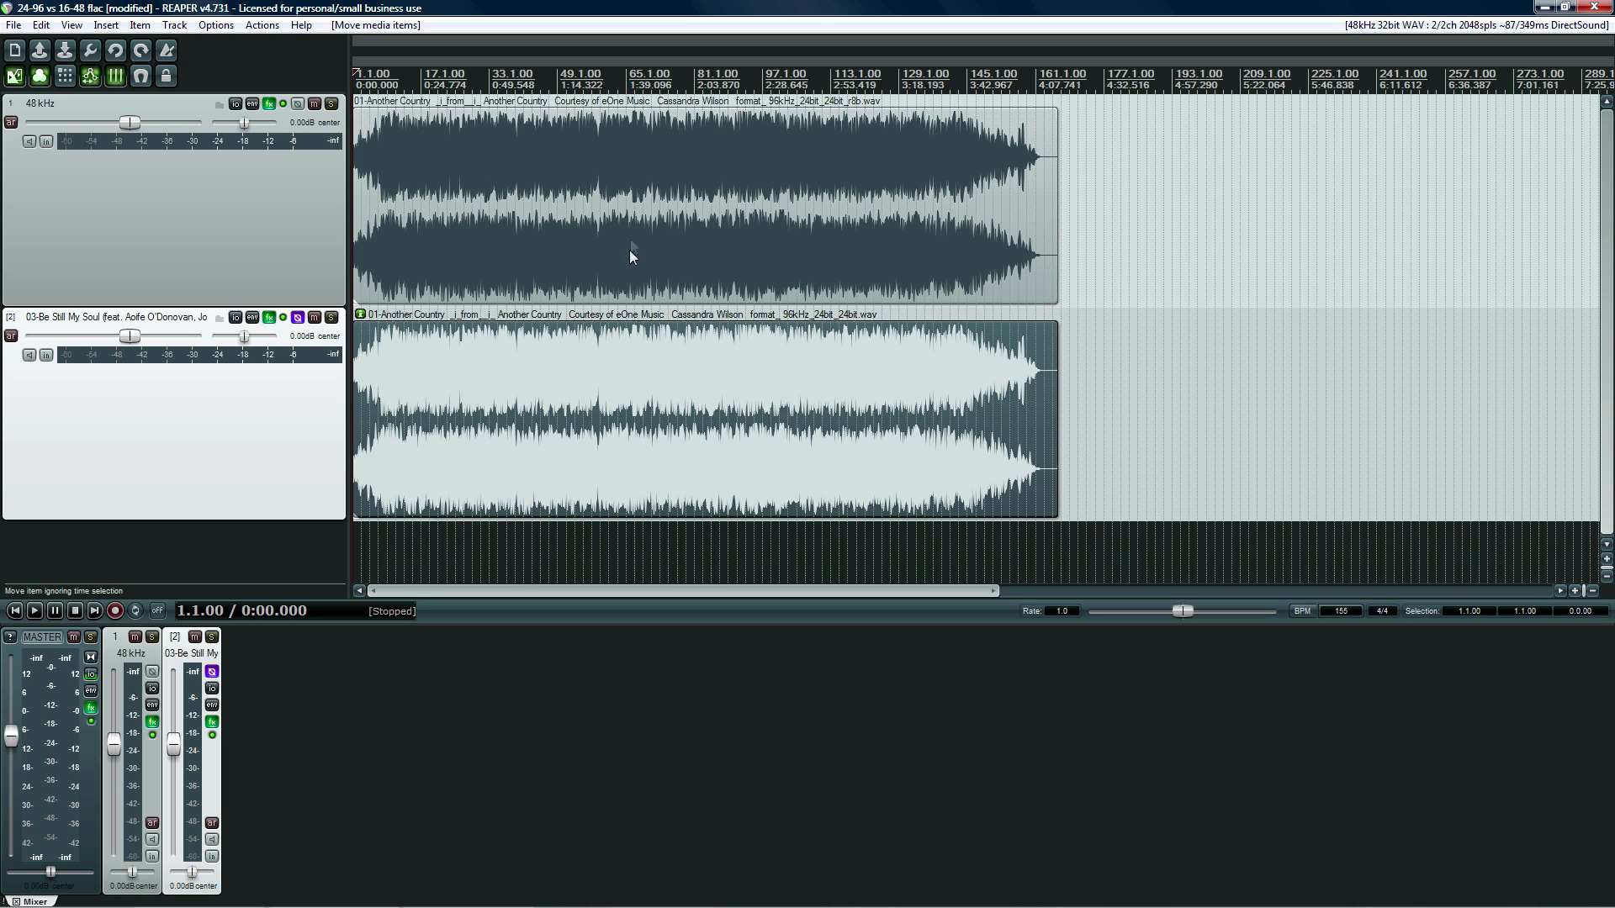
mouse_move(685, 416)
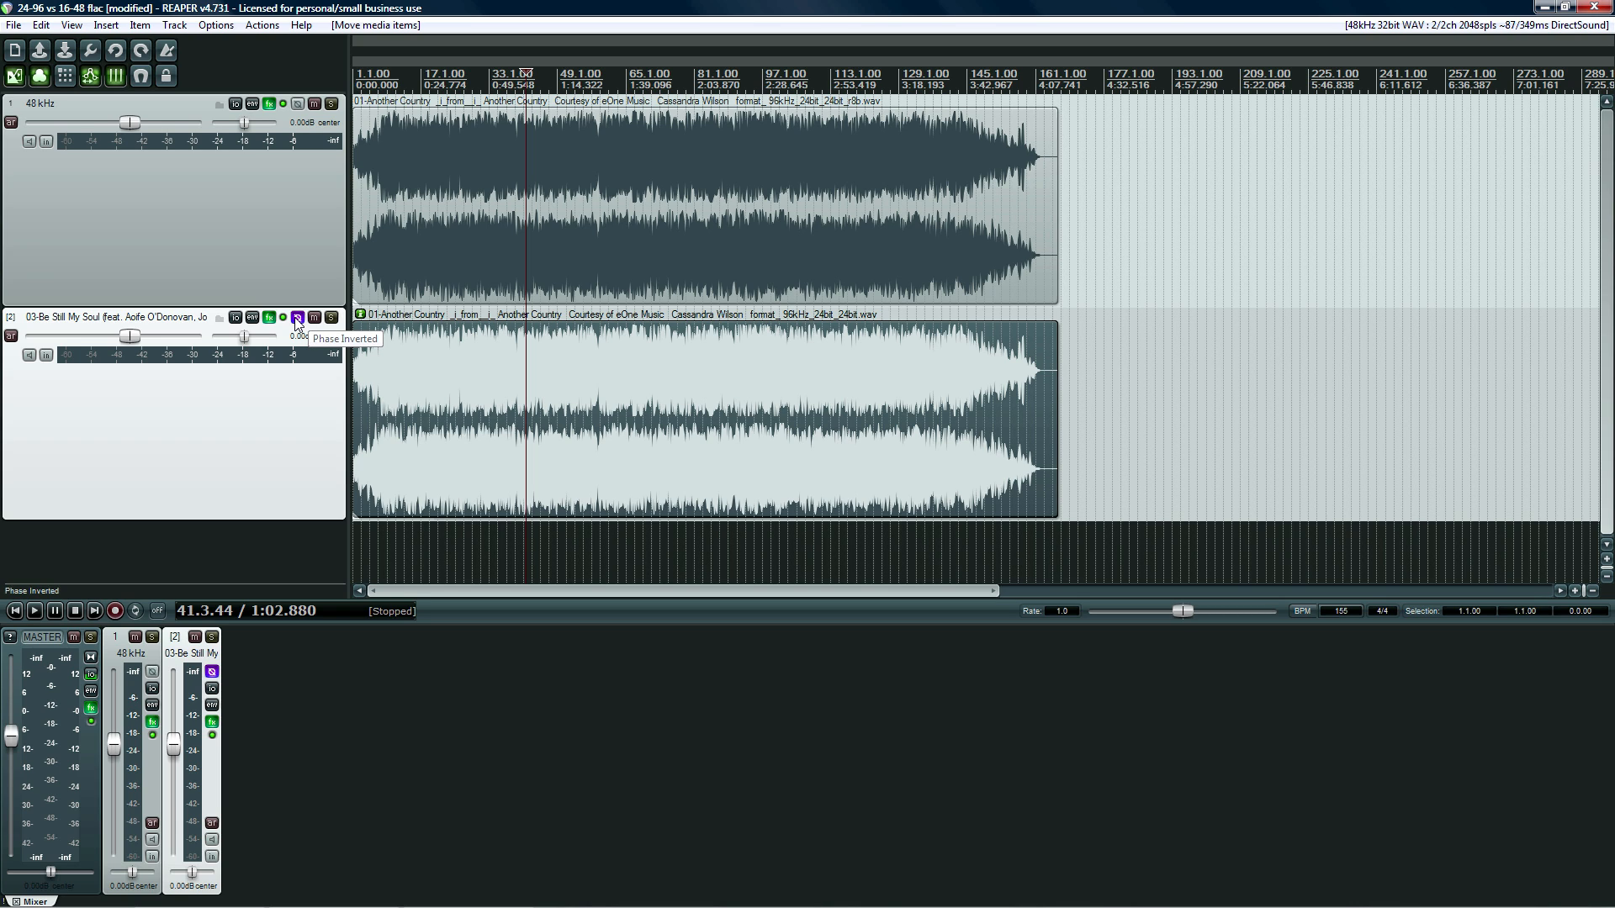
mouse_move(536, 275)
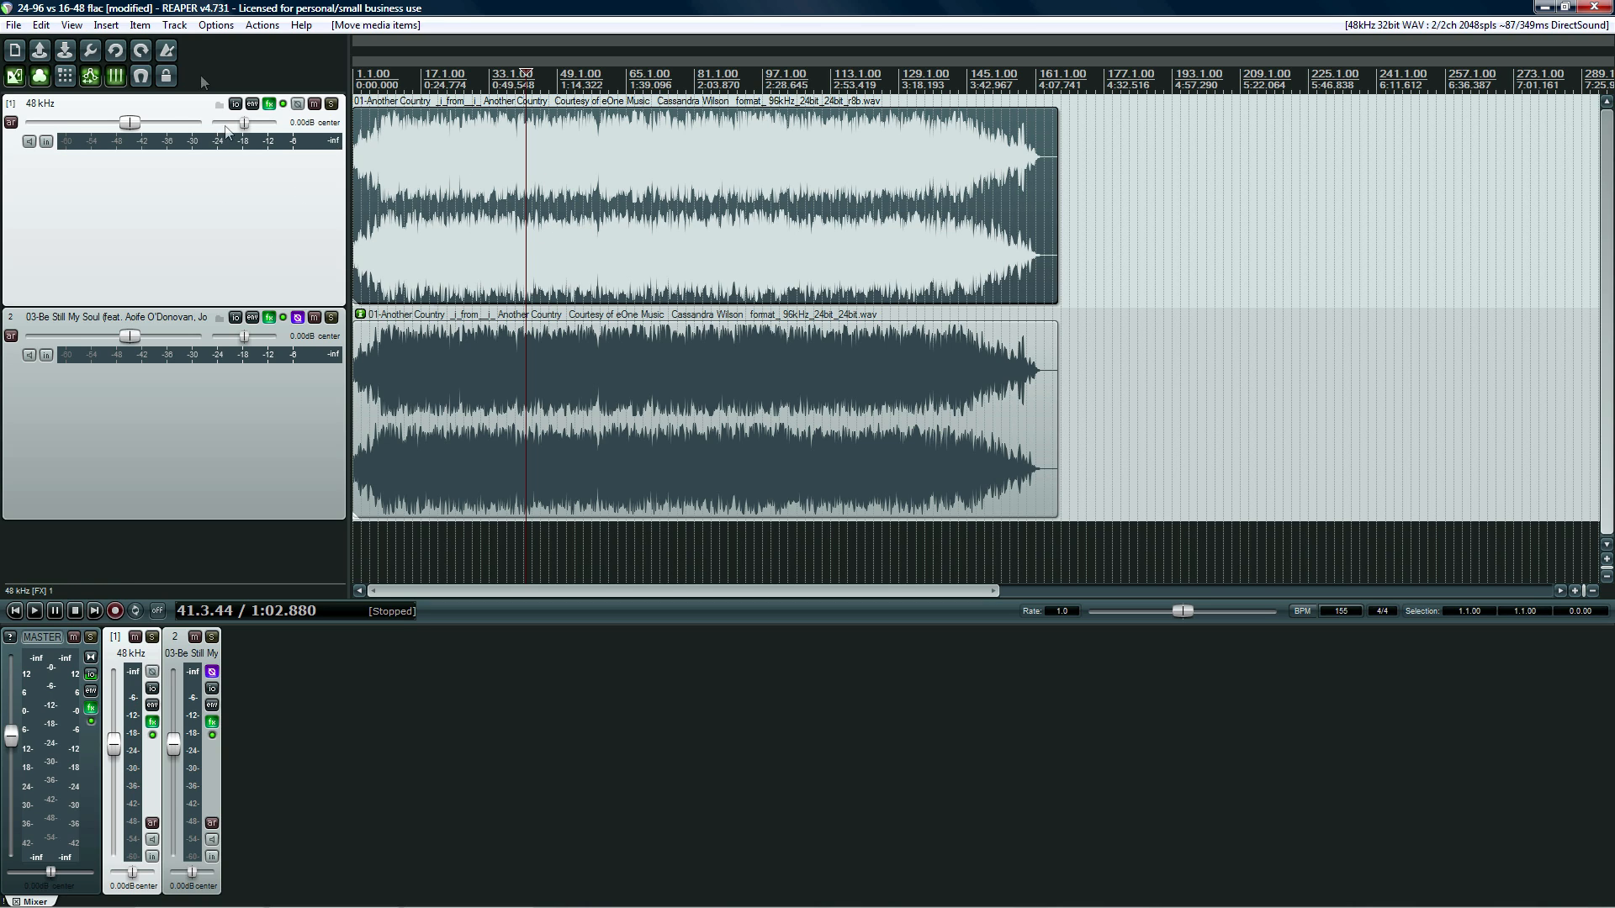
mouse_move(174, 24)
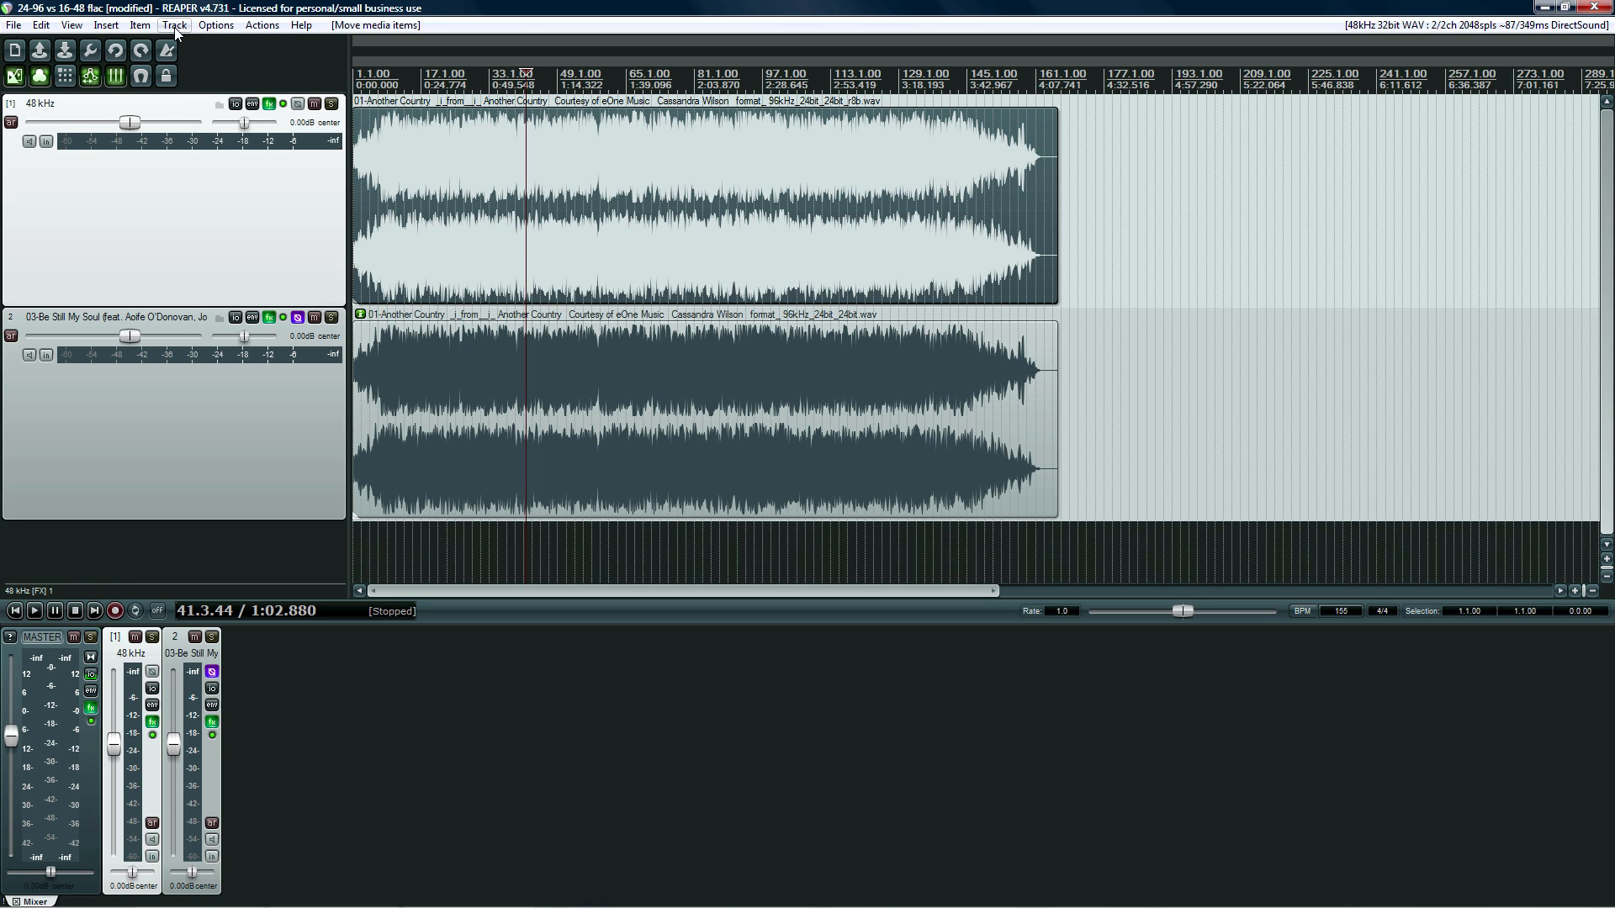
Duplicate the 48 kHz r8b track and invert the duplicate's polarity
left_click(174, 24)
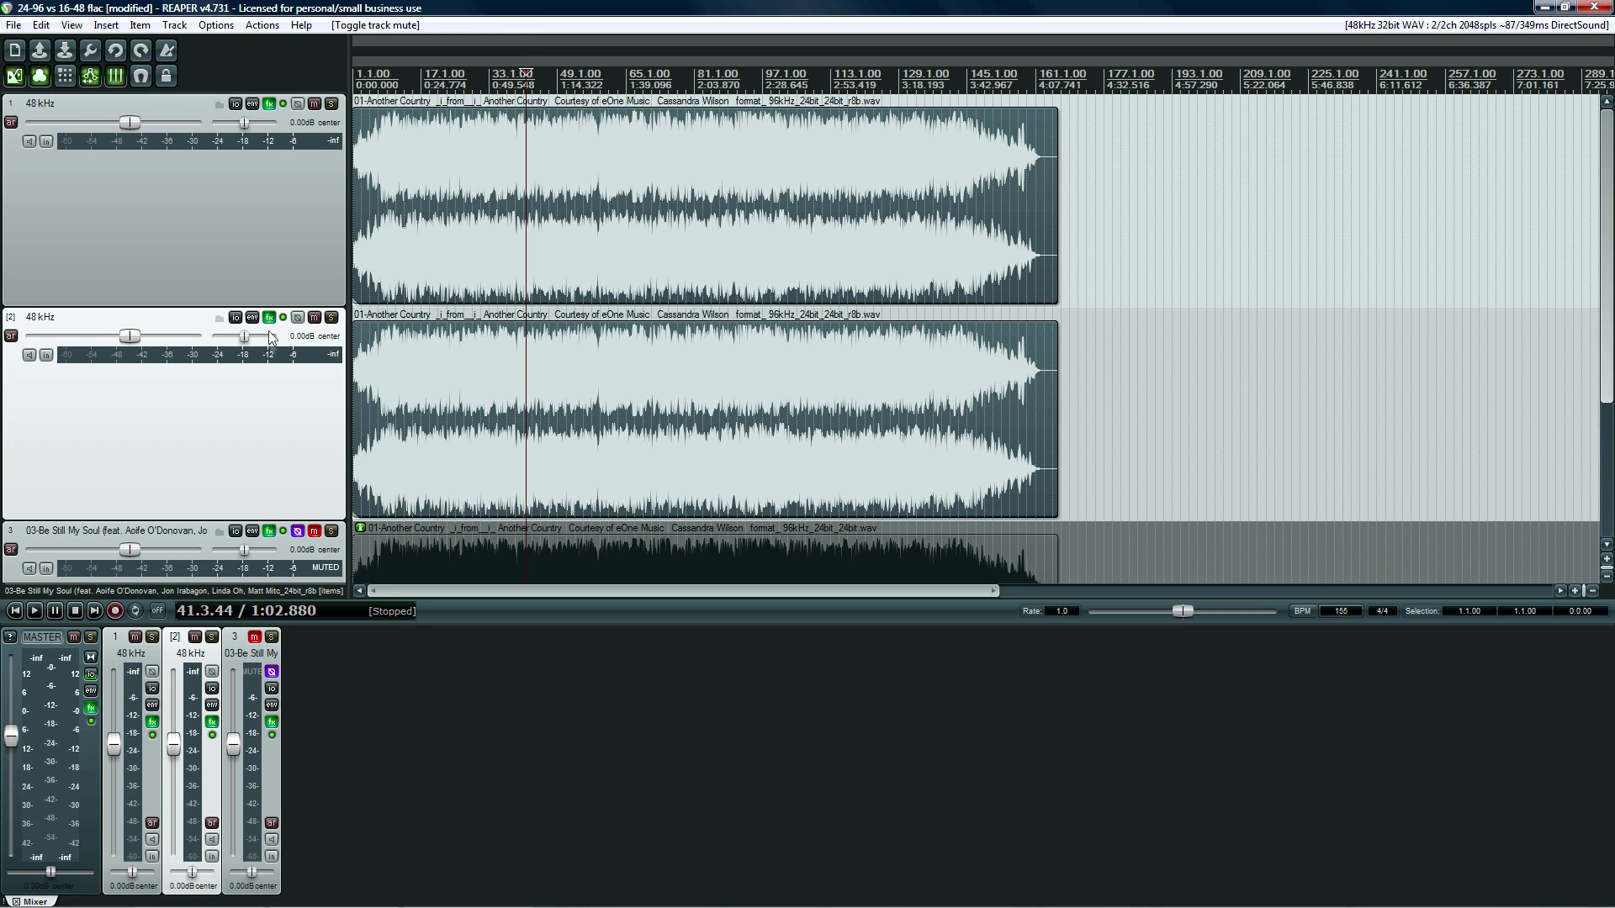
left_click(299, 317)
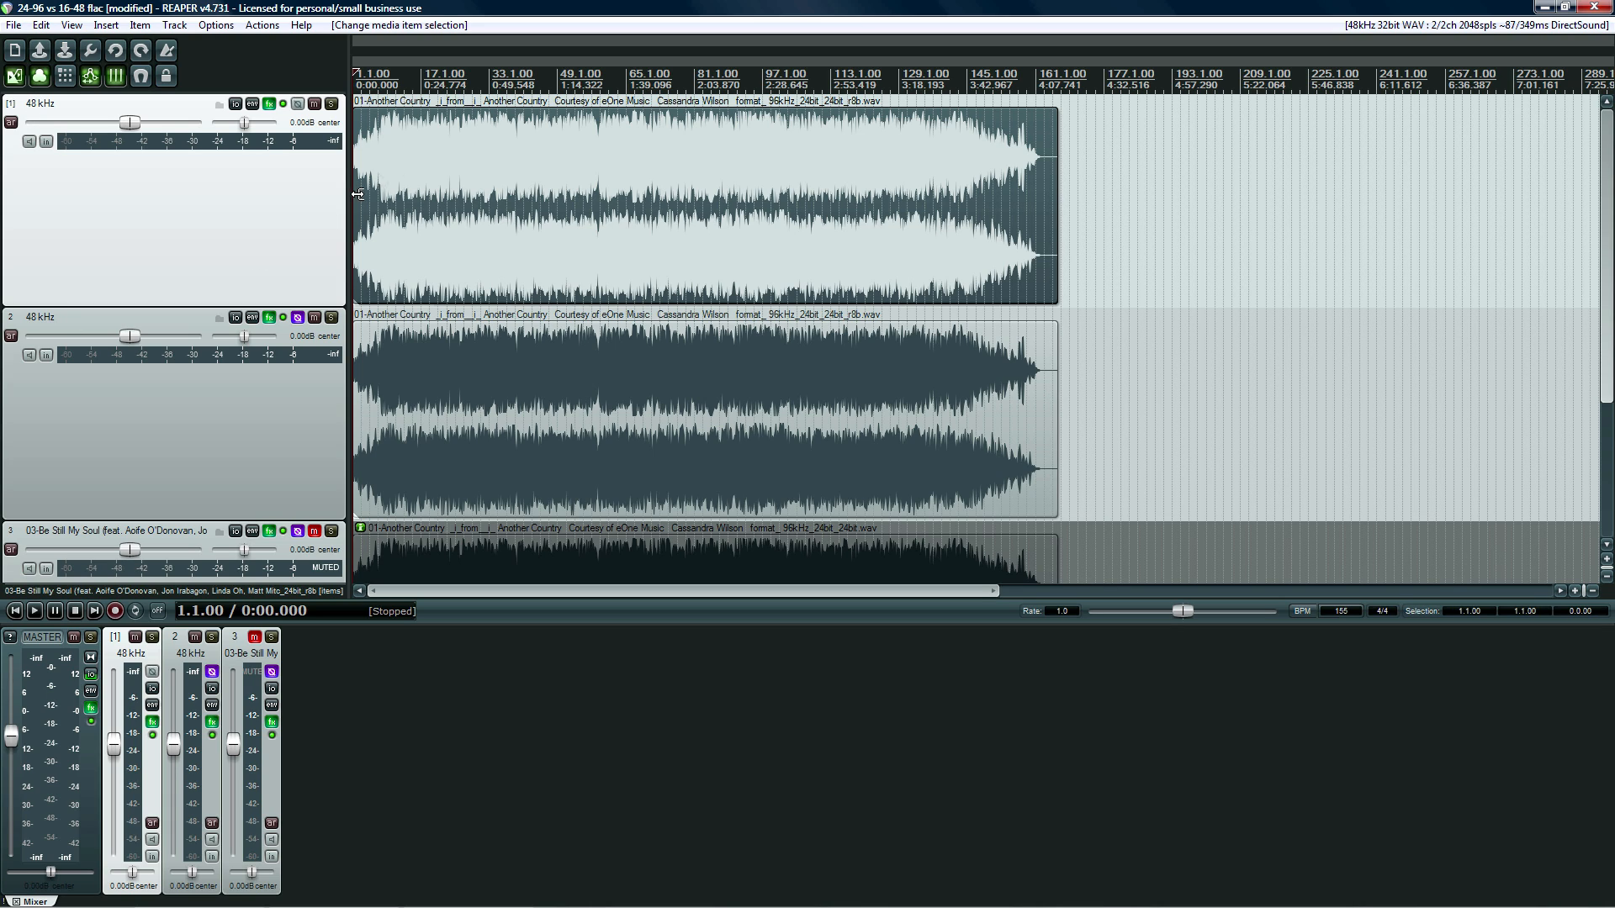
mouse_move(891, 139)
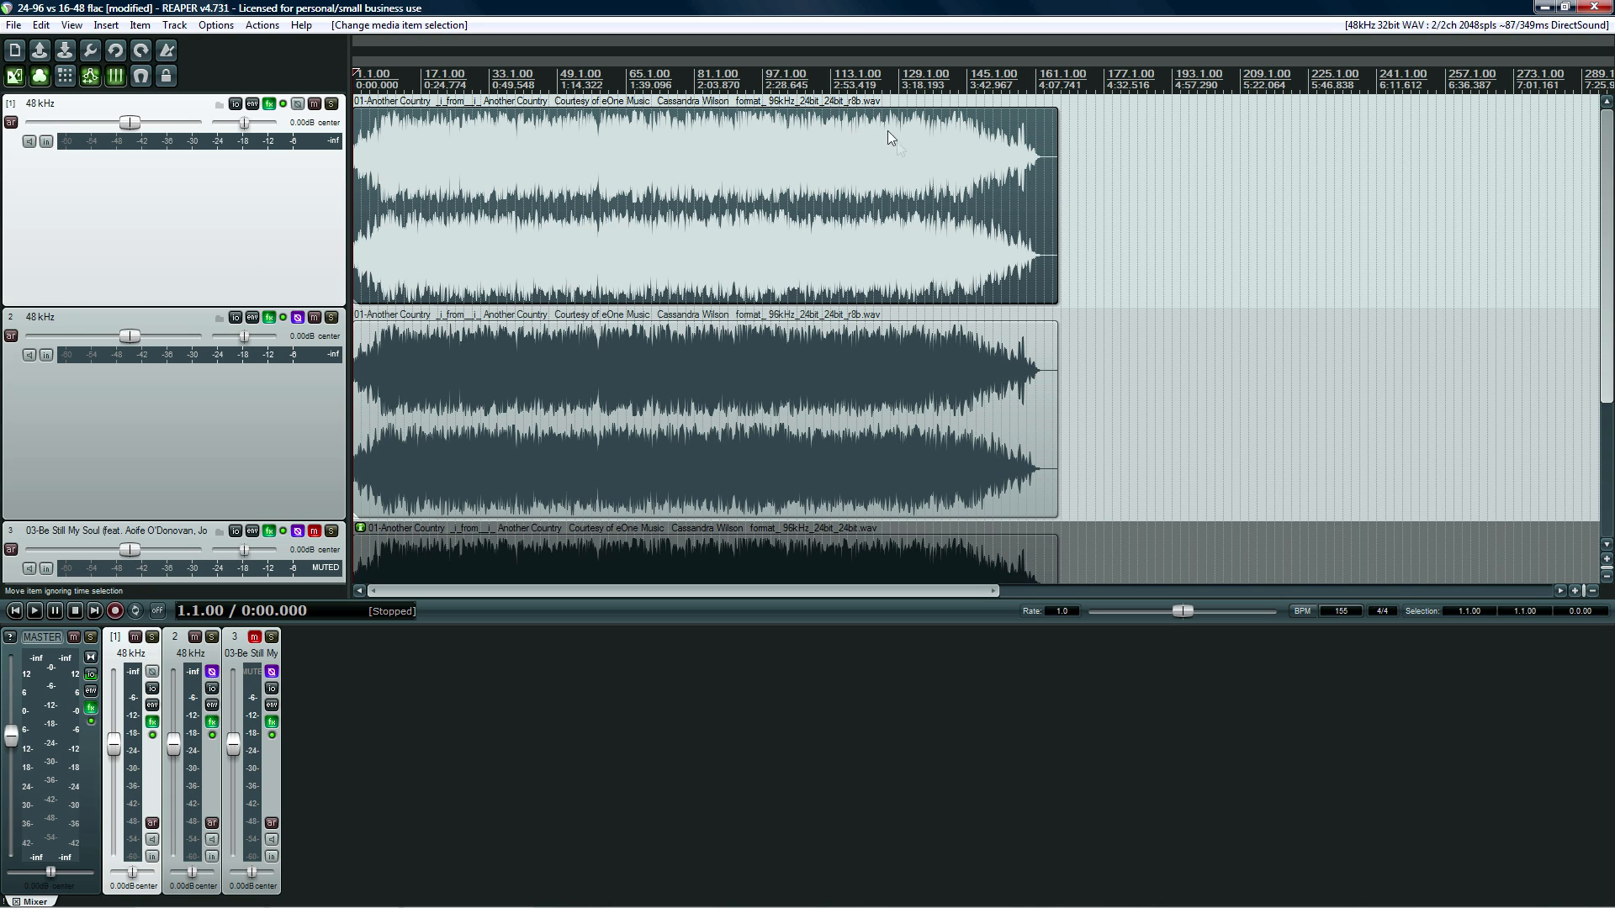
Play the null test from bar 41 and check the master and track 1 routing
left_click(643, 247)
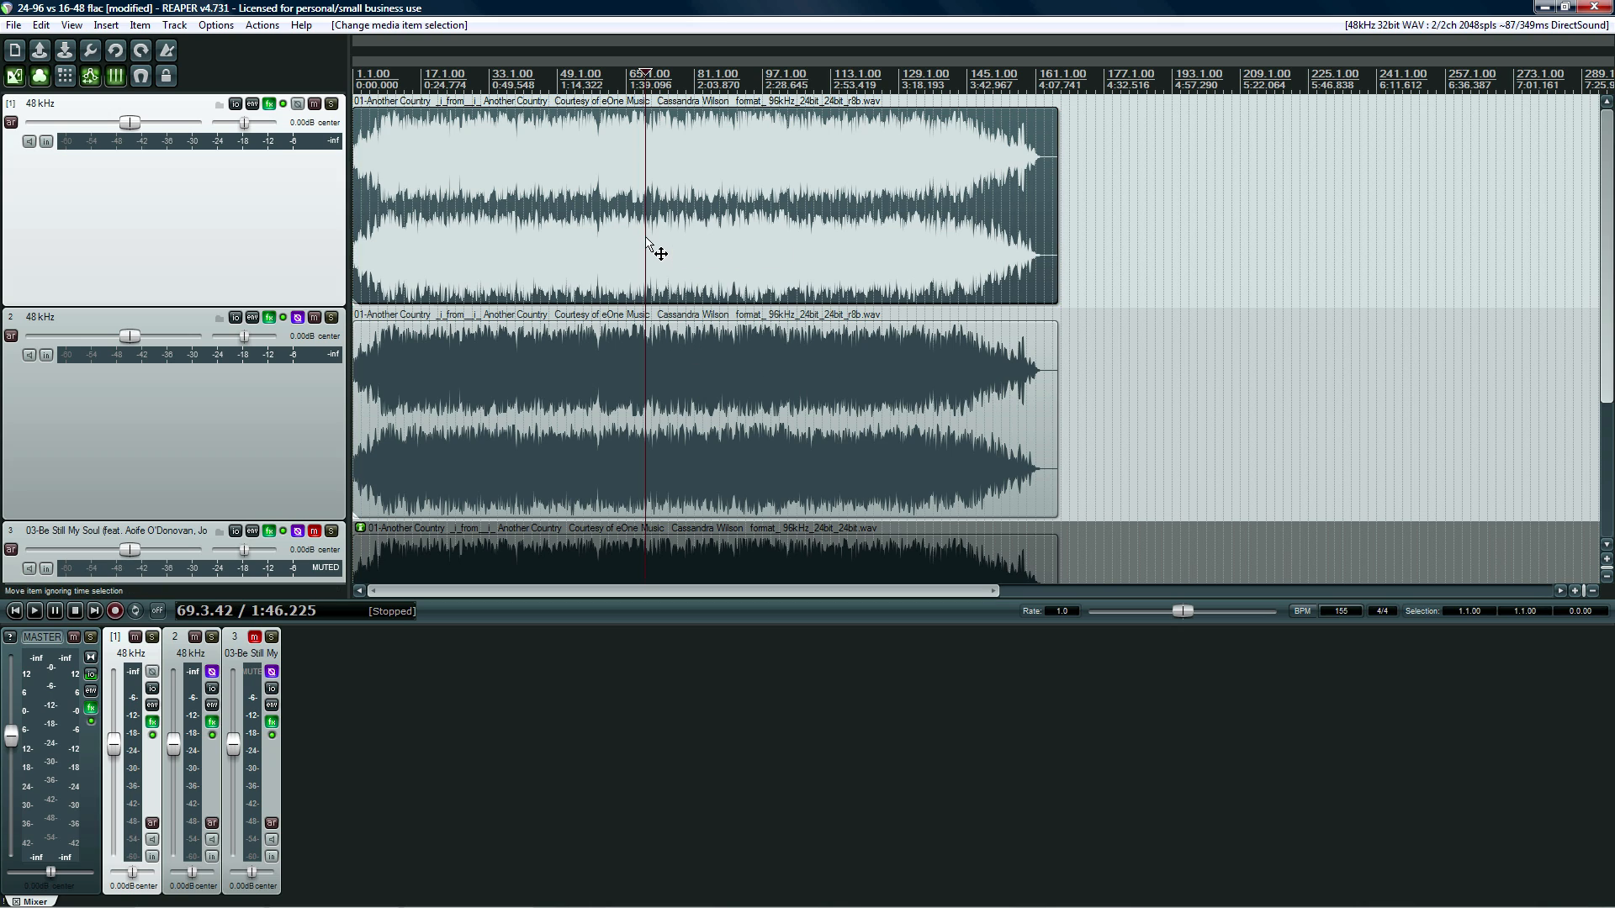
left_click(525, 84)
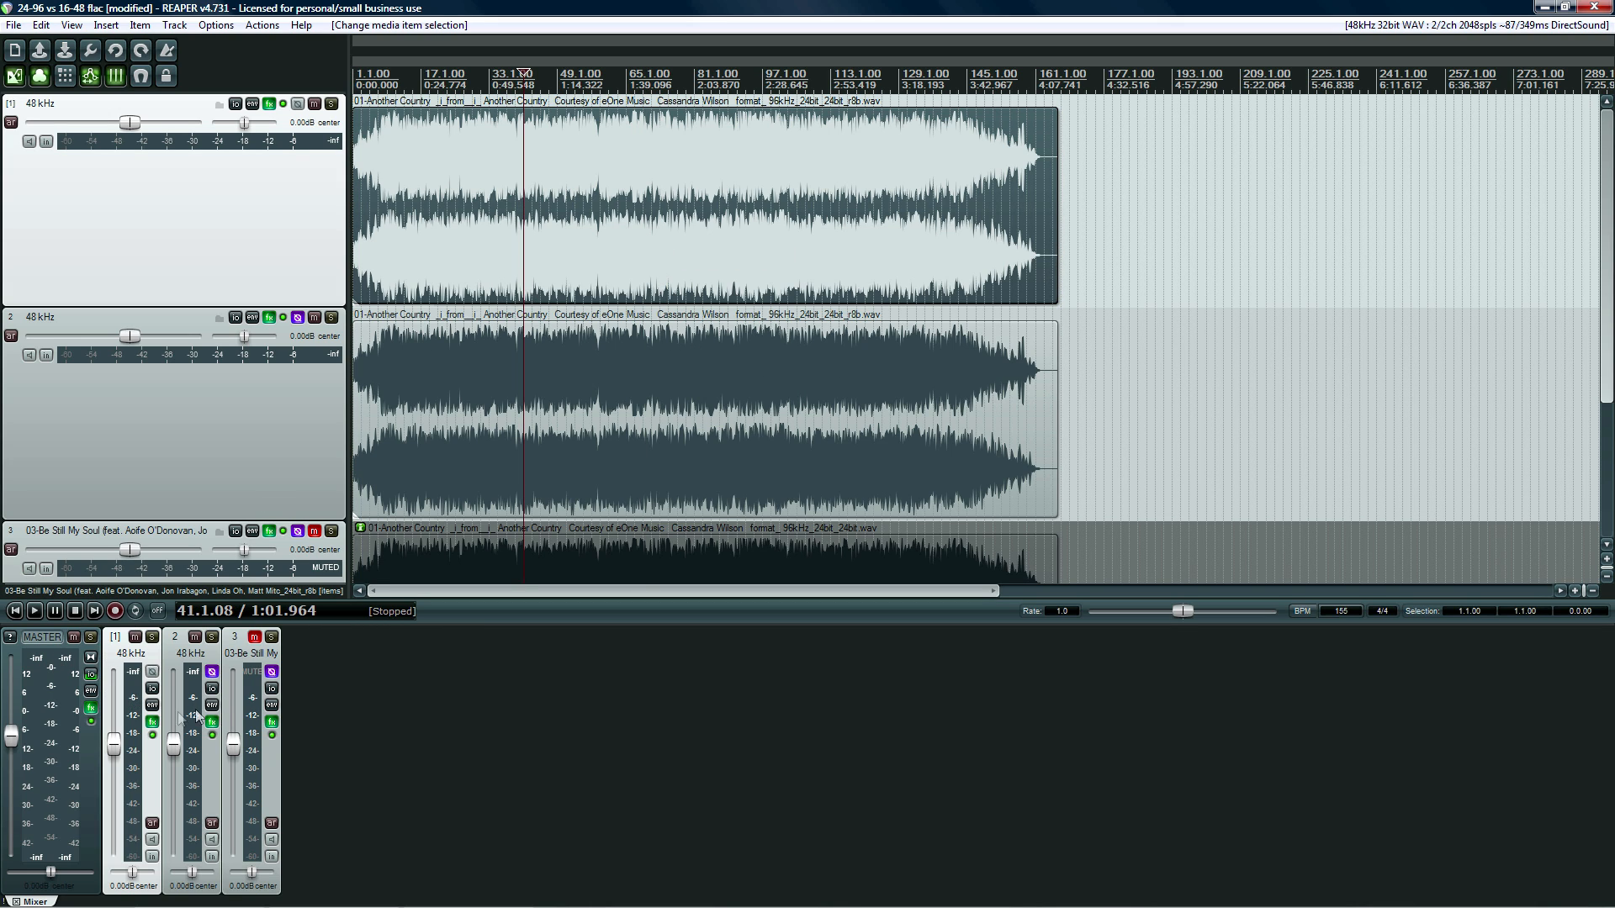
left_click(34, 610)
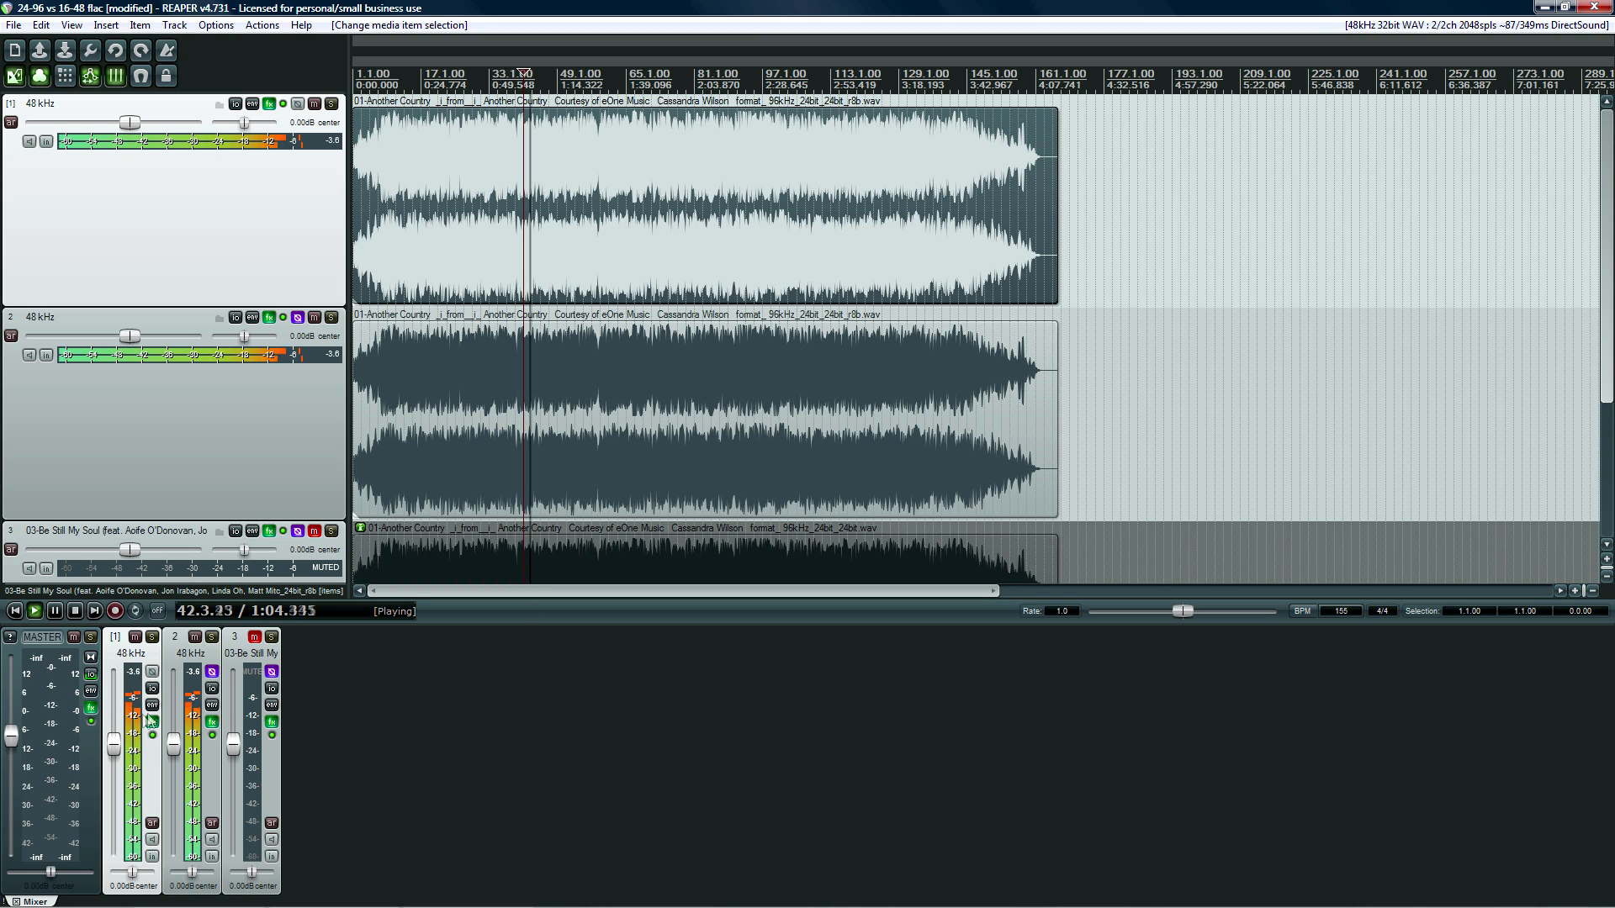
mouse_move(92, 682)
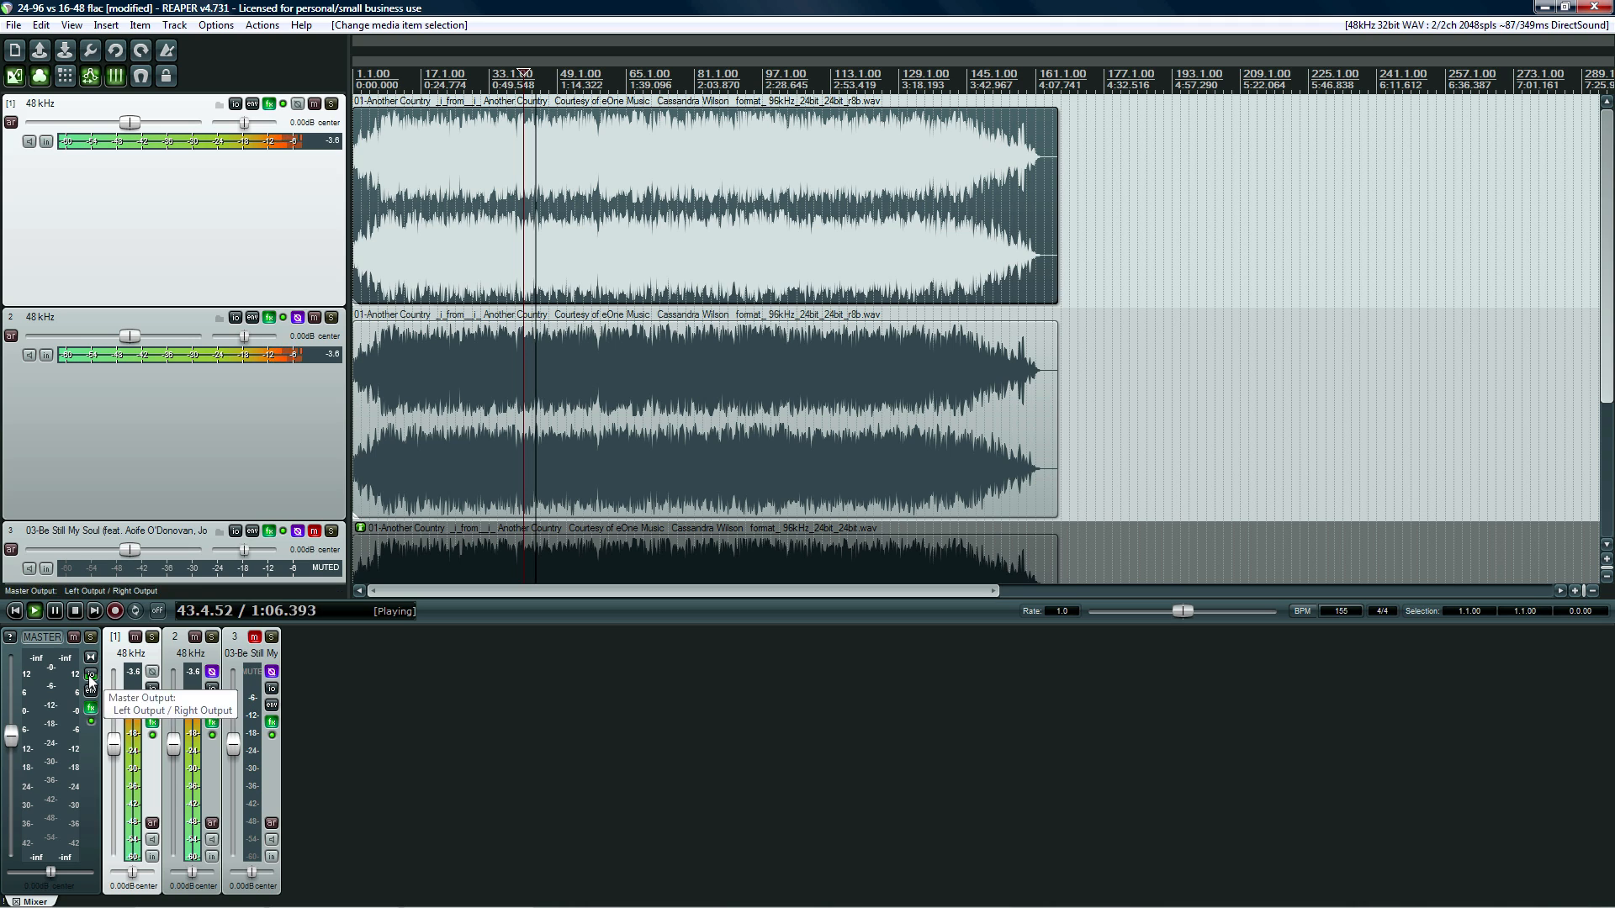
left_click(91, 675)
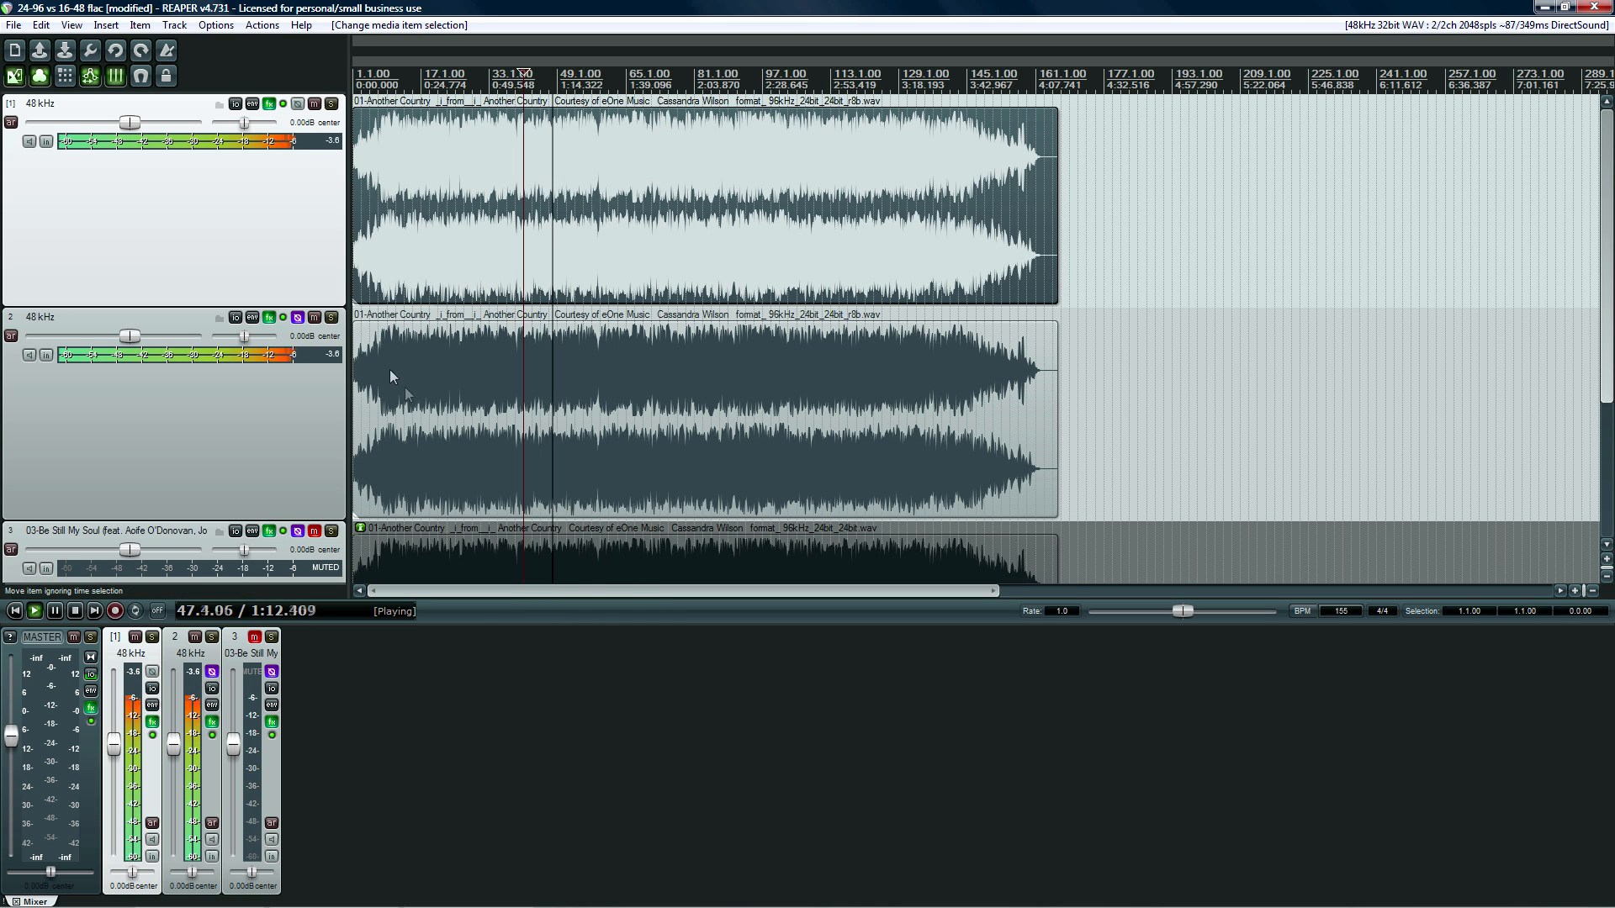
left_click(234, 318)
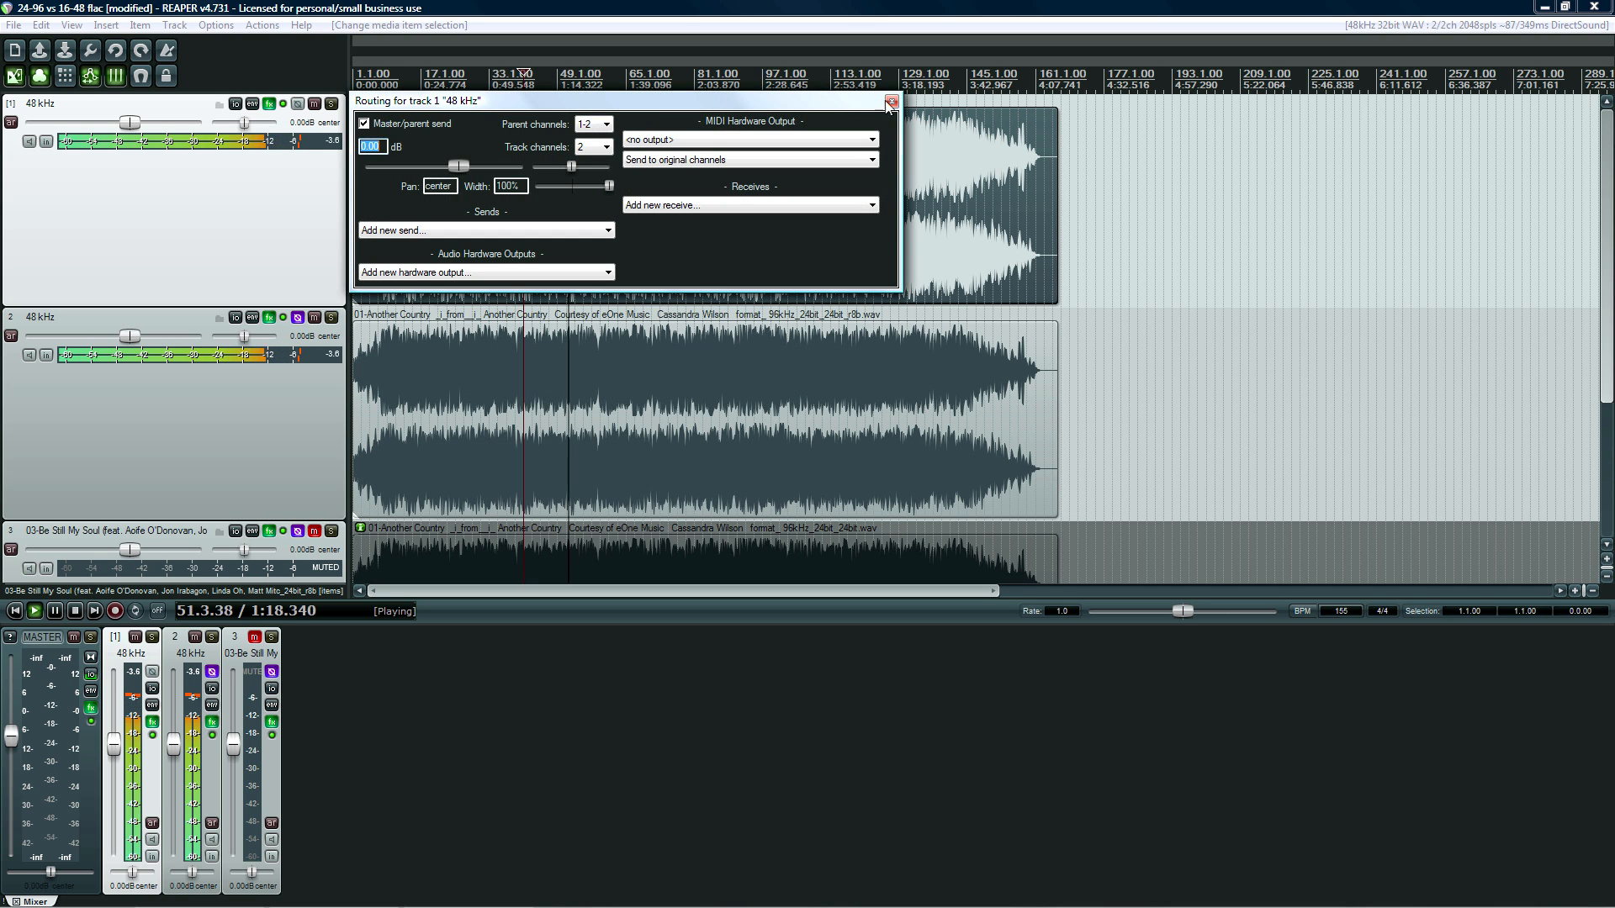
left_click(890, 101)
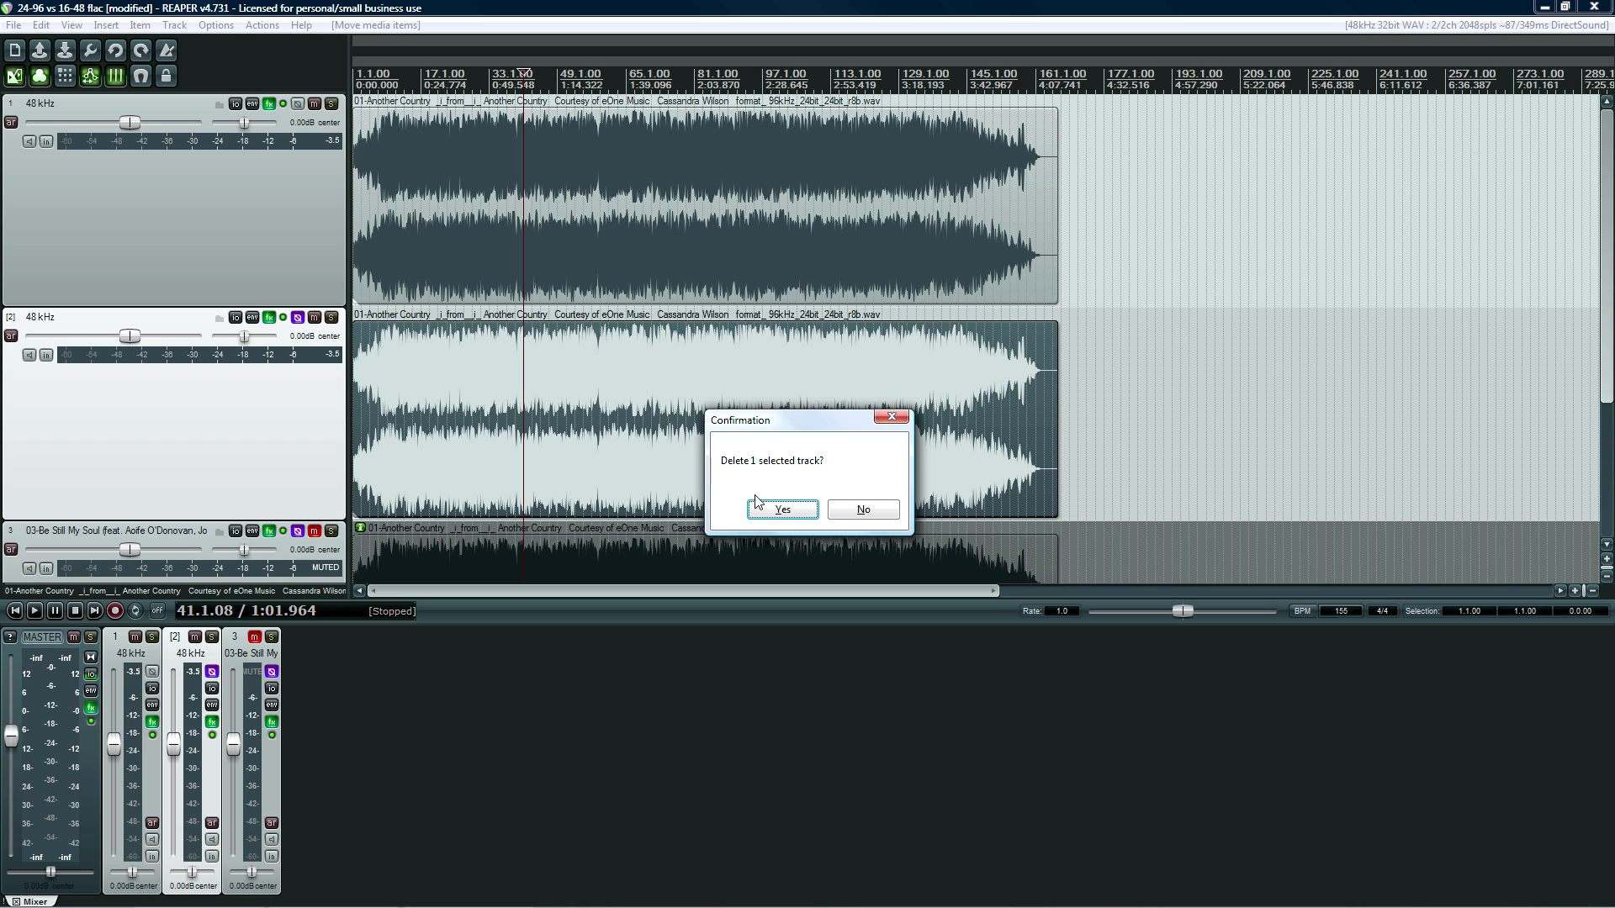
Answer the delete-track prompt and show the second 48 kHz track's FreqAnalyst Multi
left_click(780, 509)
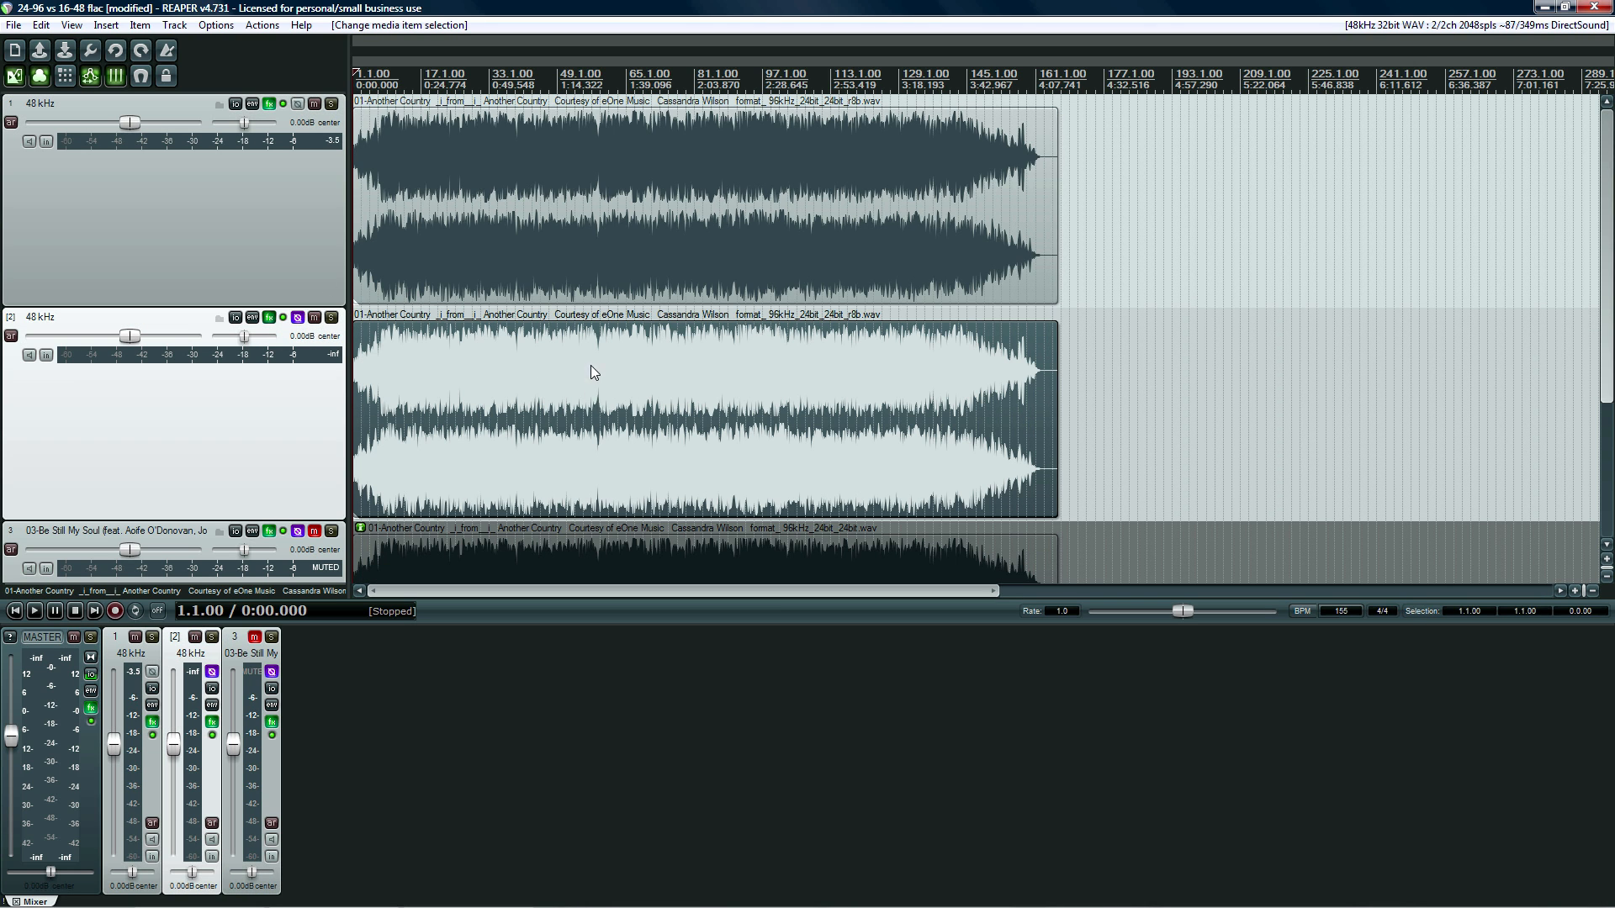
left_click(269, 316)
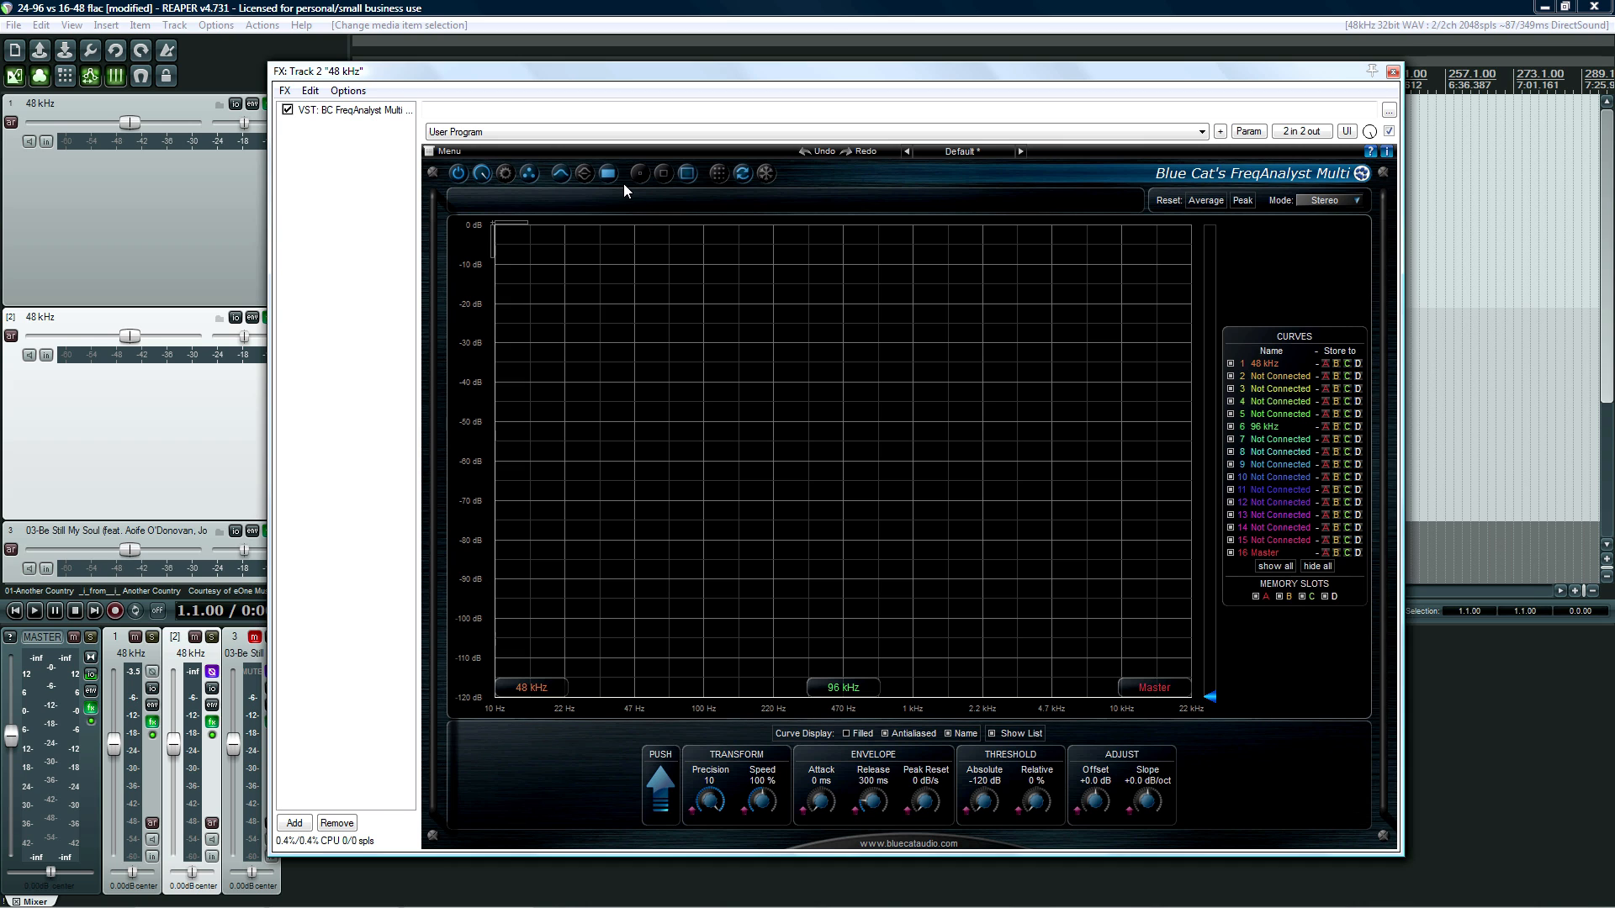
Enable the master's disabled effects and review the FreeG Stereo and Ozone 5 settings
left_click(1393, 71)
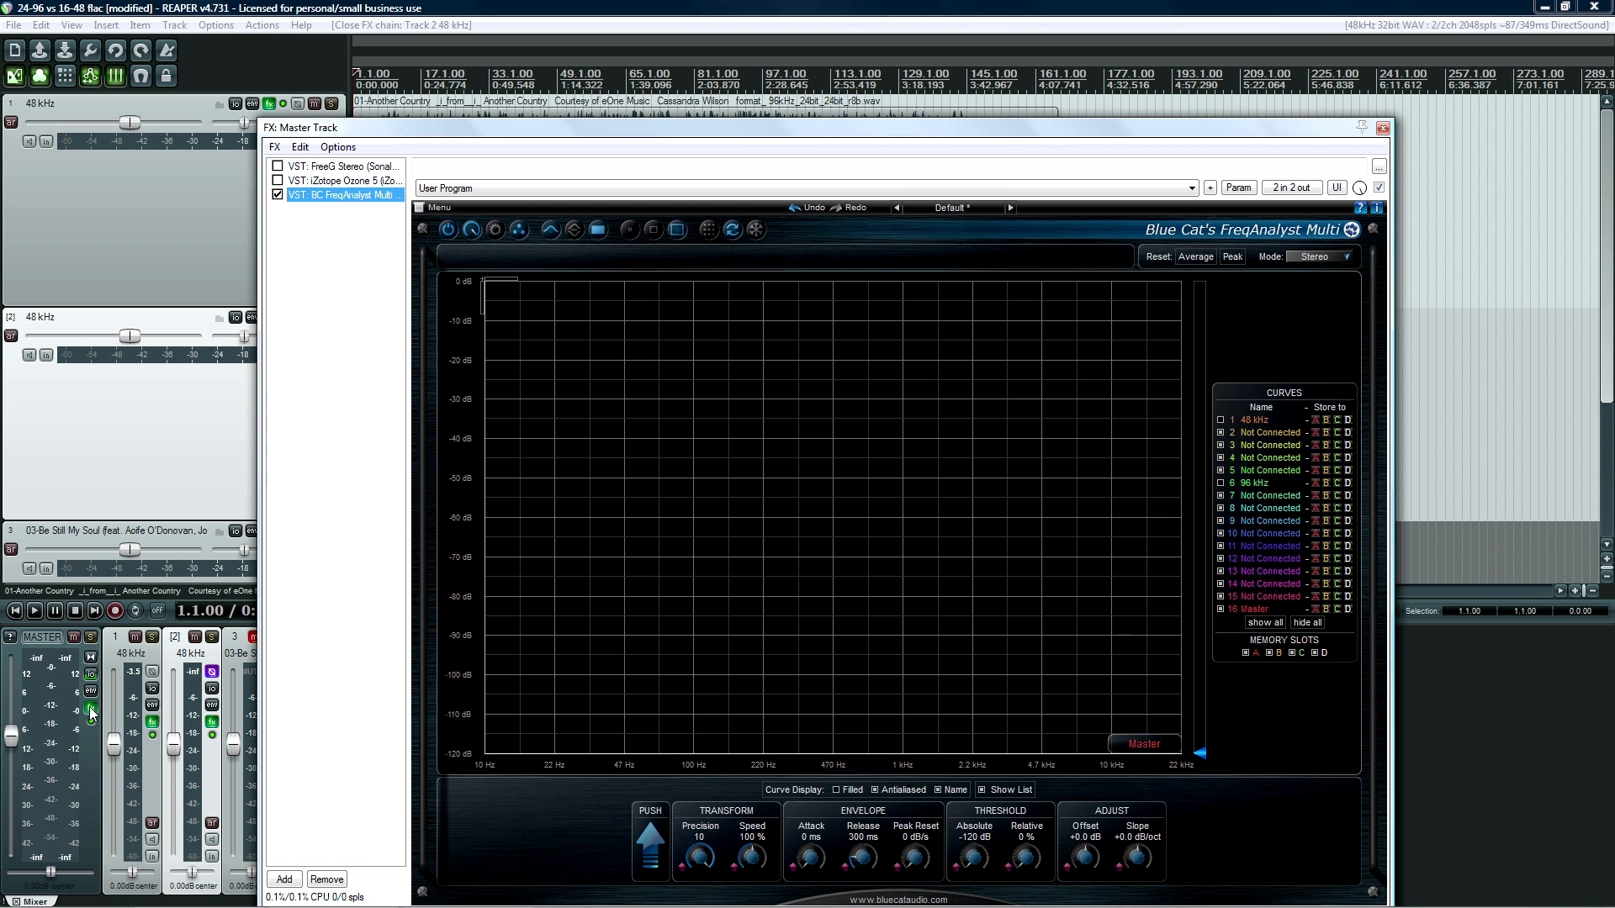
left_click(340, 165)
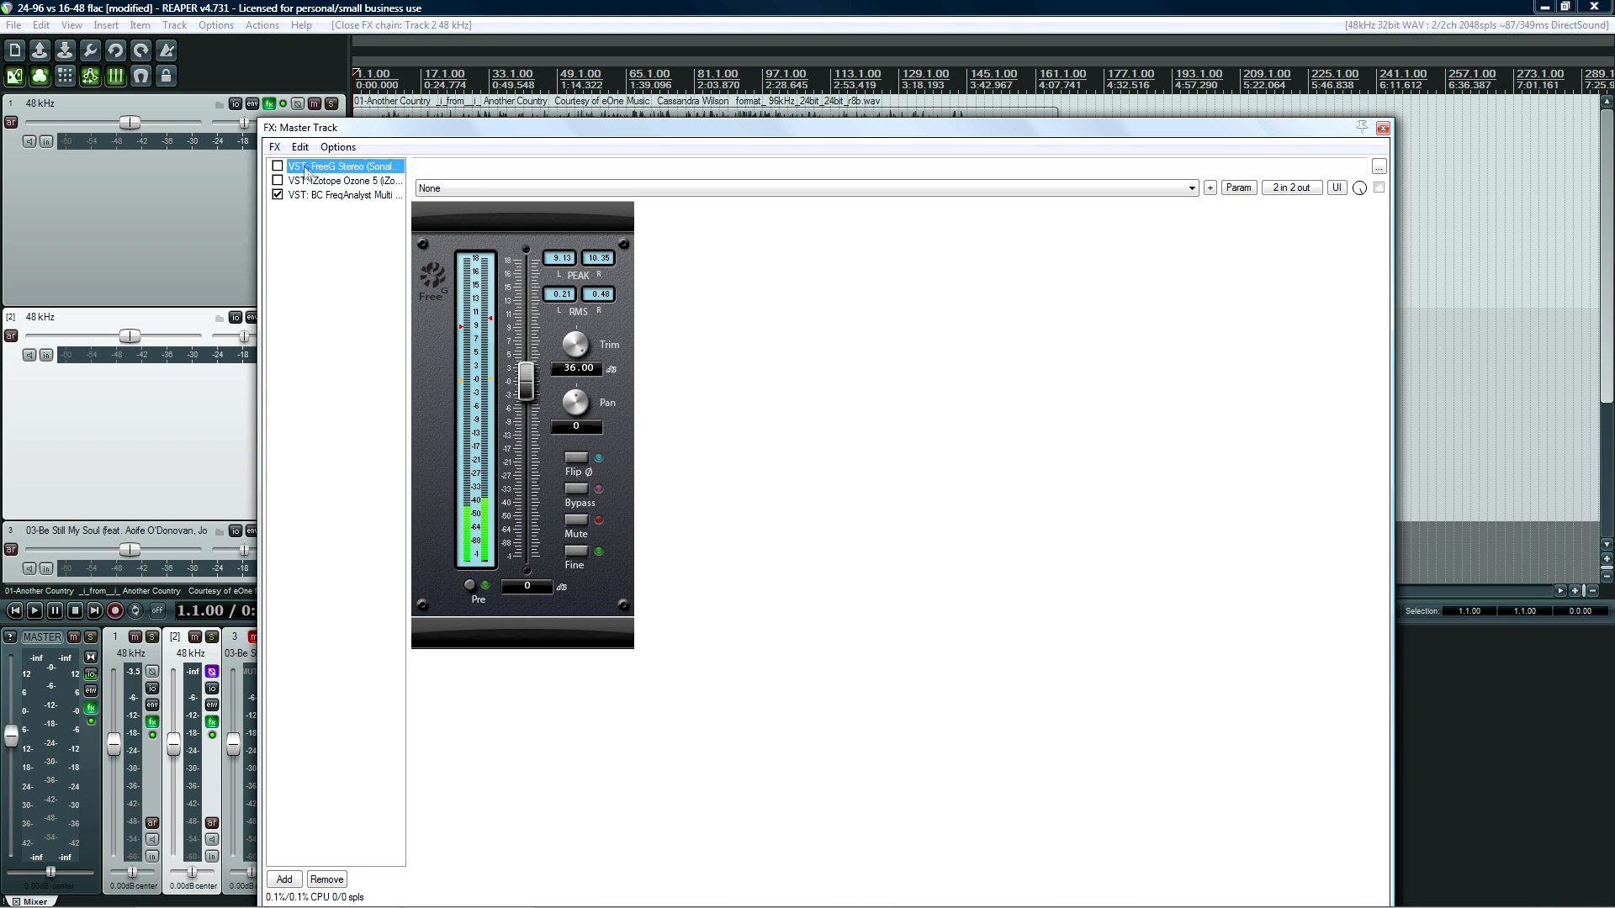
left_click(278, 181)
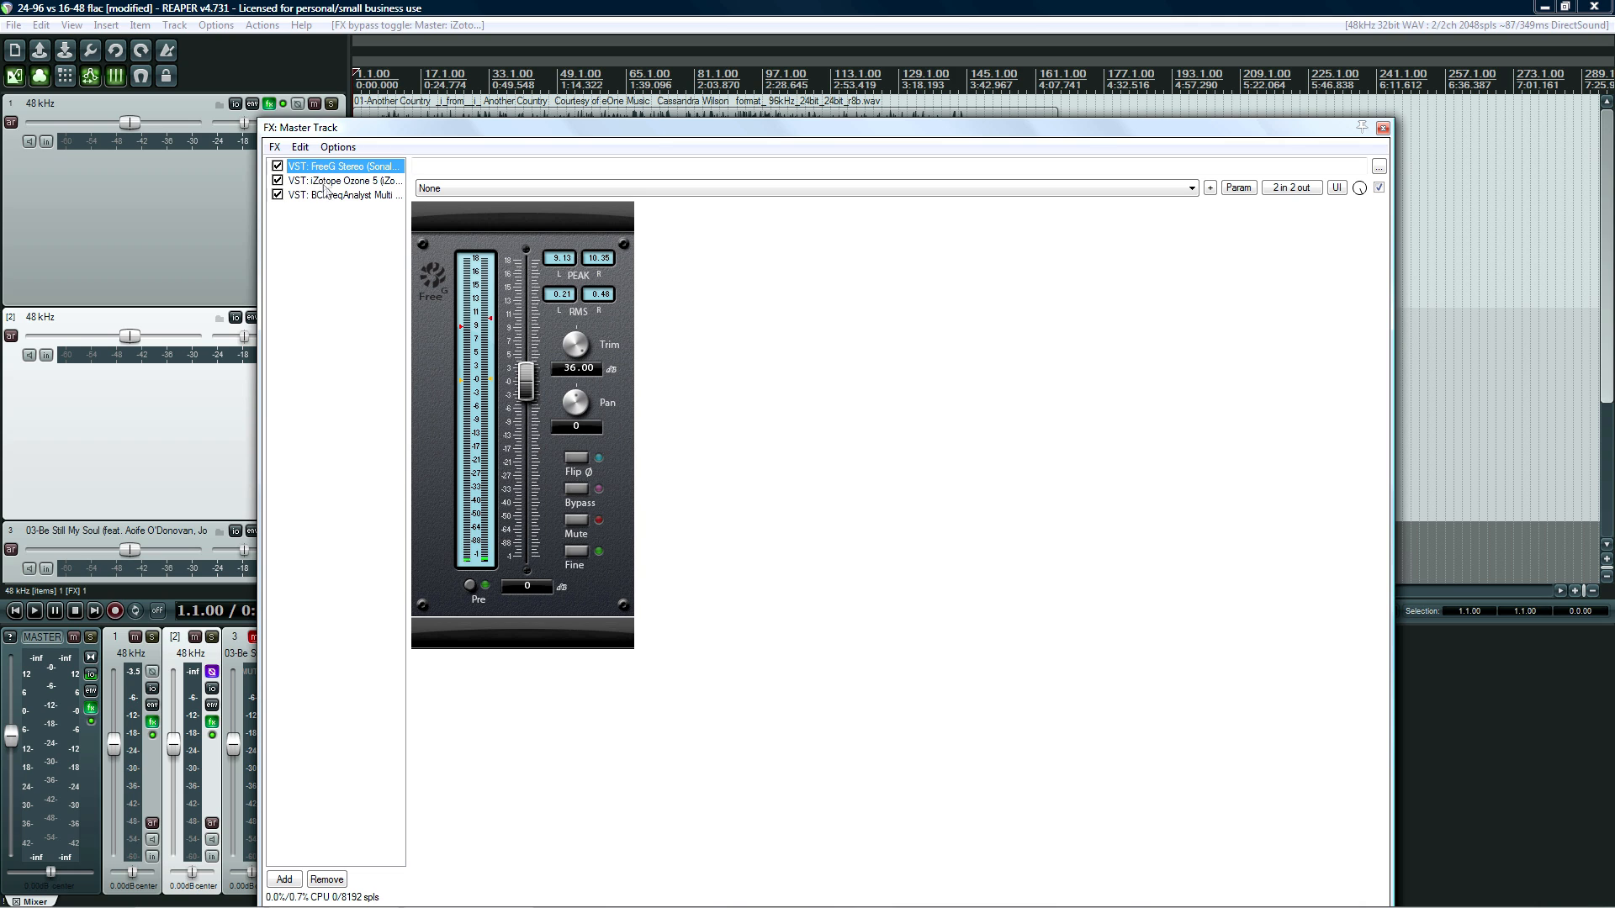
left_click(340, 180)
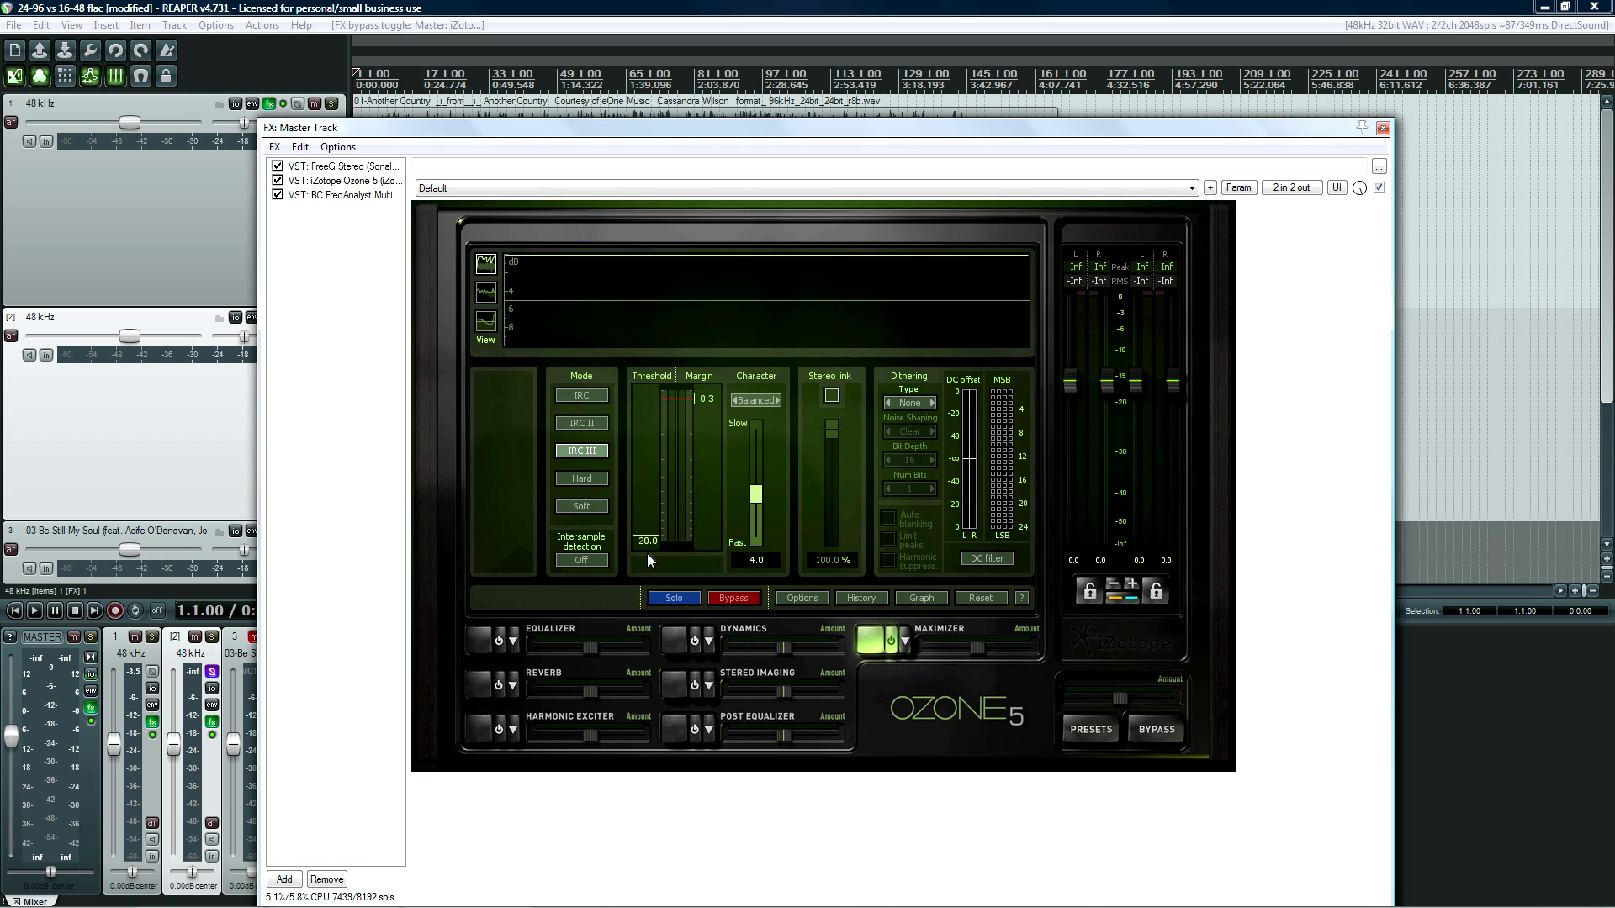
left_click(340, 165)
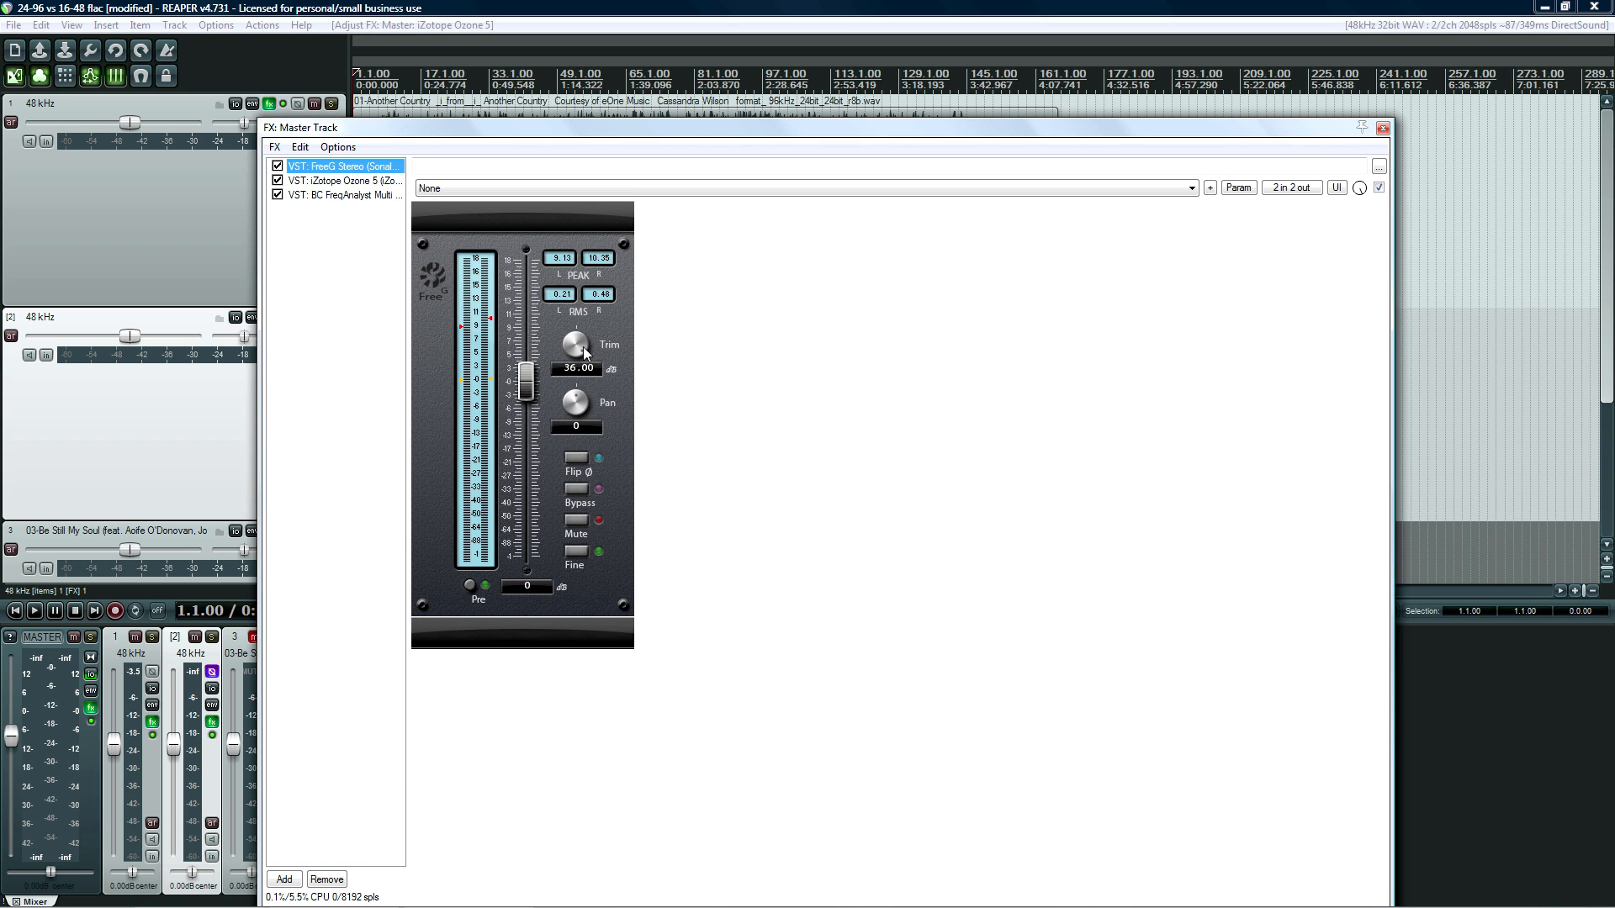
left_click(340, 166)
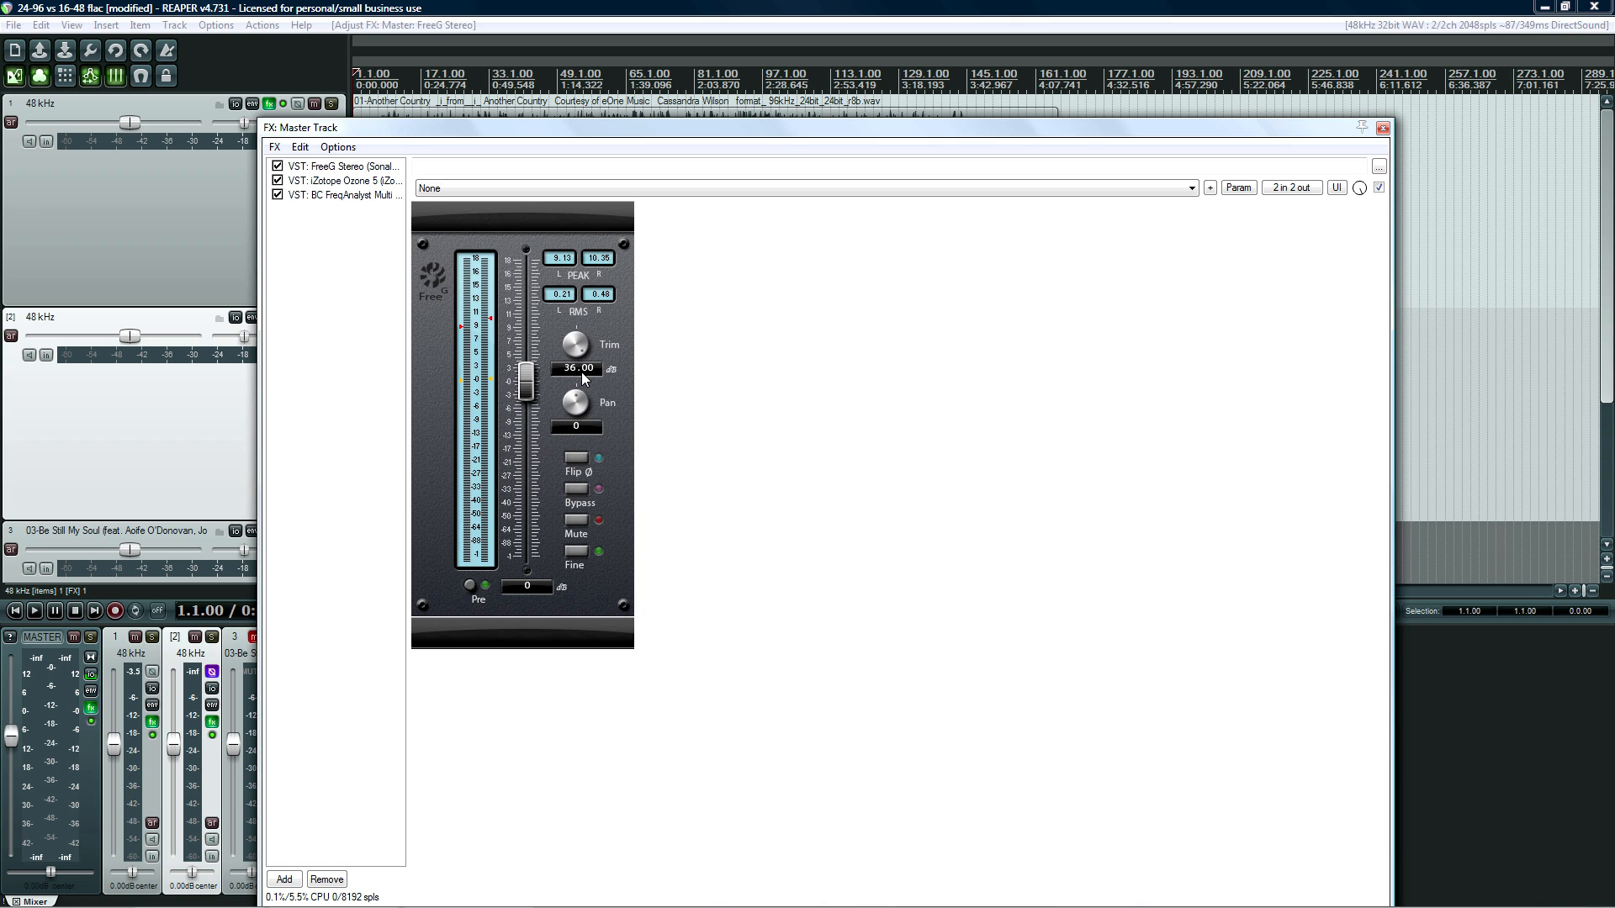
mouse_move(344, 191)
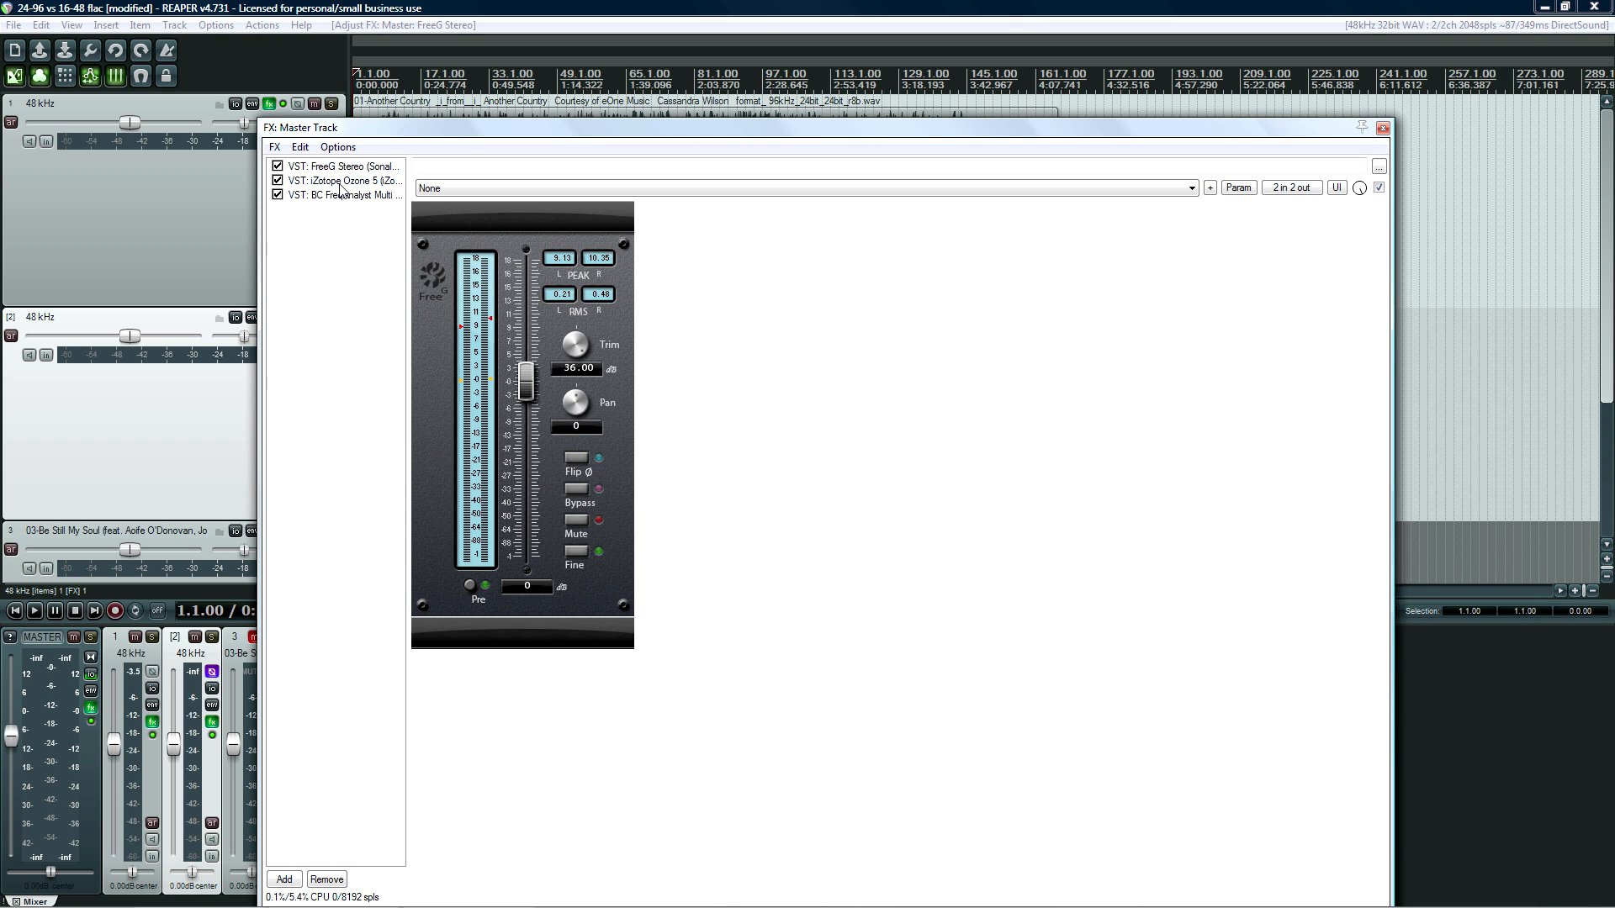
Raise FreeG's gain to its +18.06 dB maximum, then return to FreqAnalyst Multi
left_click(340, 194)
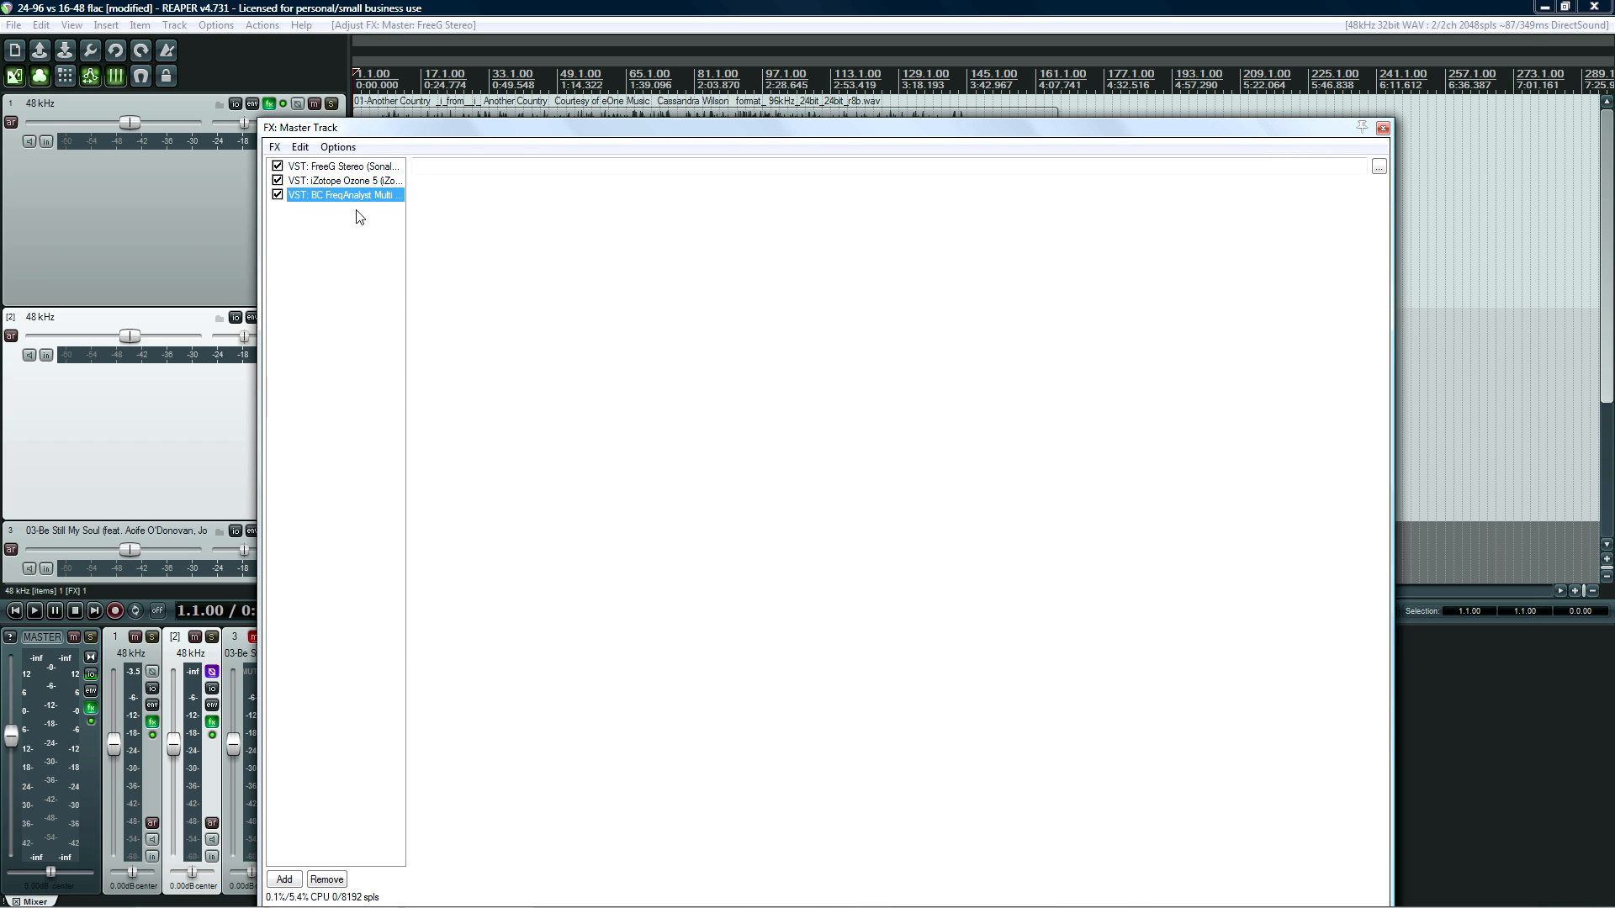
left_click(343, 166)
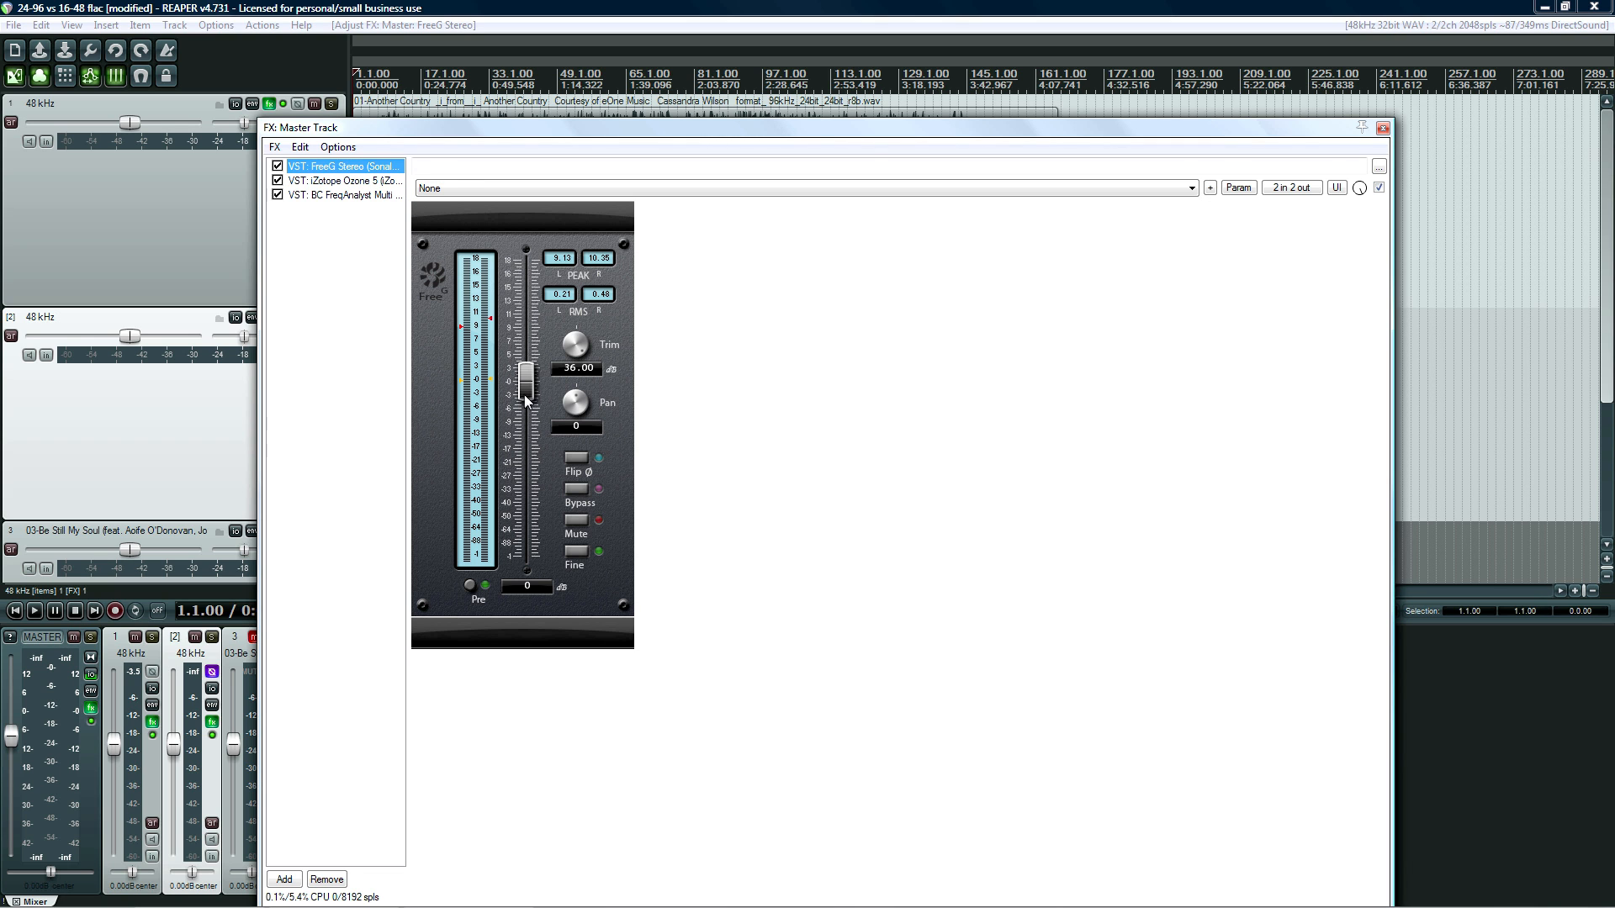
left_click_drag(525, 371, 527, 253)
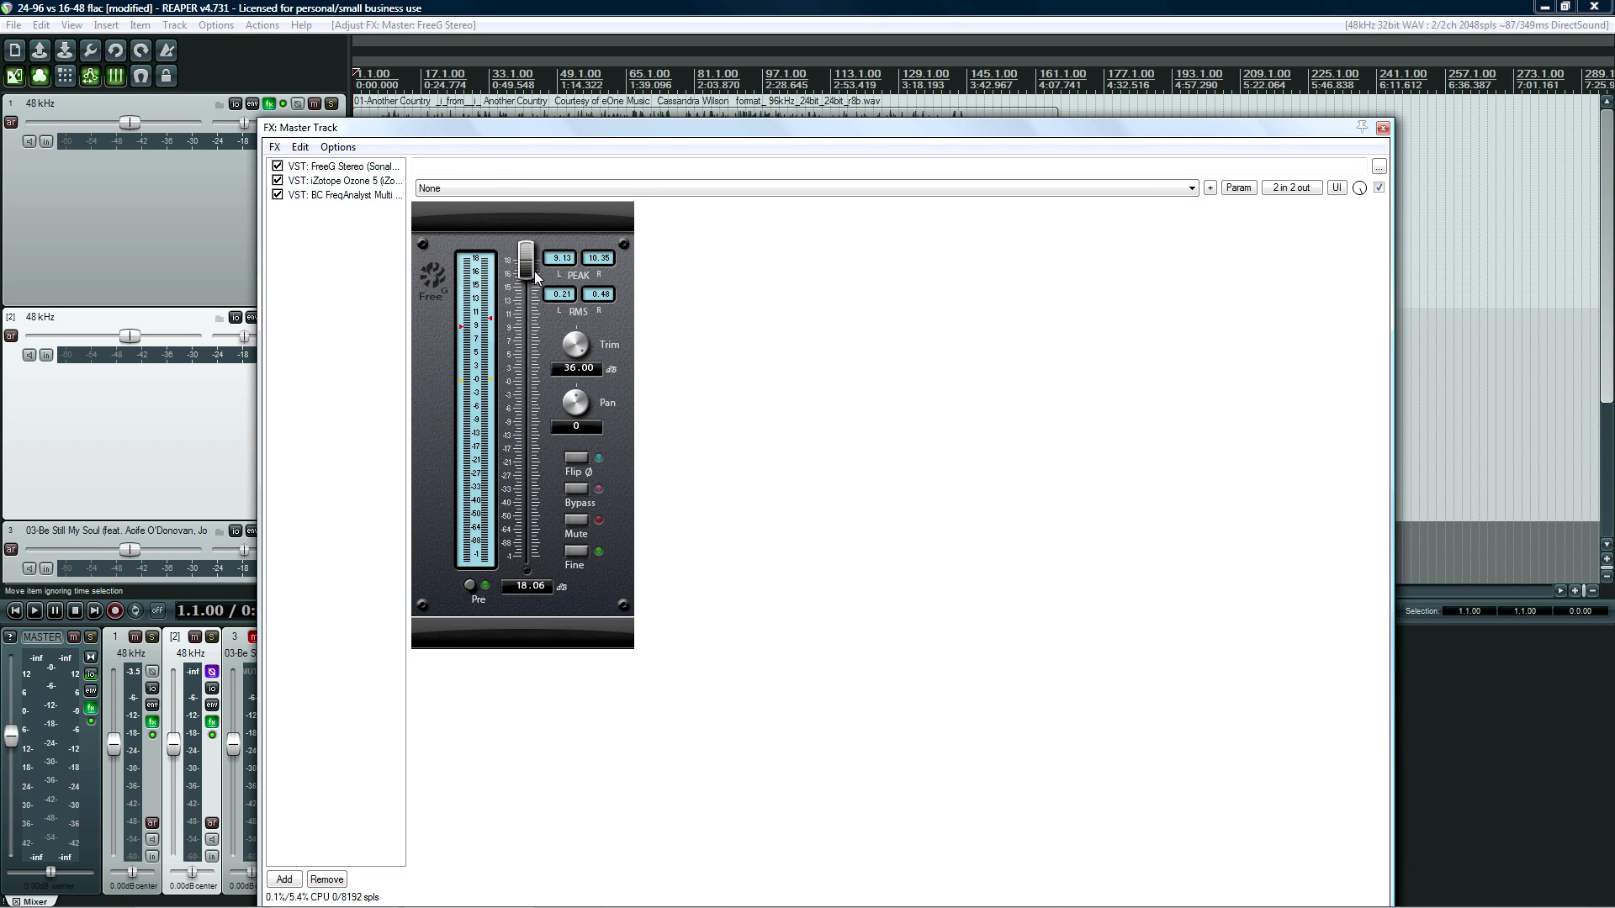
left_click(343, 193)
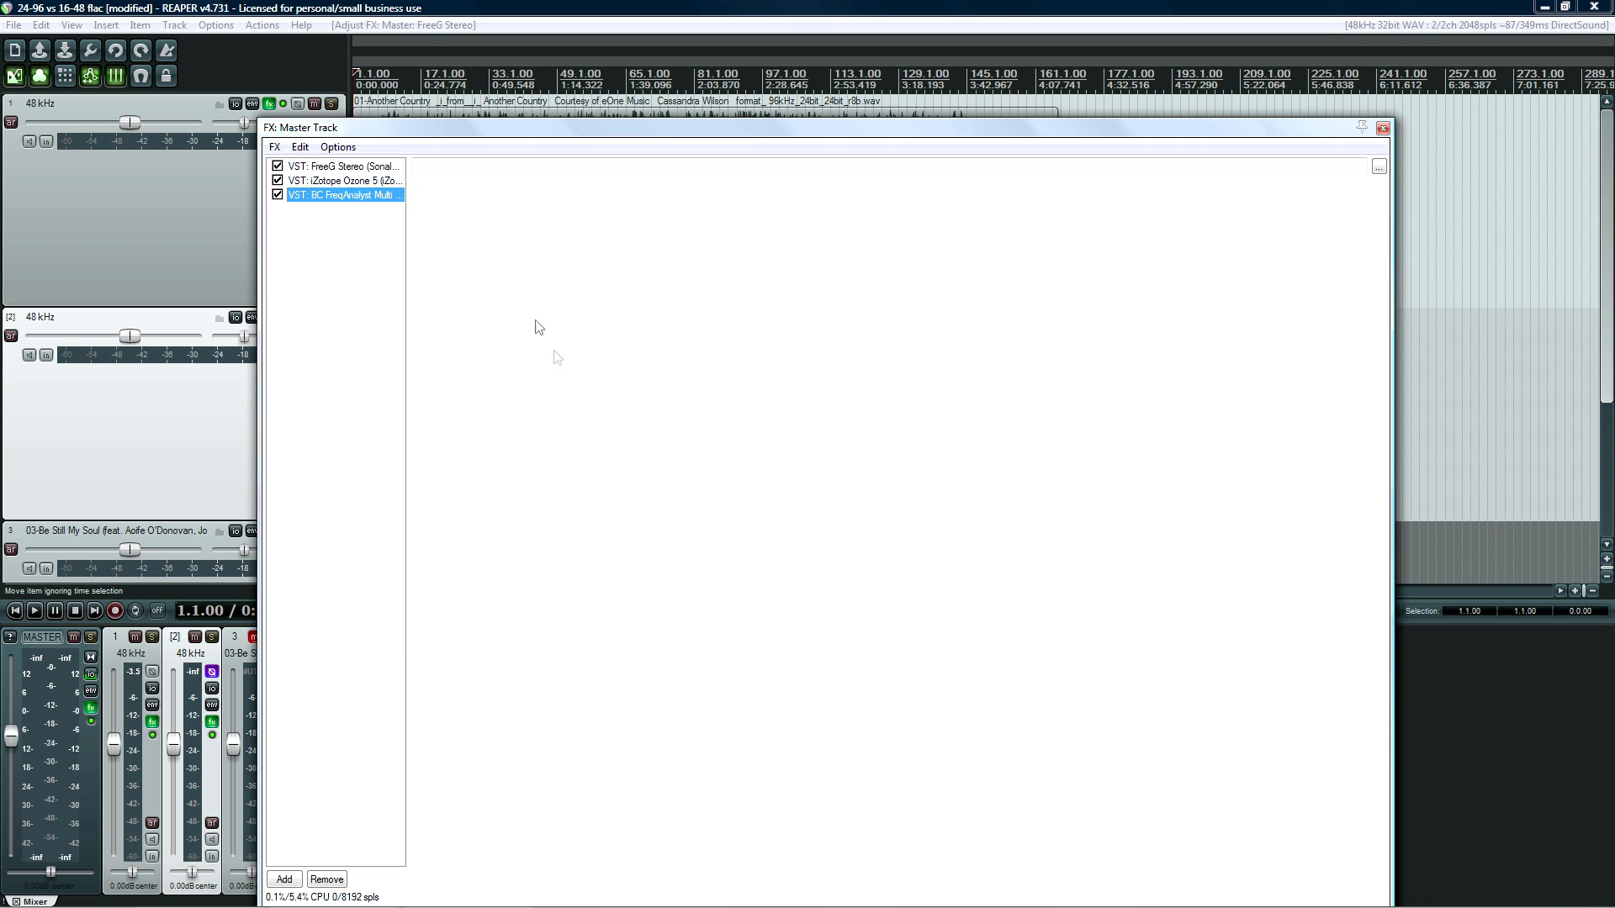
double_click(343, 194)
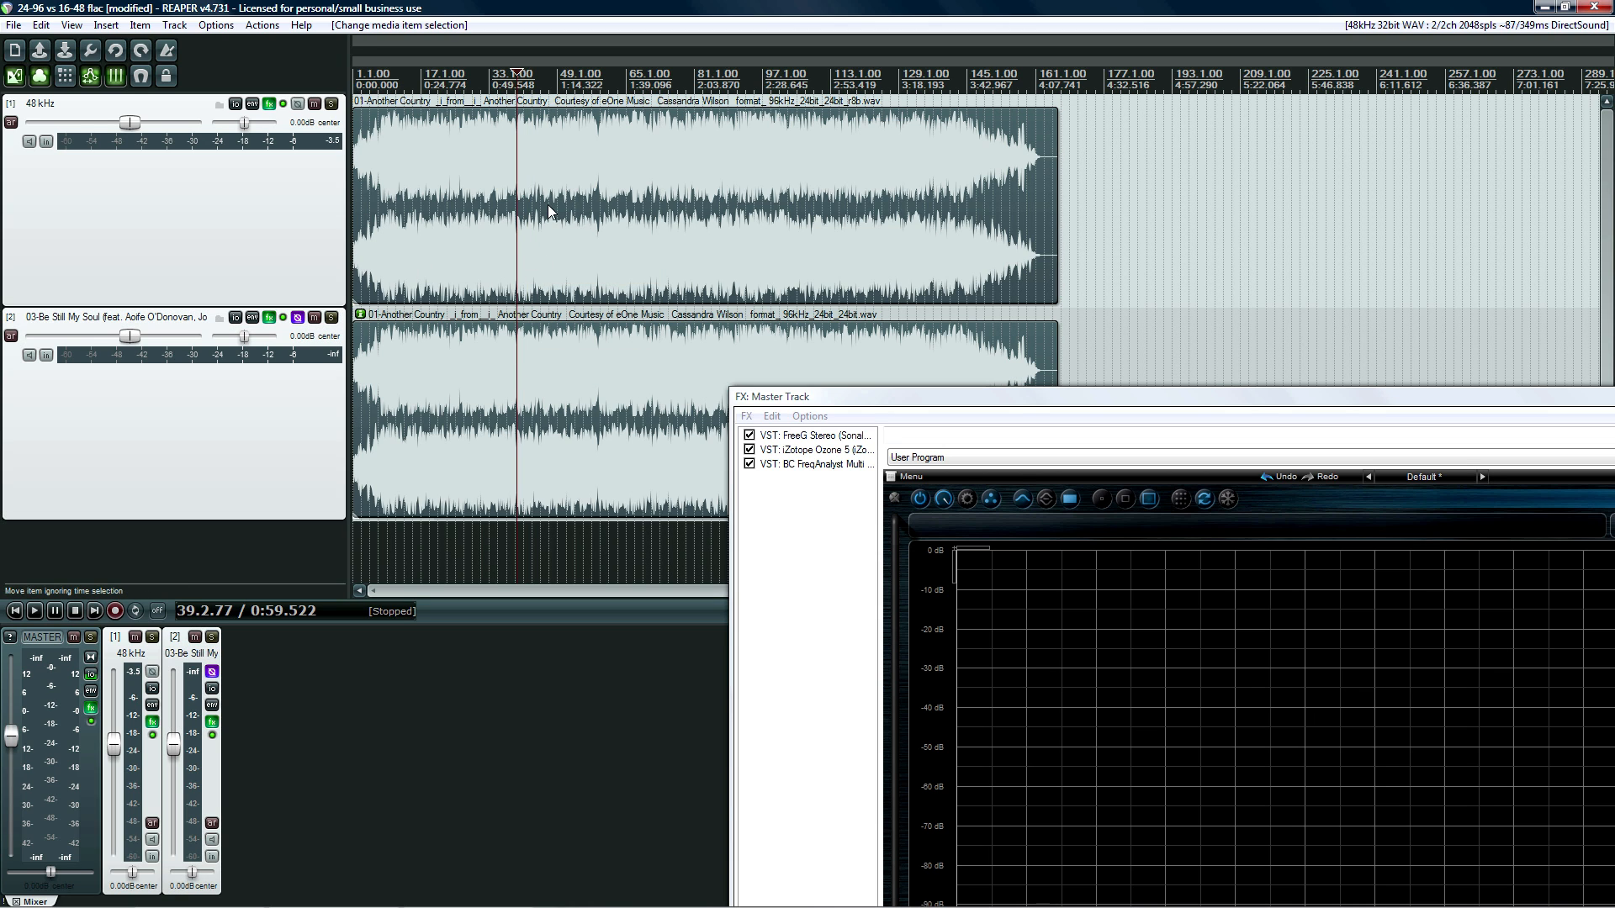
right_click(549, 212)
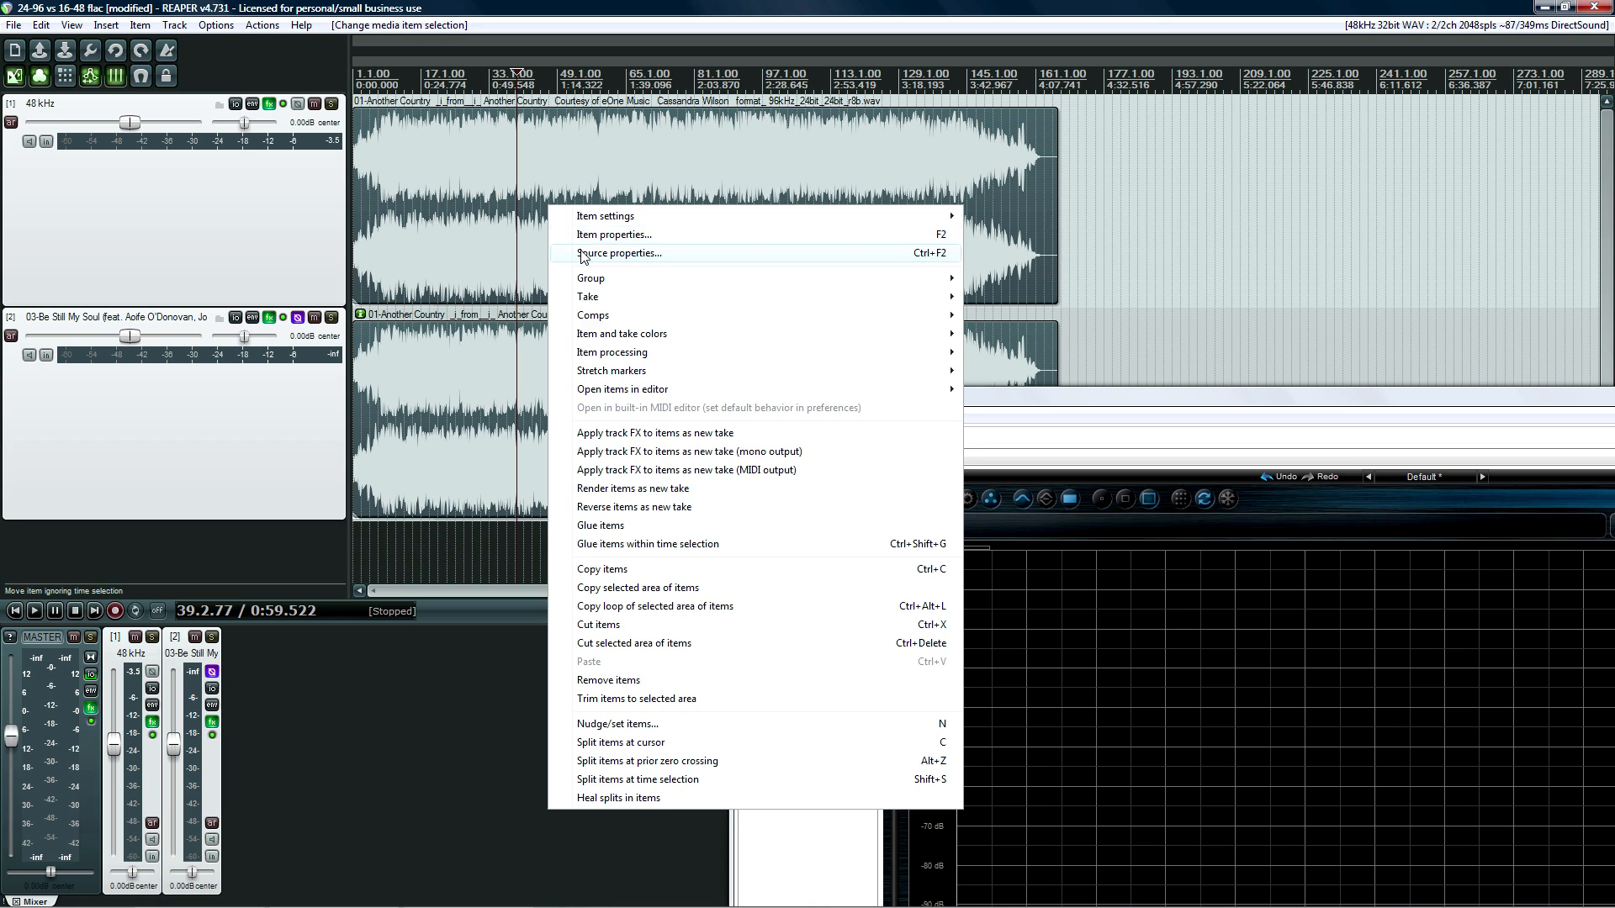
left_click(619, 253)
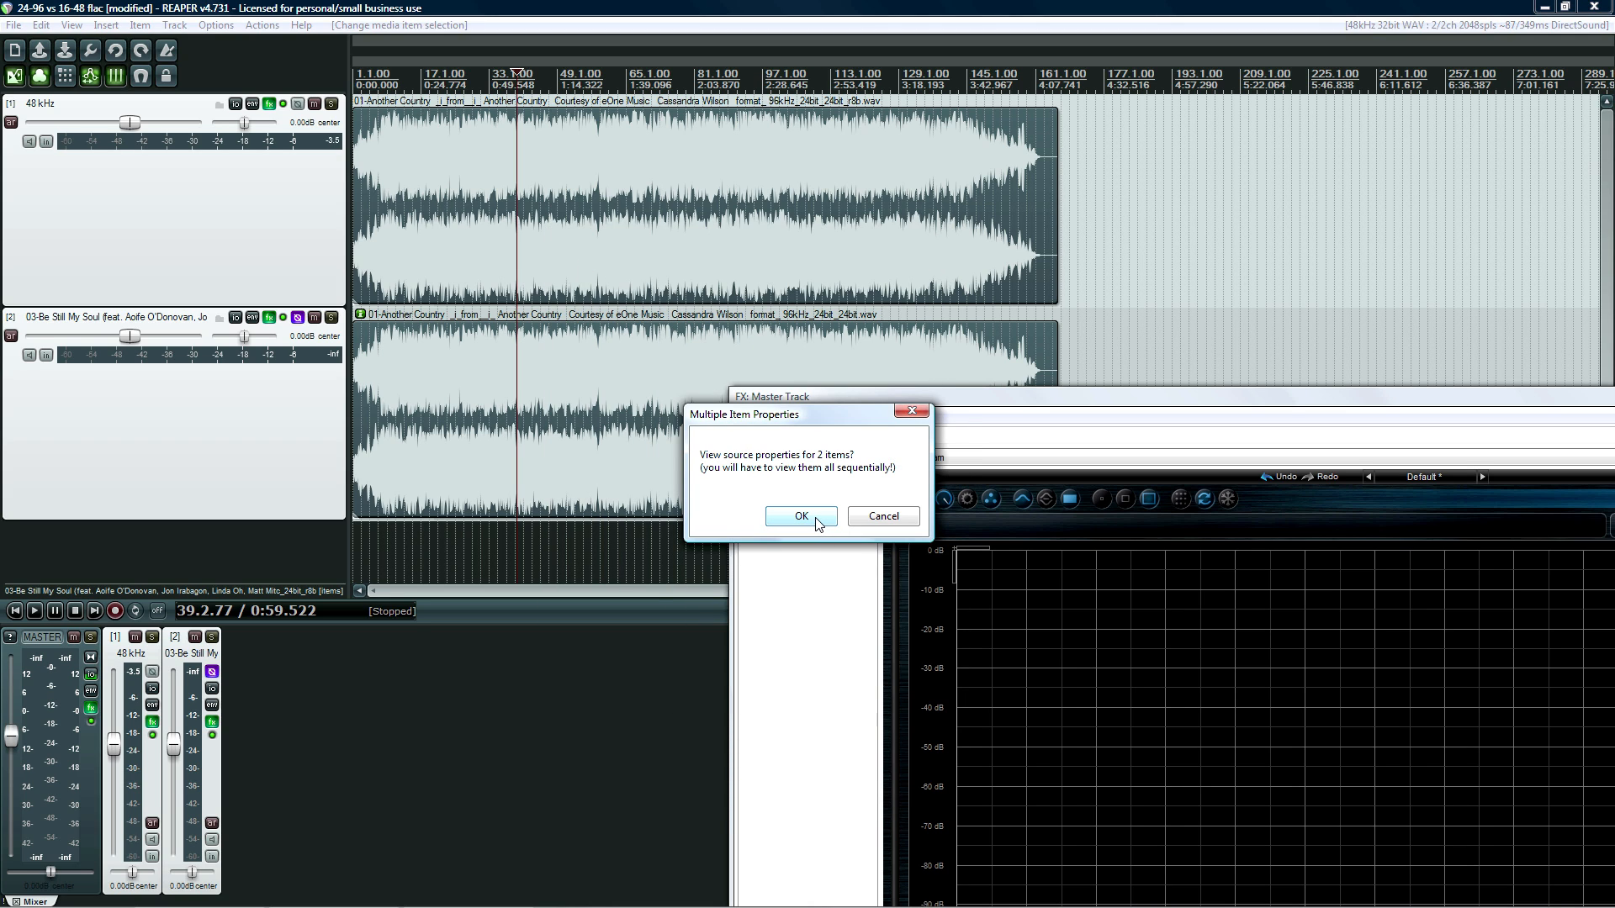
left_click(802, 516)
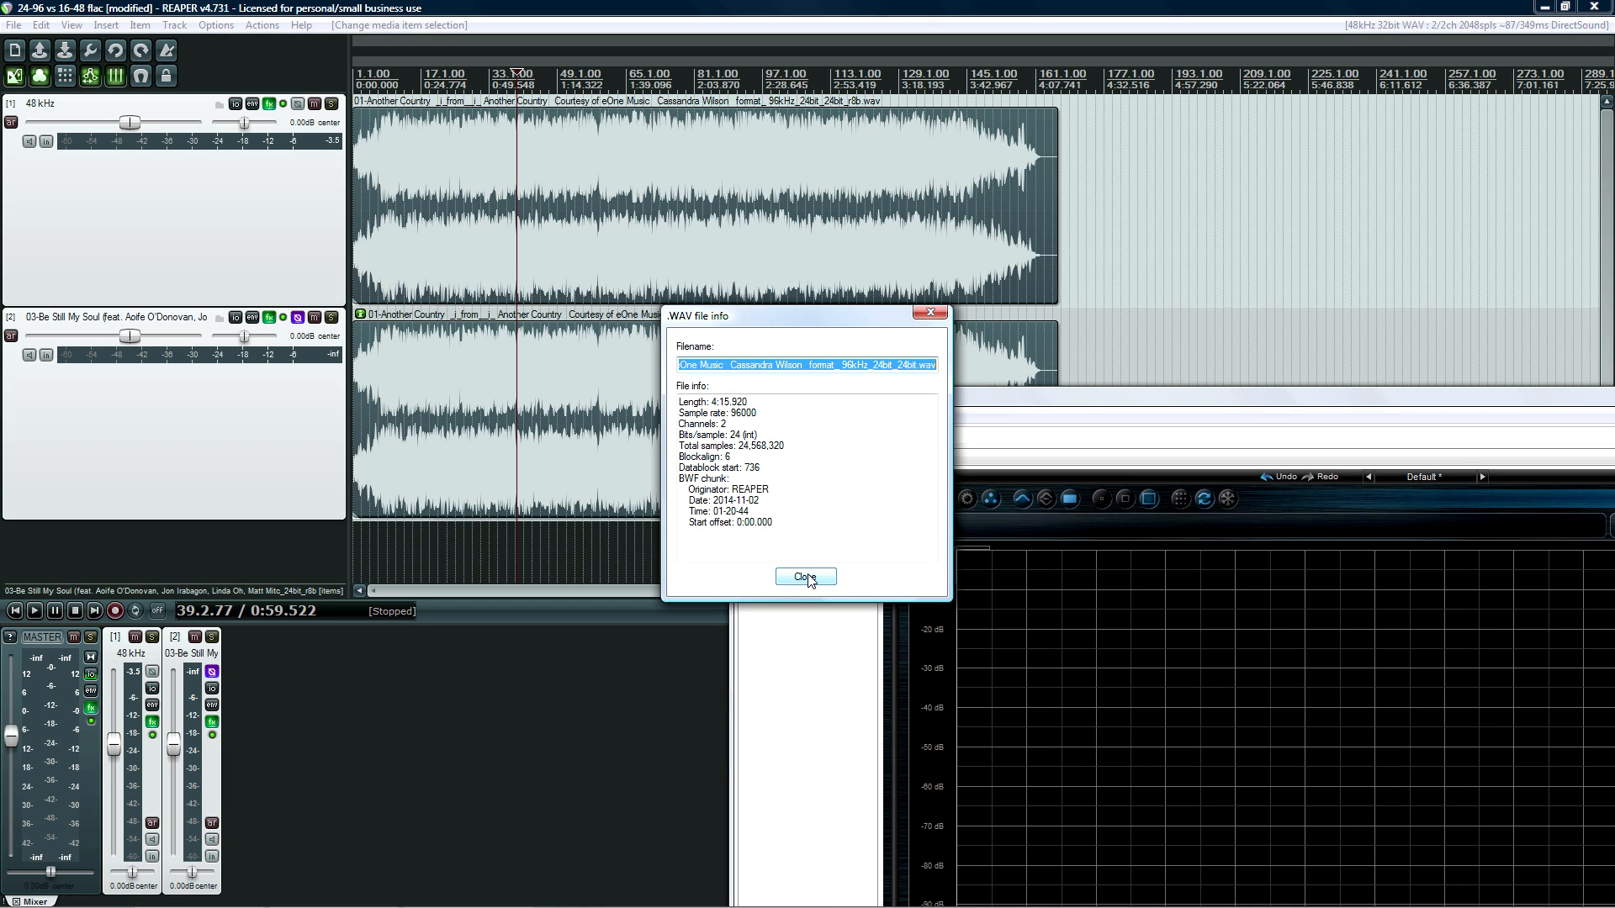
left_click(806, 577)
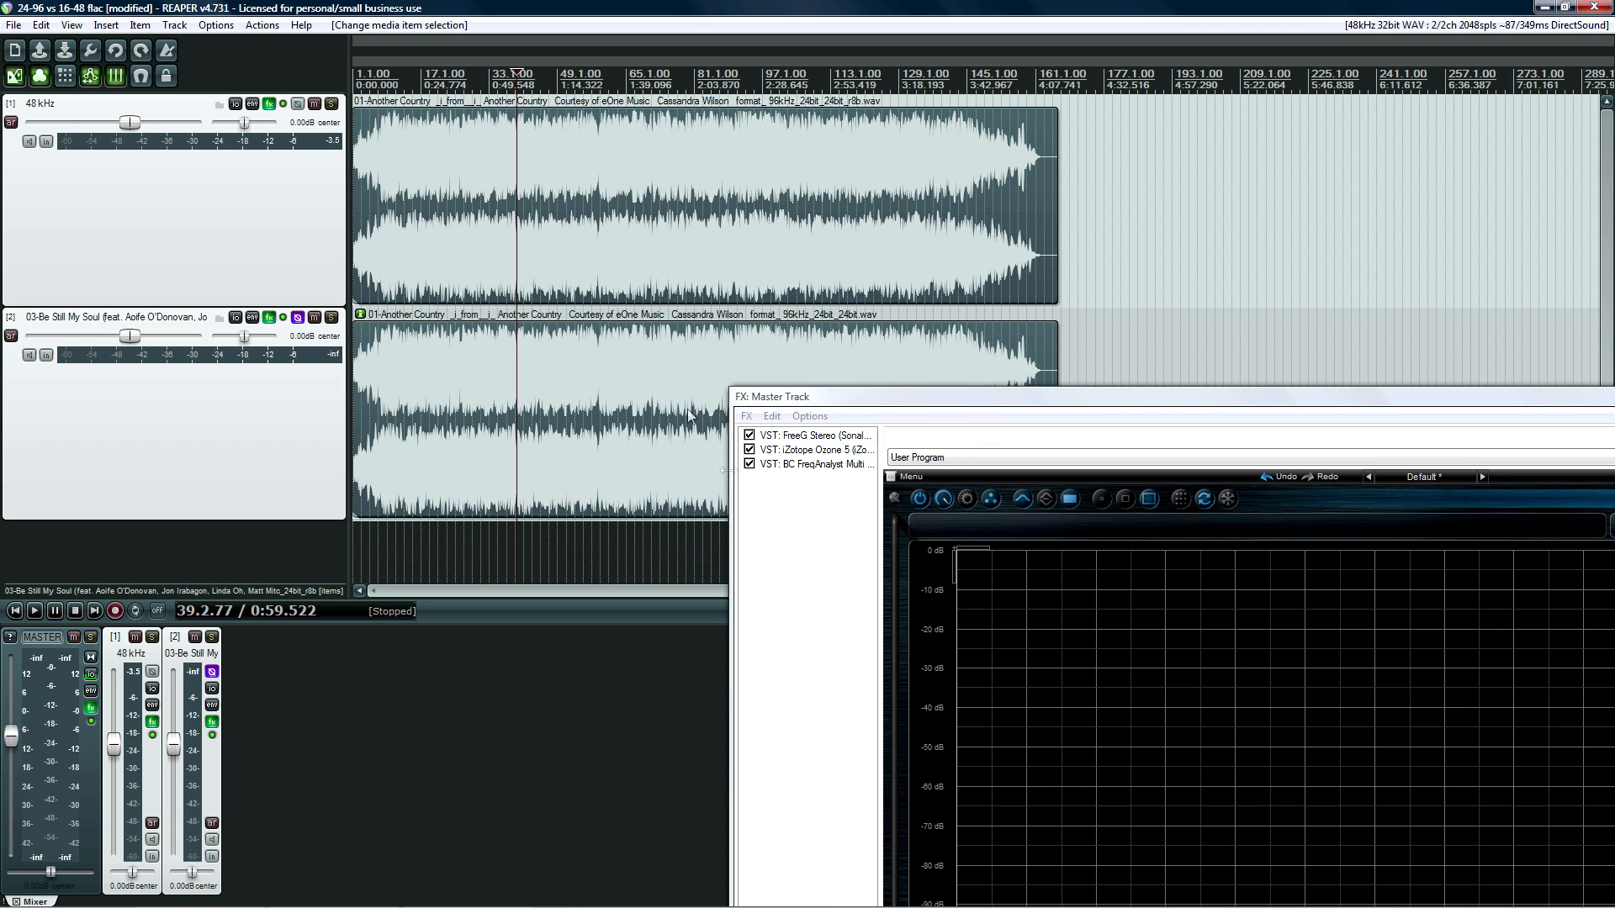
Bypass FreeG Stereo and Ozone 5 on the master and display FreqAnalyst Multi
left_click(814, 435)
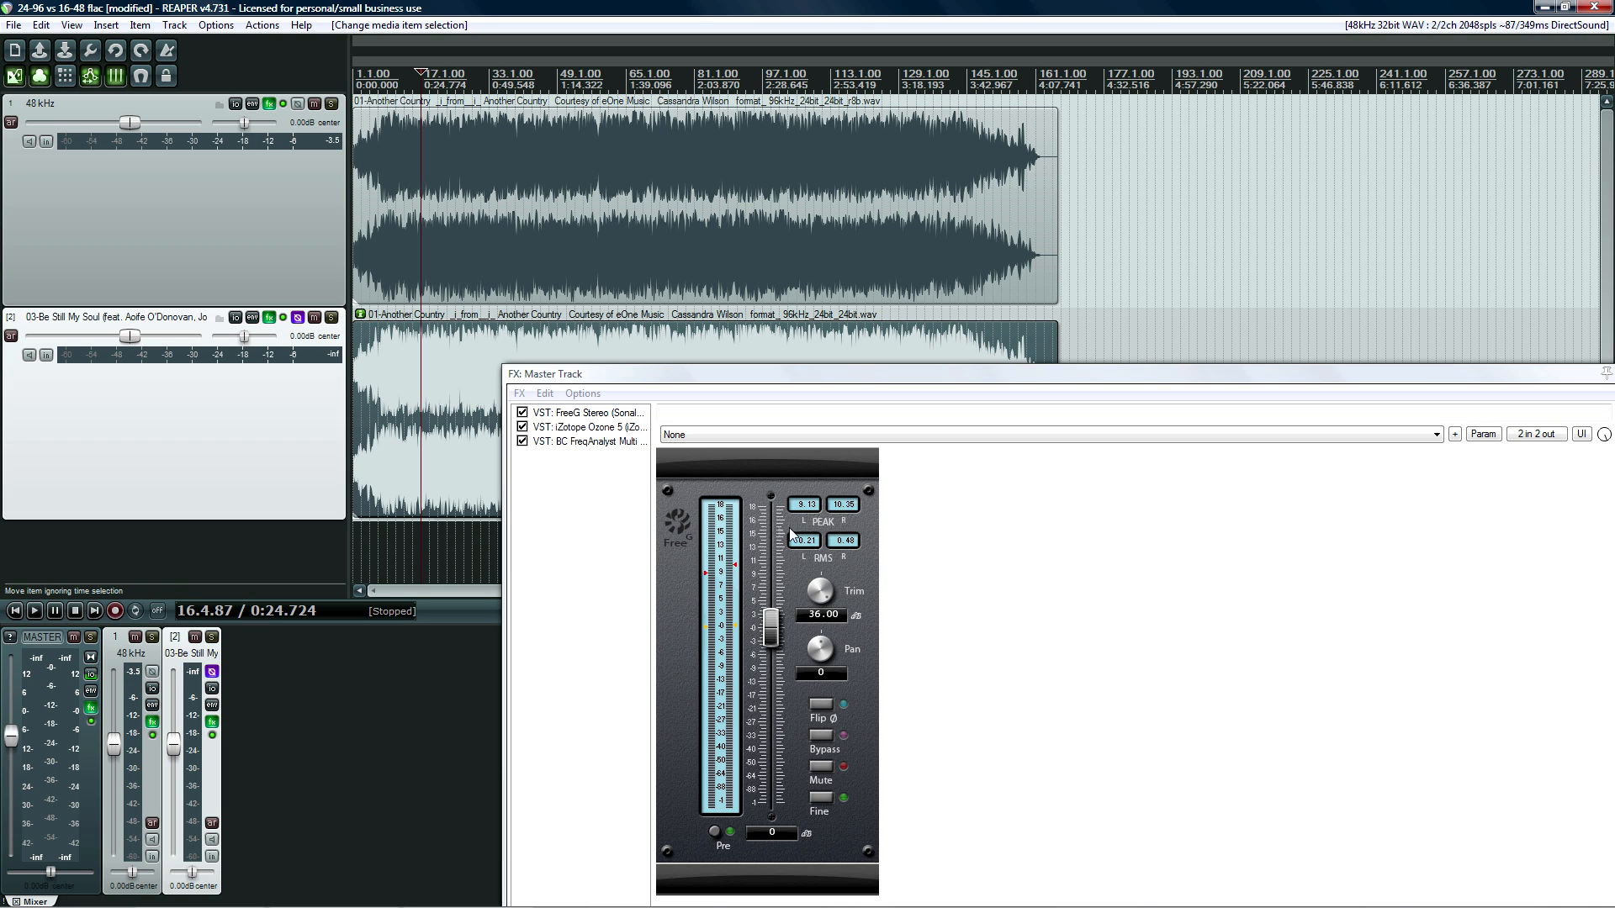
left_click(523, 412)
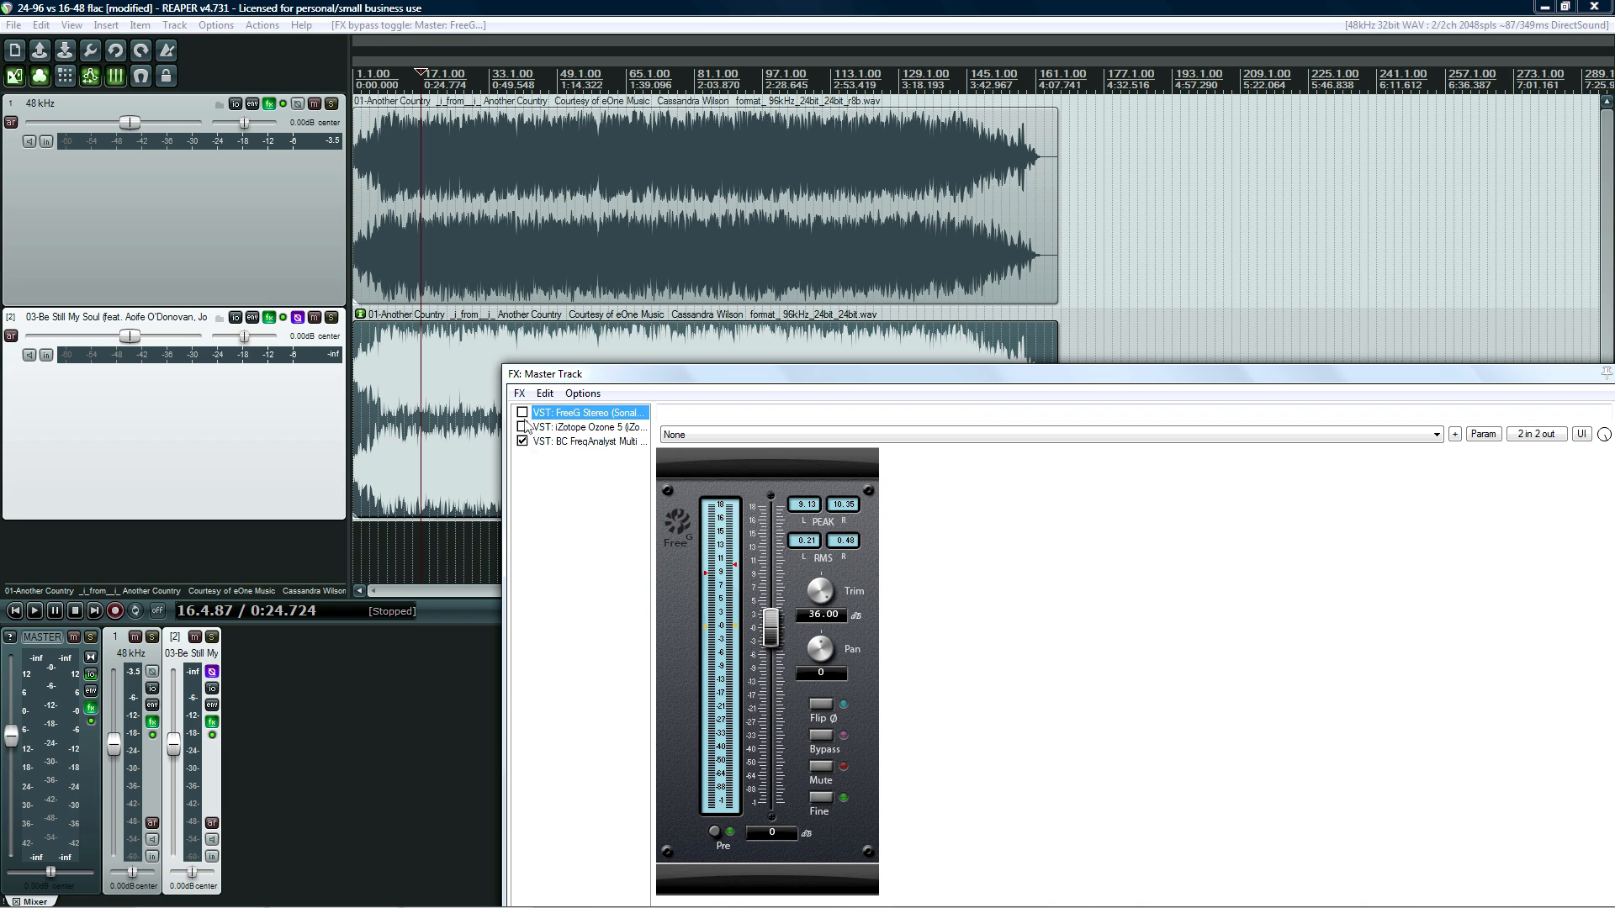
left_click(587, 441)
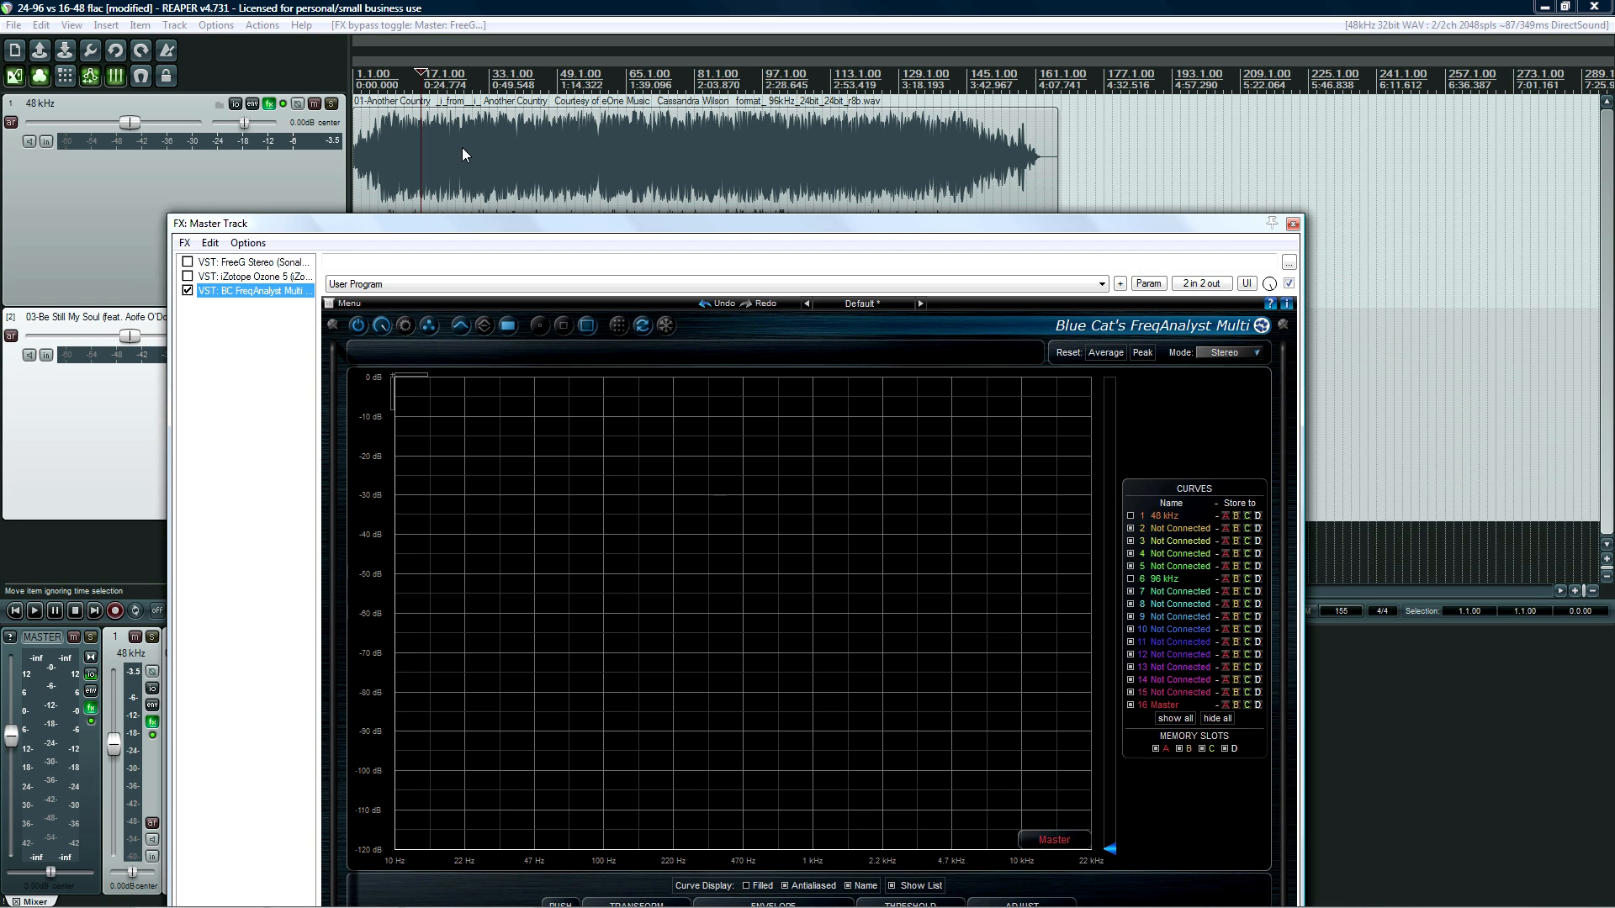
Start project playback to measure the high-frequency residual in FreqAnalyst
left_click(34, 610)
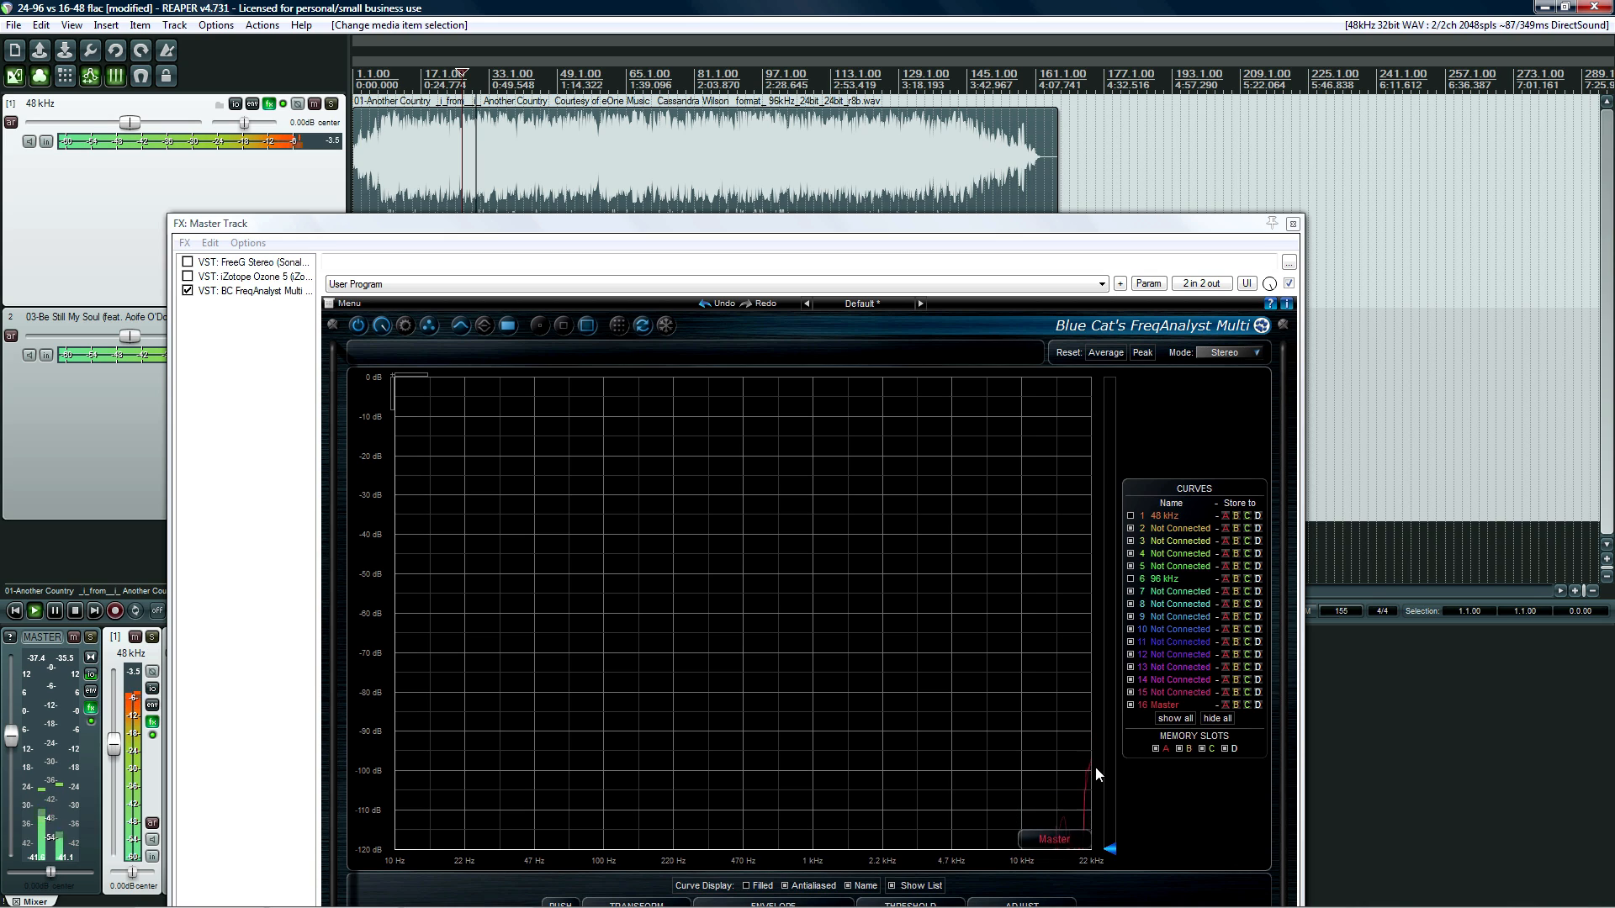
mouse_move(1122, 767)
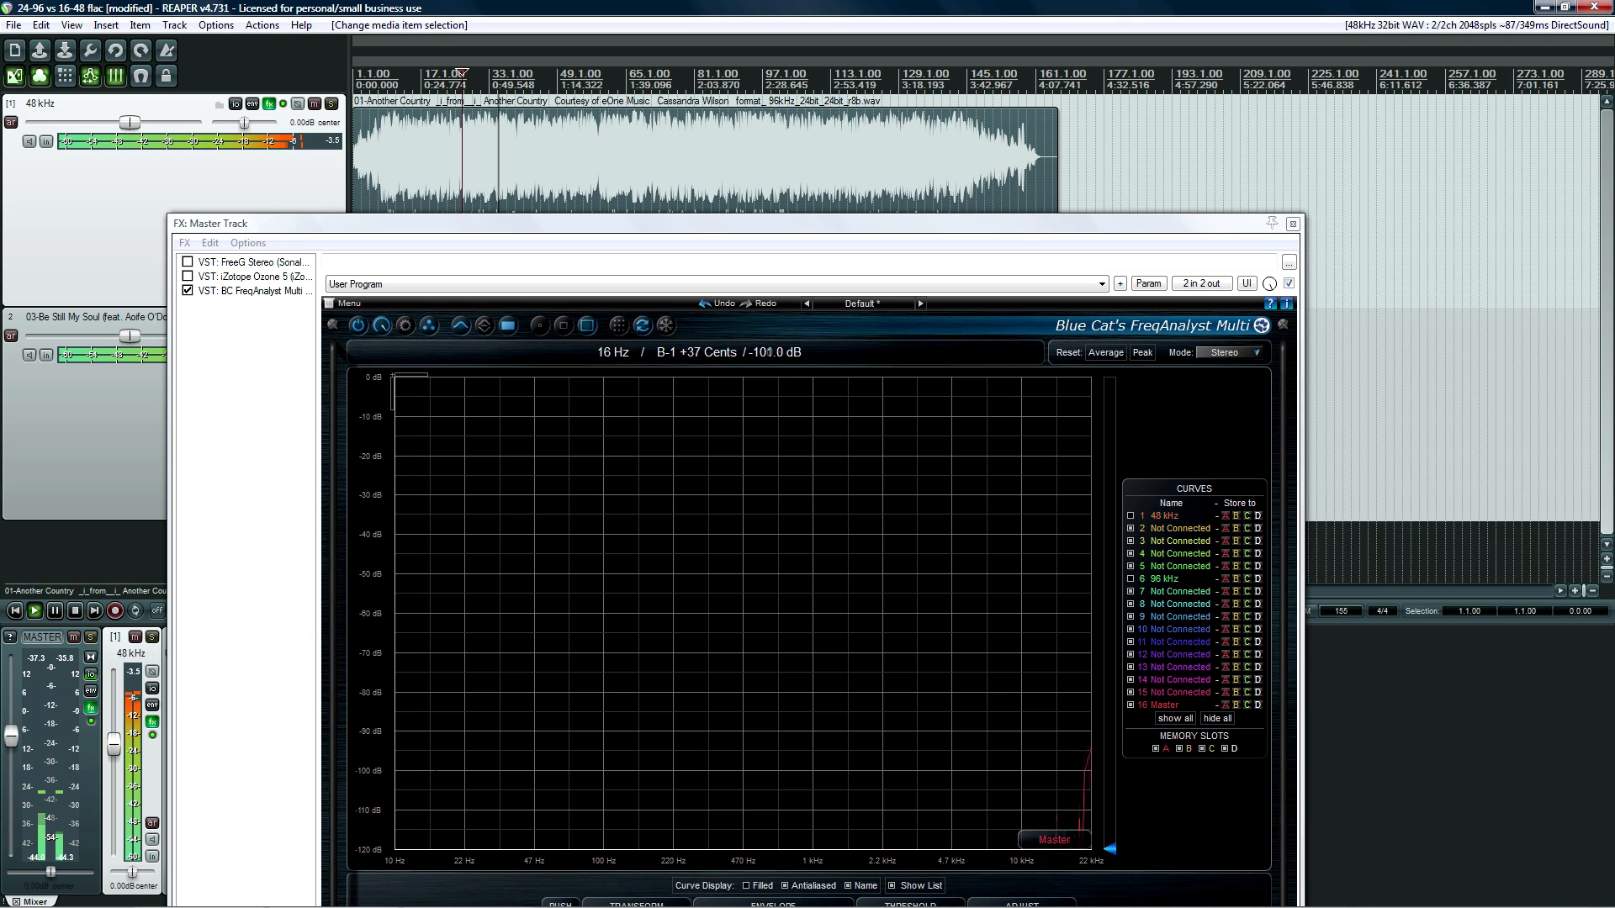
mouse_move(575, 345)
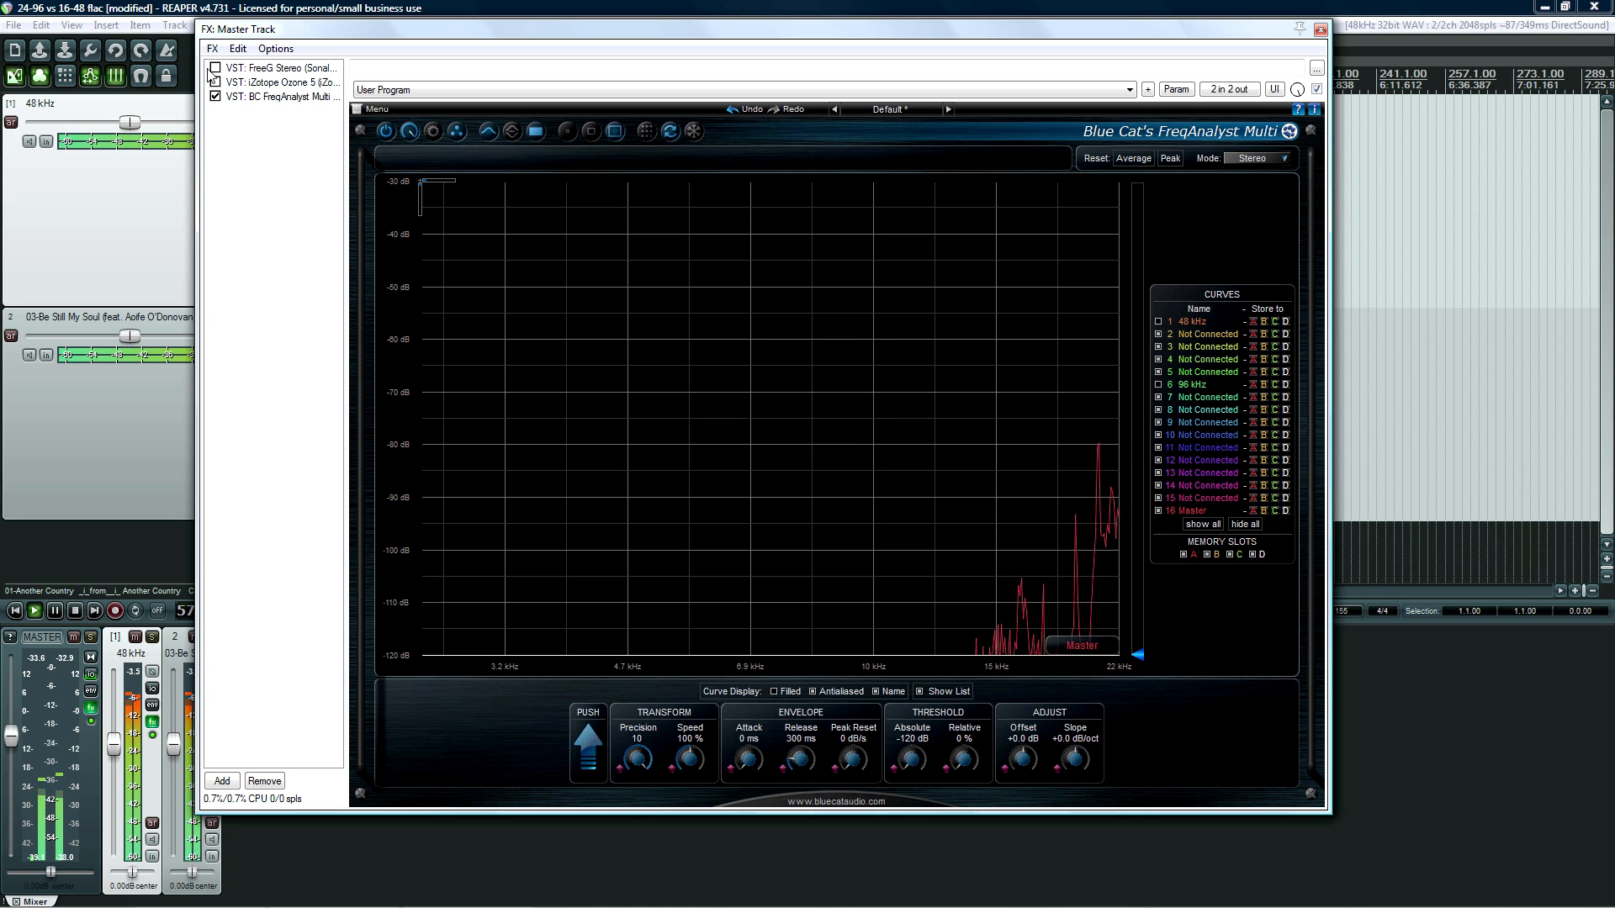
Re-enable FreeG and Ozone 5, inspect their settings and the analyzer, then bypass the master FX
left_click(278, 96)
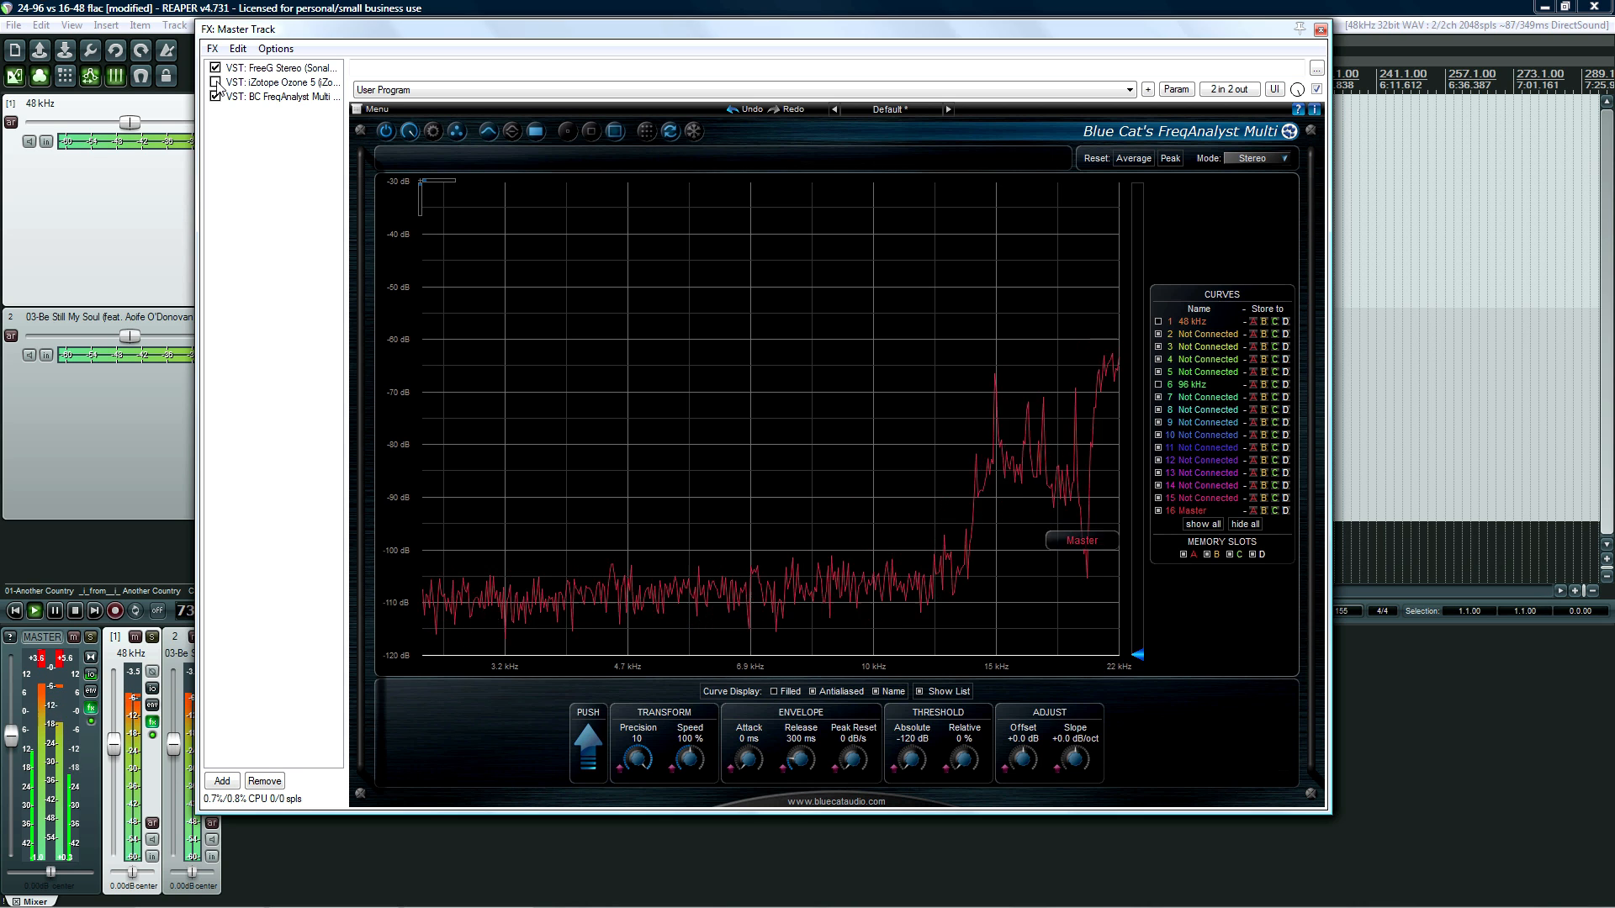
left_click(278, 96)
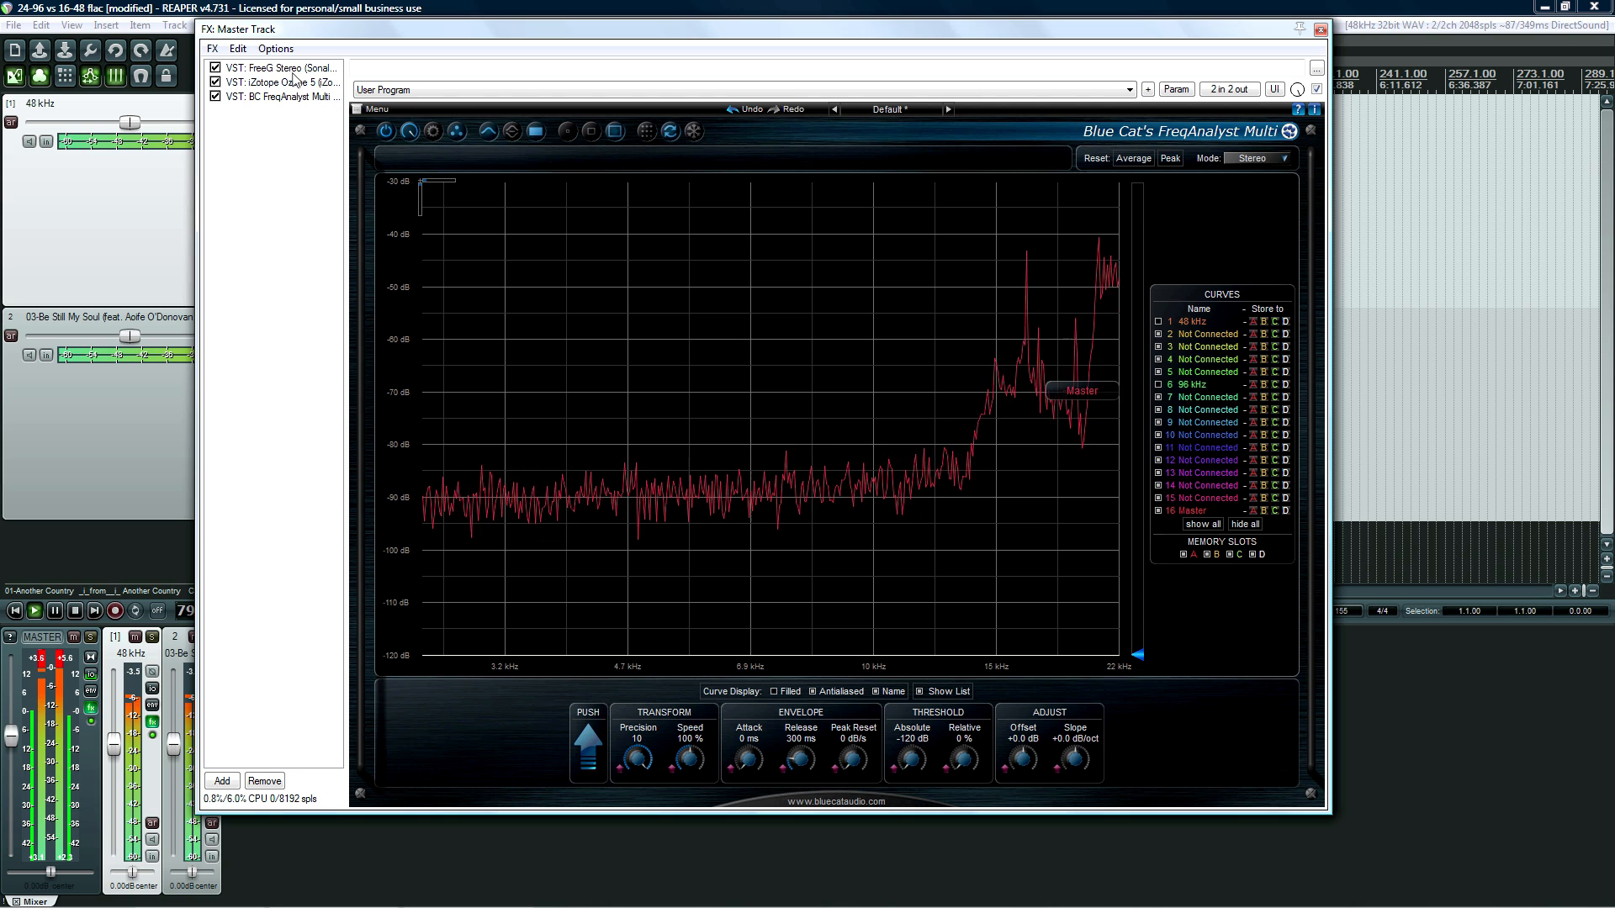
left_click(278, 68)
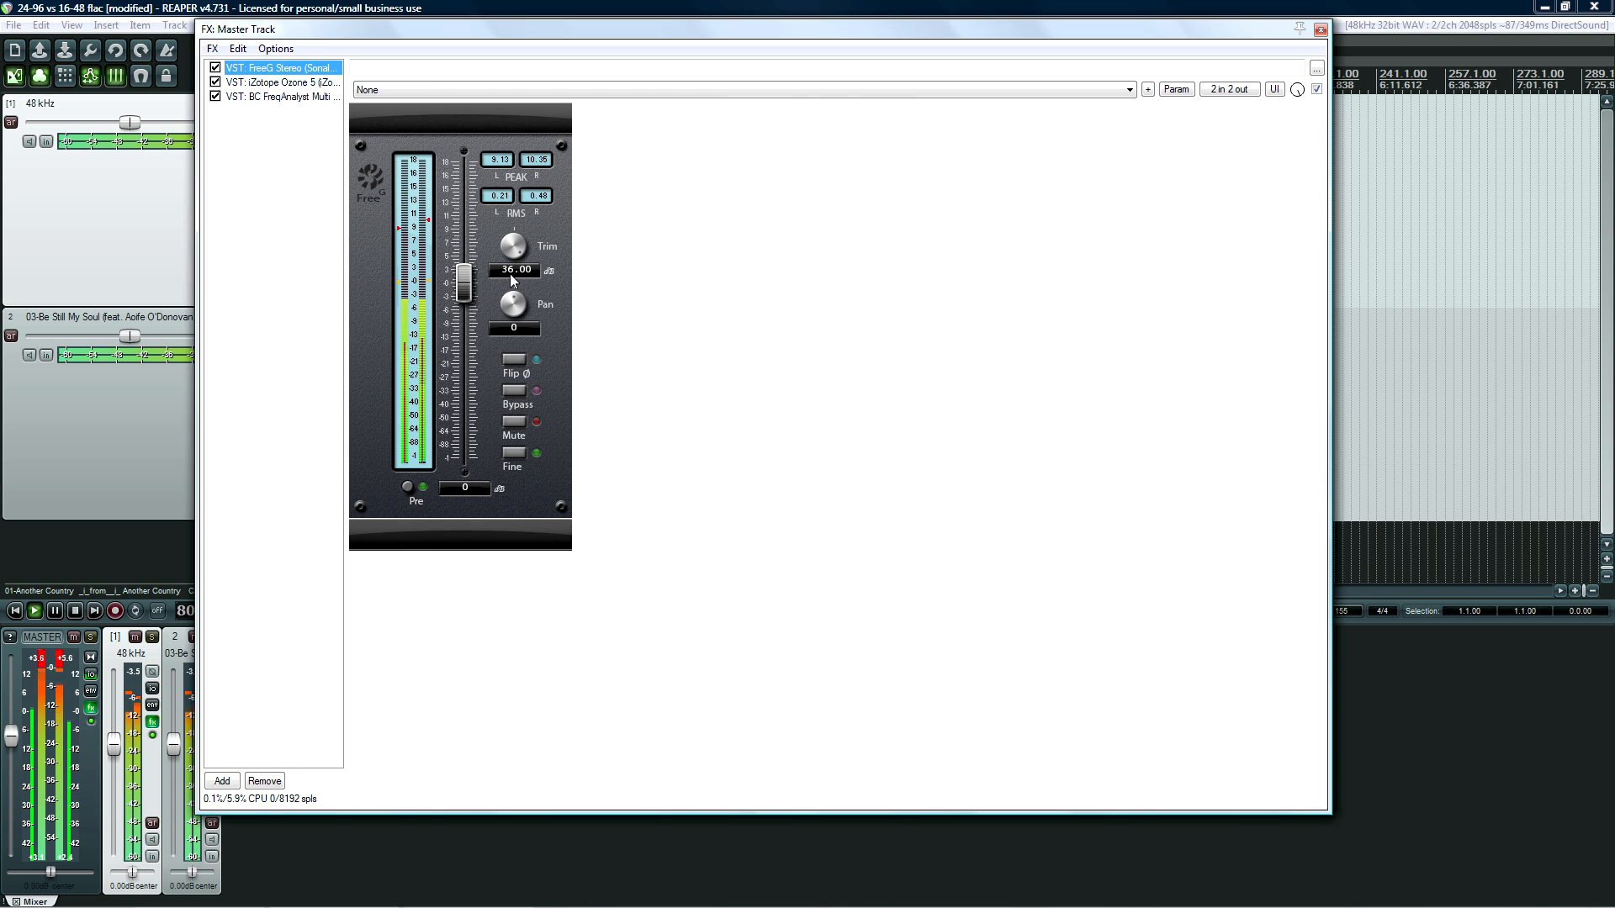
left_click(278, 82)
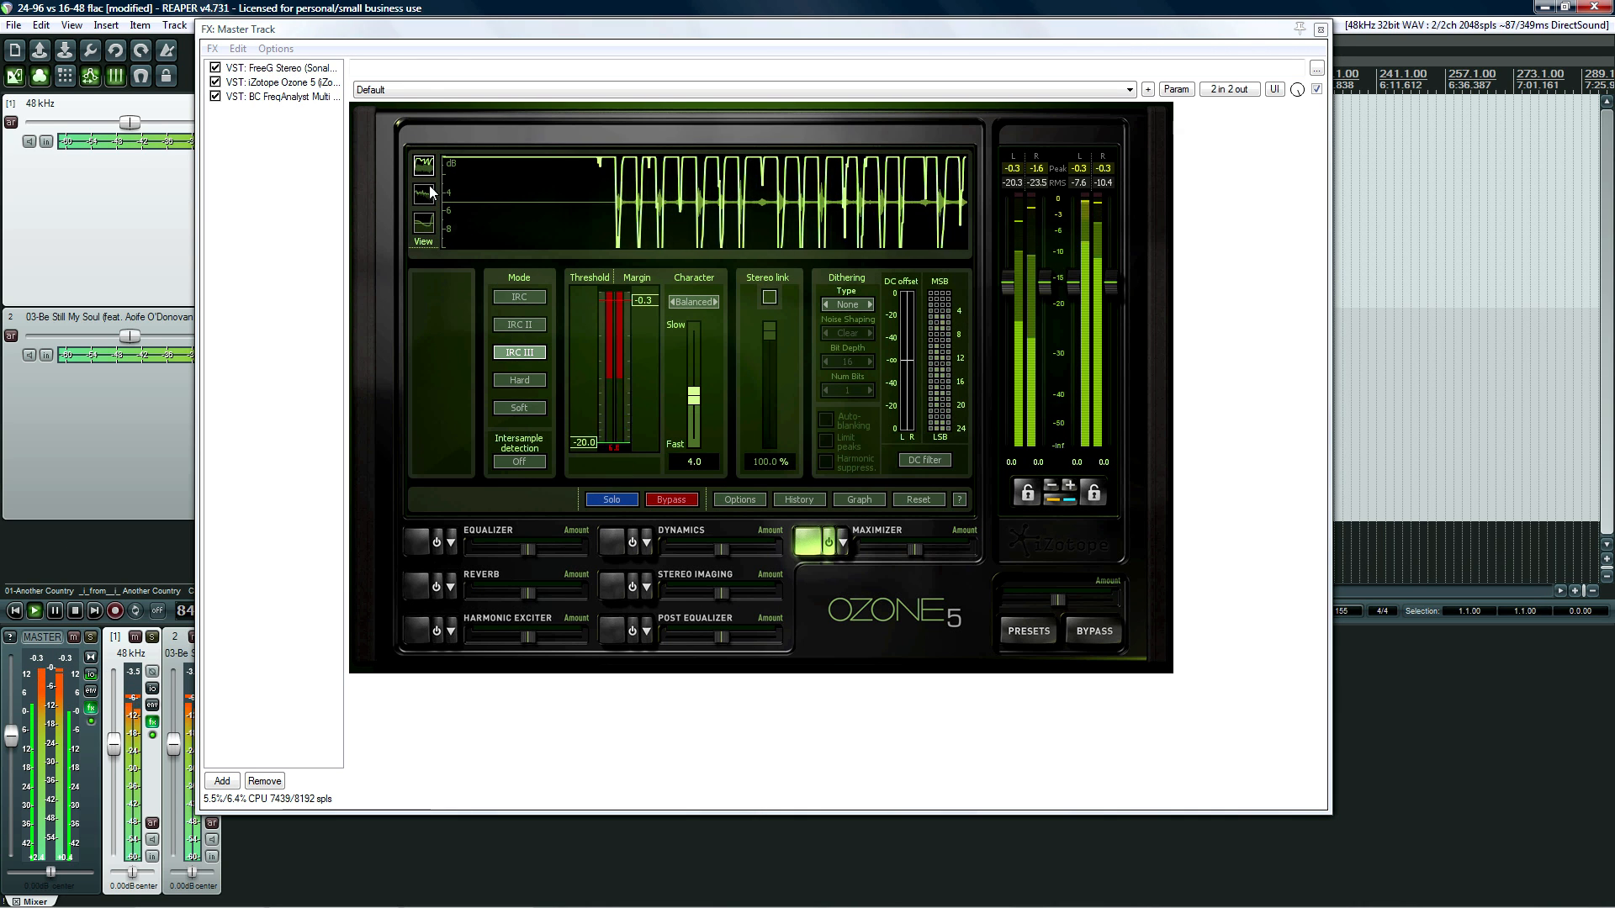
left_click(278, 96)
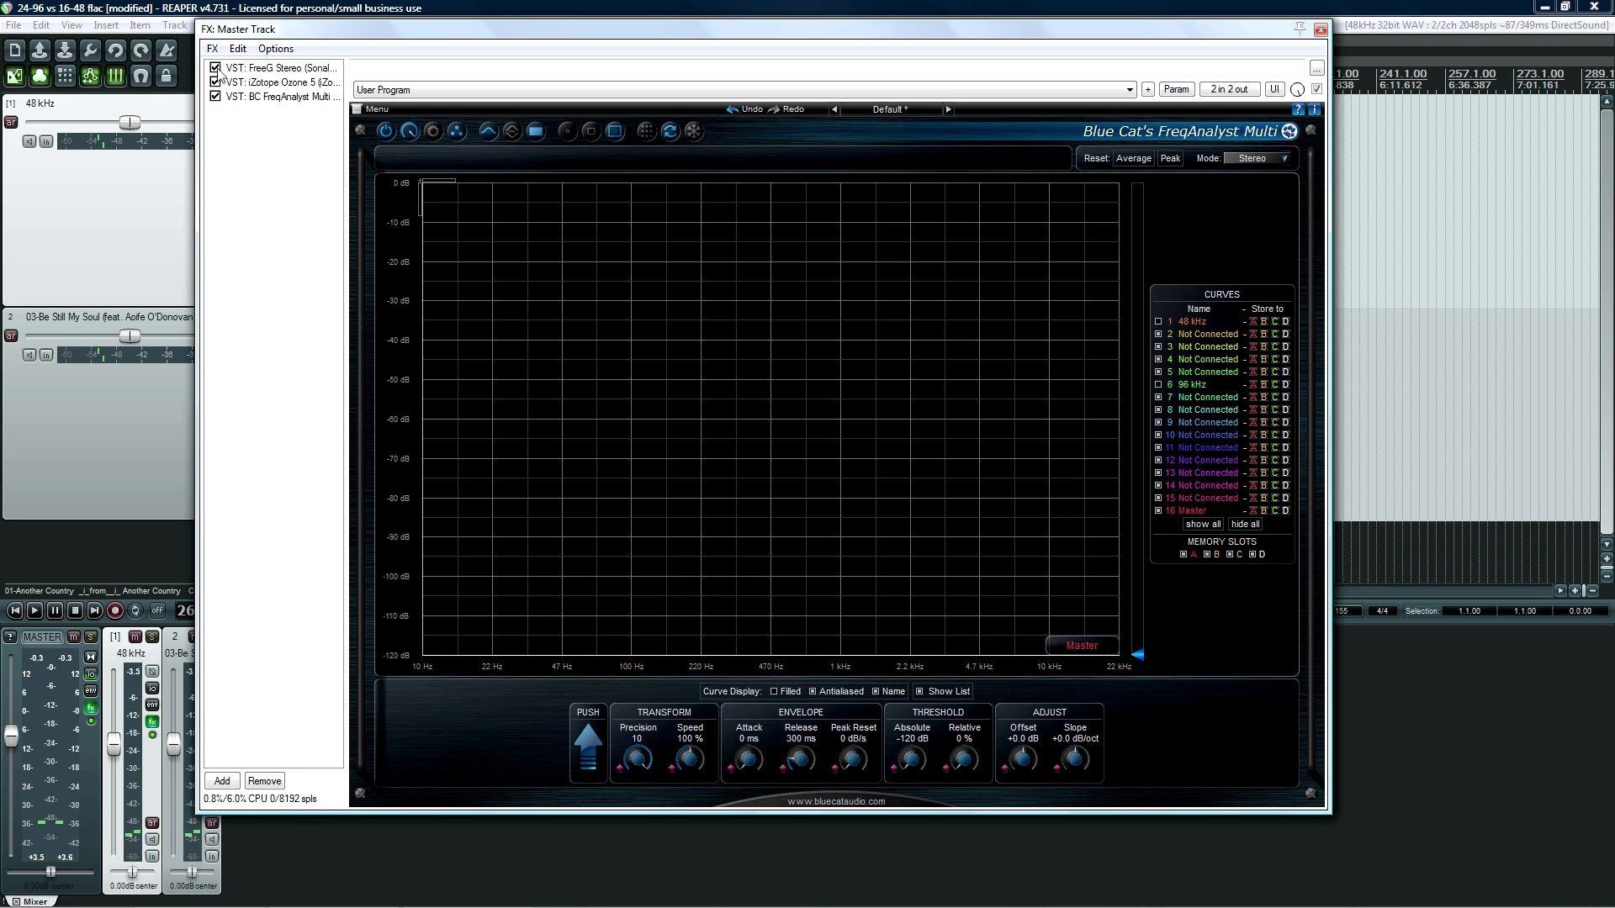
left_click(278, 96)
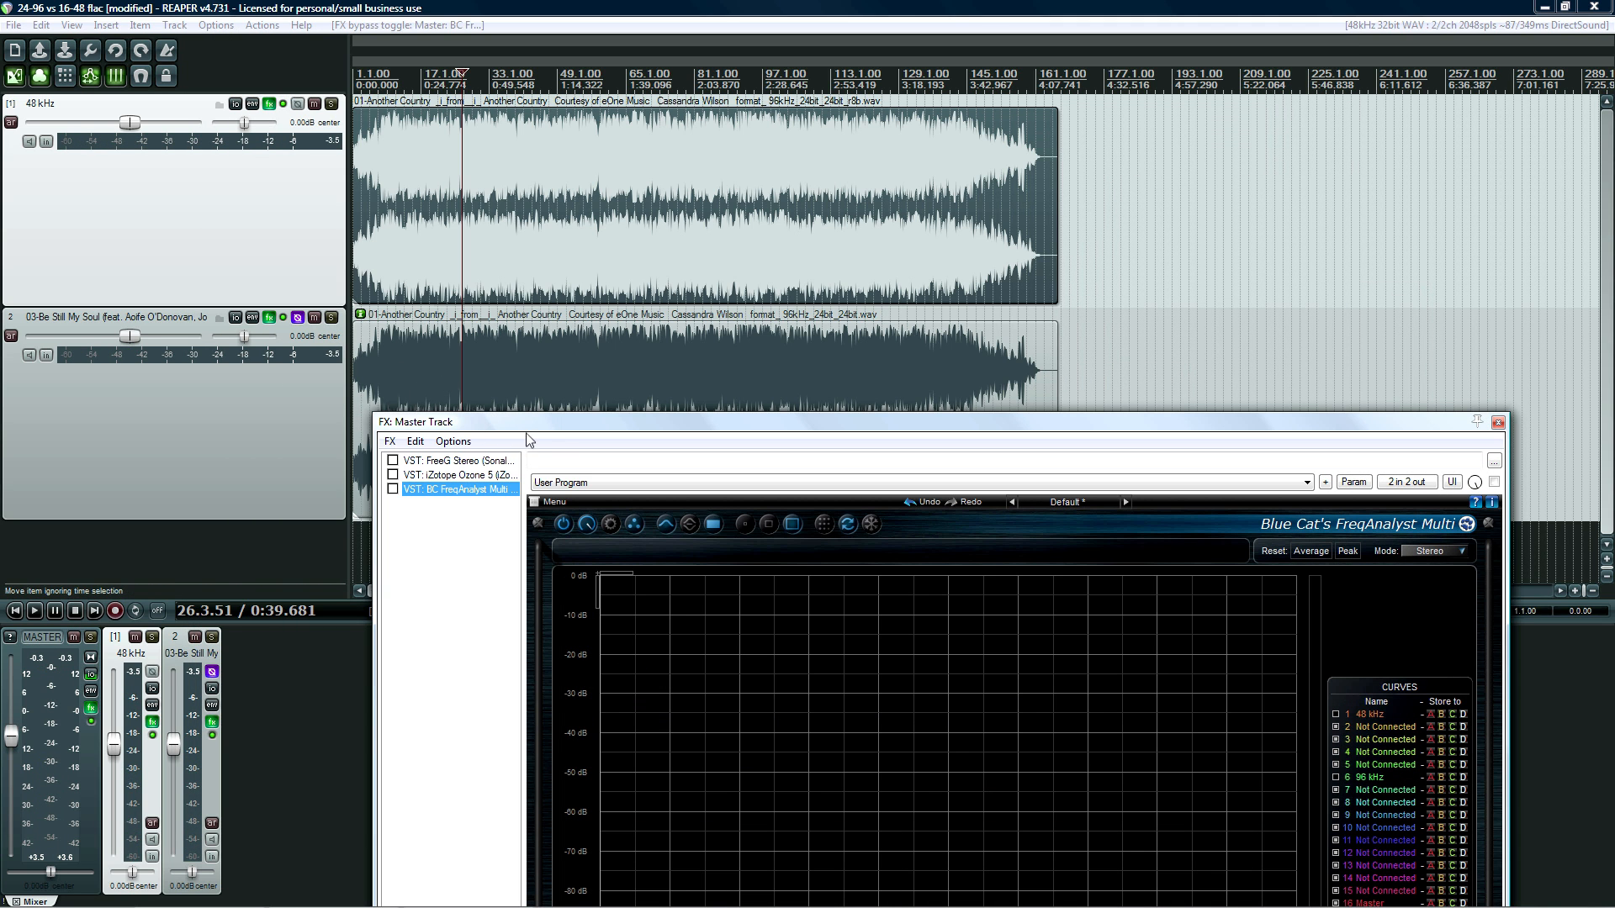
mouse_move(506, 357)
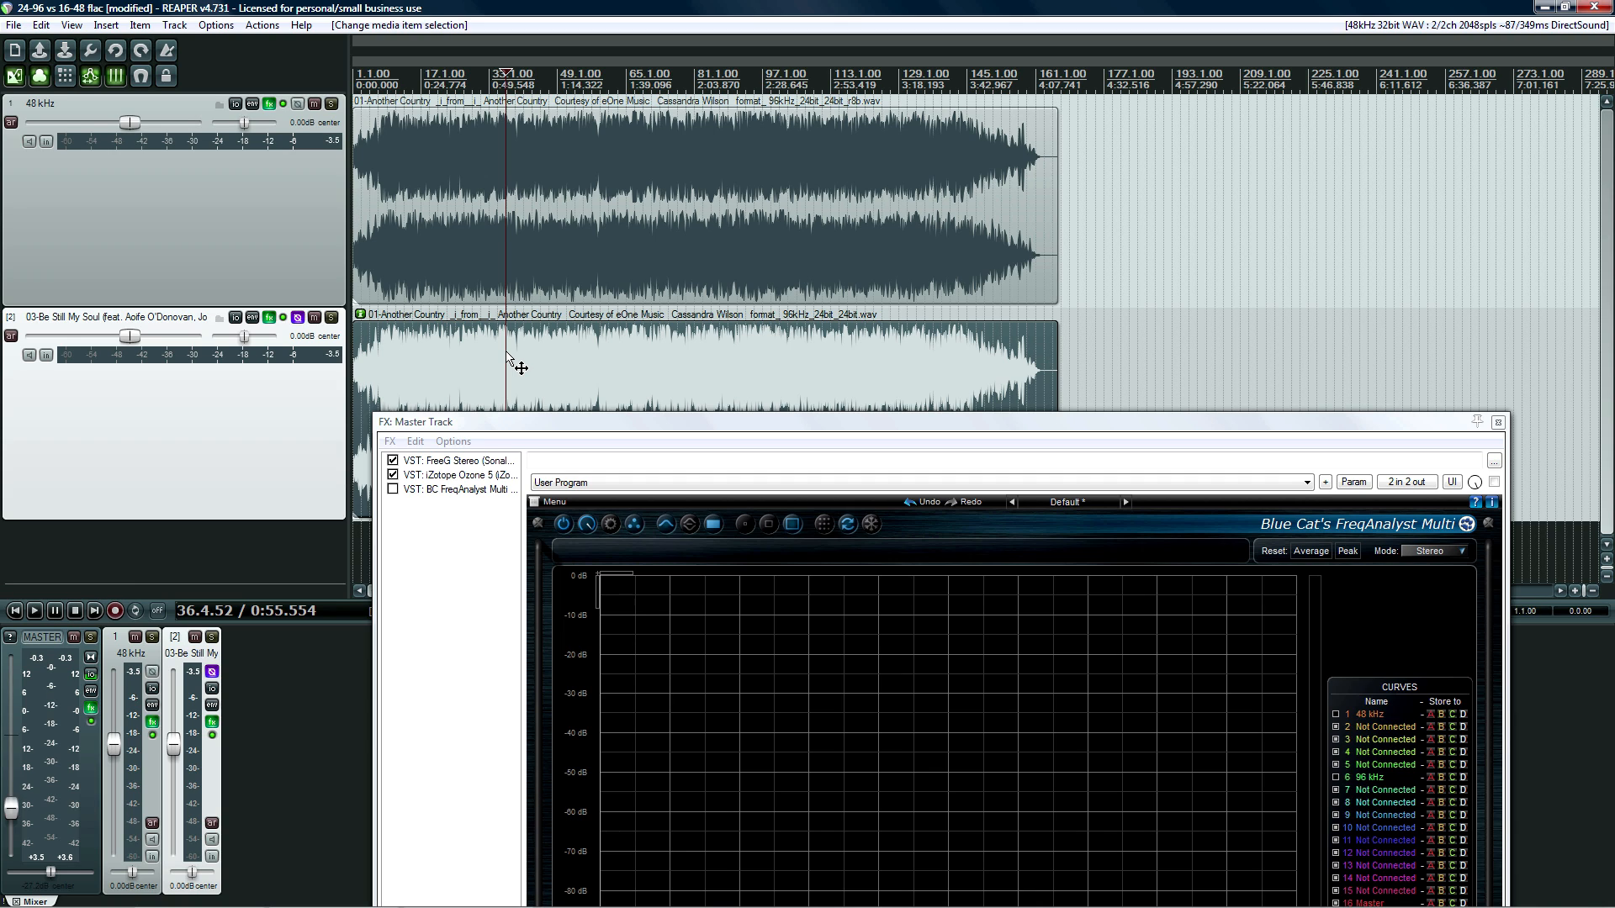
mouse_move(403, 341)
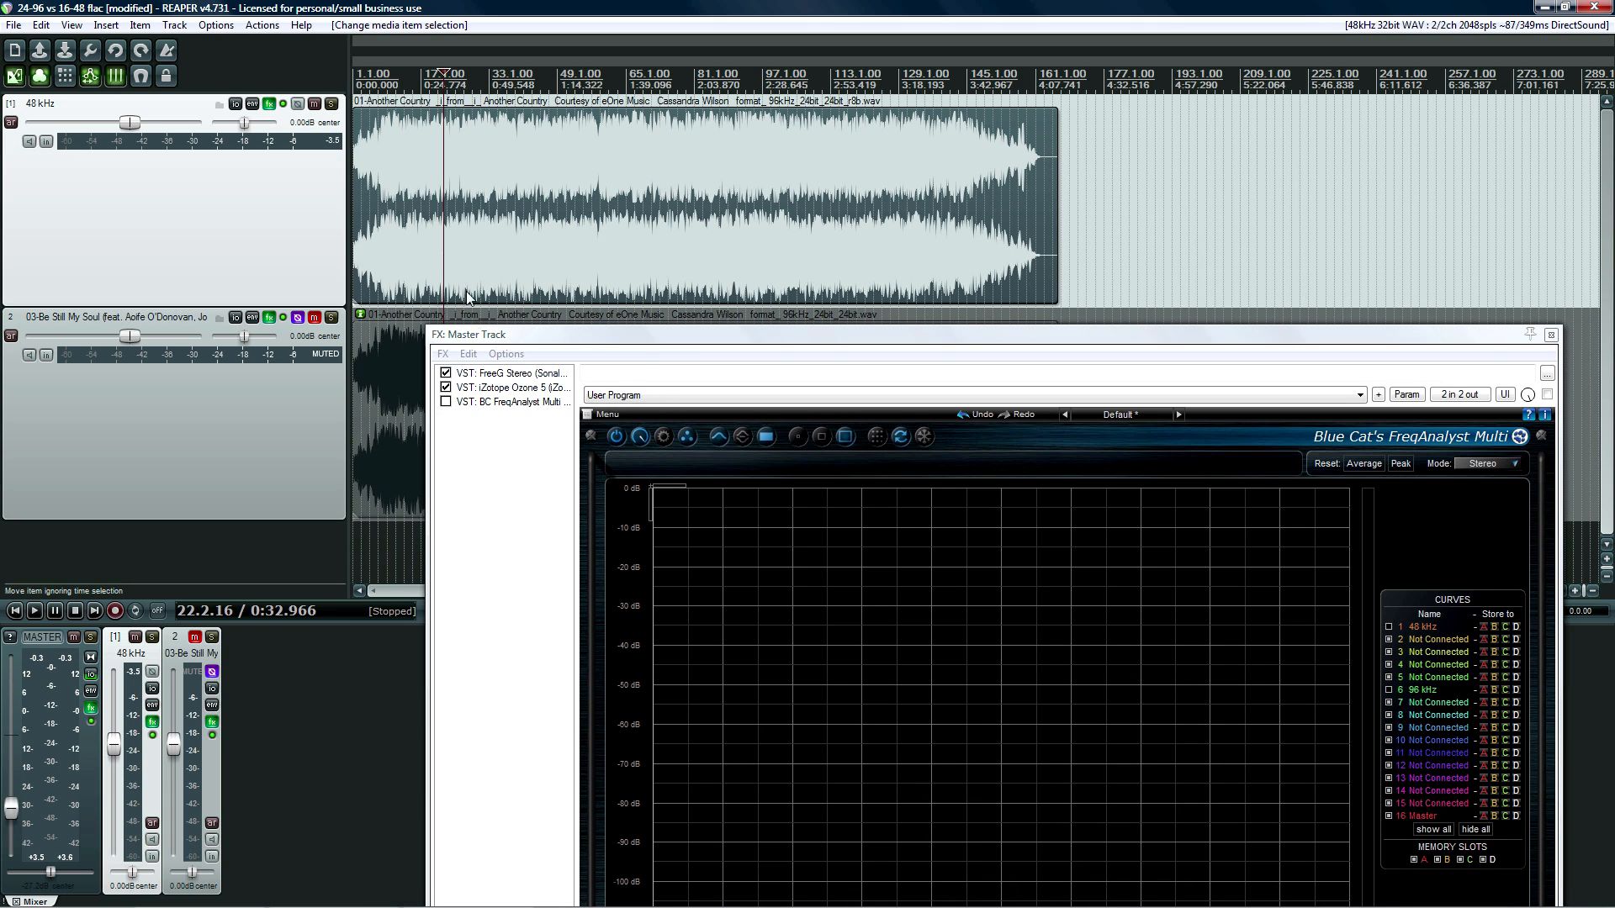
mouse_move(523, 386)
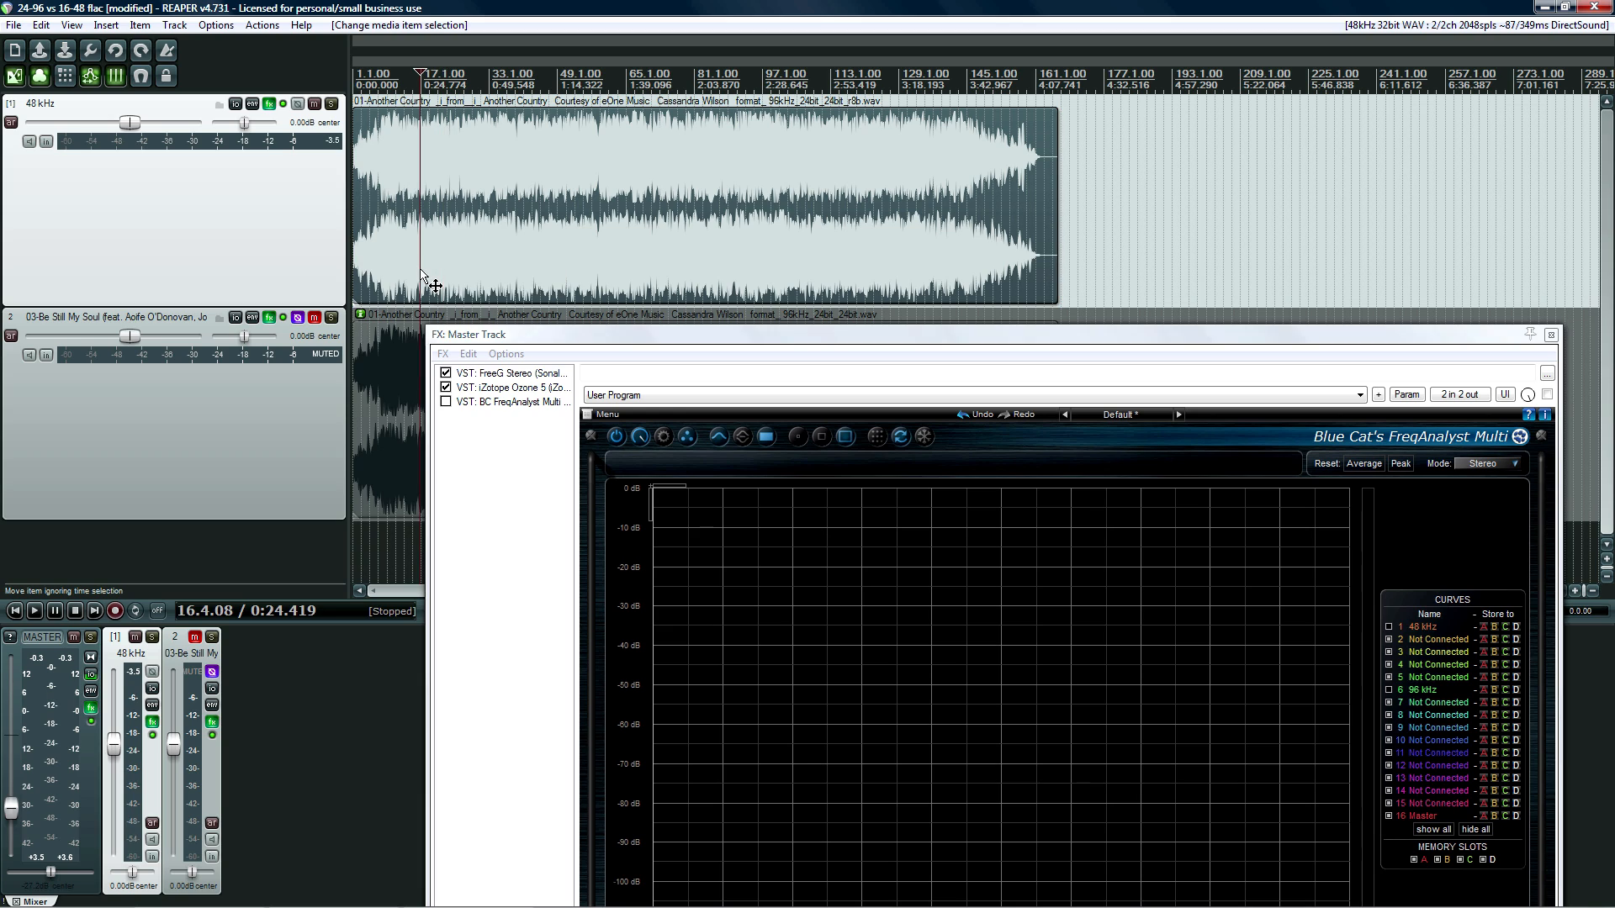
mouse_move(434, 281)
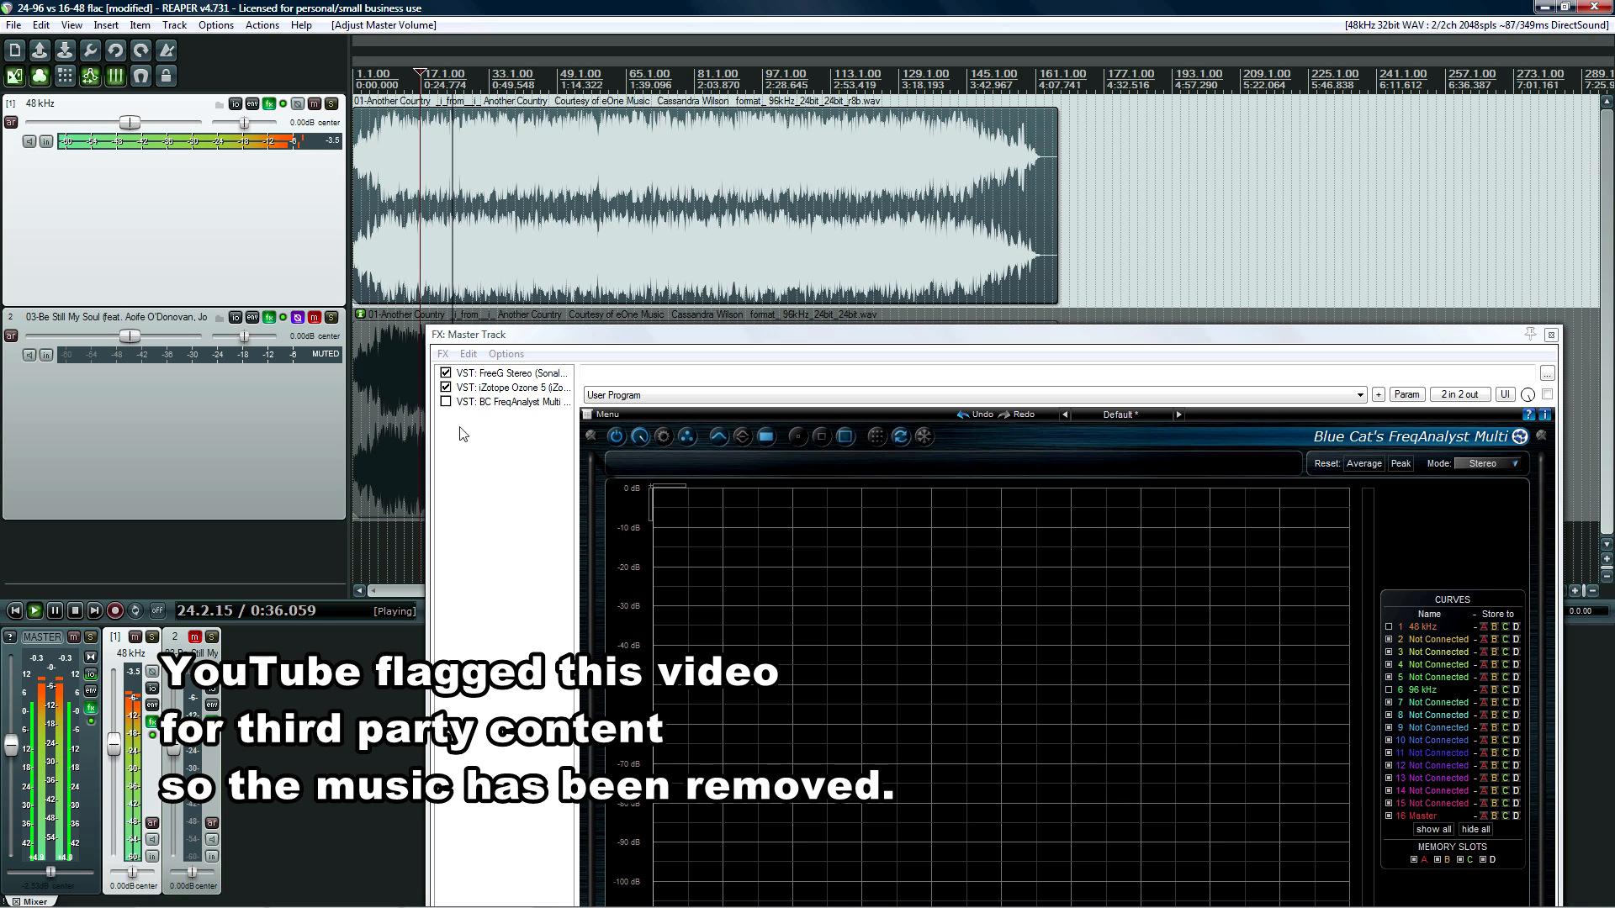
Enable FreqAnalyst, unmute and re-mute track 2 during playback, and show Ozone 5's settings
left_click(446, 402)
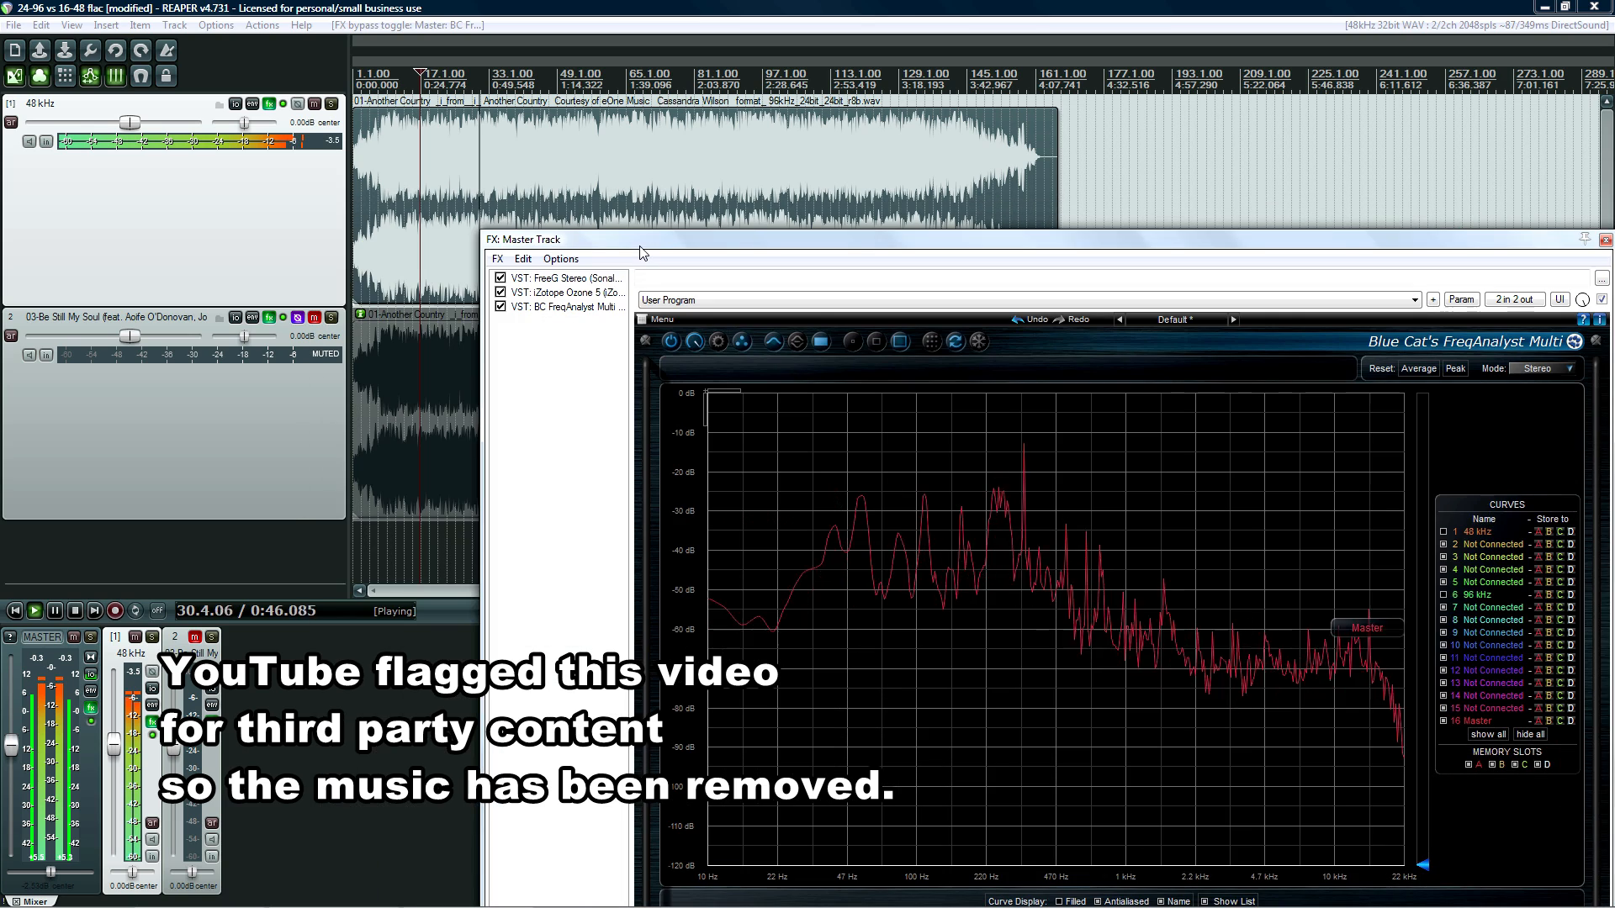
left_click(315, 320)
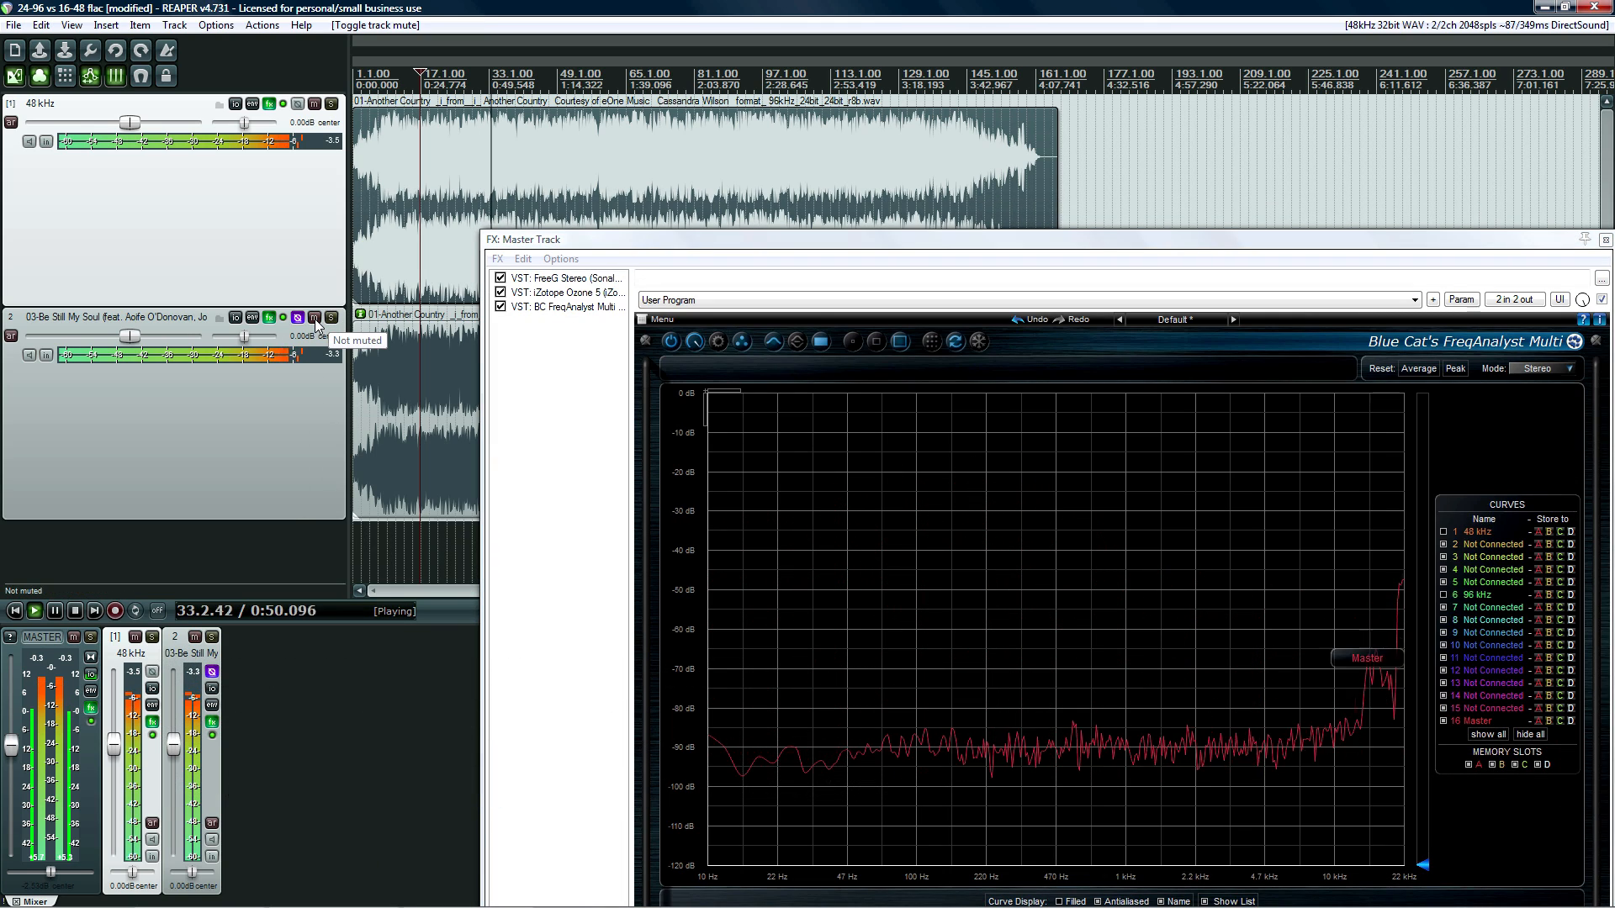
left_click(314, 317)
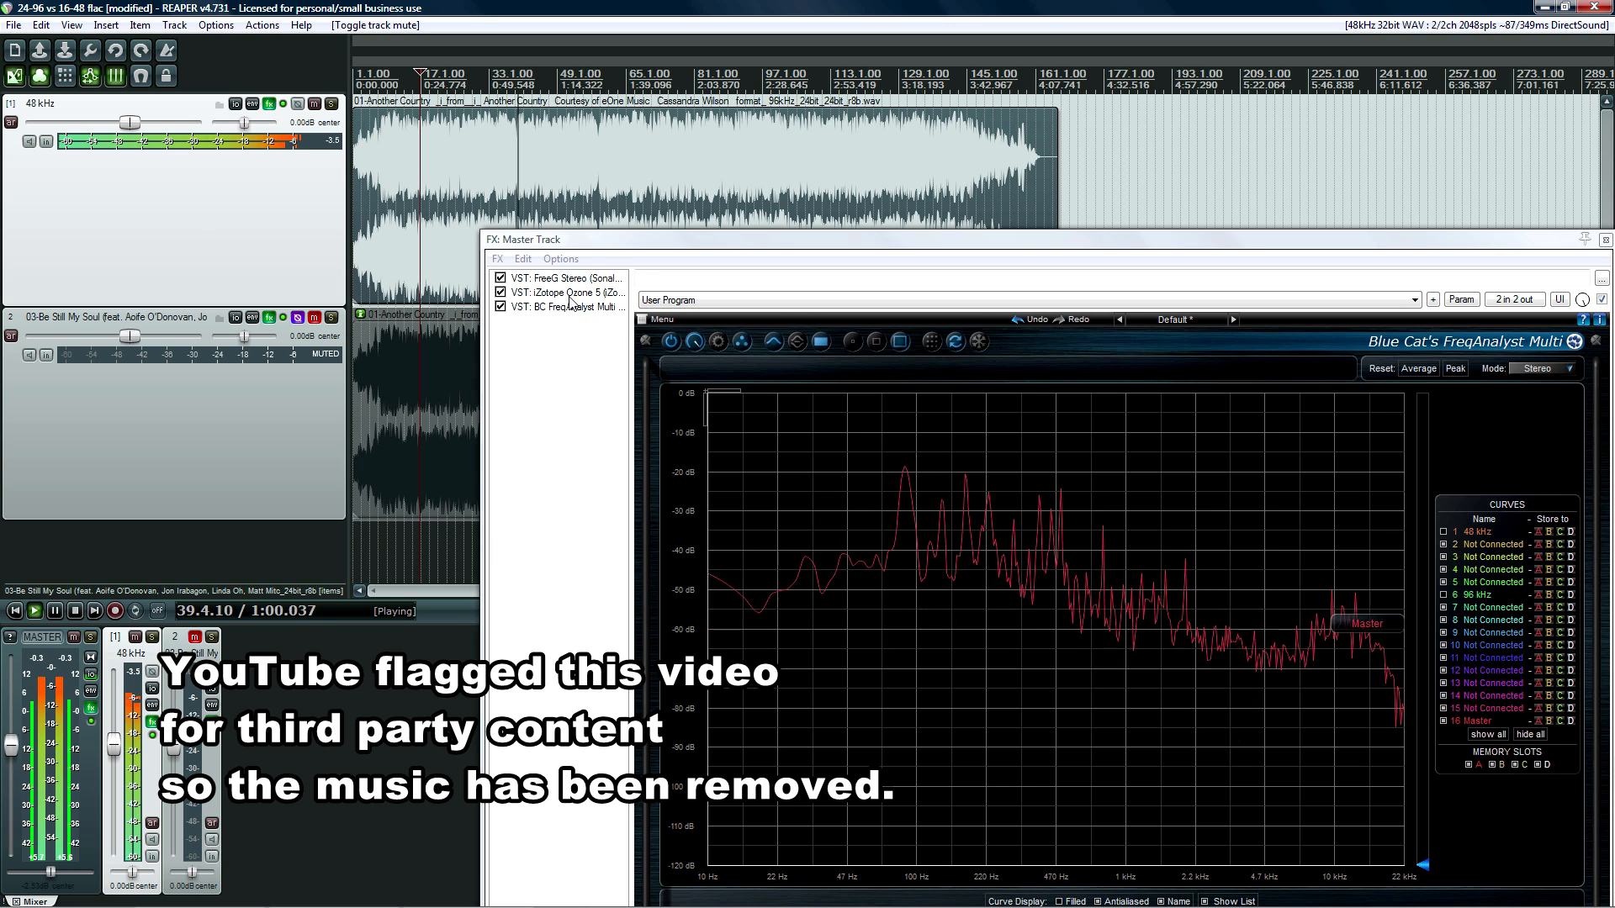
left_click(564, 291)
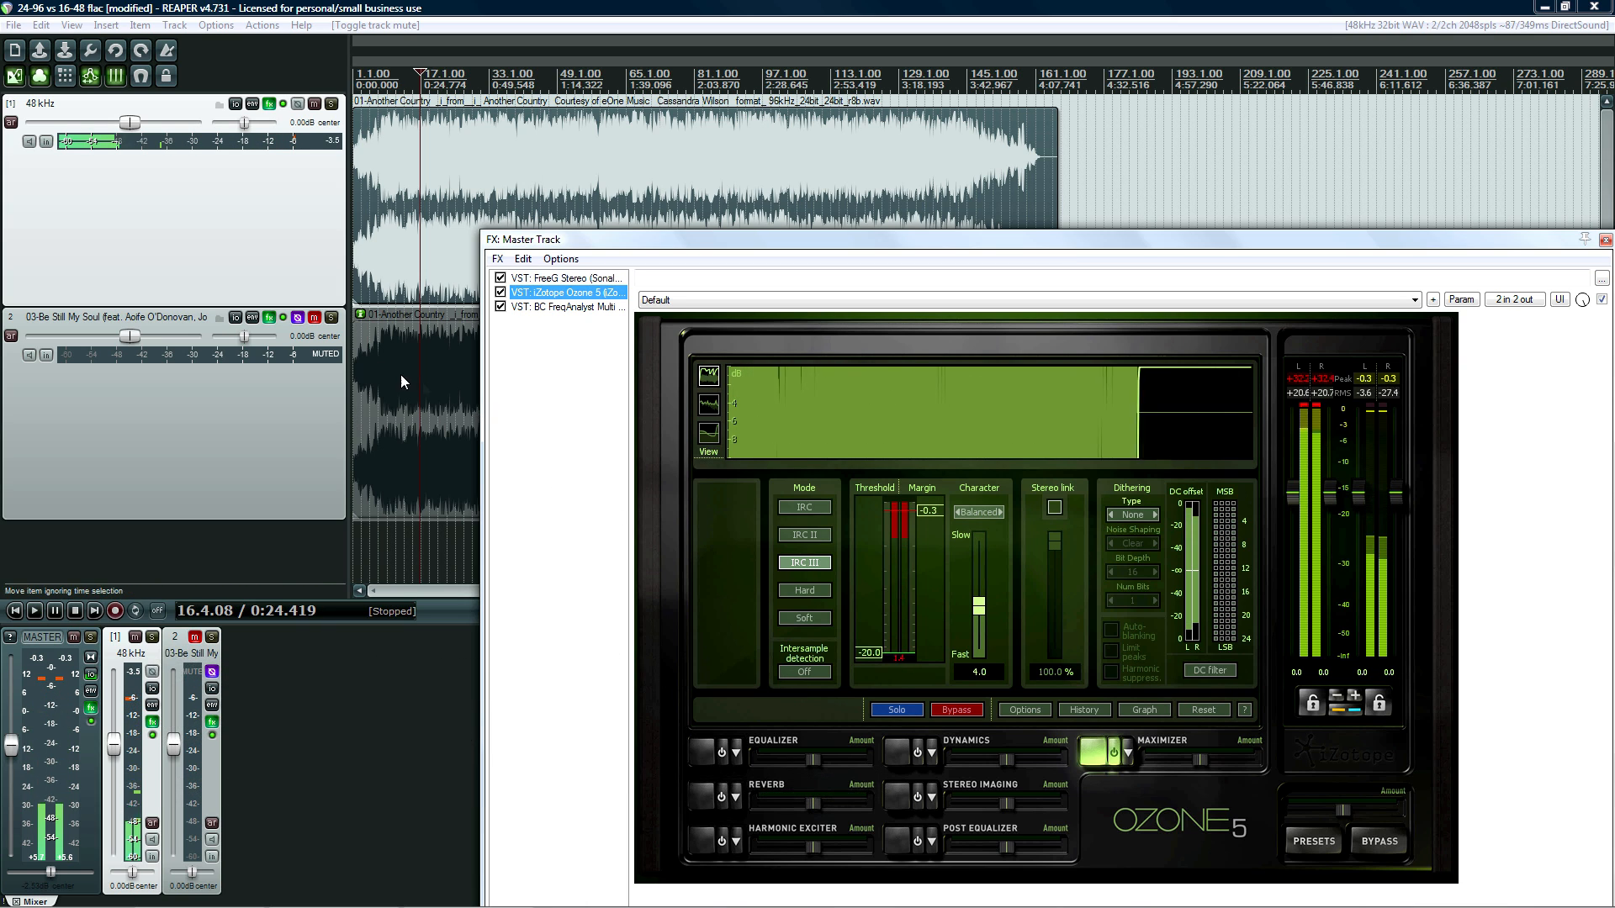
left_click(314, 317)
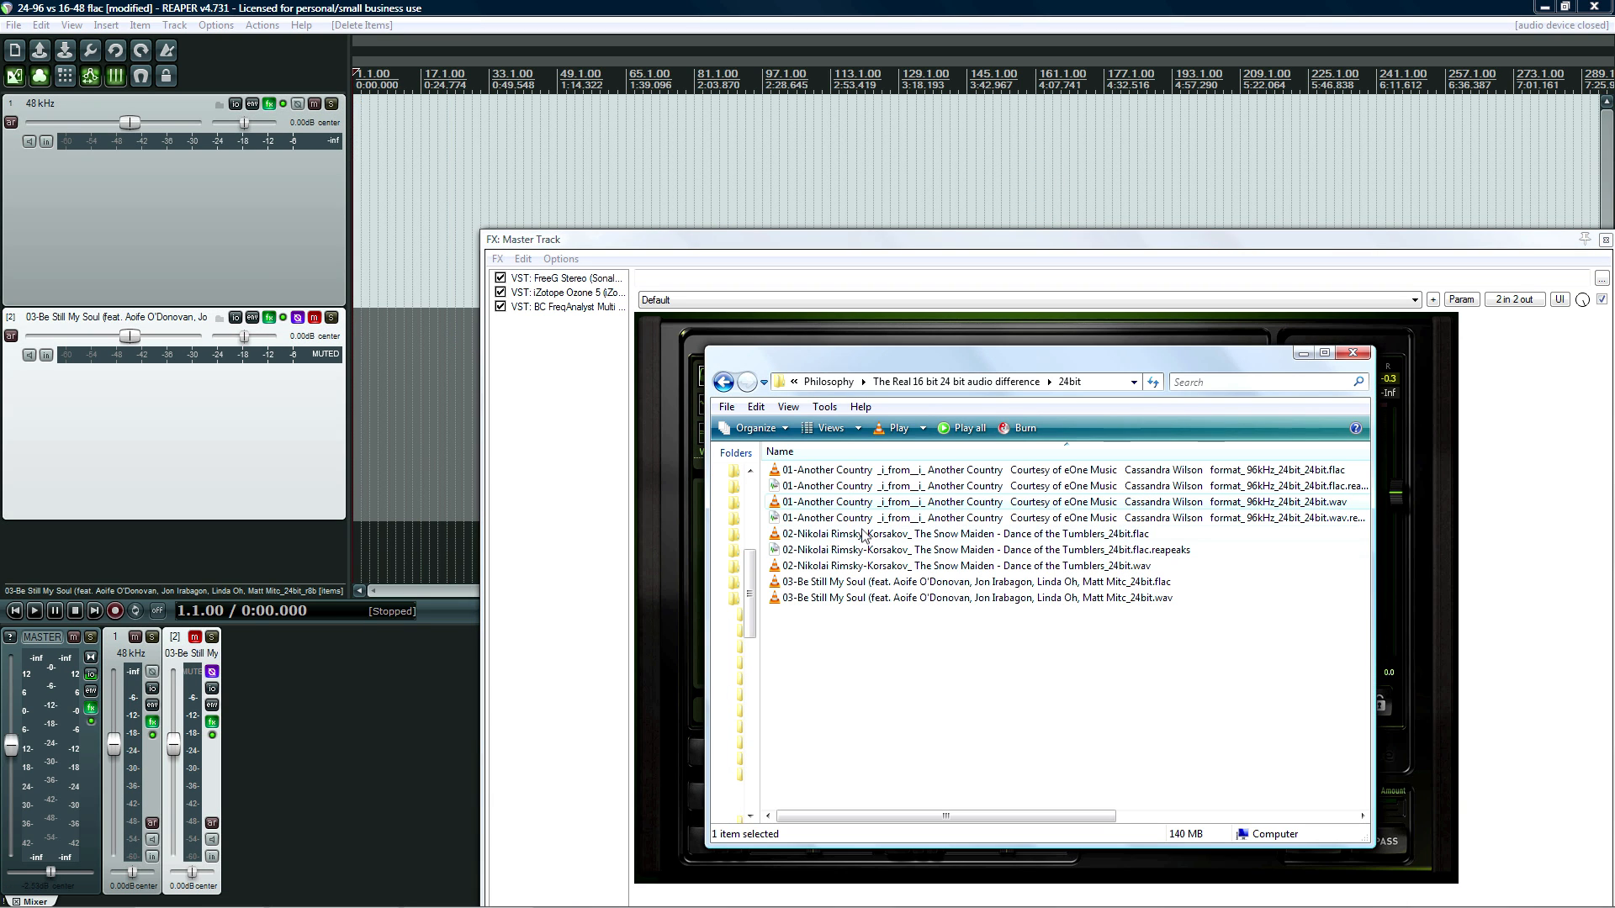
mouse_move(907, 546)
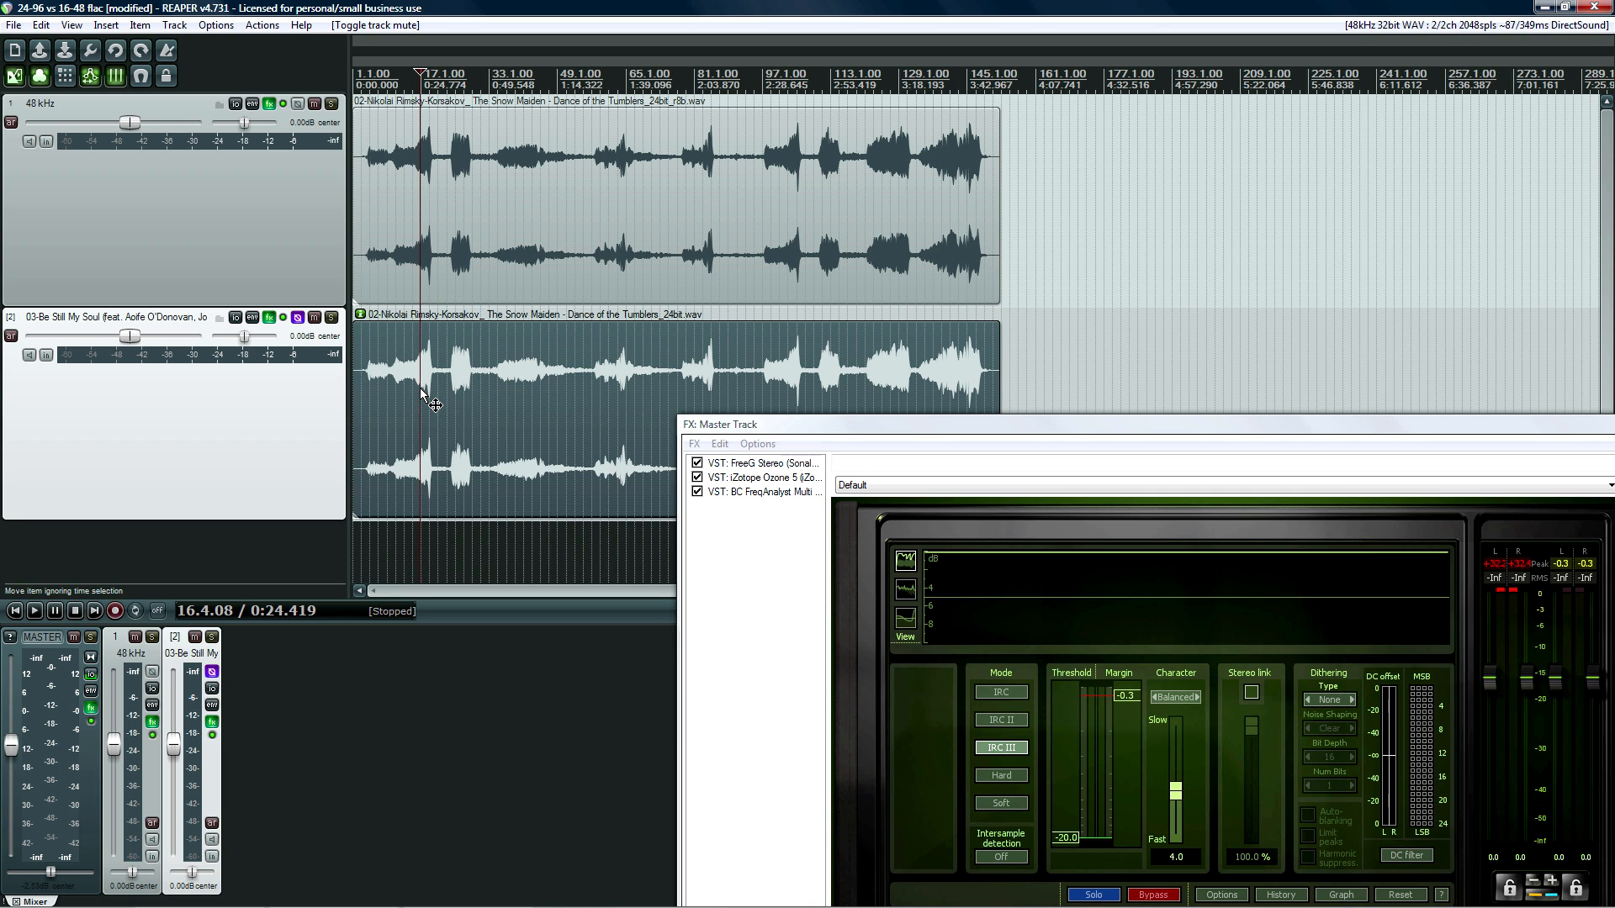
Display FreqAnalyst in the Master FX window and briefly play the project
left_click(762, 477)
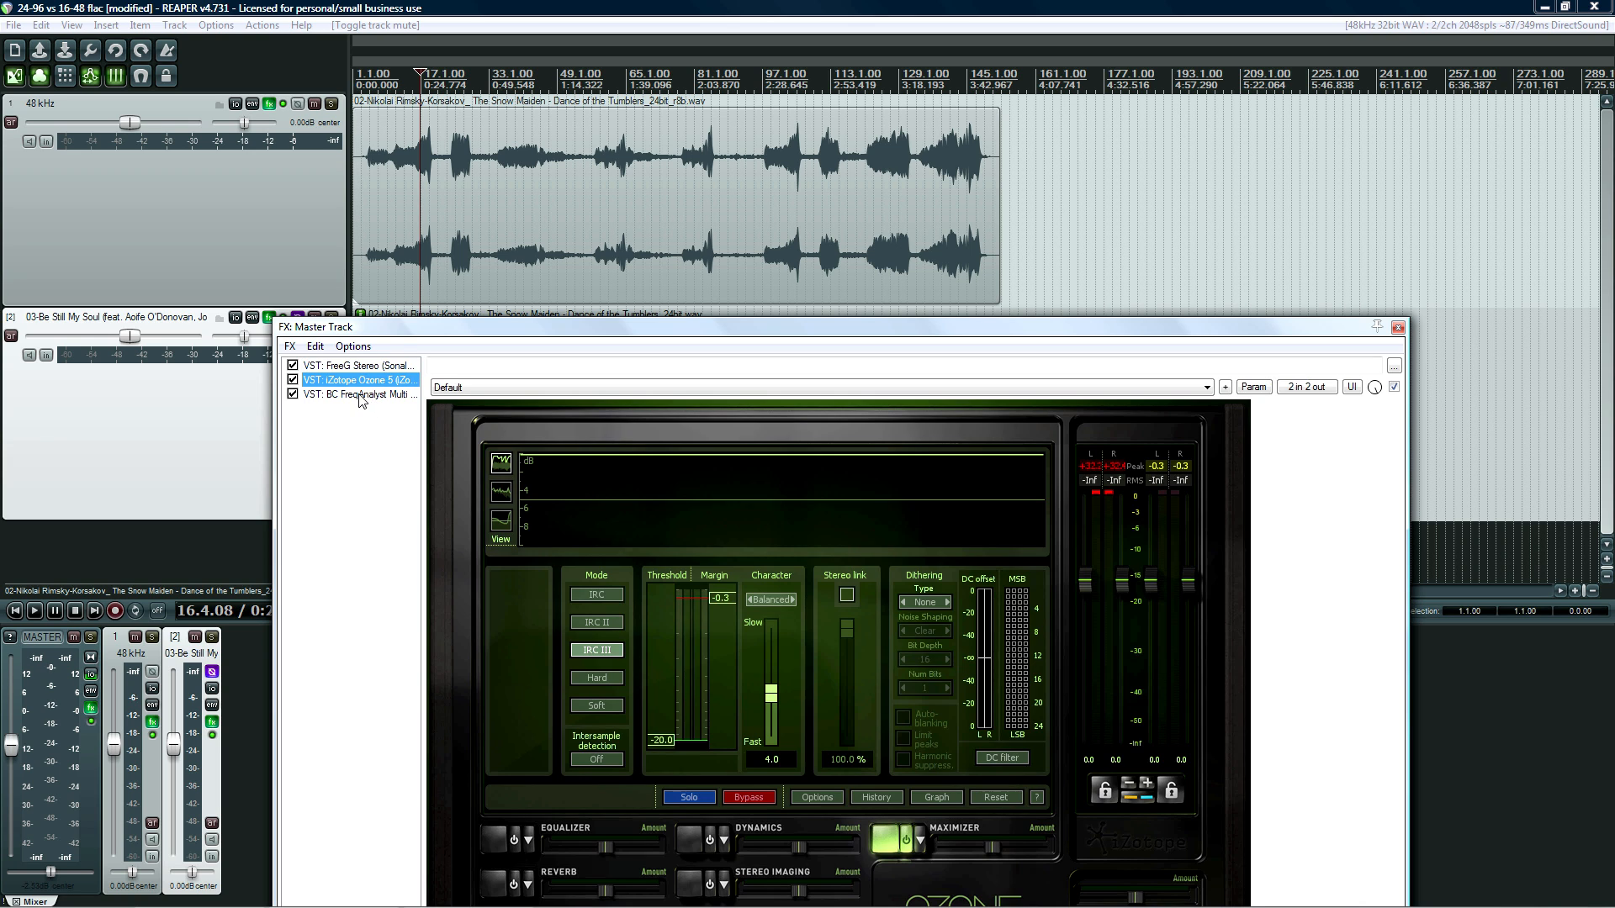
left_click(355, 393)
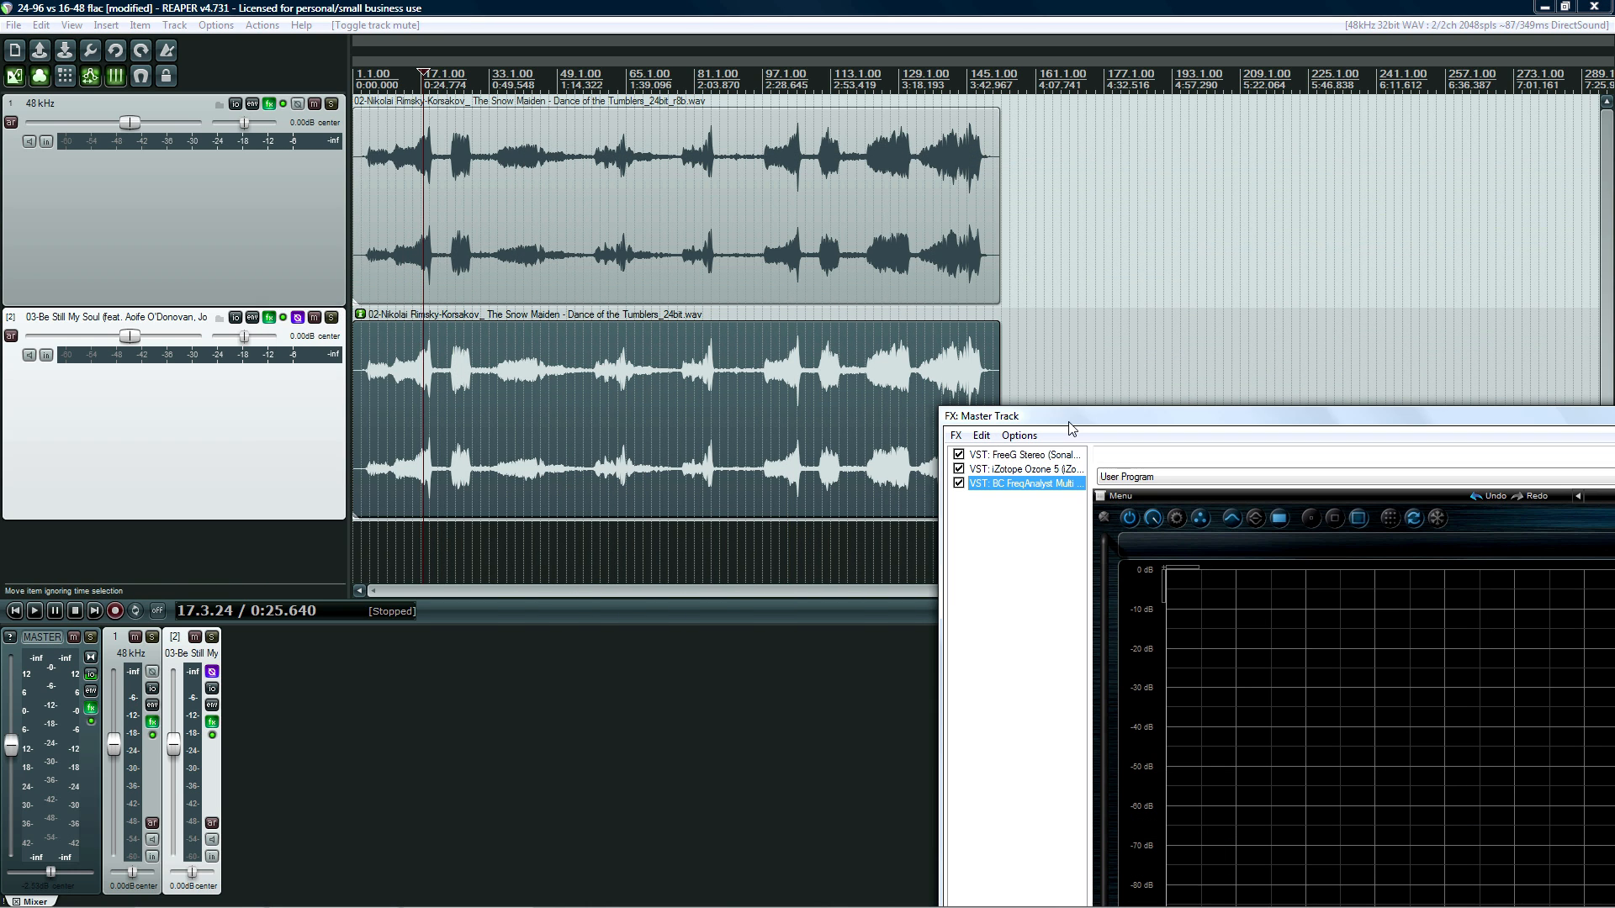
left_click(679, 412)
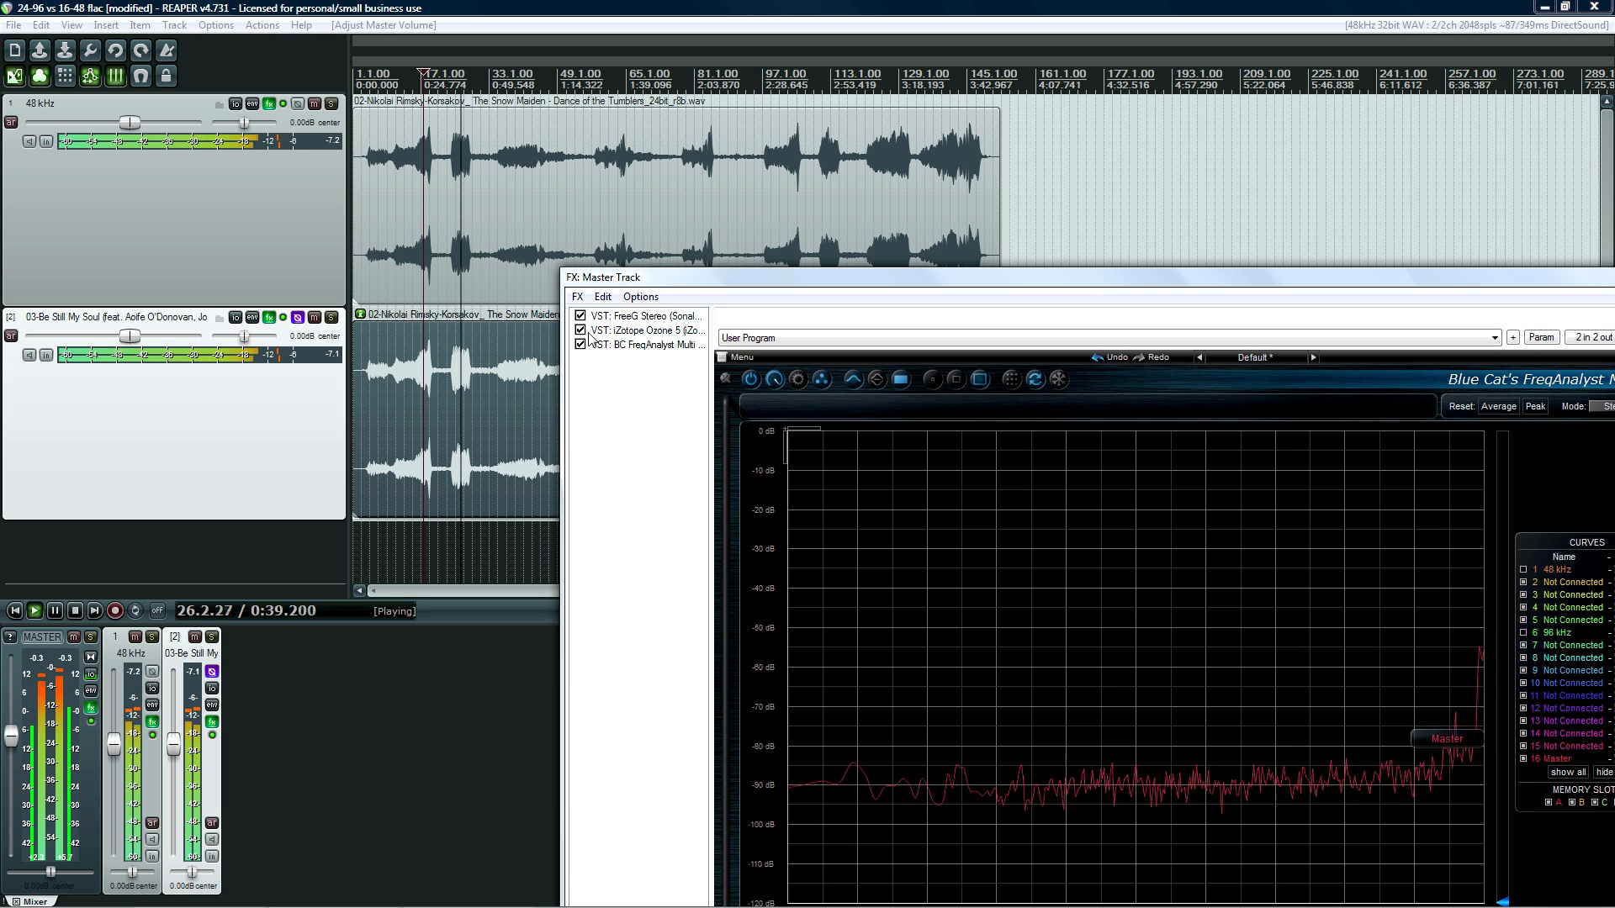
left_click(33, 610)
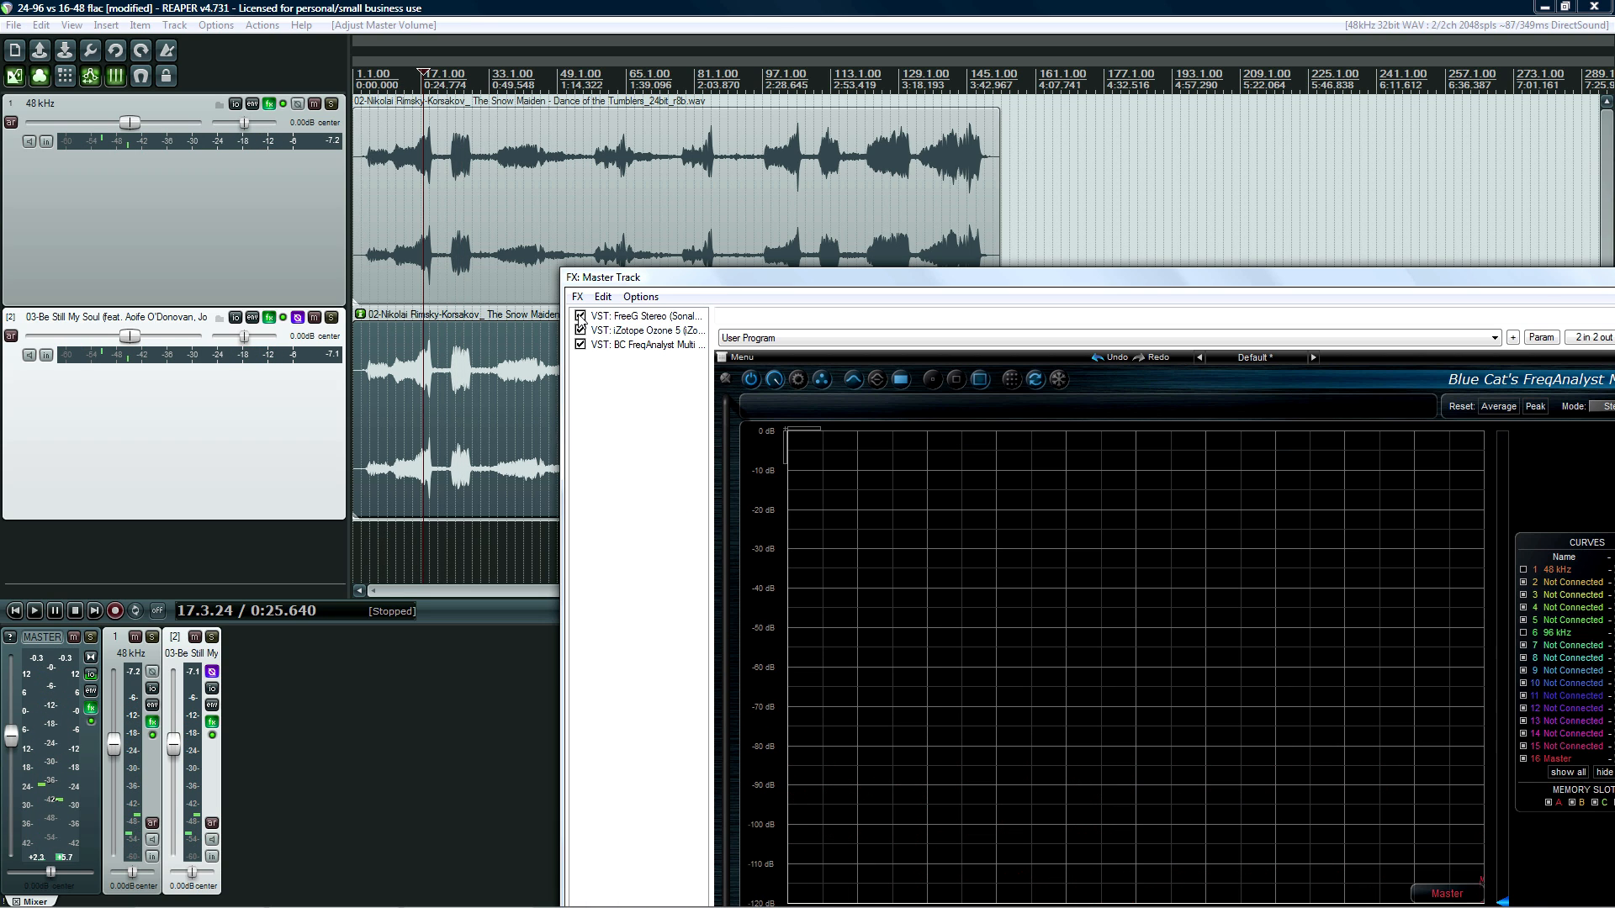
Bypass FreeG and Ozone, replay briefly, and view the full analyzer display
left_click(580, 330)
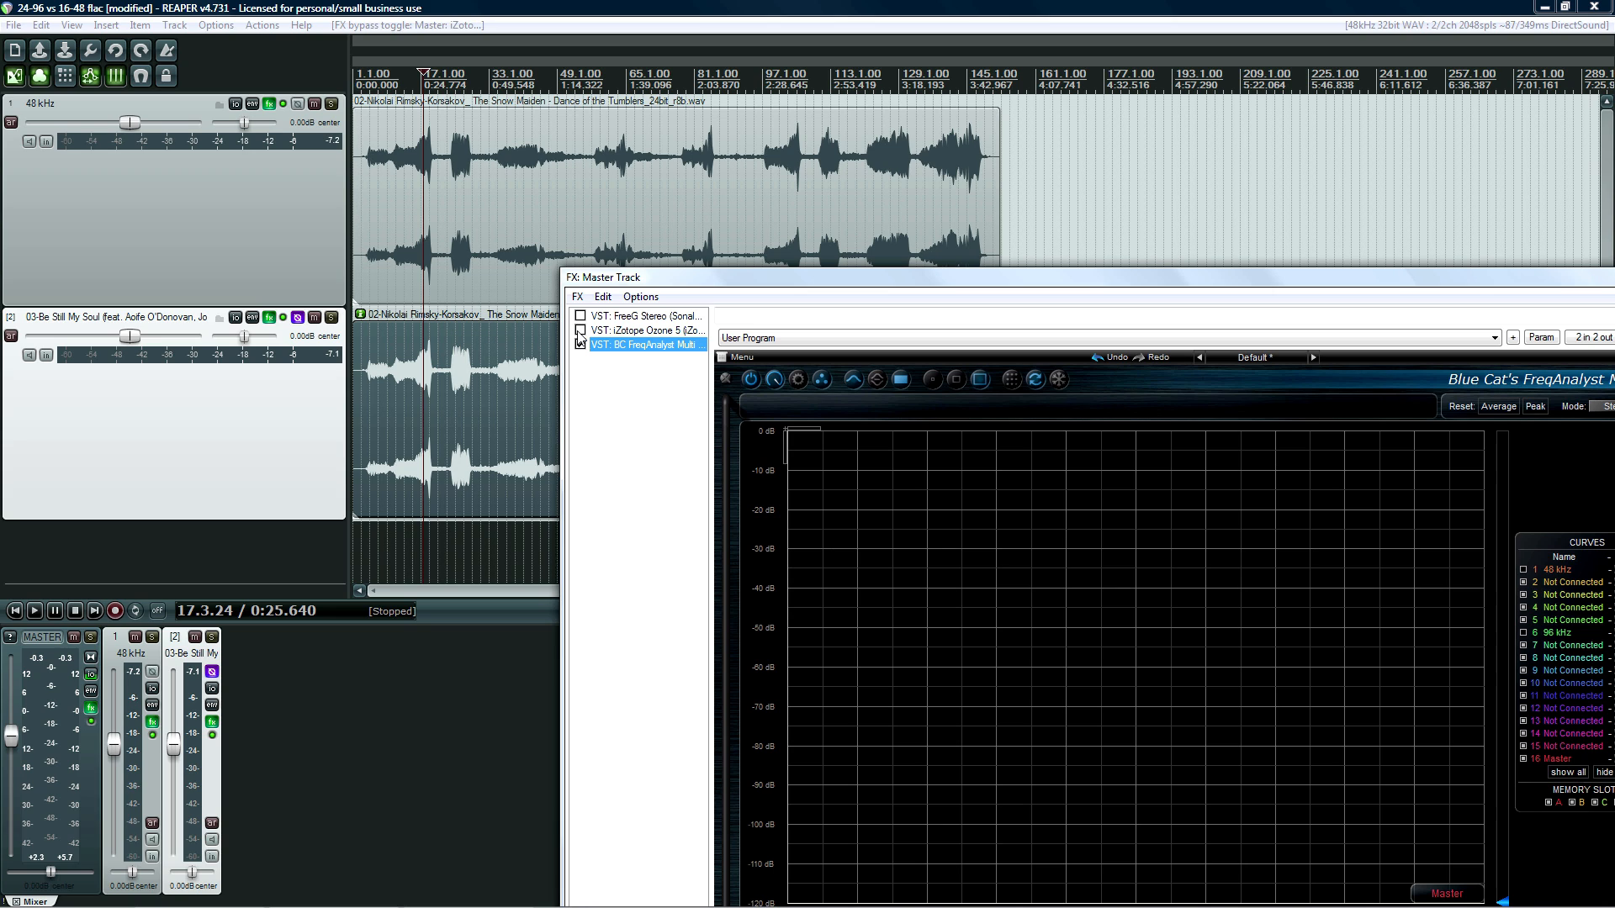
left_click(34, 611)
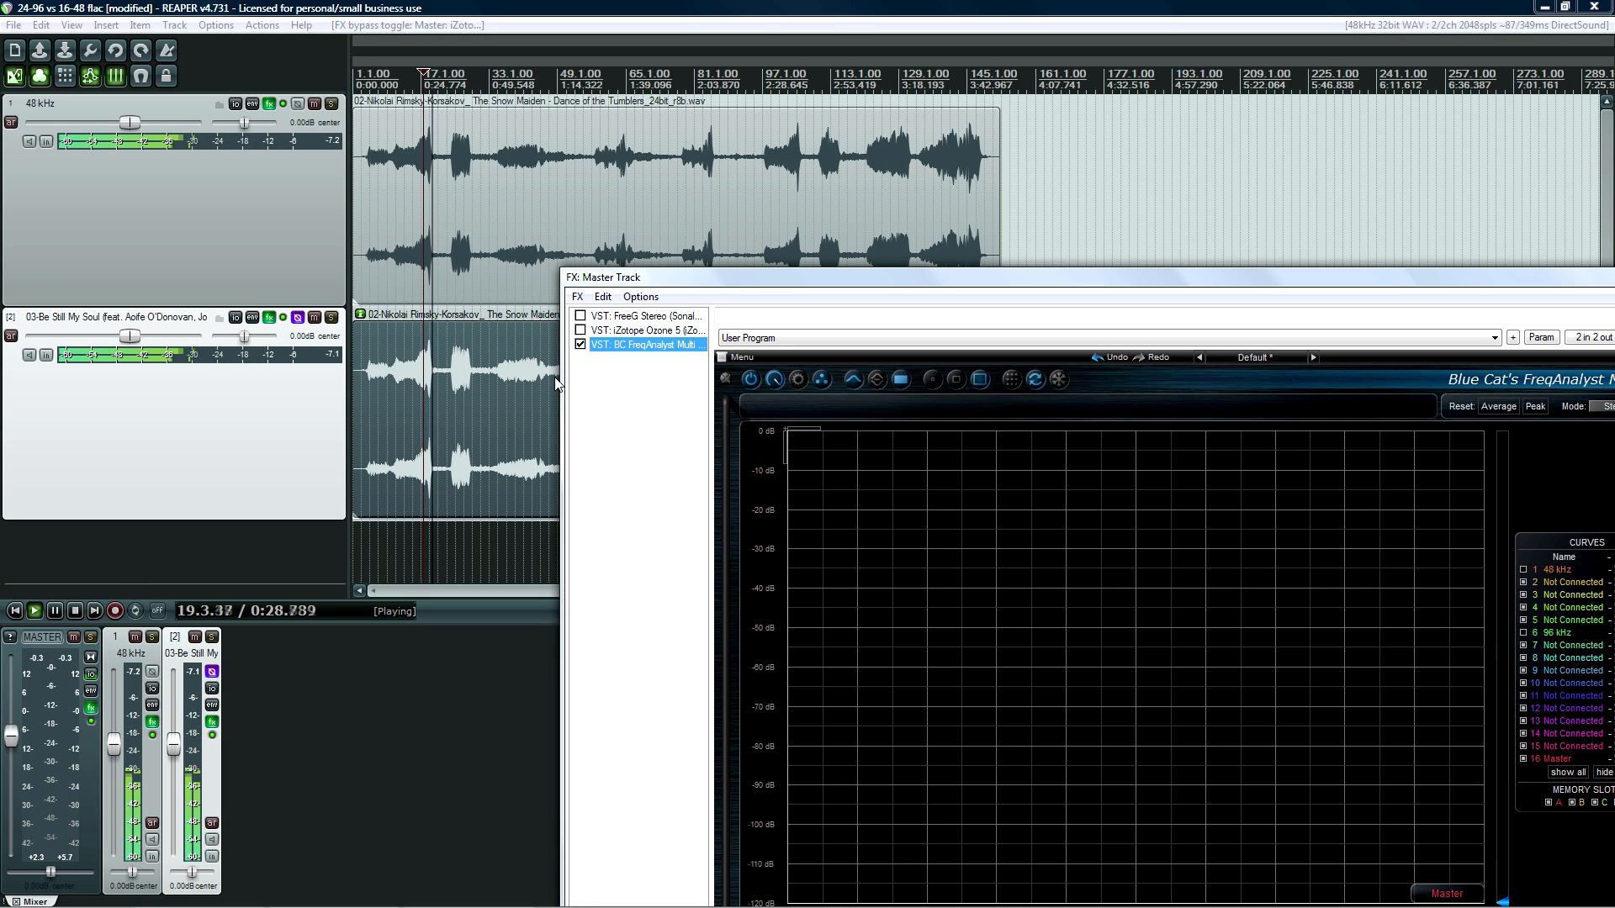
left_click(73, 611)
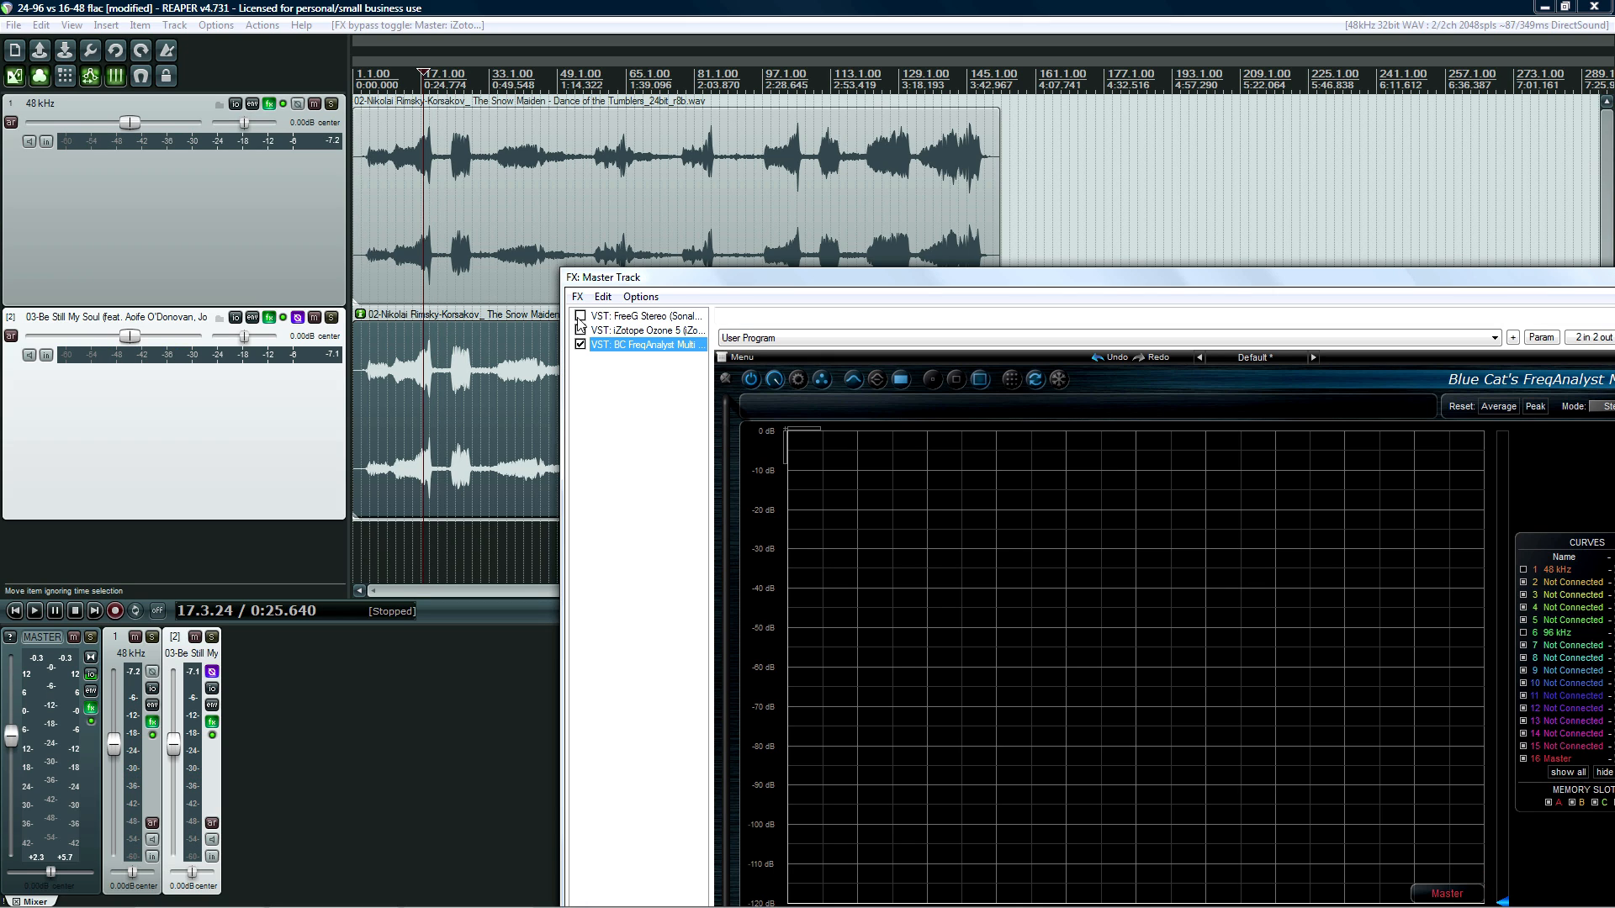
left_click(579, 316)
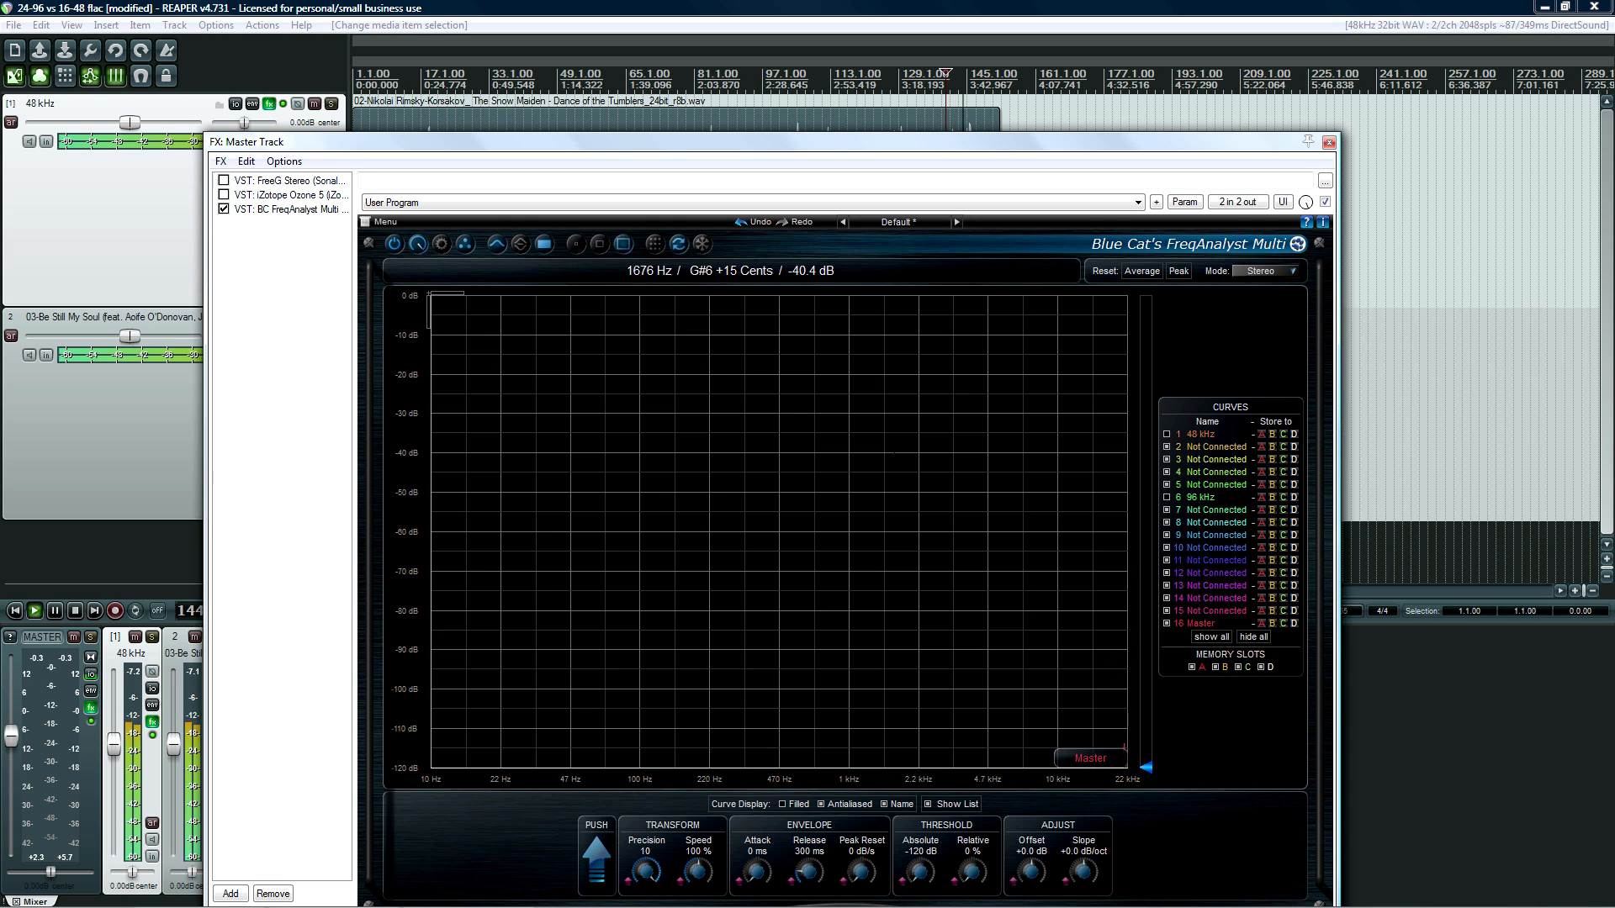
Toggle the master FX bypass, move the cursor near the start, and play the aligned tracks
left_click(224, 180)
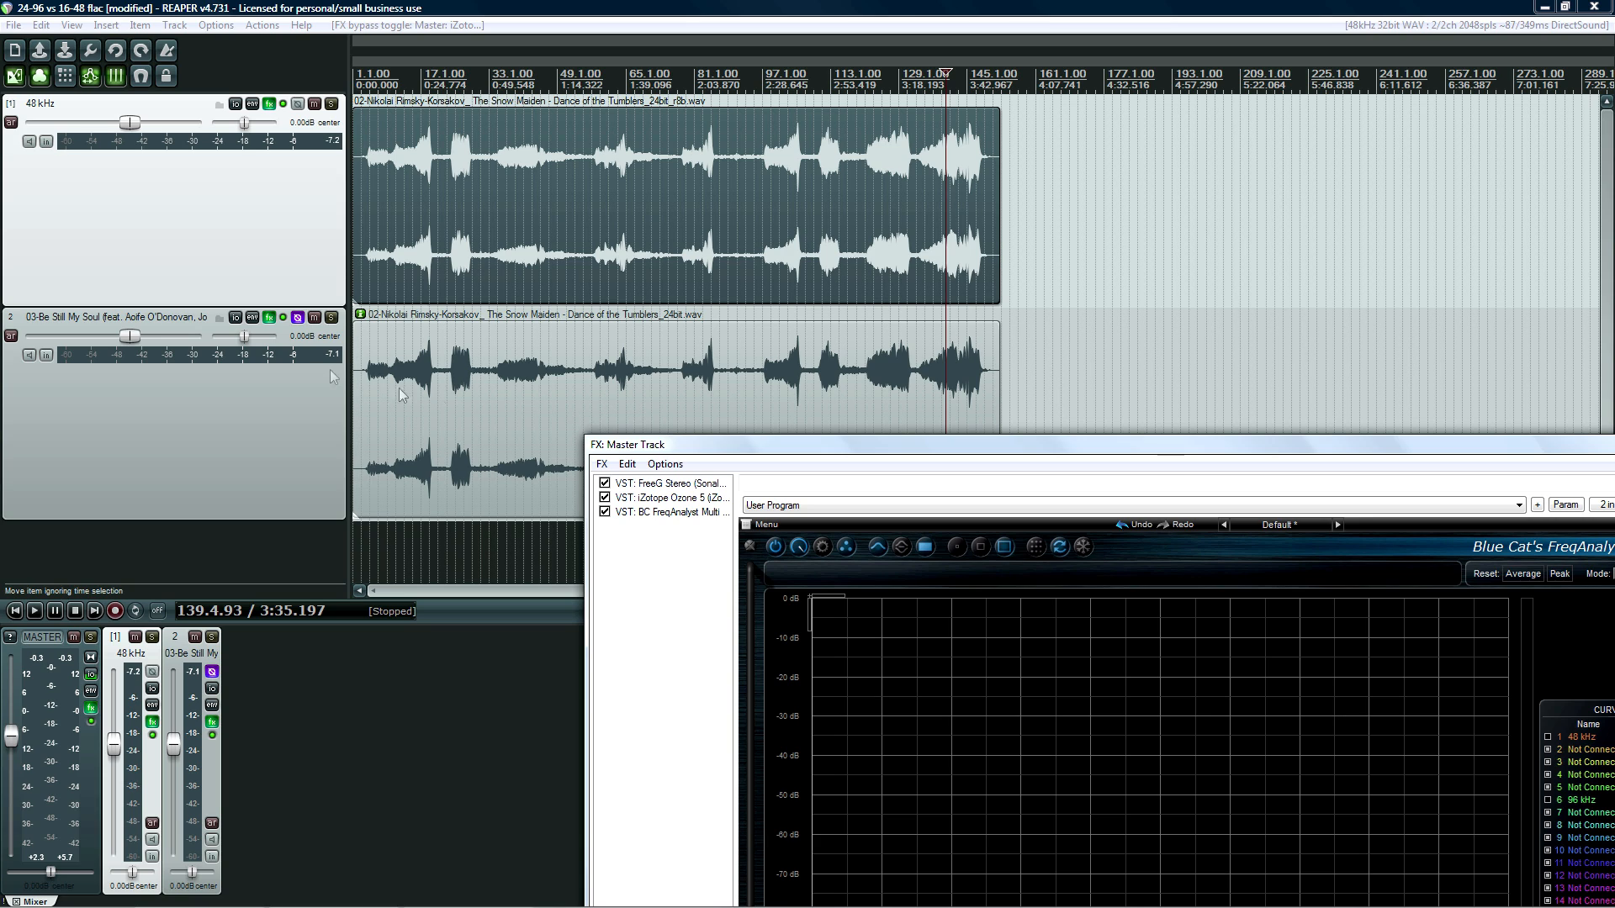
mouse_move(332, 154)
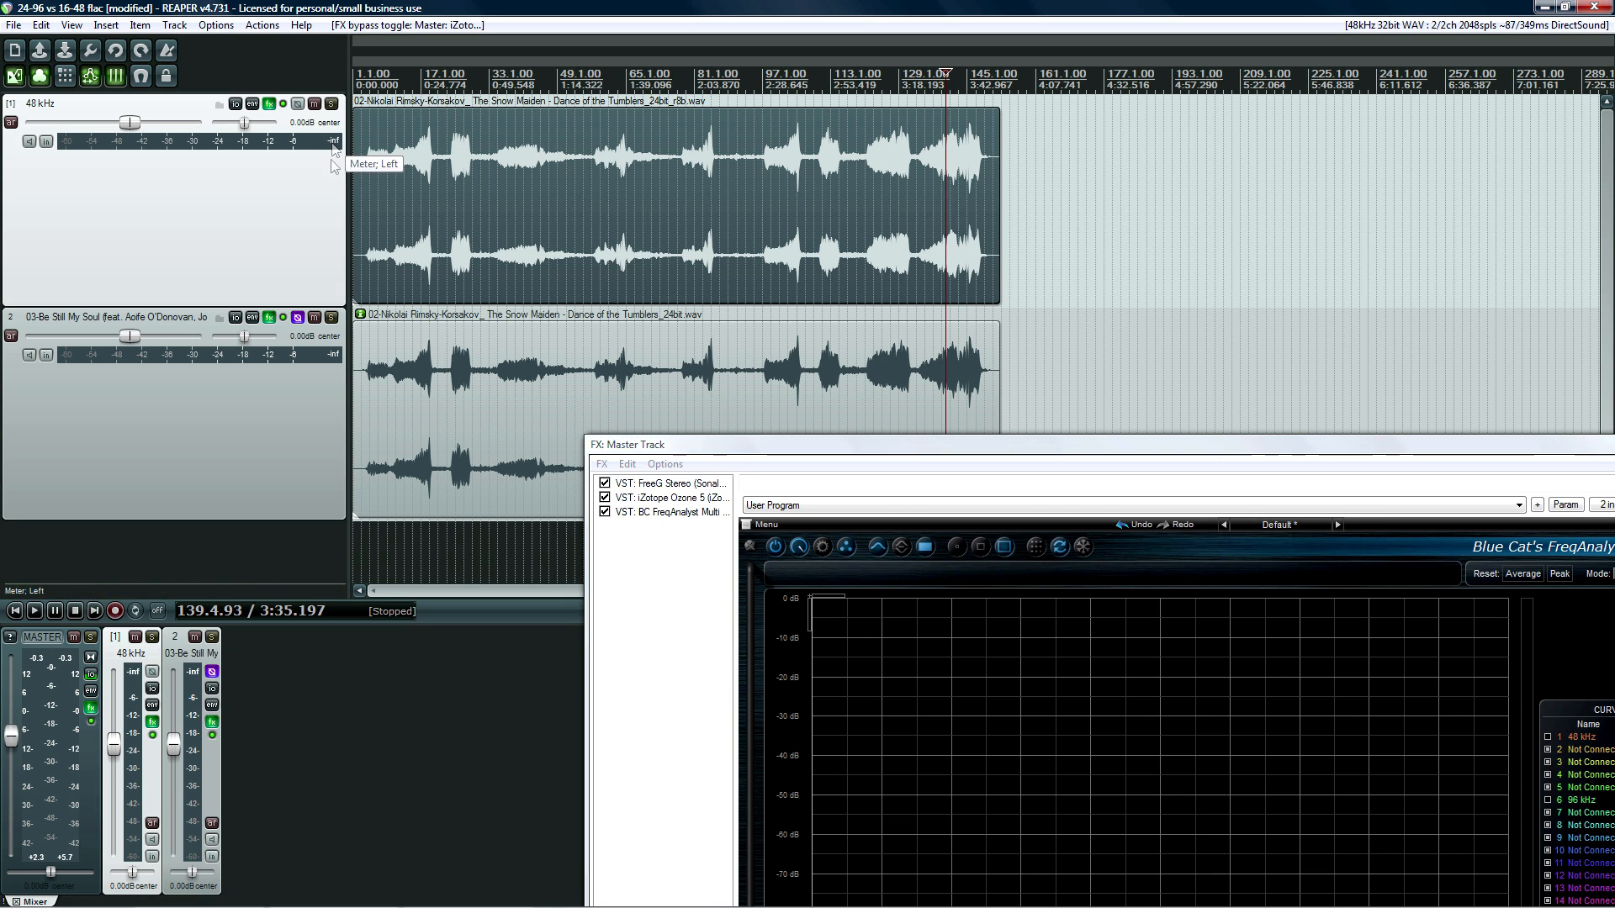
left_click(669, 513)
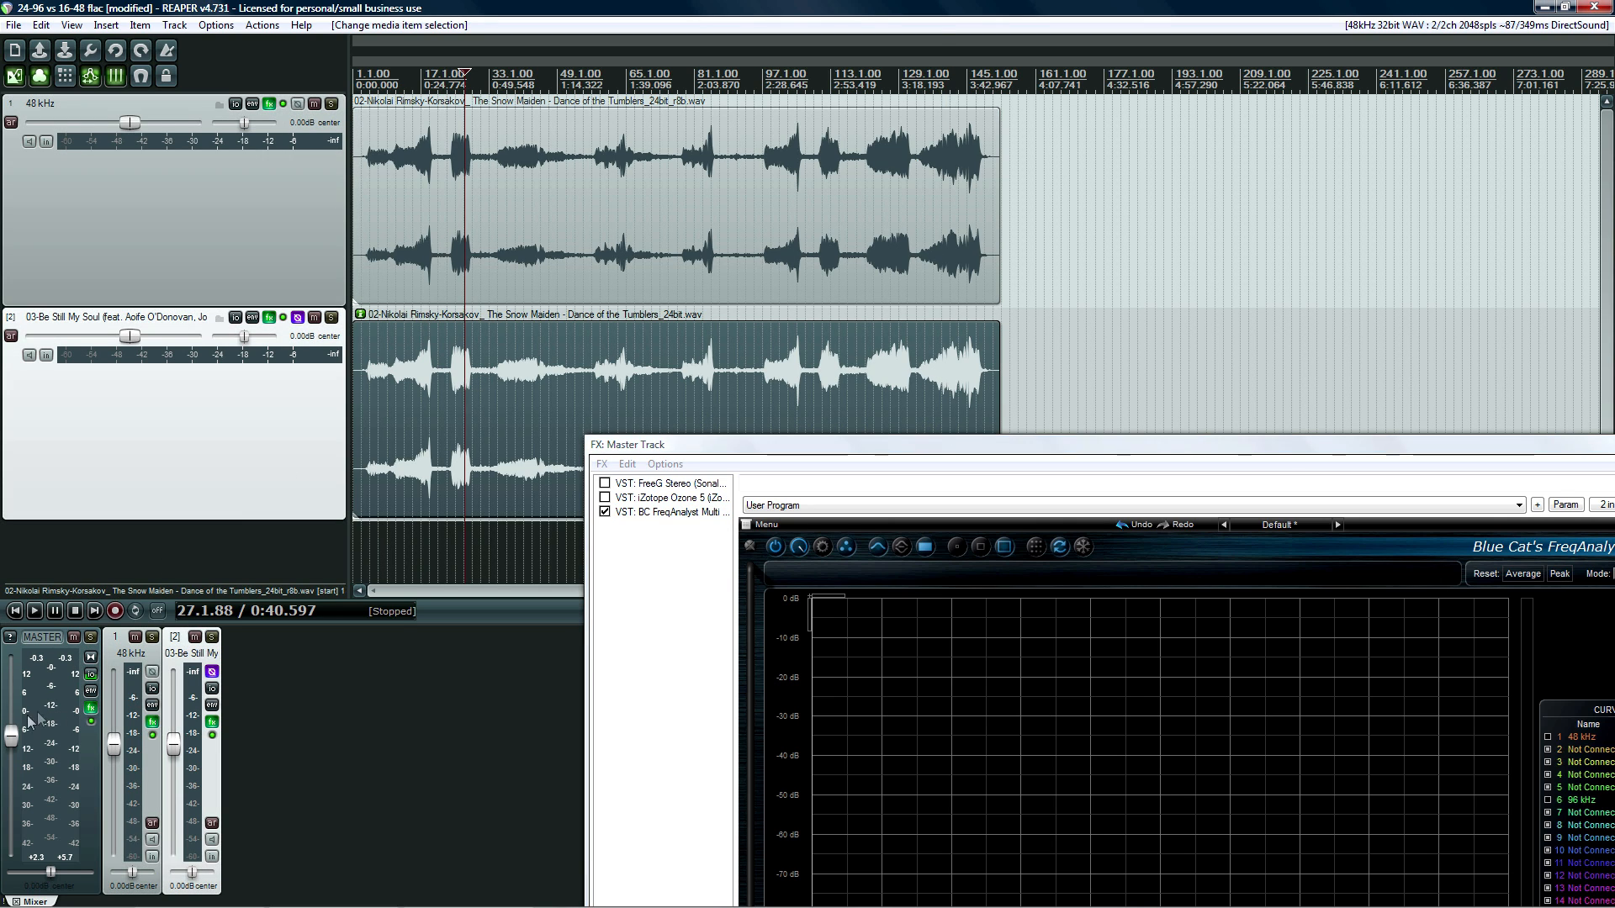
left_click(33, 610)
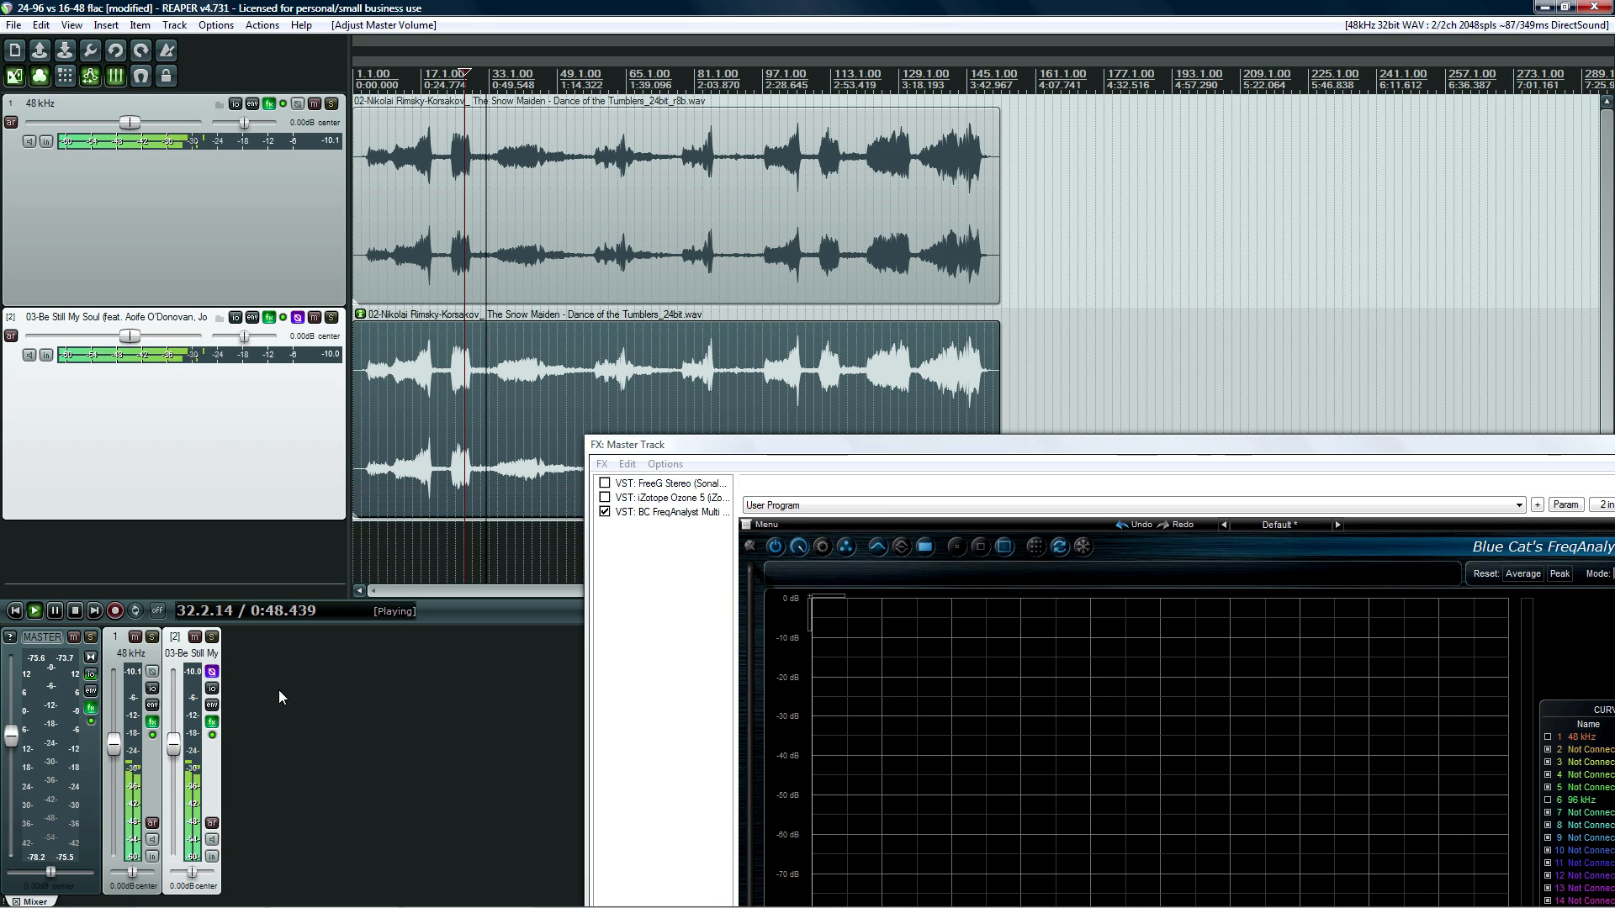
left_click(32, 611)
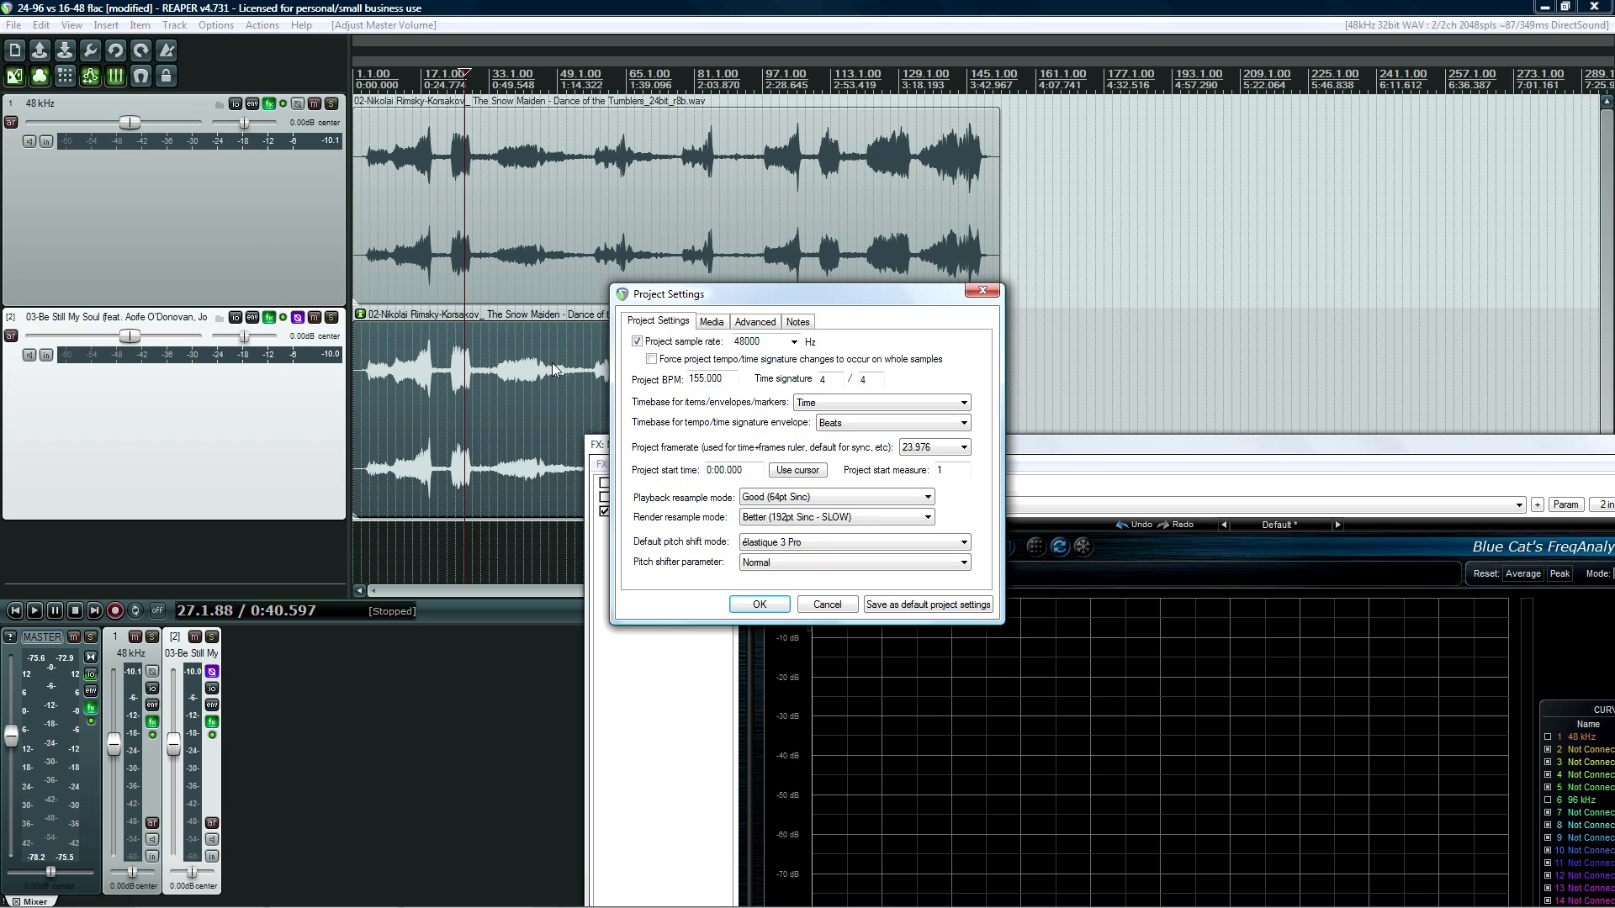
Choose 96000 Hz in the Project Settings sample rate list and confirm
left_click(793, 341)
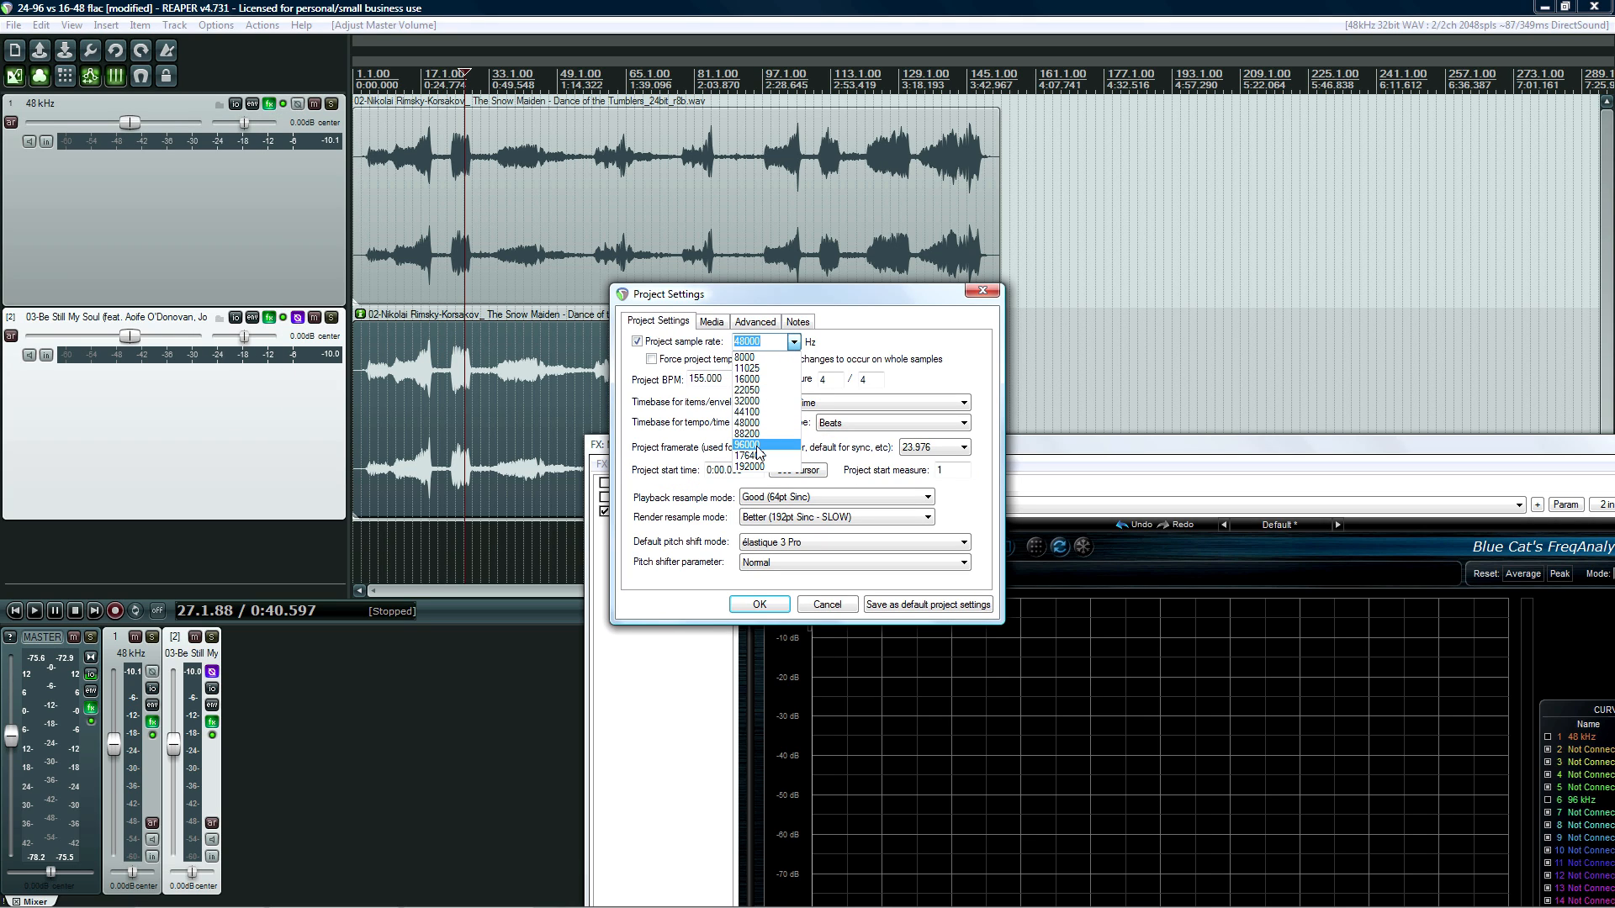
left_click(748, 447)
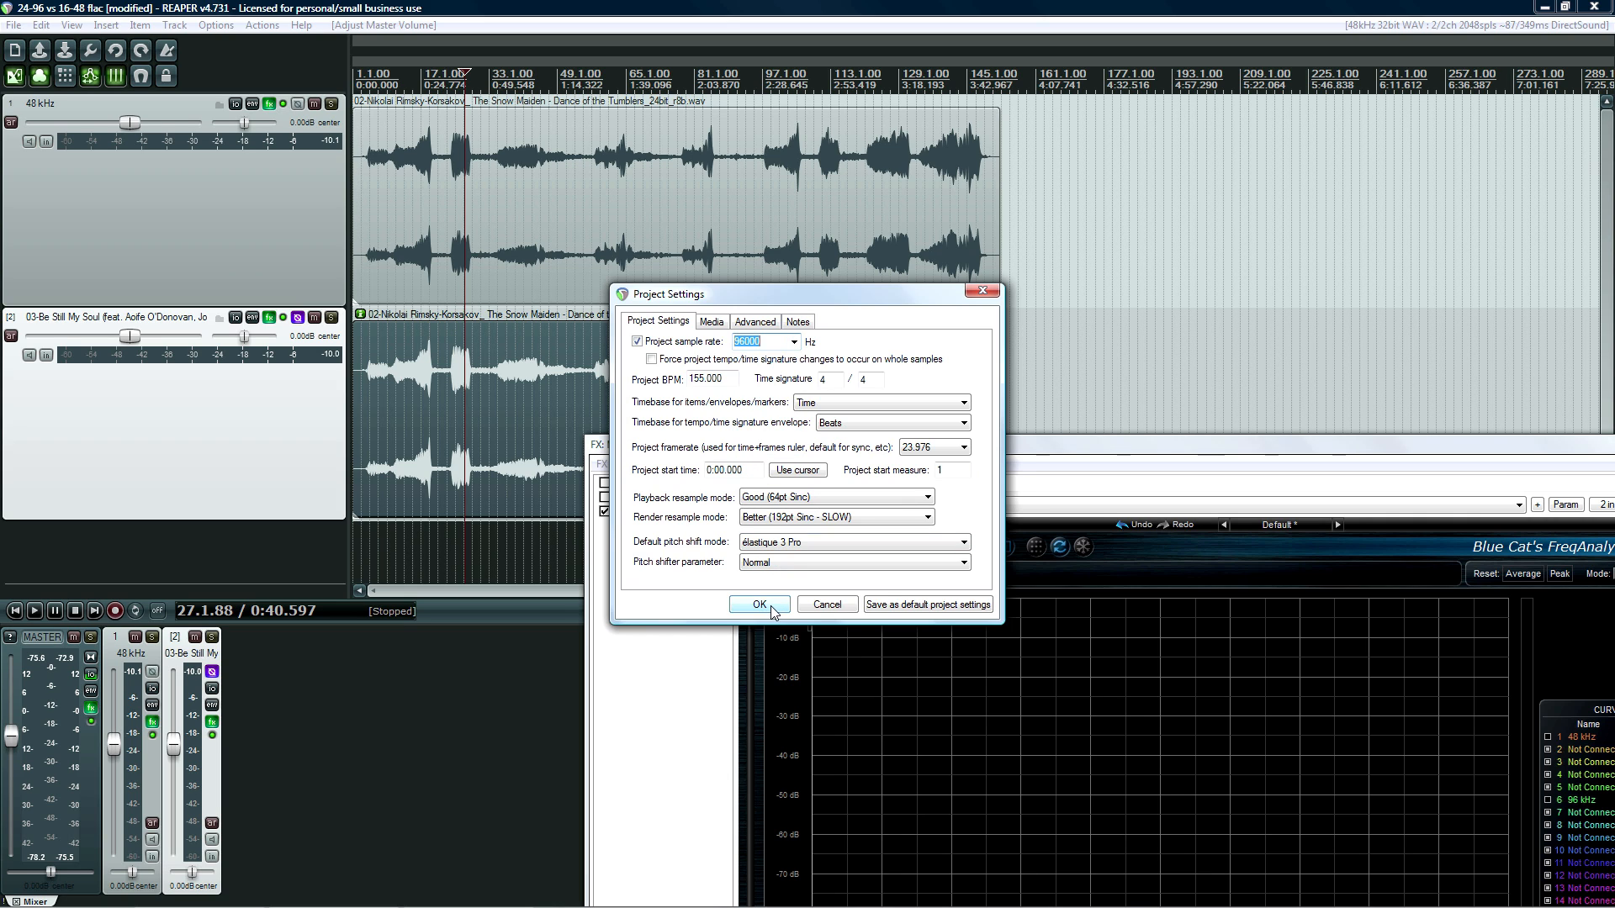
left_click(761, 604)
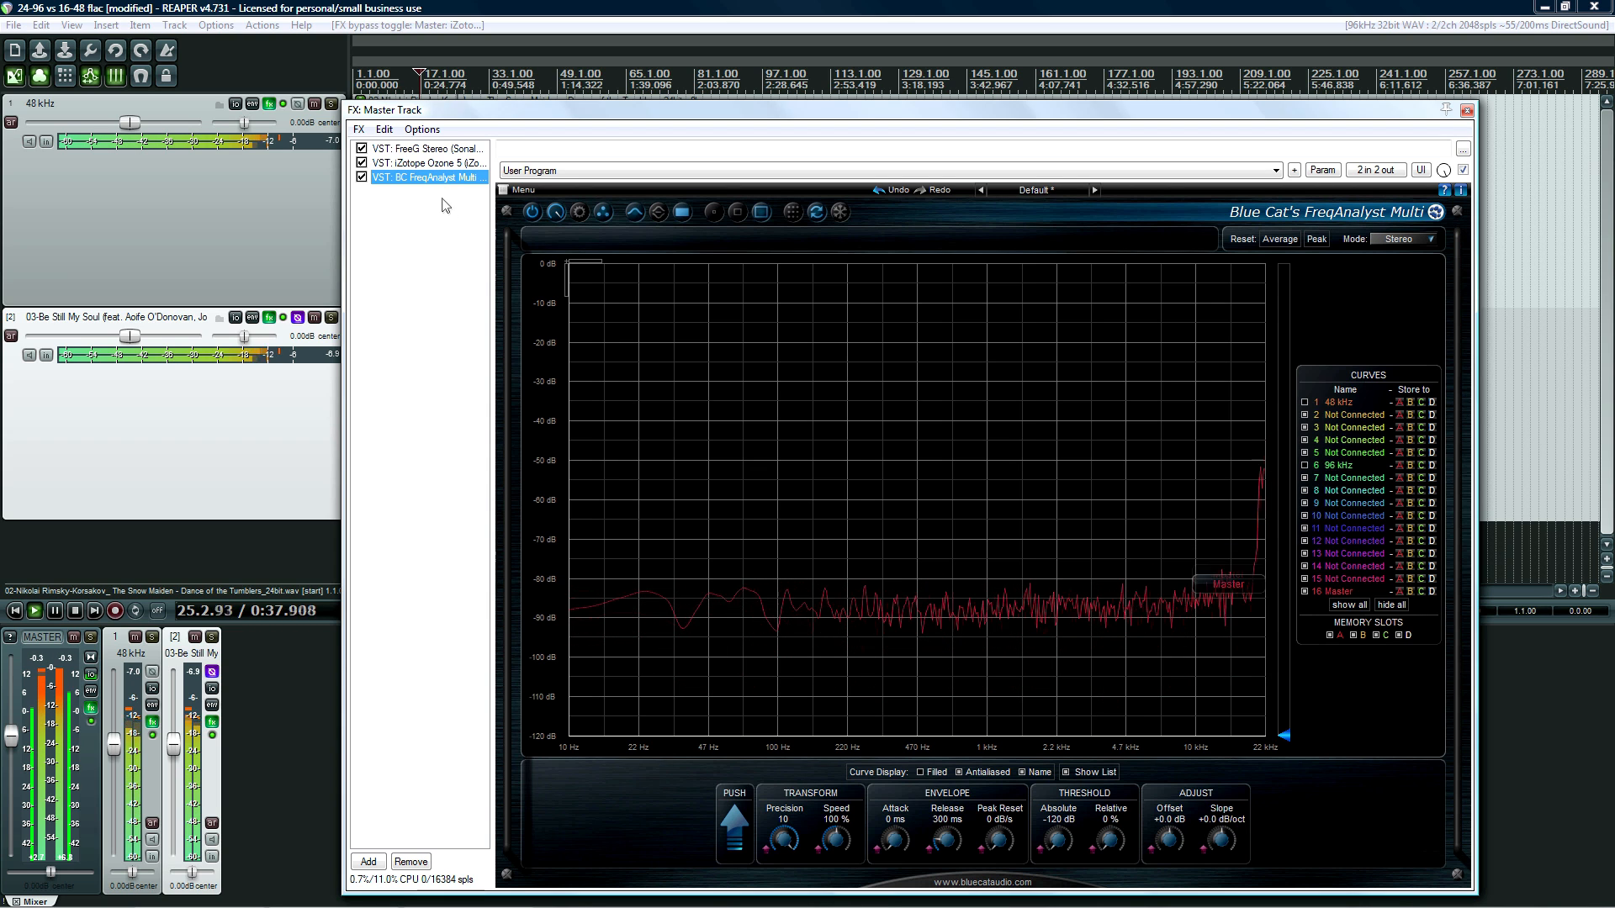
Show Ozone 5's settings in the Master FX chain and clear the item selection
left_click(425, 162)
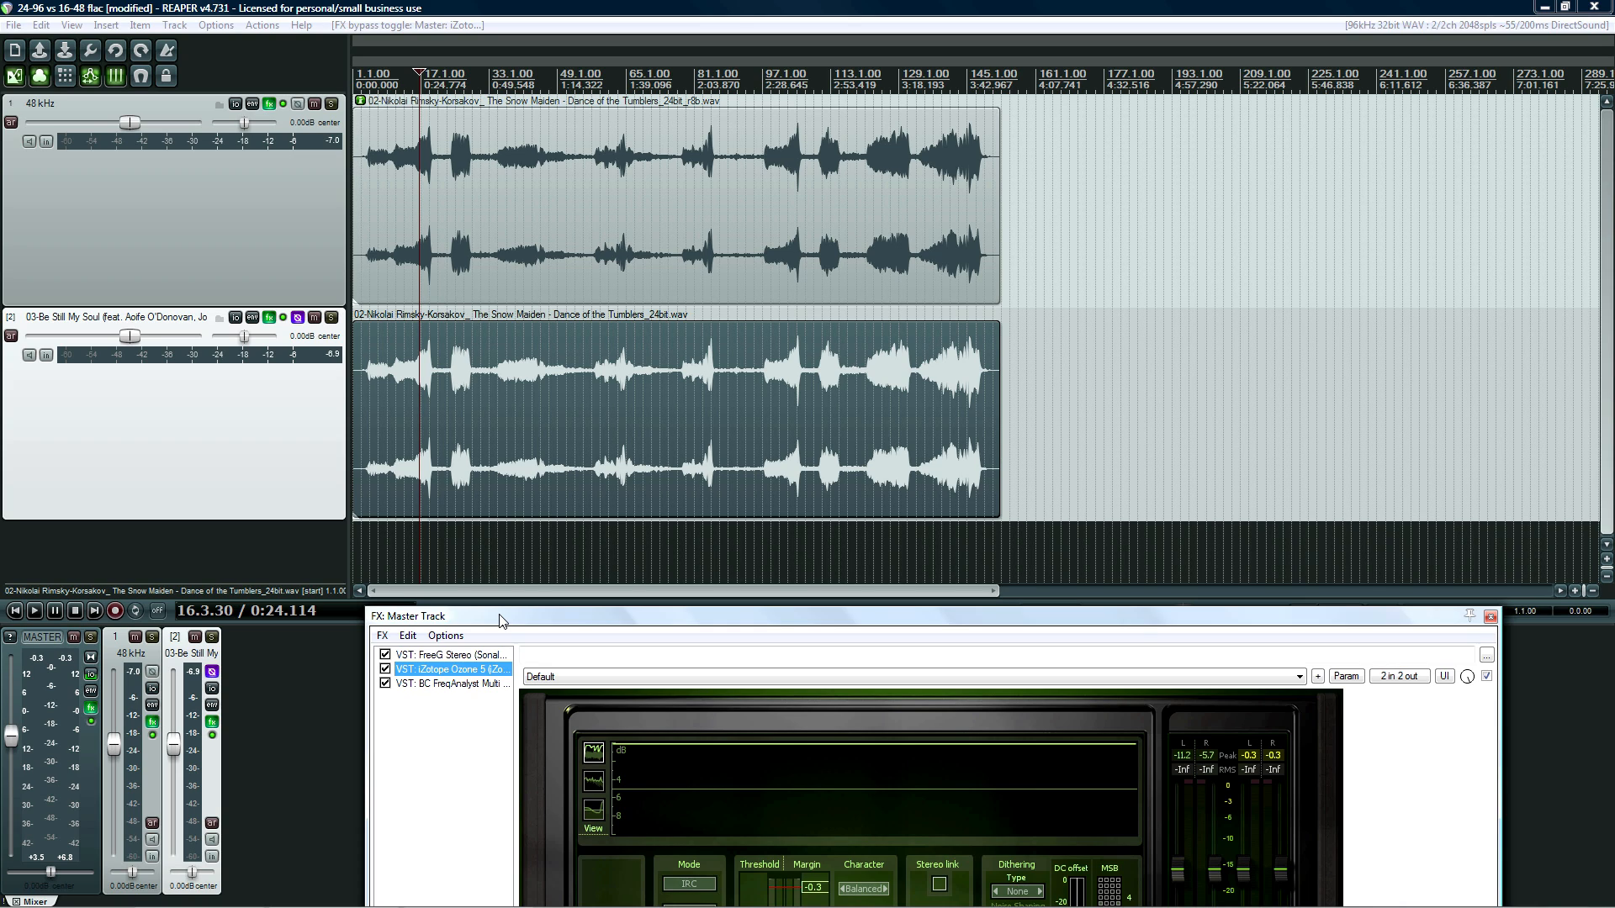
mouse_move(513, 431)
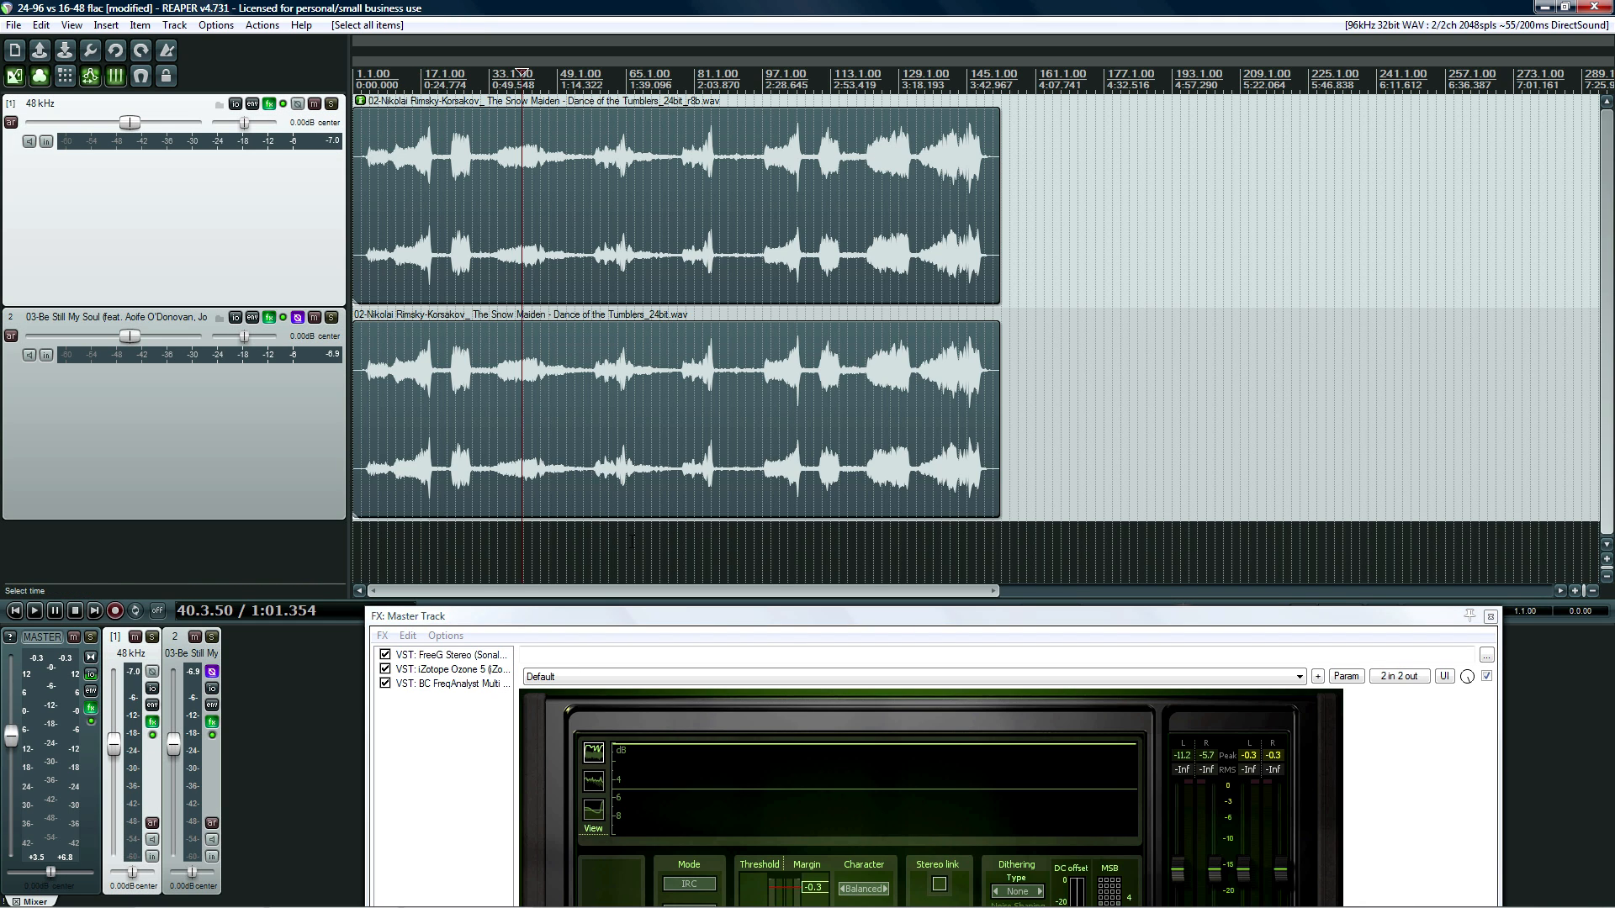
left_click(446, 669)
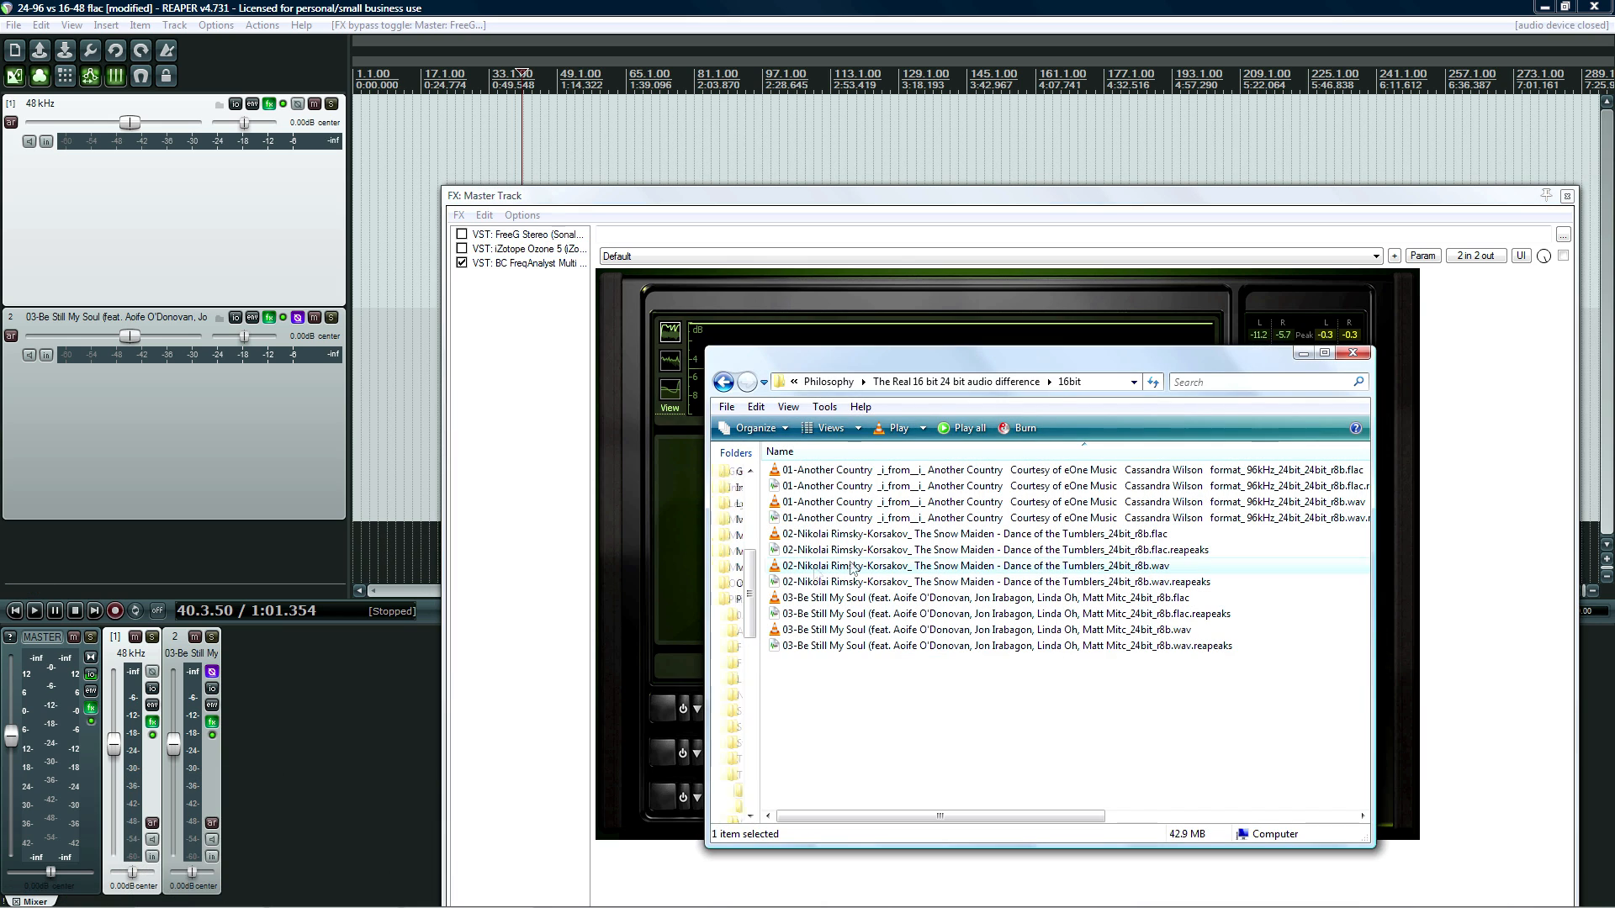
mouse_move(969, 647)
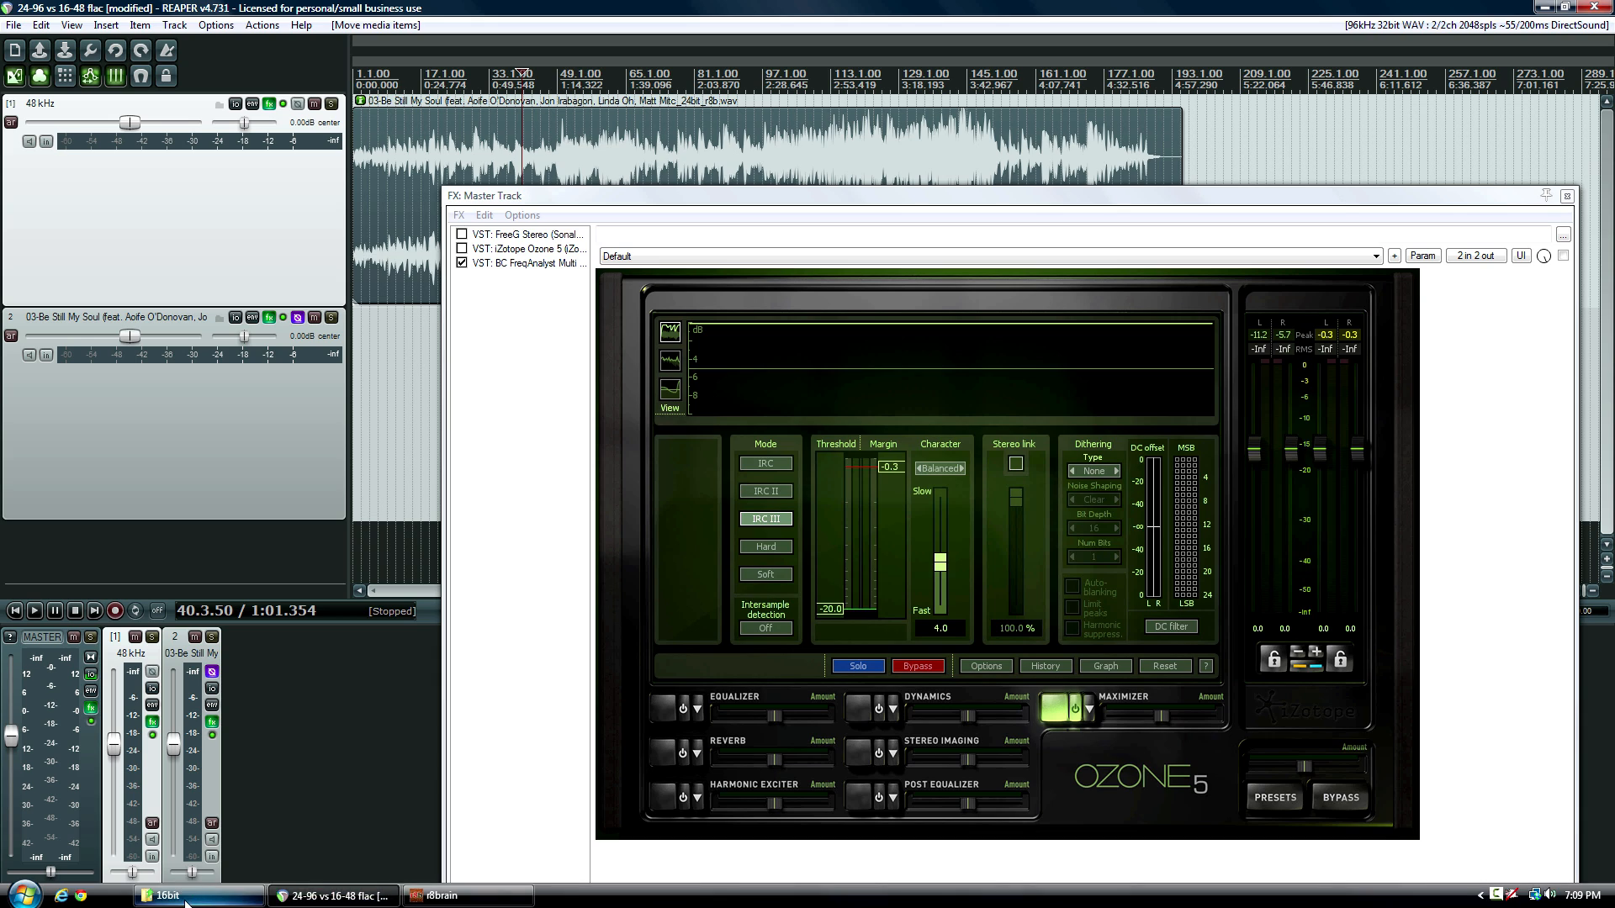
Bring Explorer back into view and open the 24bit source folder
left_click(165, 895)
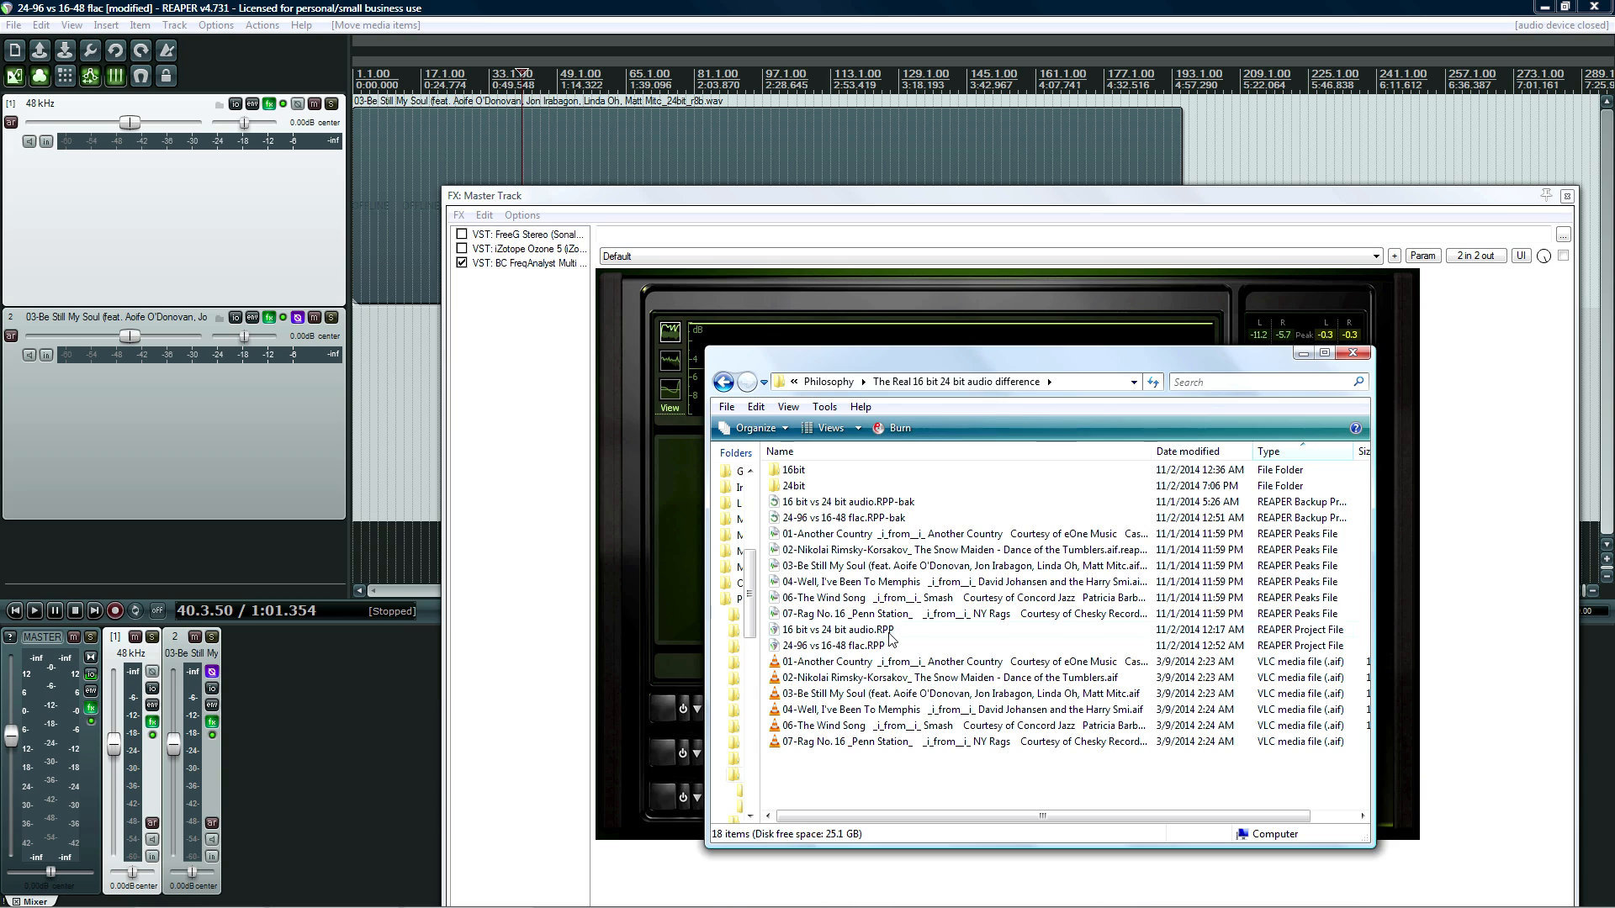
mouse_move(844, 646)
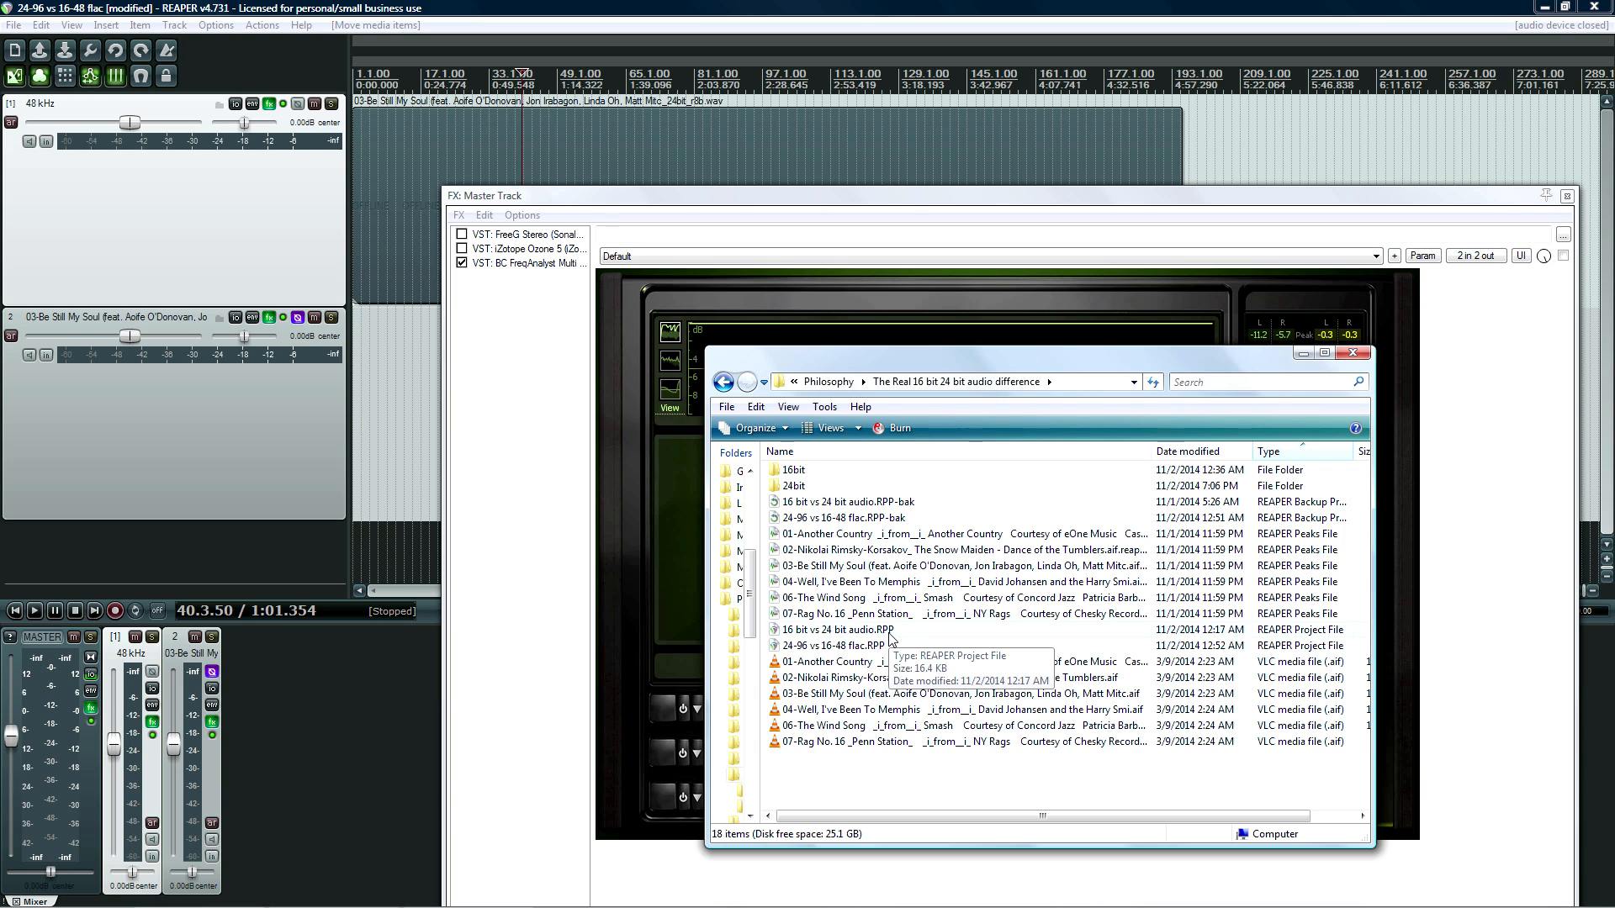
mouse_move(927, 629)
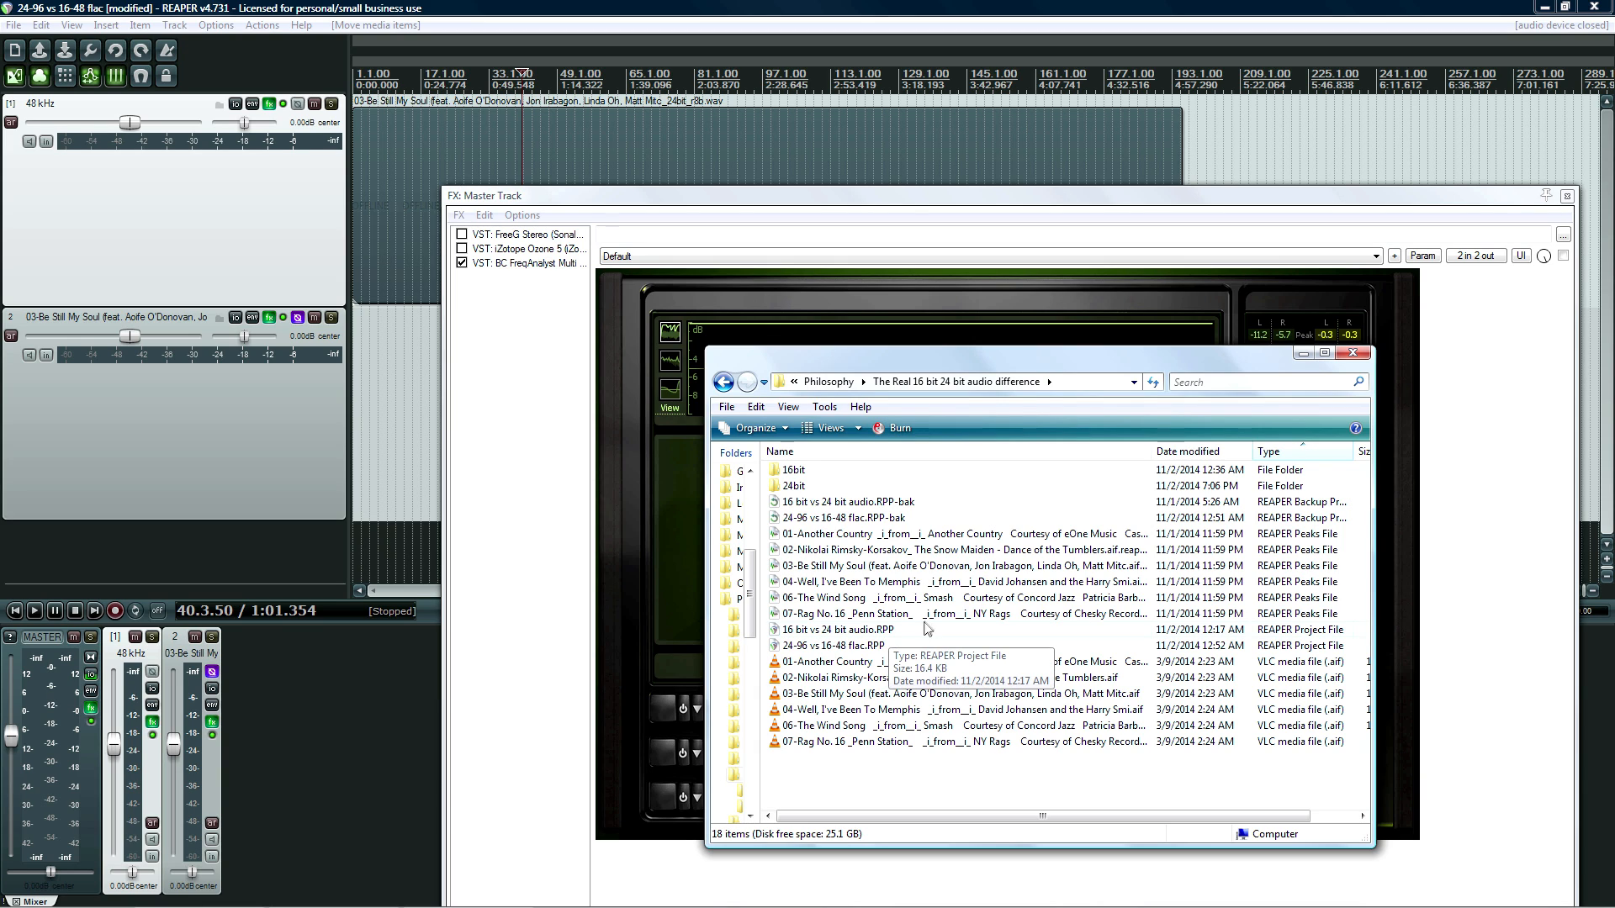
mouse_move(849, 492)
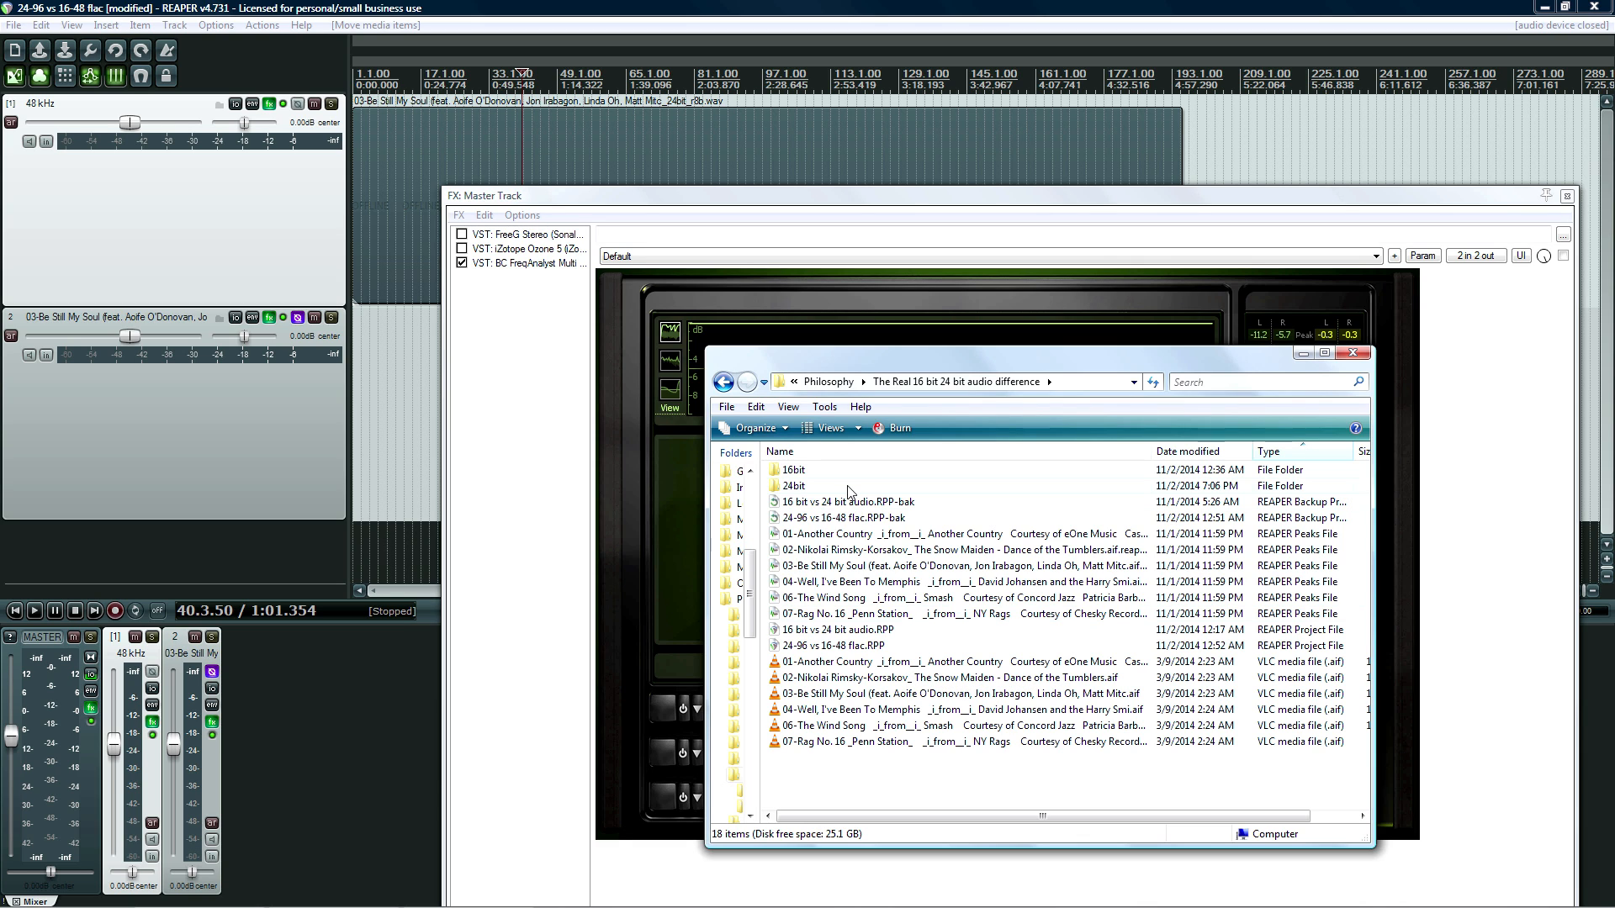
left_click(794, 486)
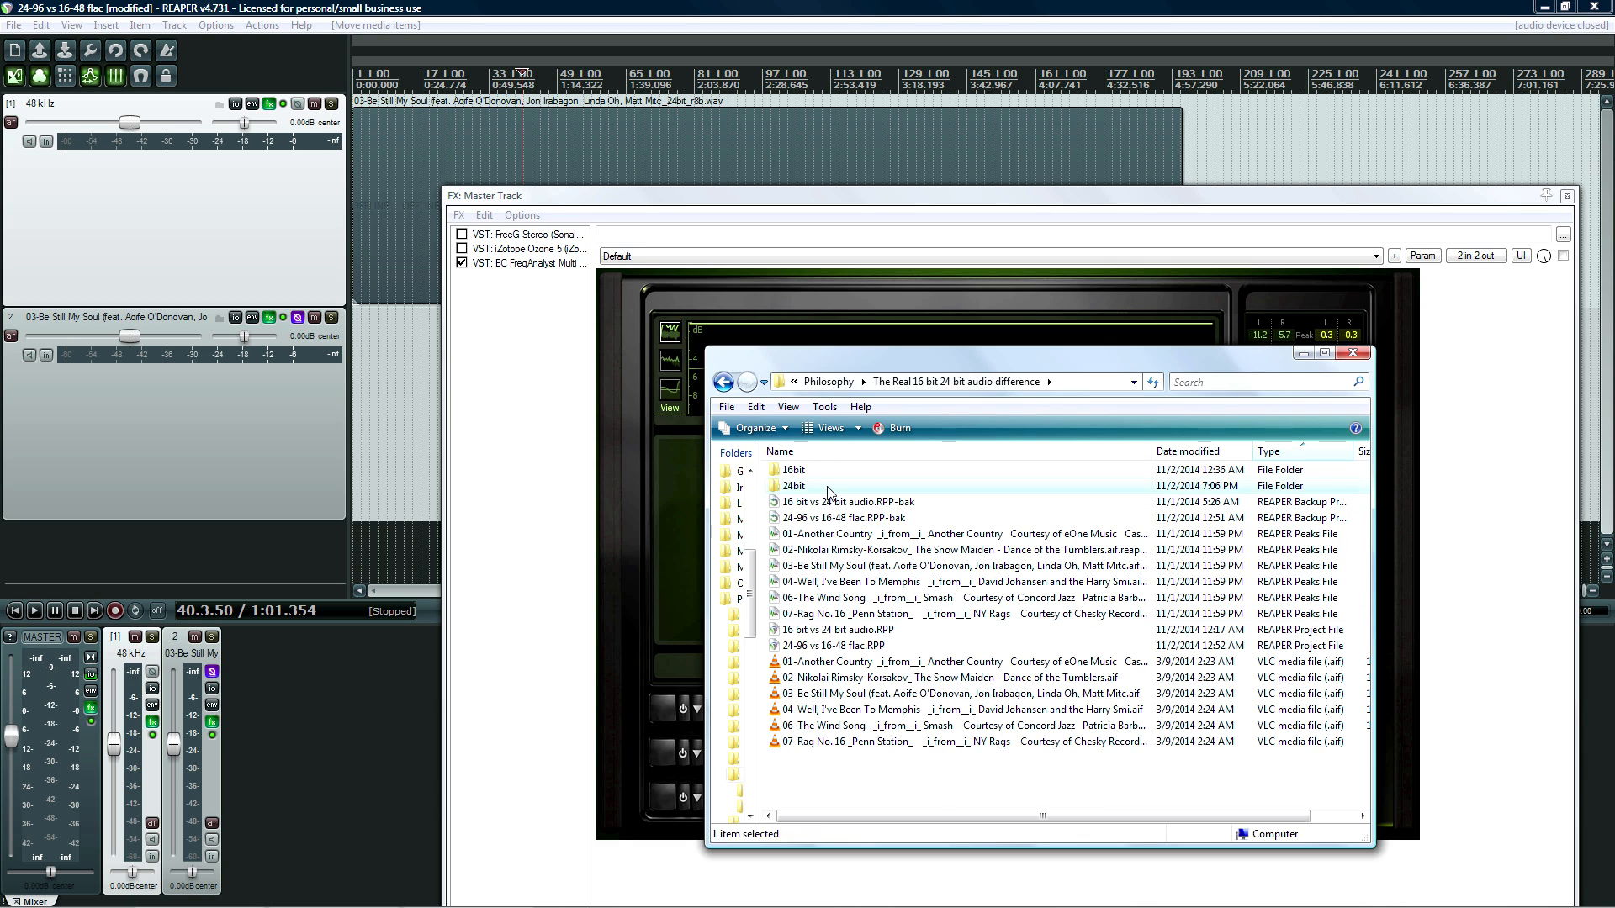
double_click(793, 486)
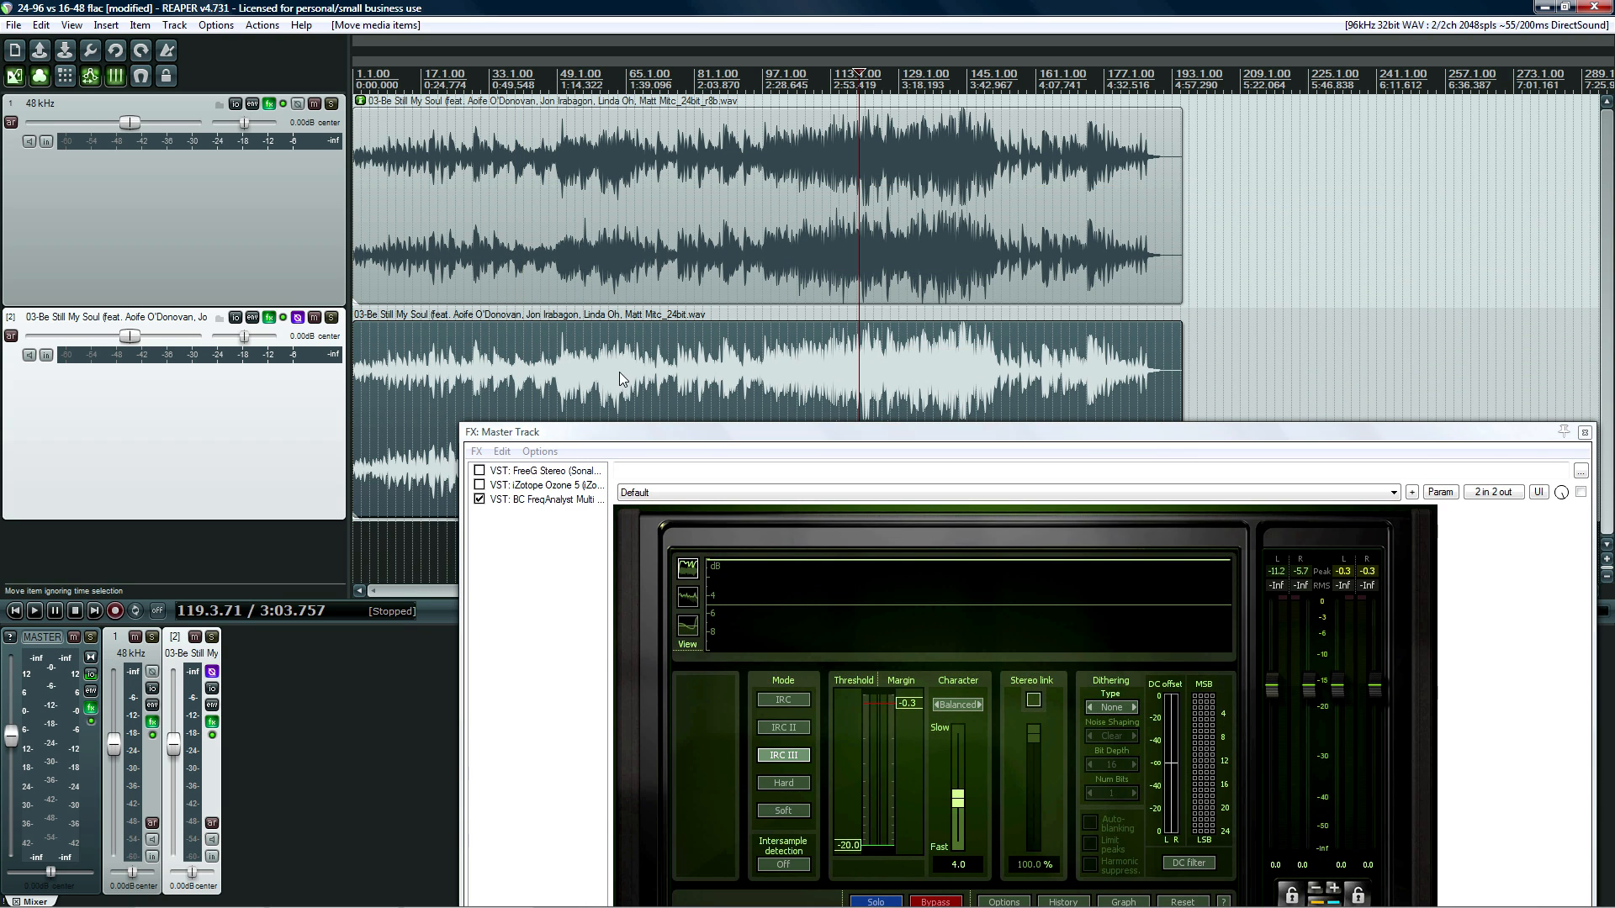
Play Be Still My Soul and view FreqAnalyst Multi in the FX chains
left_click(33, 610)
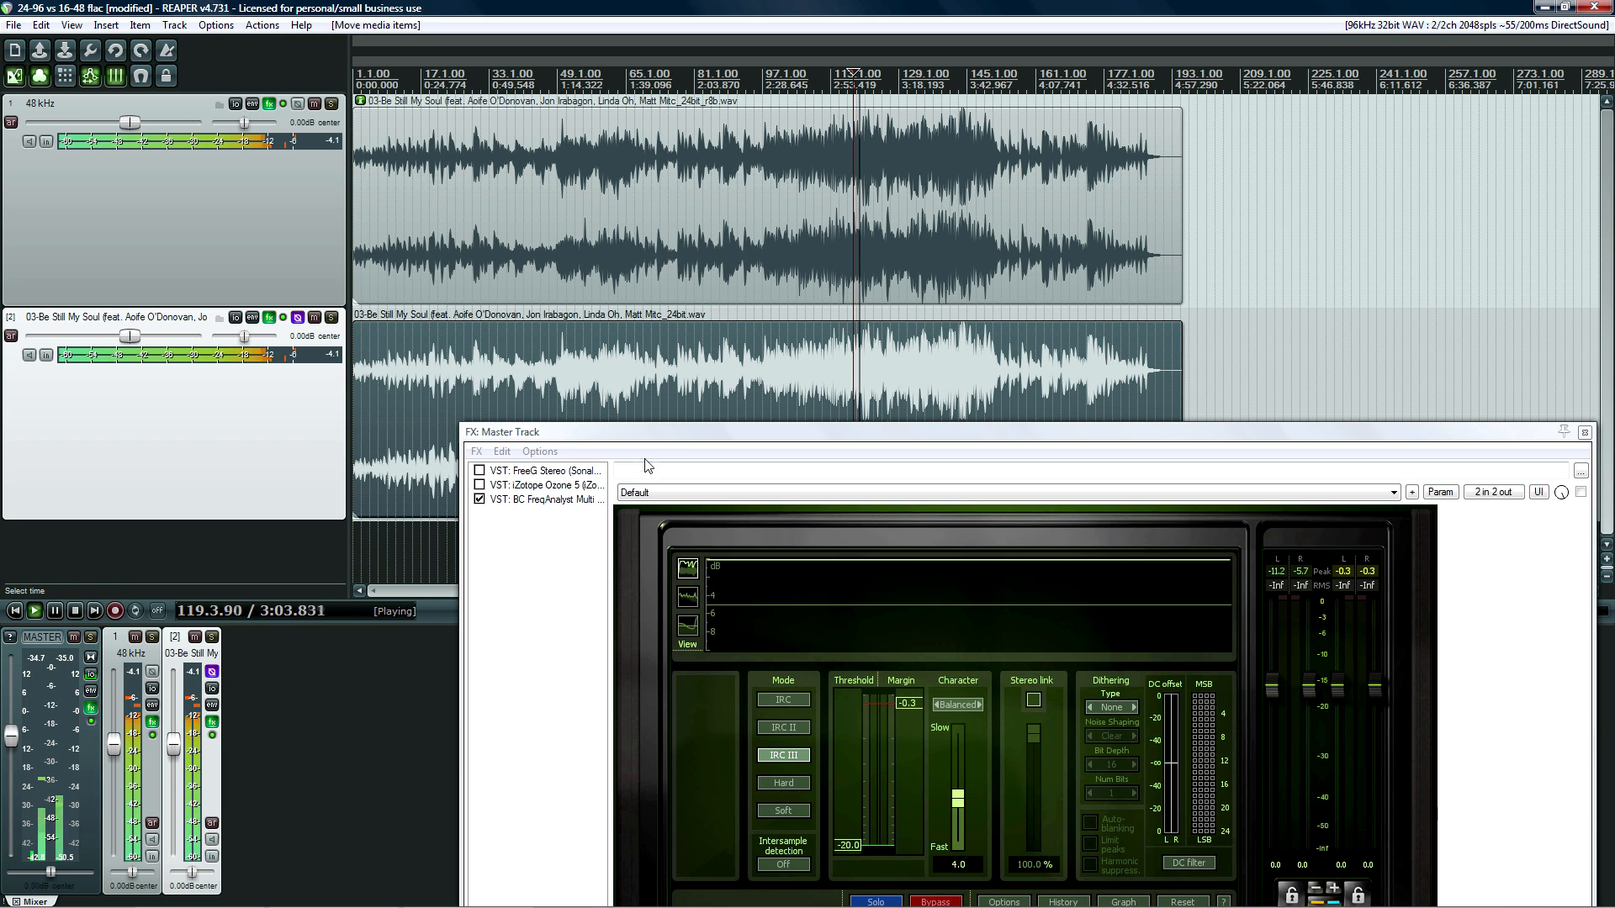
left_click(536, 486)
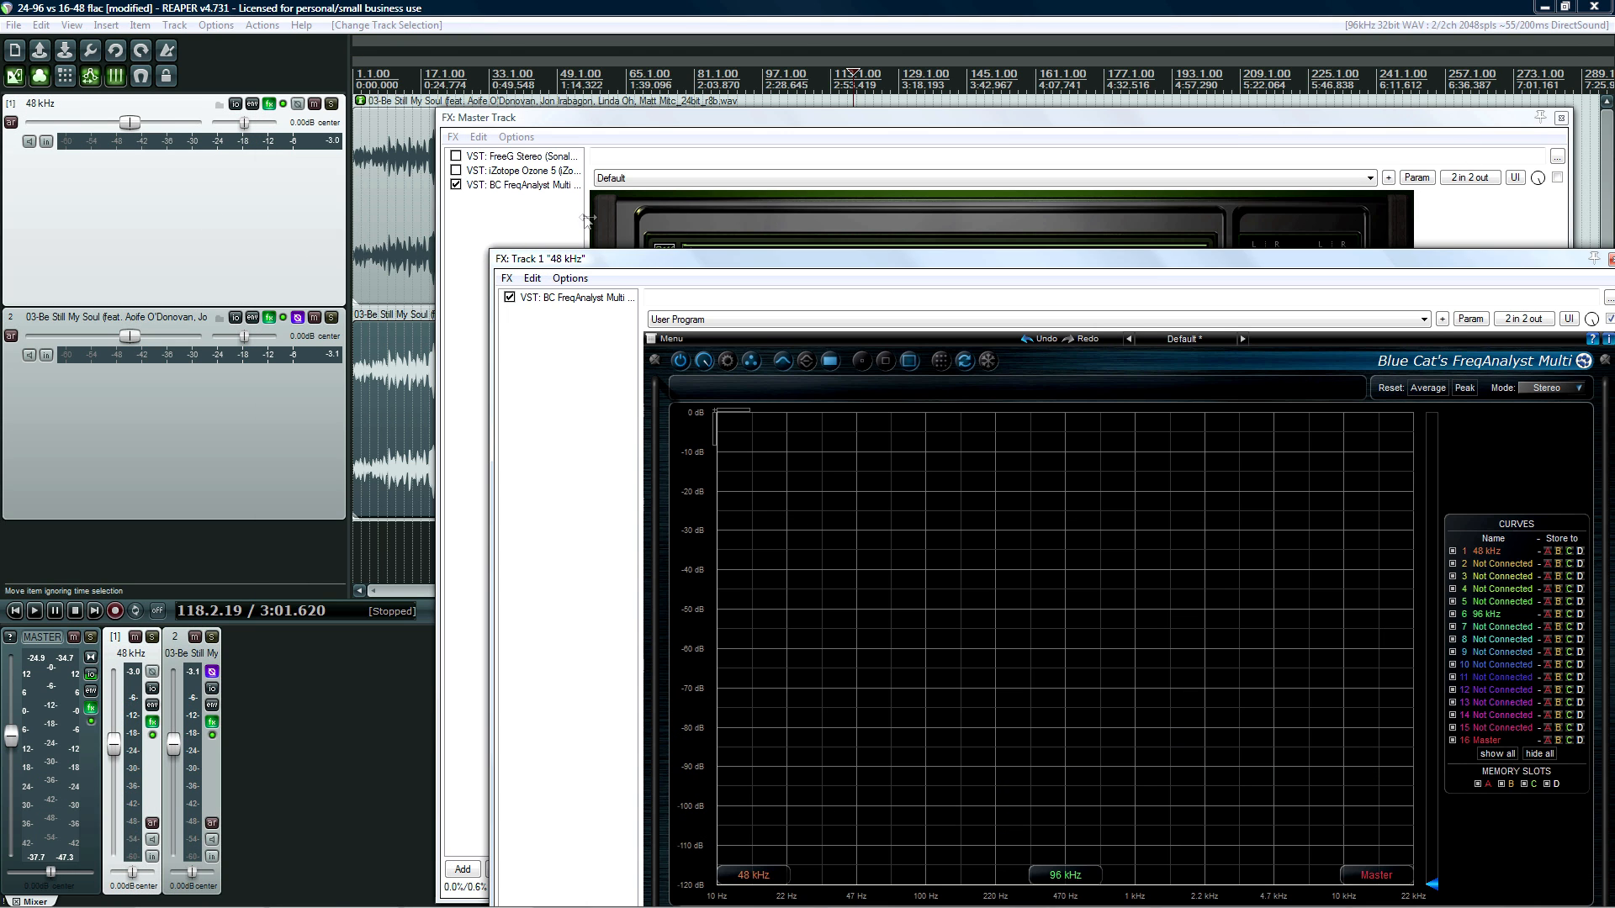
Close both analyzer FX windows and confirm the top item's source is 48 kHz, 16-bit
left_click(519, 170)
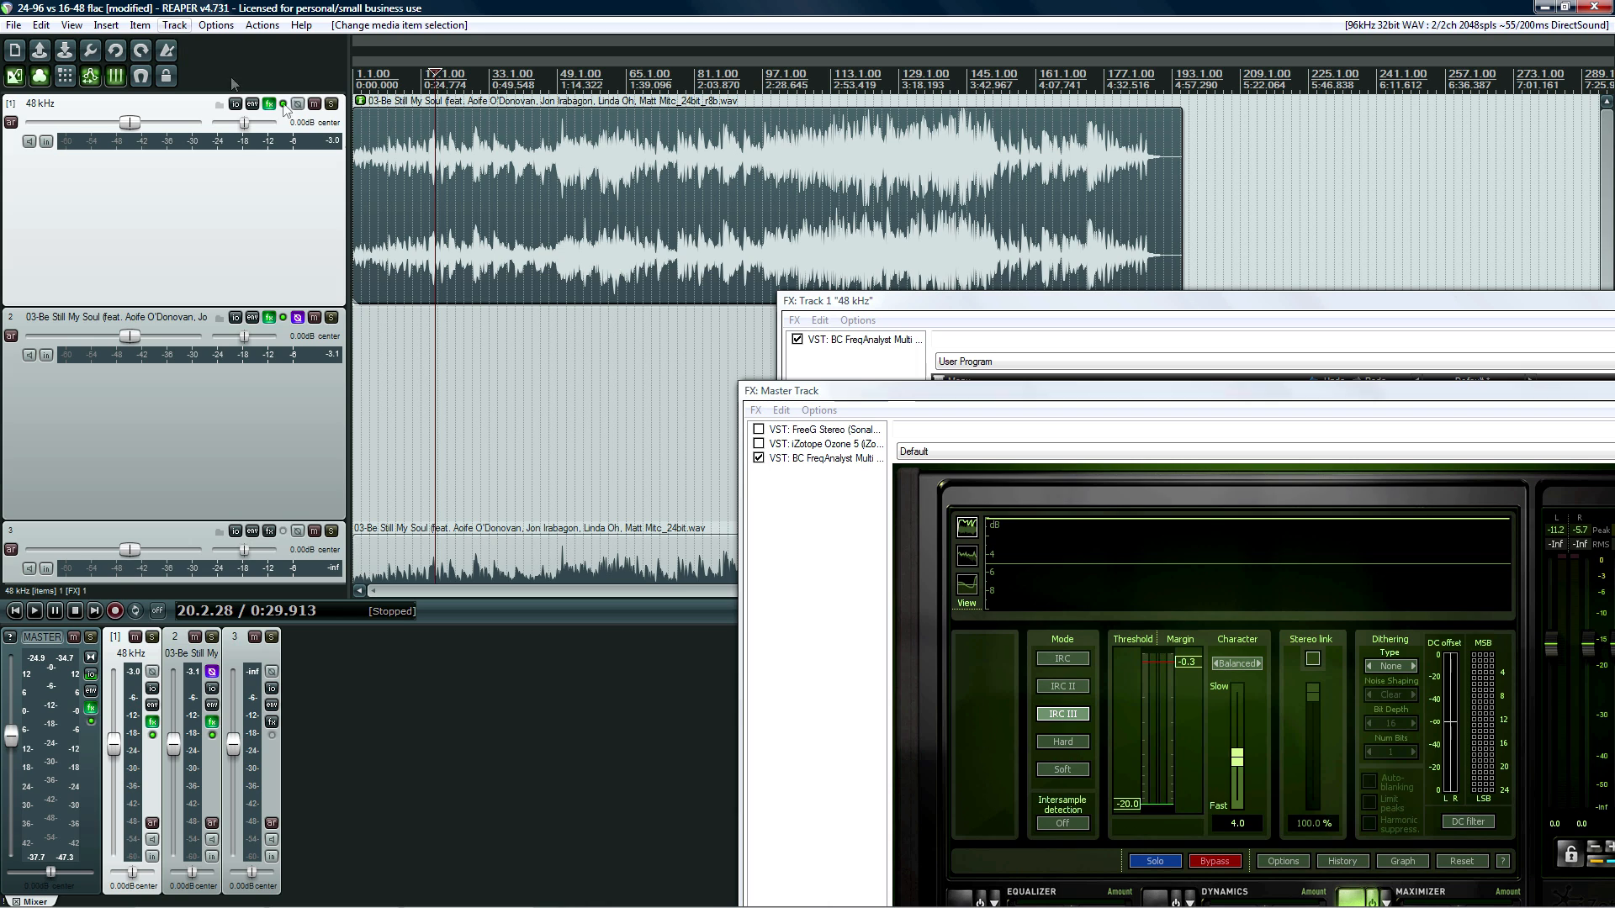
right_click(484, 264)
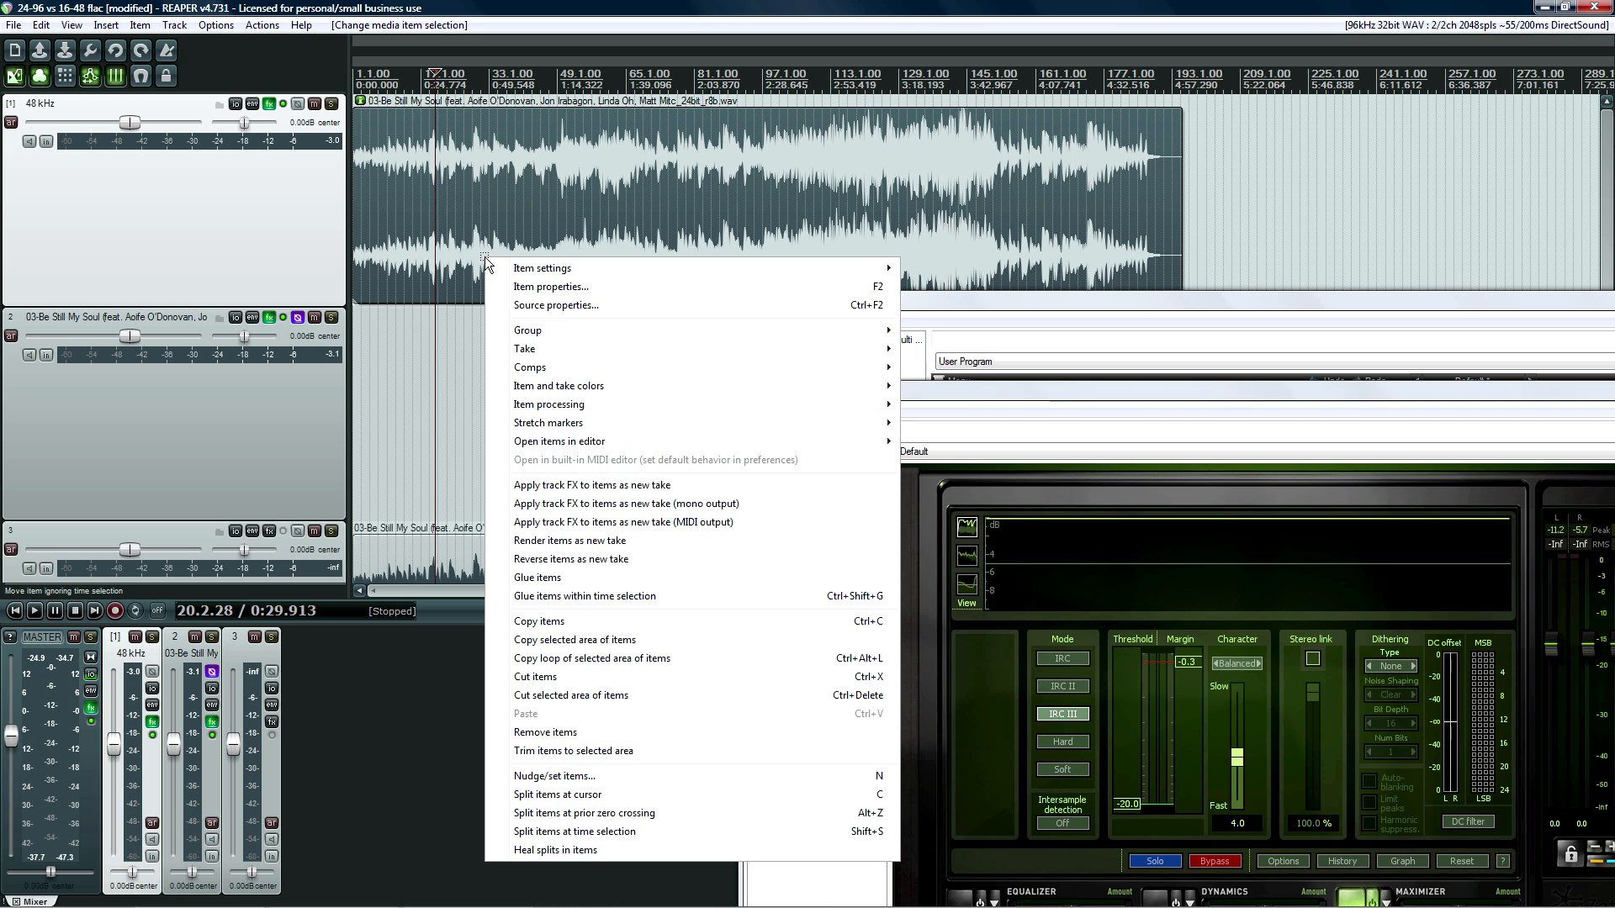
mouse_move(553, 628)
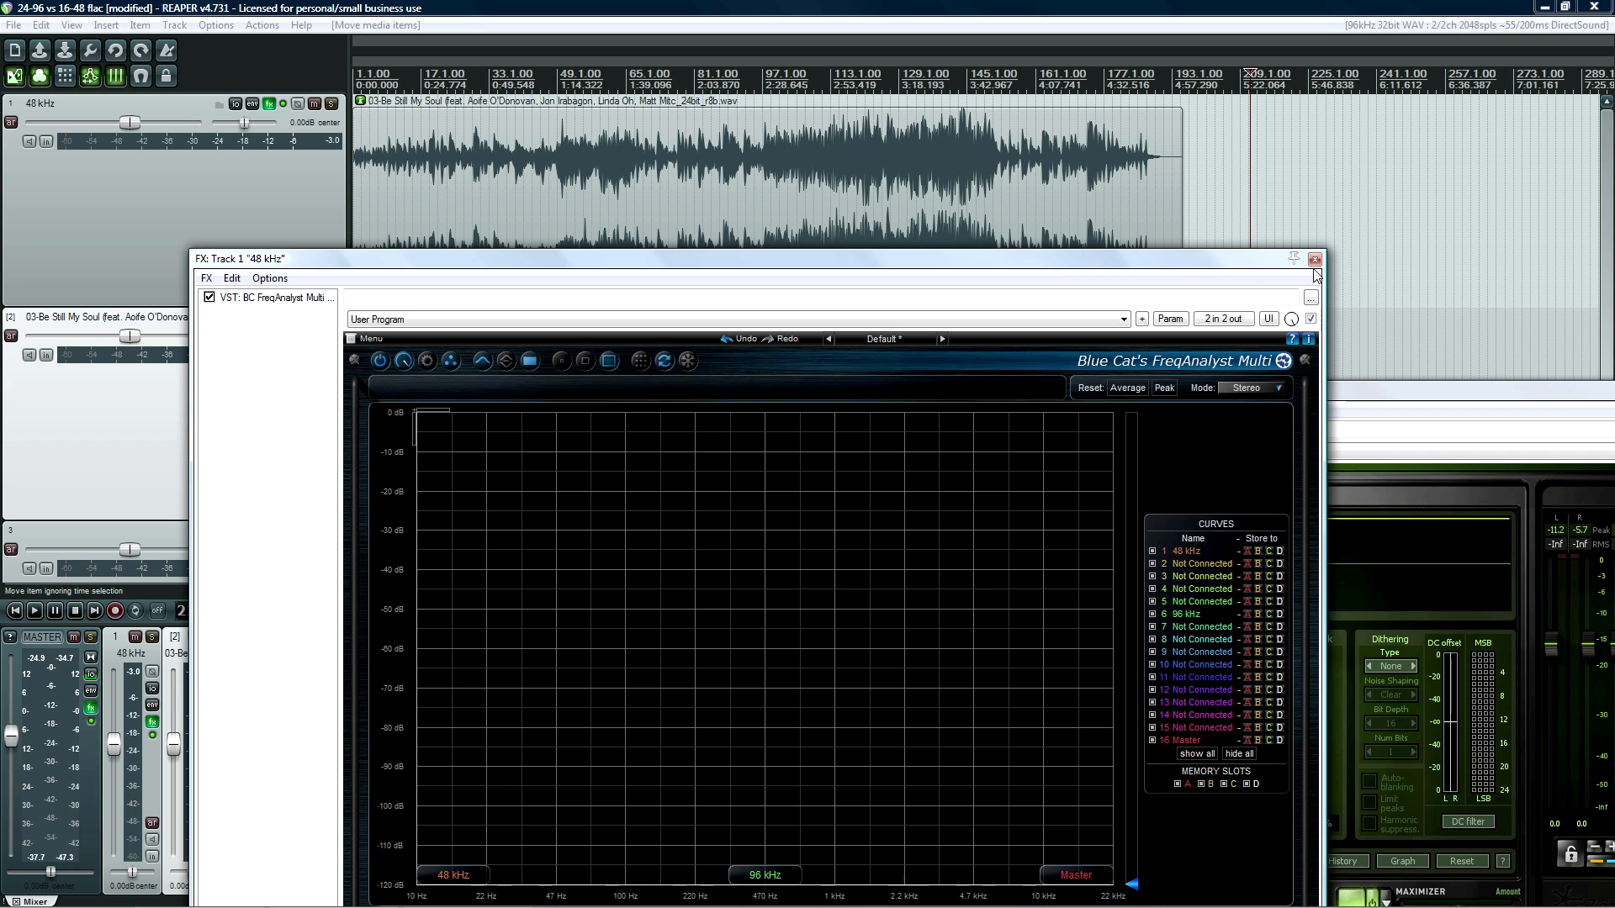
left_click(1314, 258)
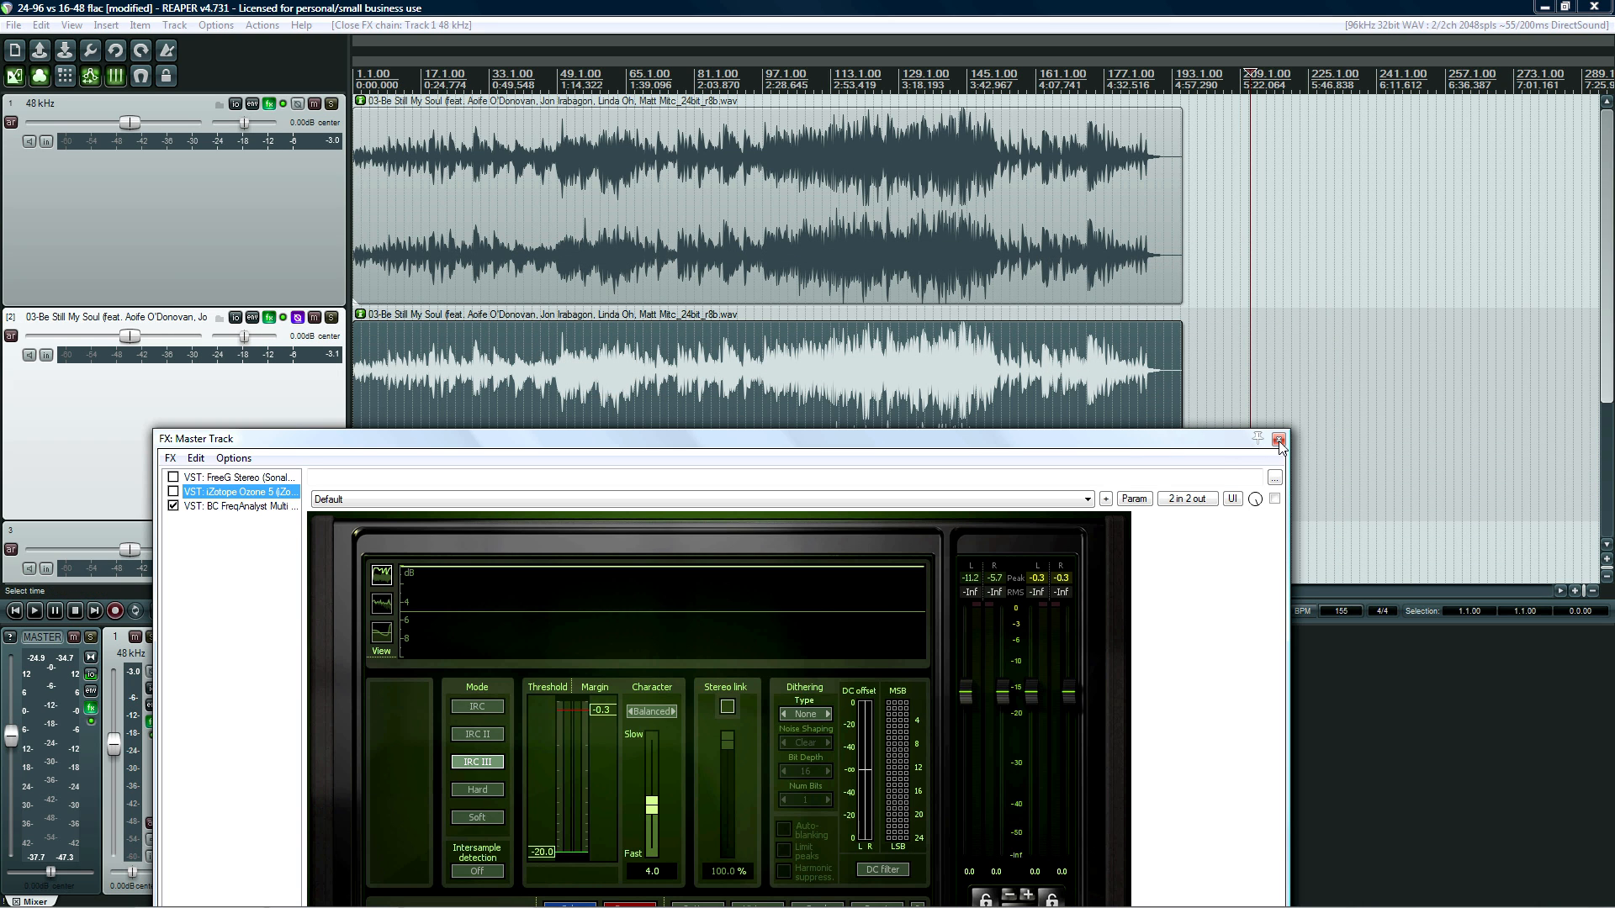
left_click(1280, 440)
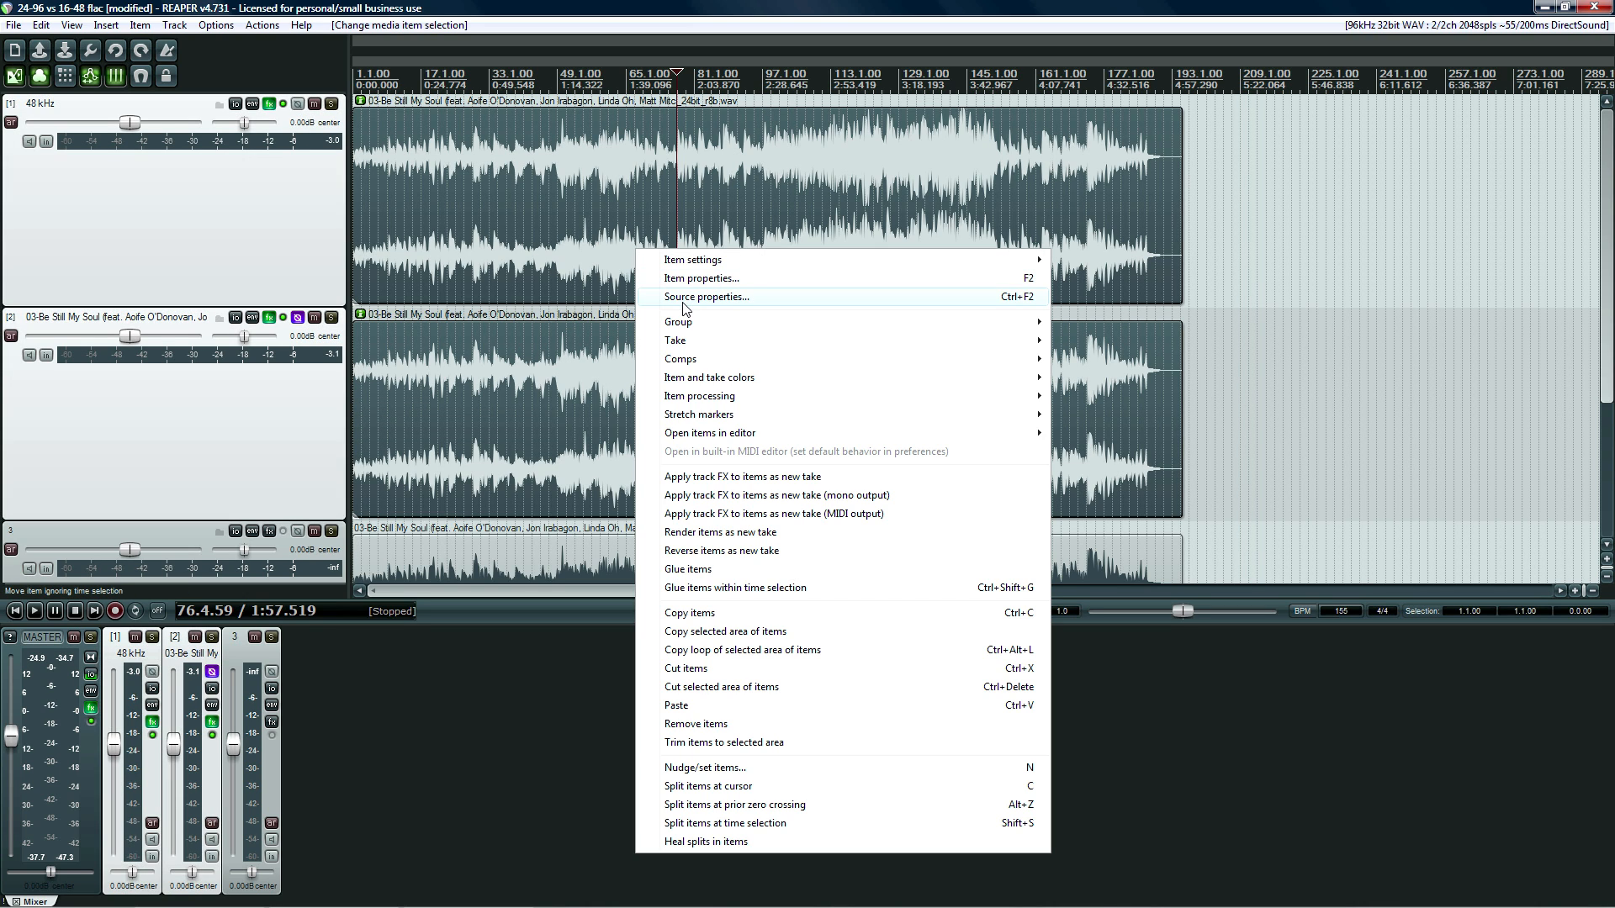
left_click(706, 297)
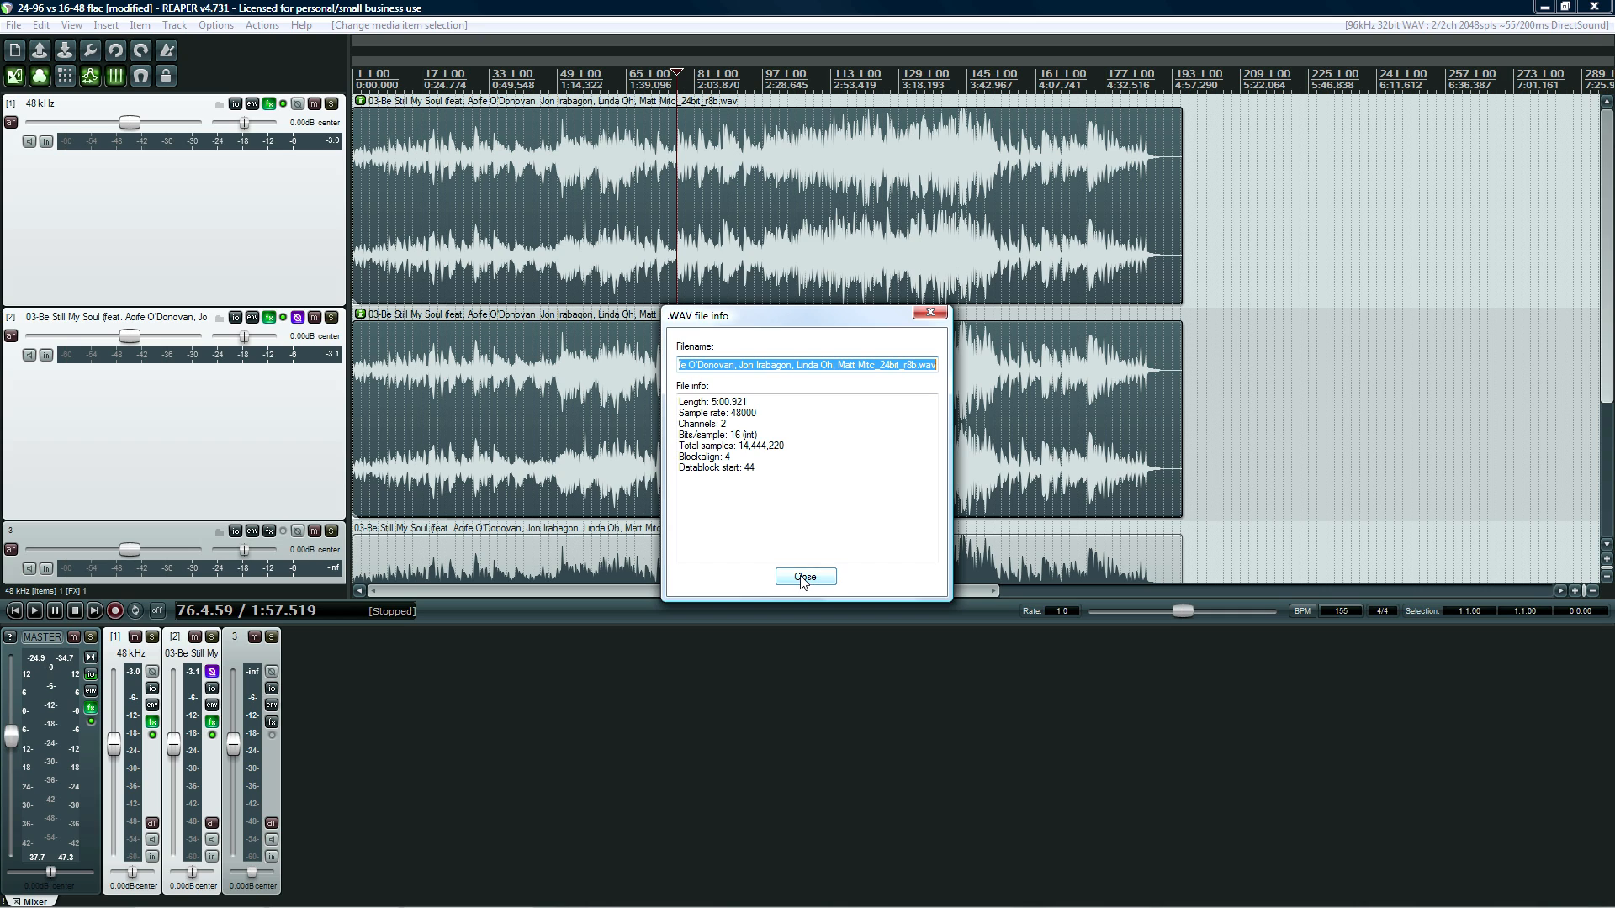
left_click(806, 577)
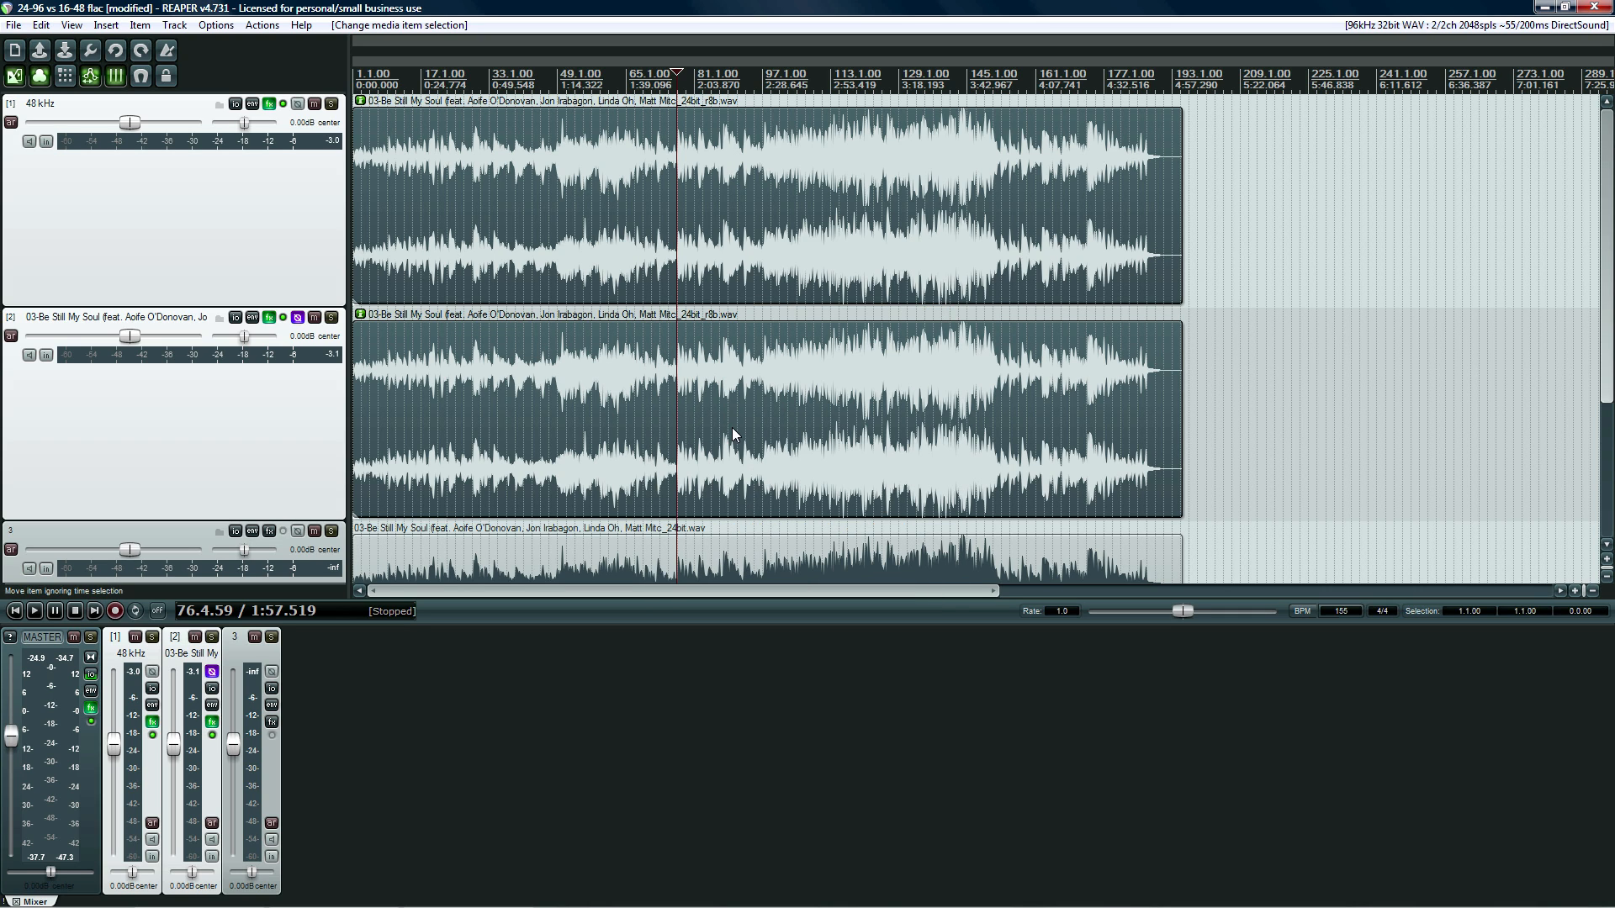
Mute track 3 and open track 2's empty FX chain
left_click(315, 531)
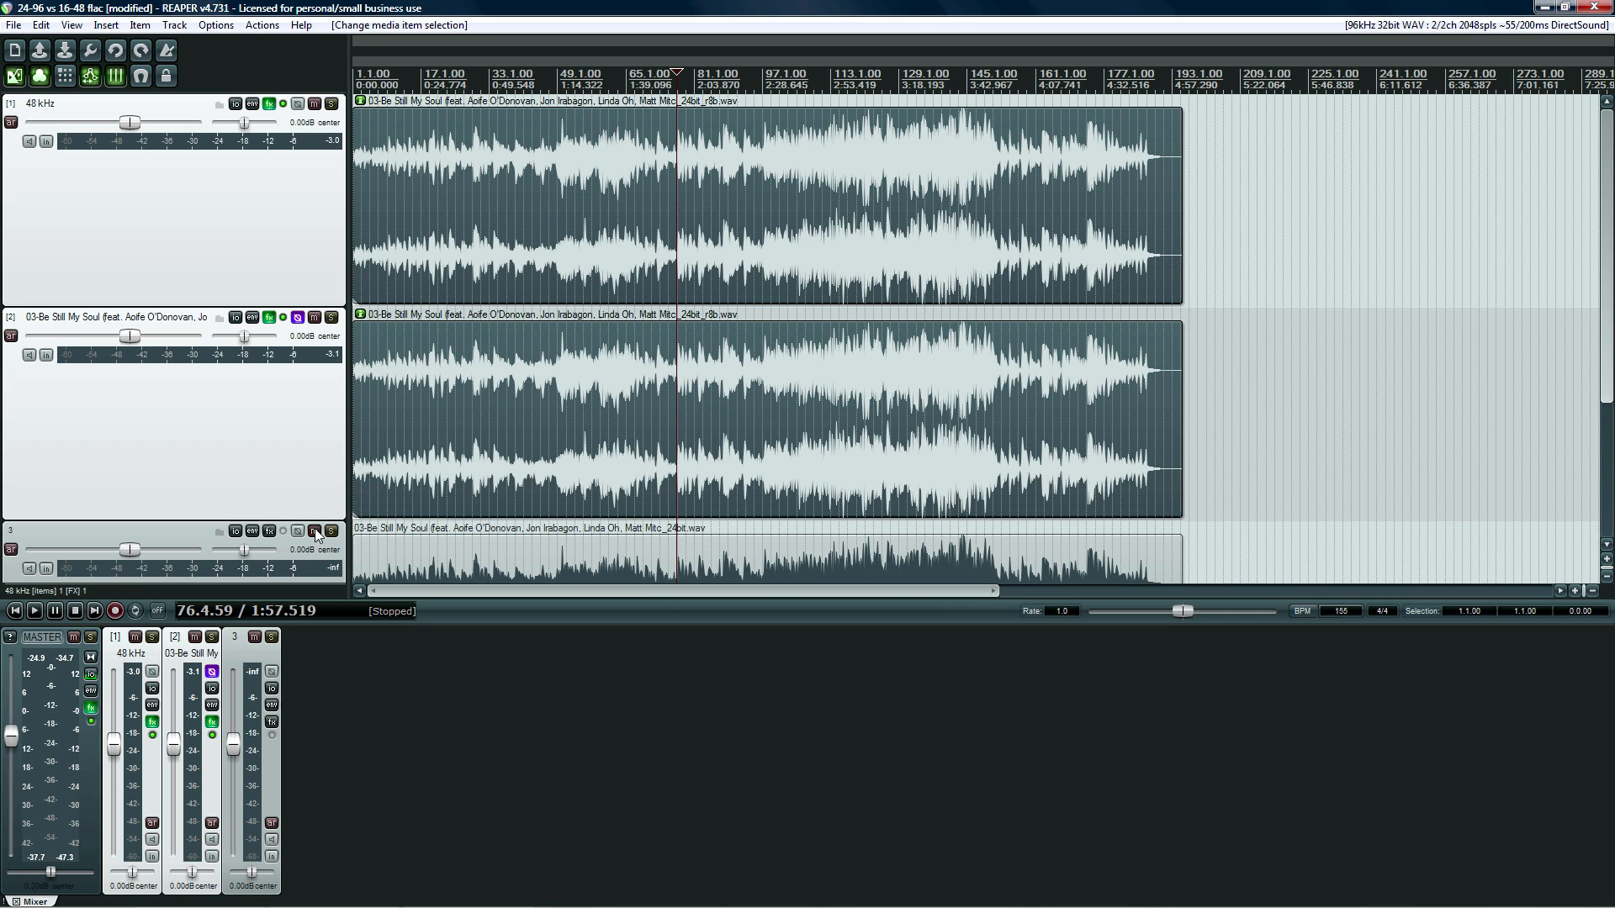
left_click(314, 531)
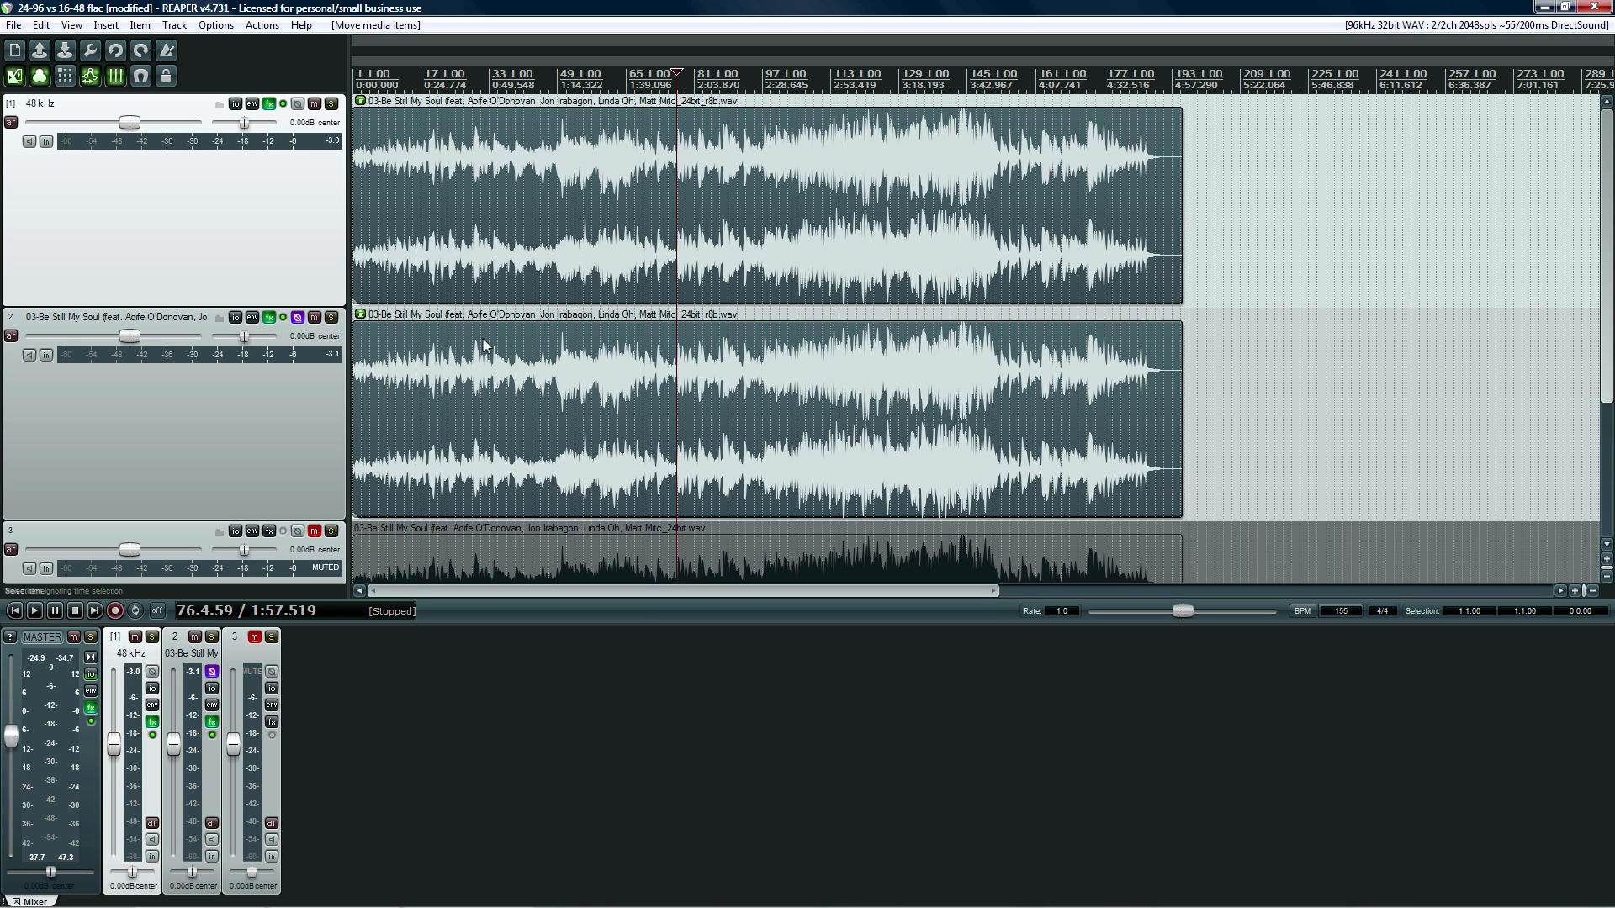
left_click(486, 417)
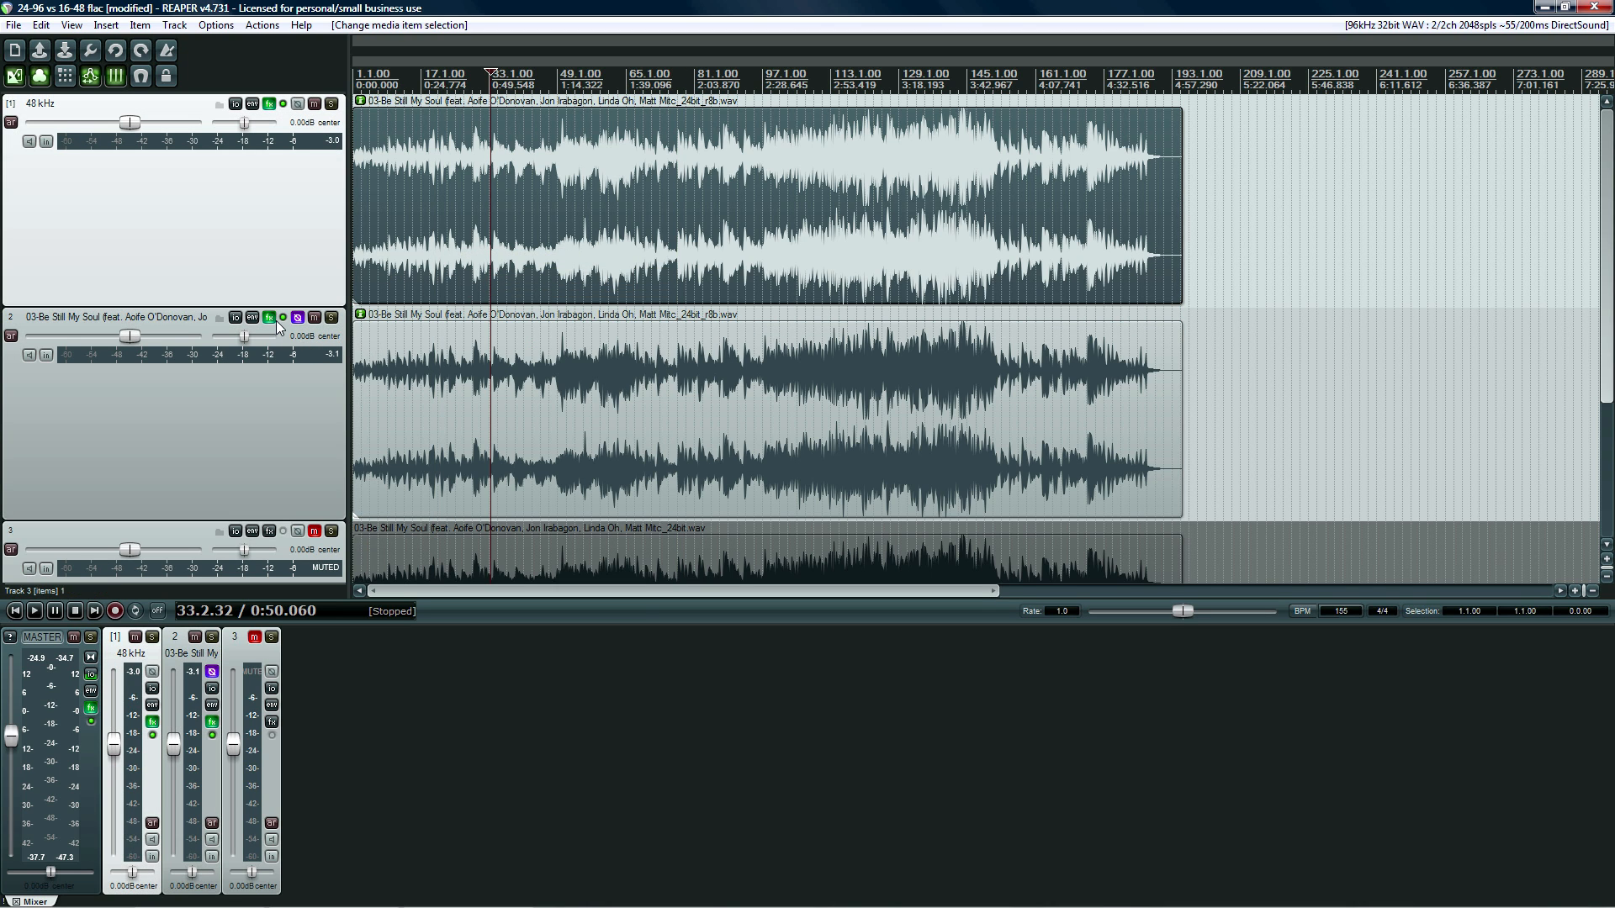
left_click(269, 317)
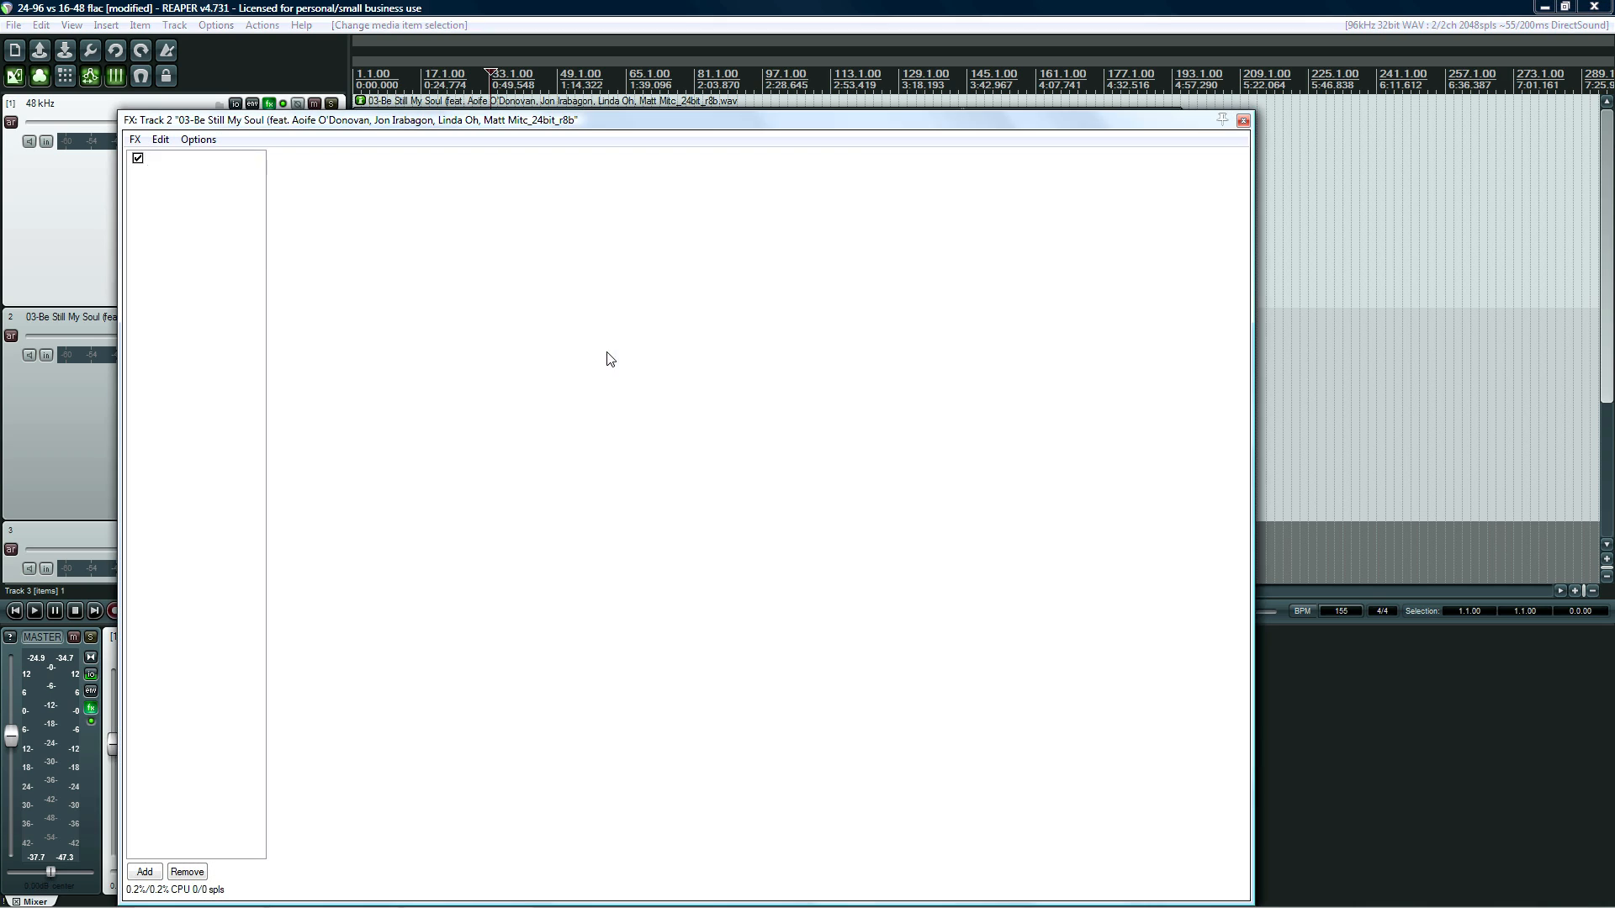
Add BC FreqAnalyst Multi to track 2, close its window, and remove track 3
left_click(144, 871)
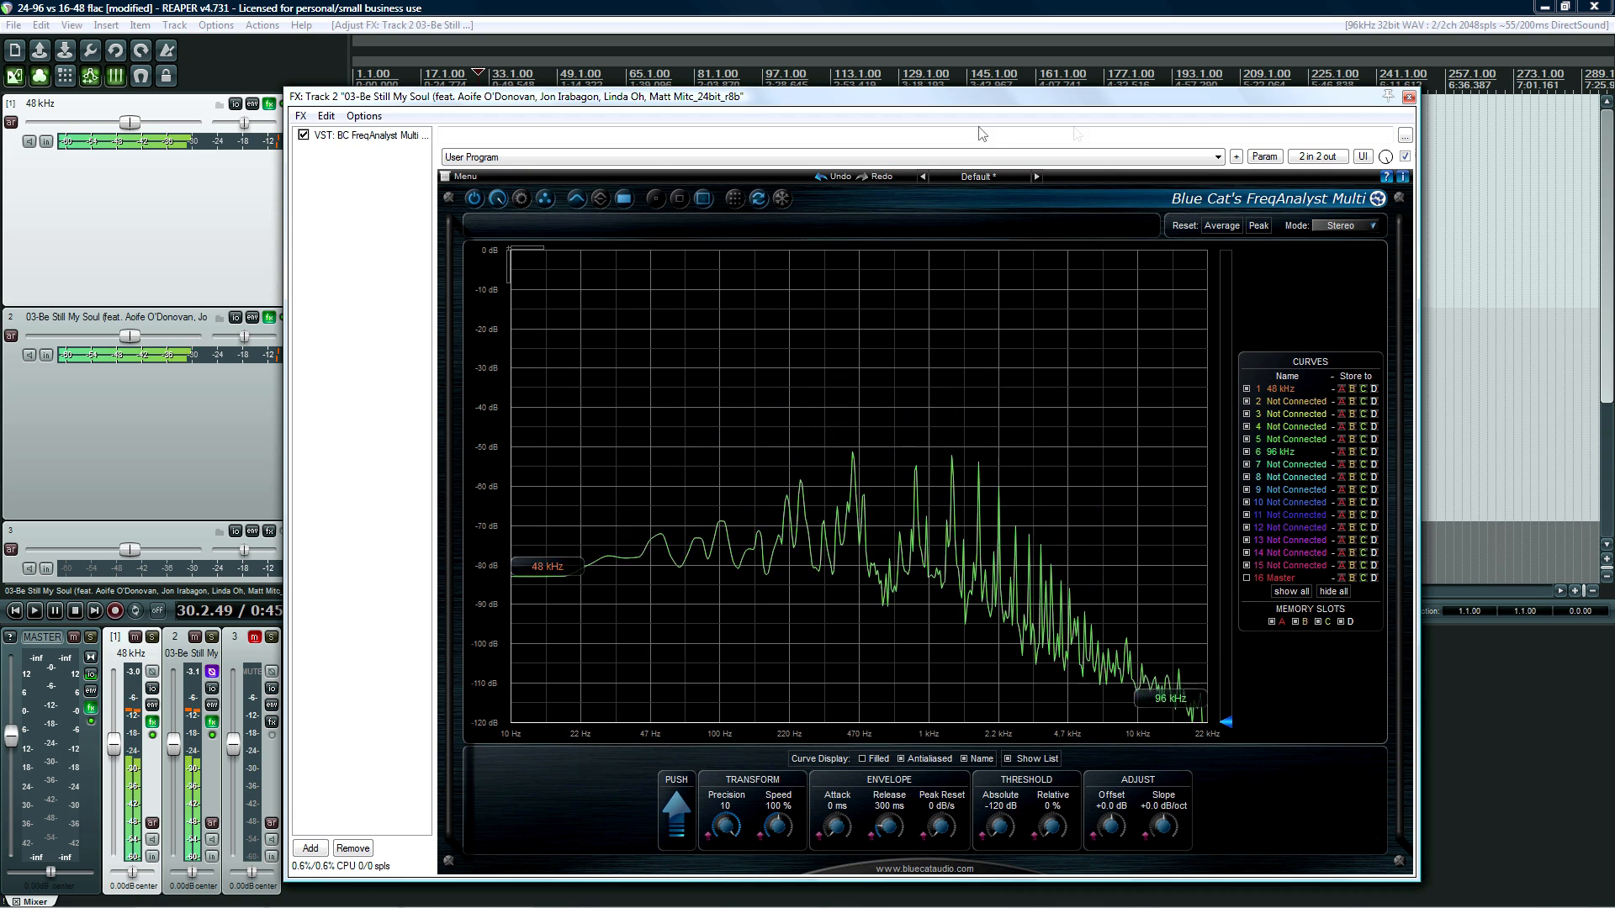
left_click(1408, 97)
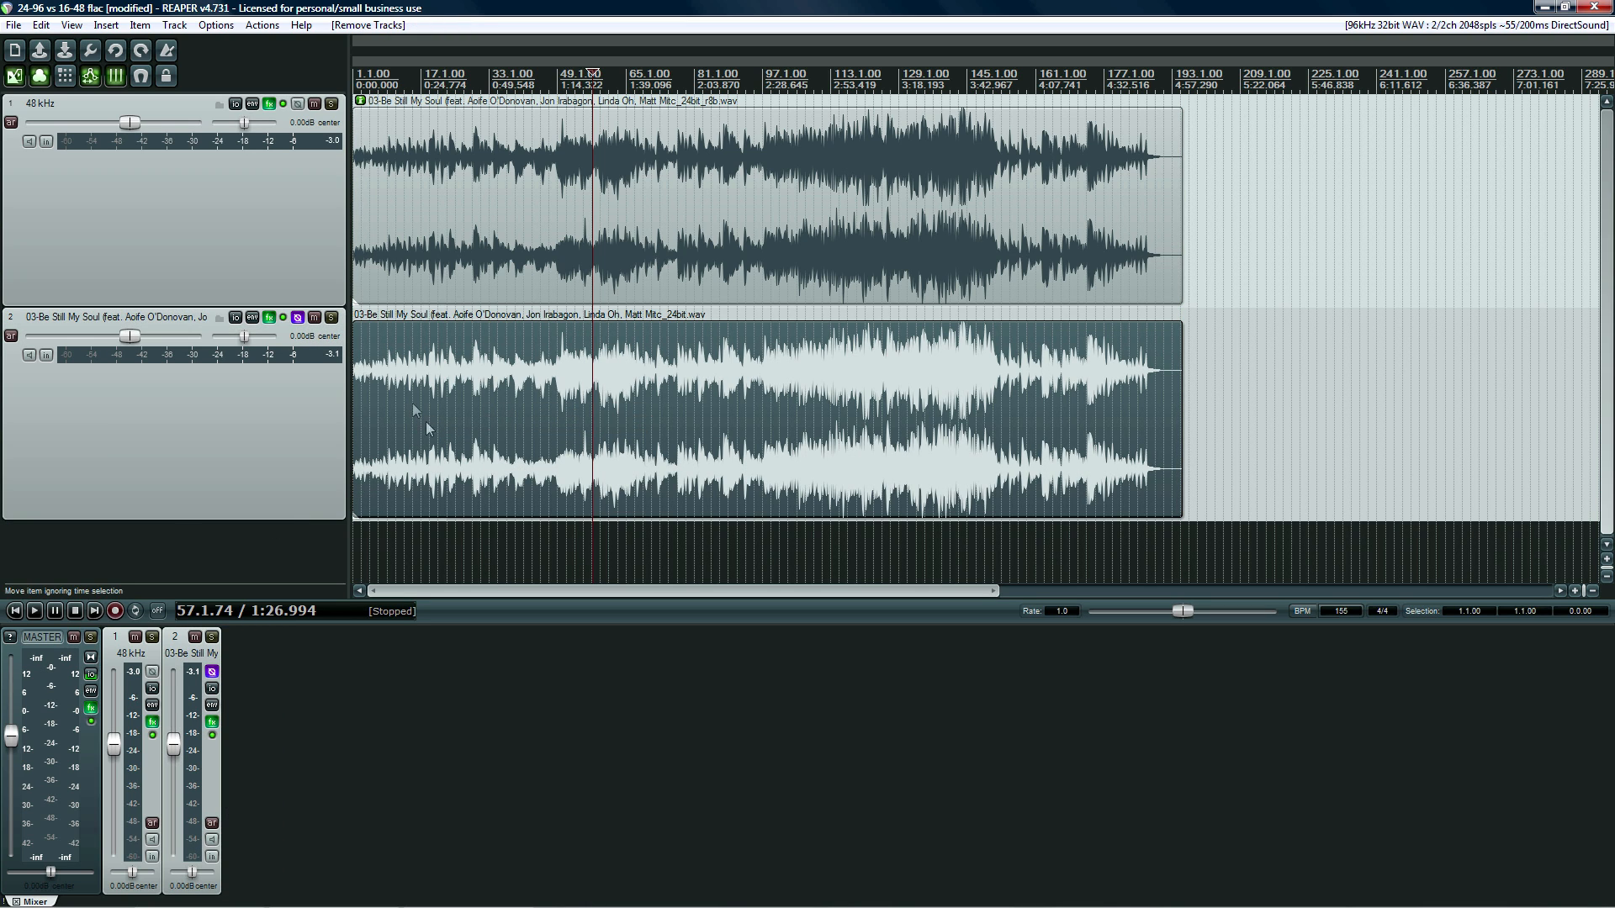
Reopen track 2's FreqAnalyst during playback to check the spectrum, then close it
left_click(396, 82)
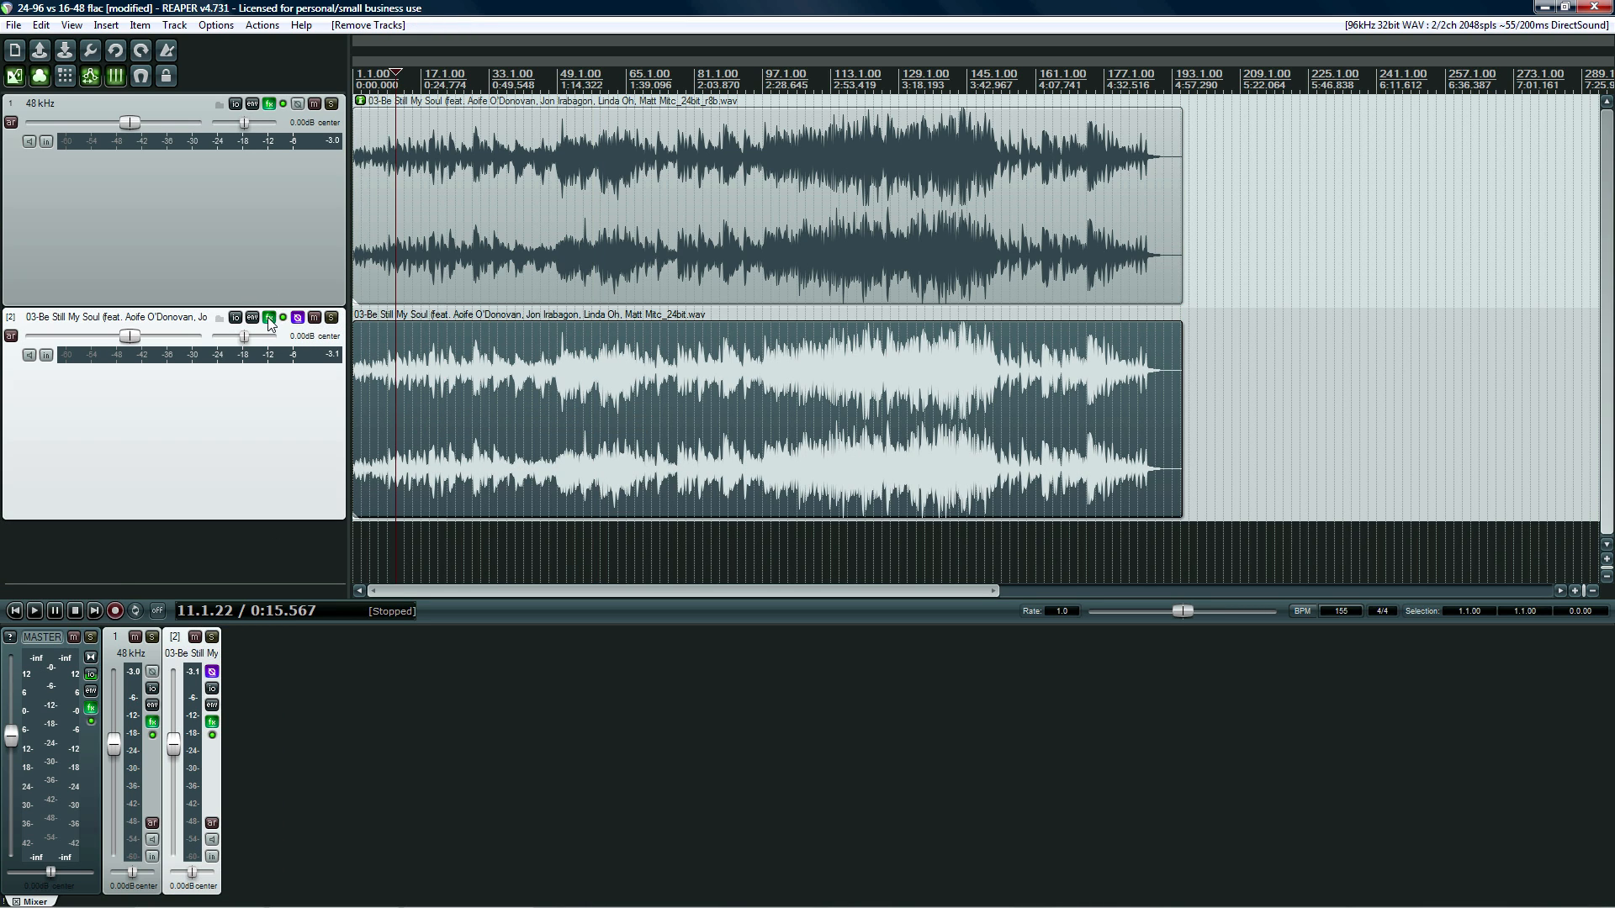
left_click(251, 316)
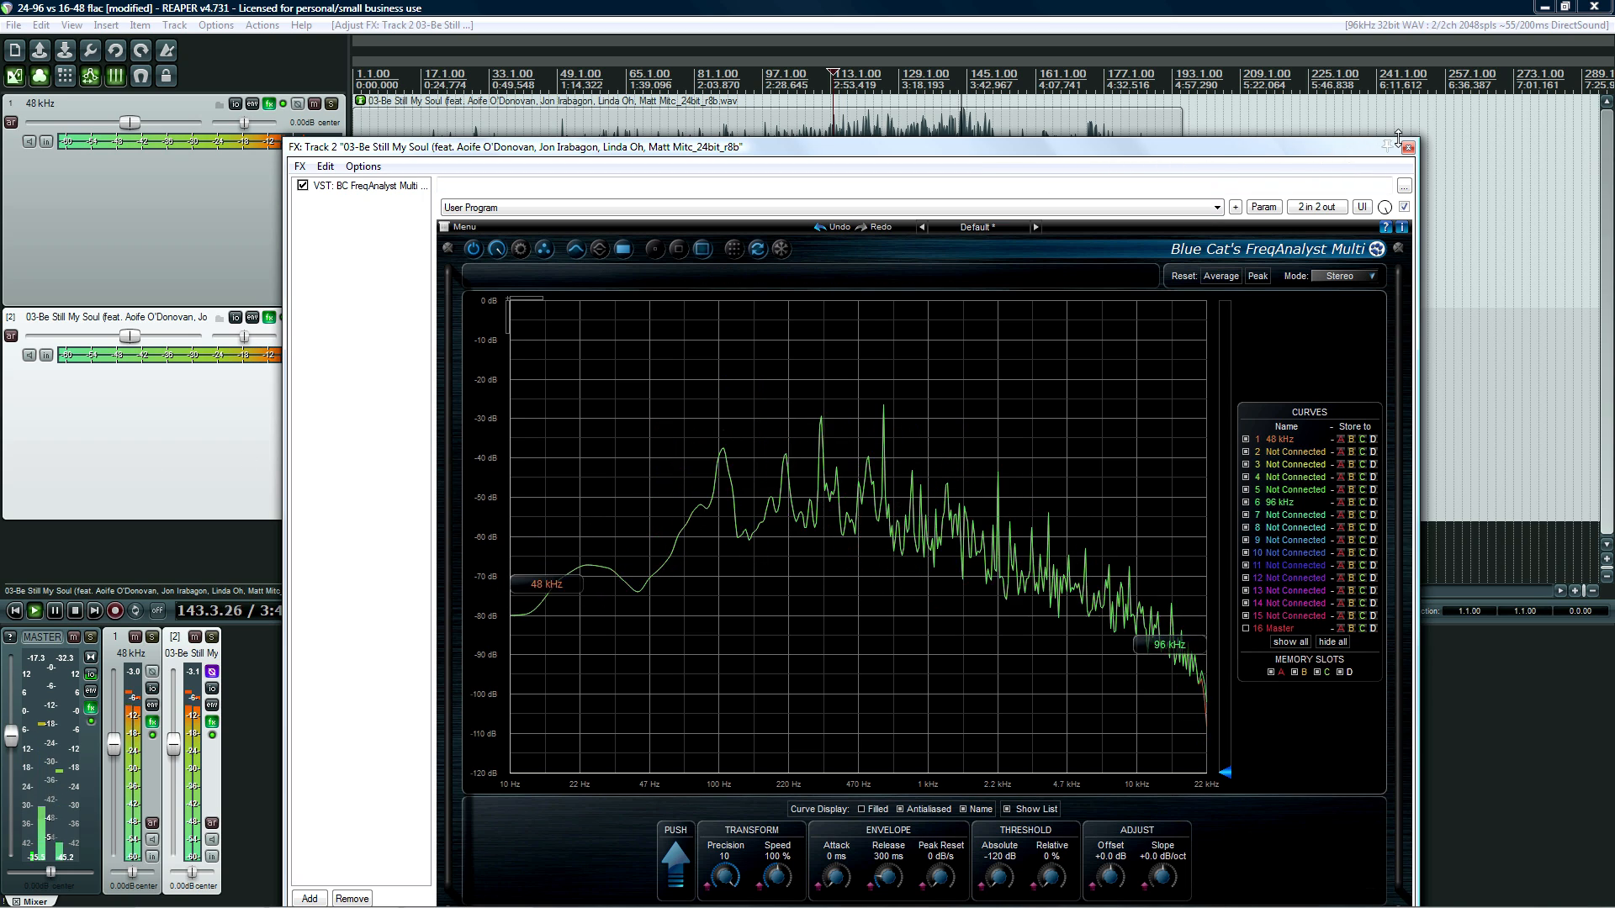
left_click(1408, 147)
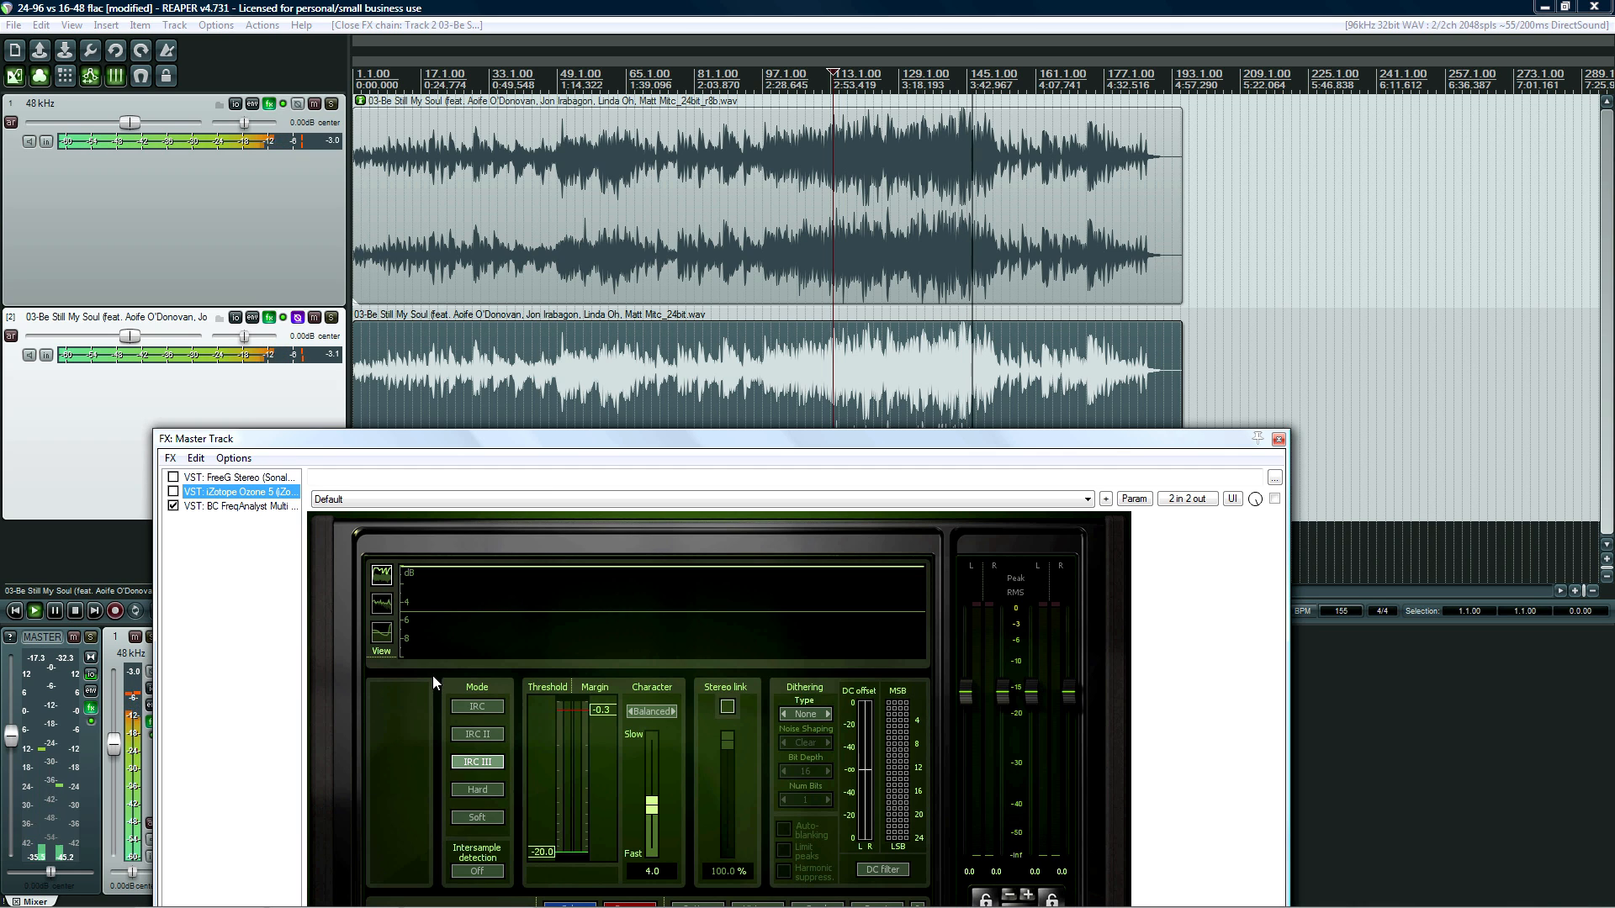
Show the master chain analyzer enlarged and set FreeG trim to 36 dB
left_click(239, 505)
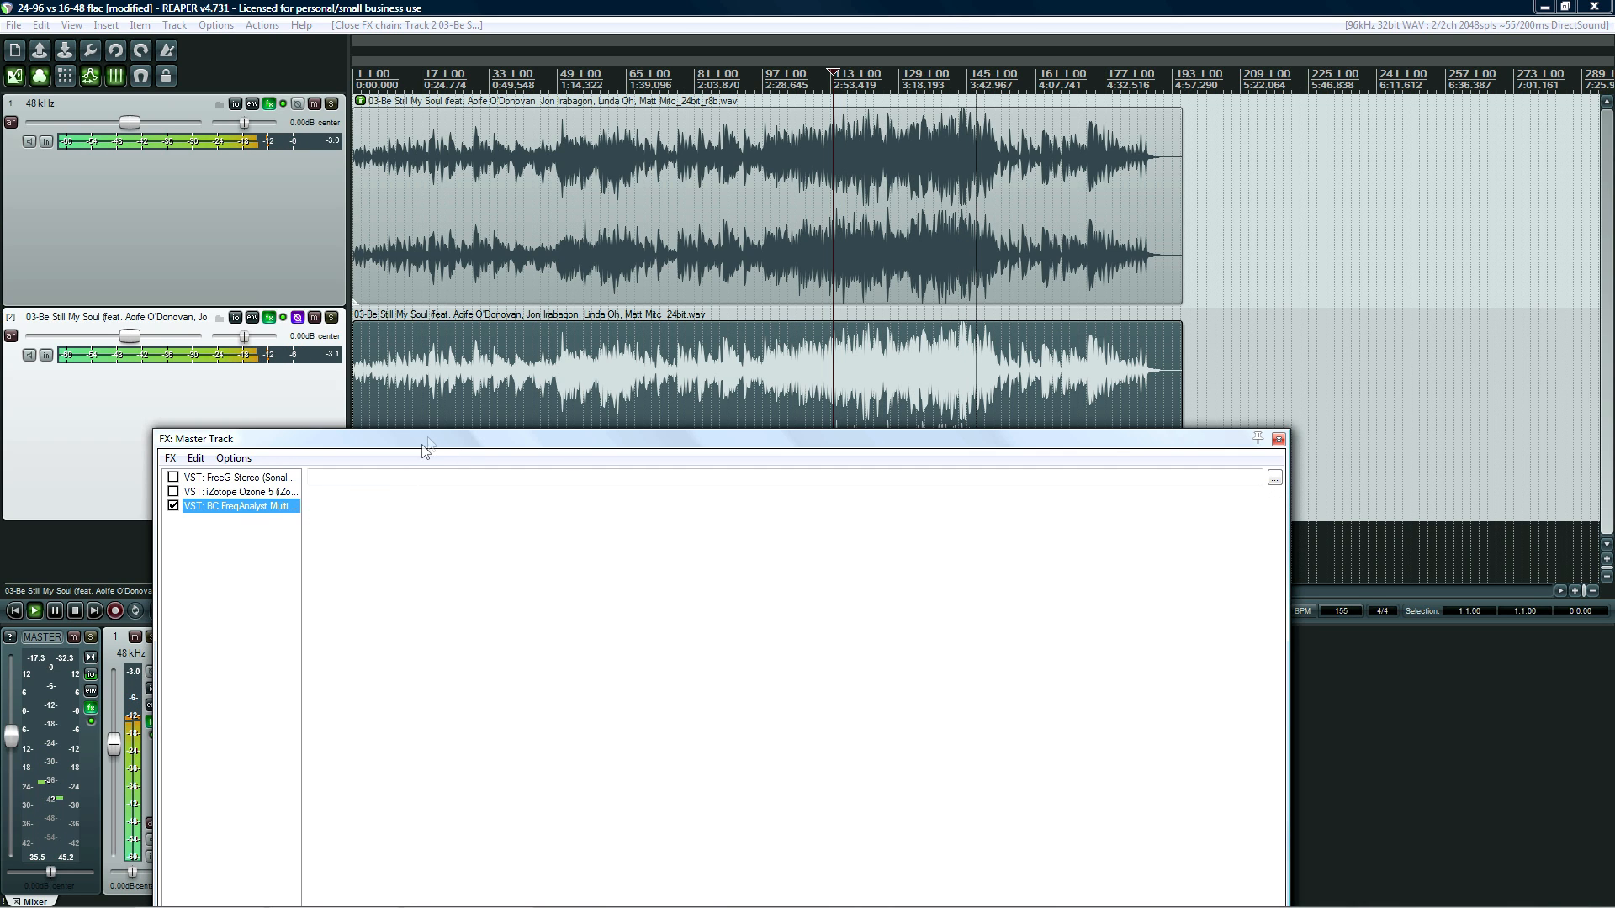
double_click(238, 506)
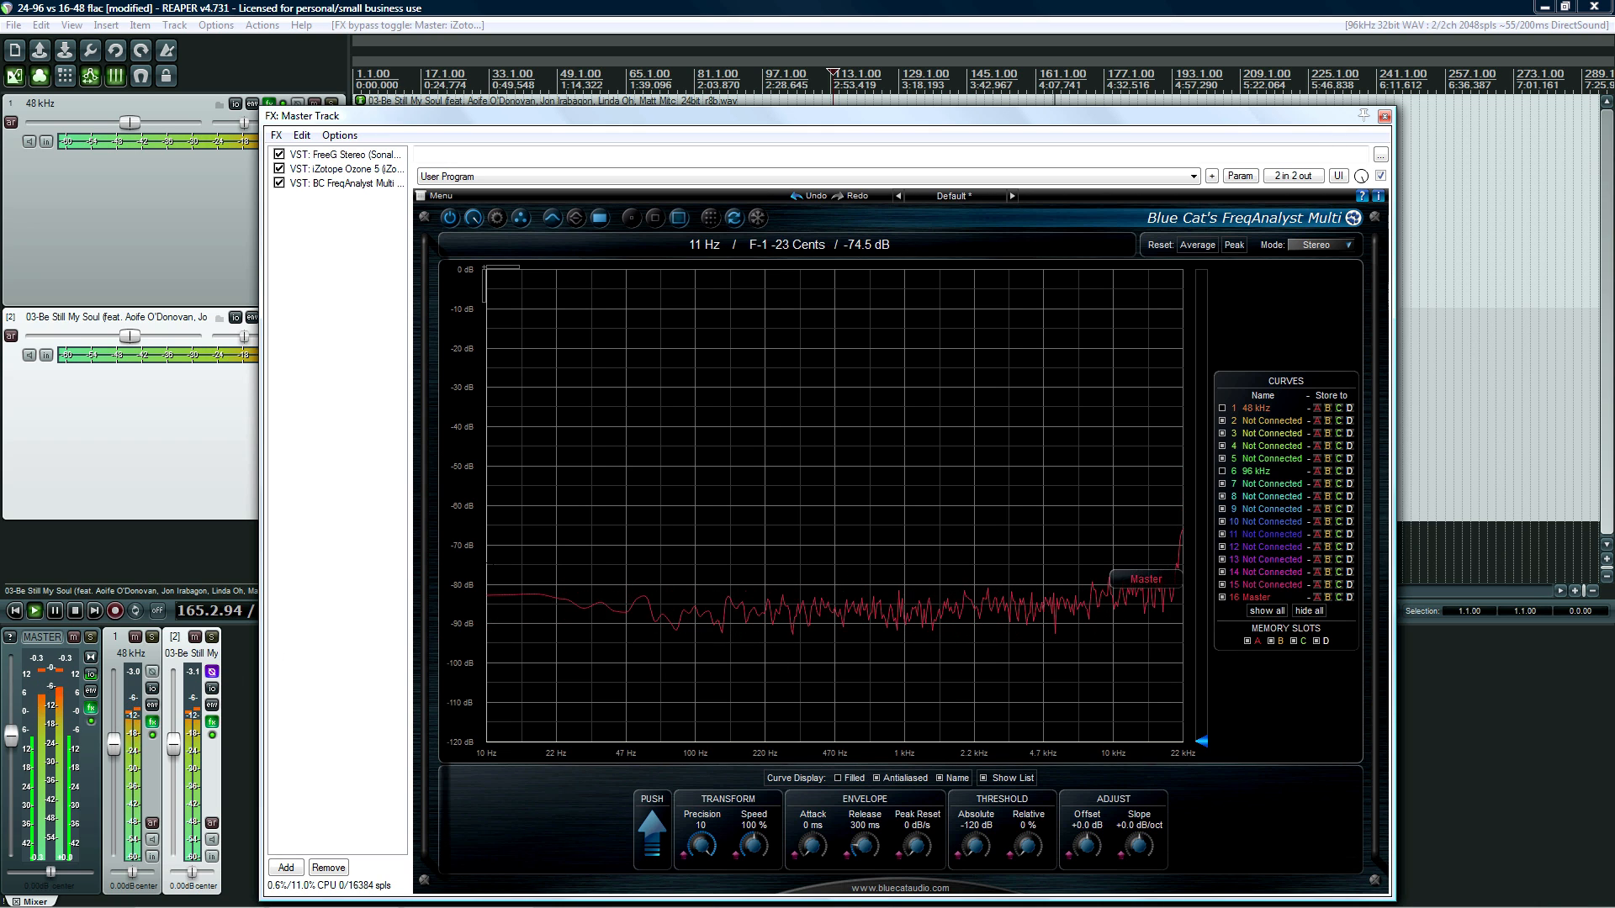
left_click(340, 153)
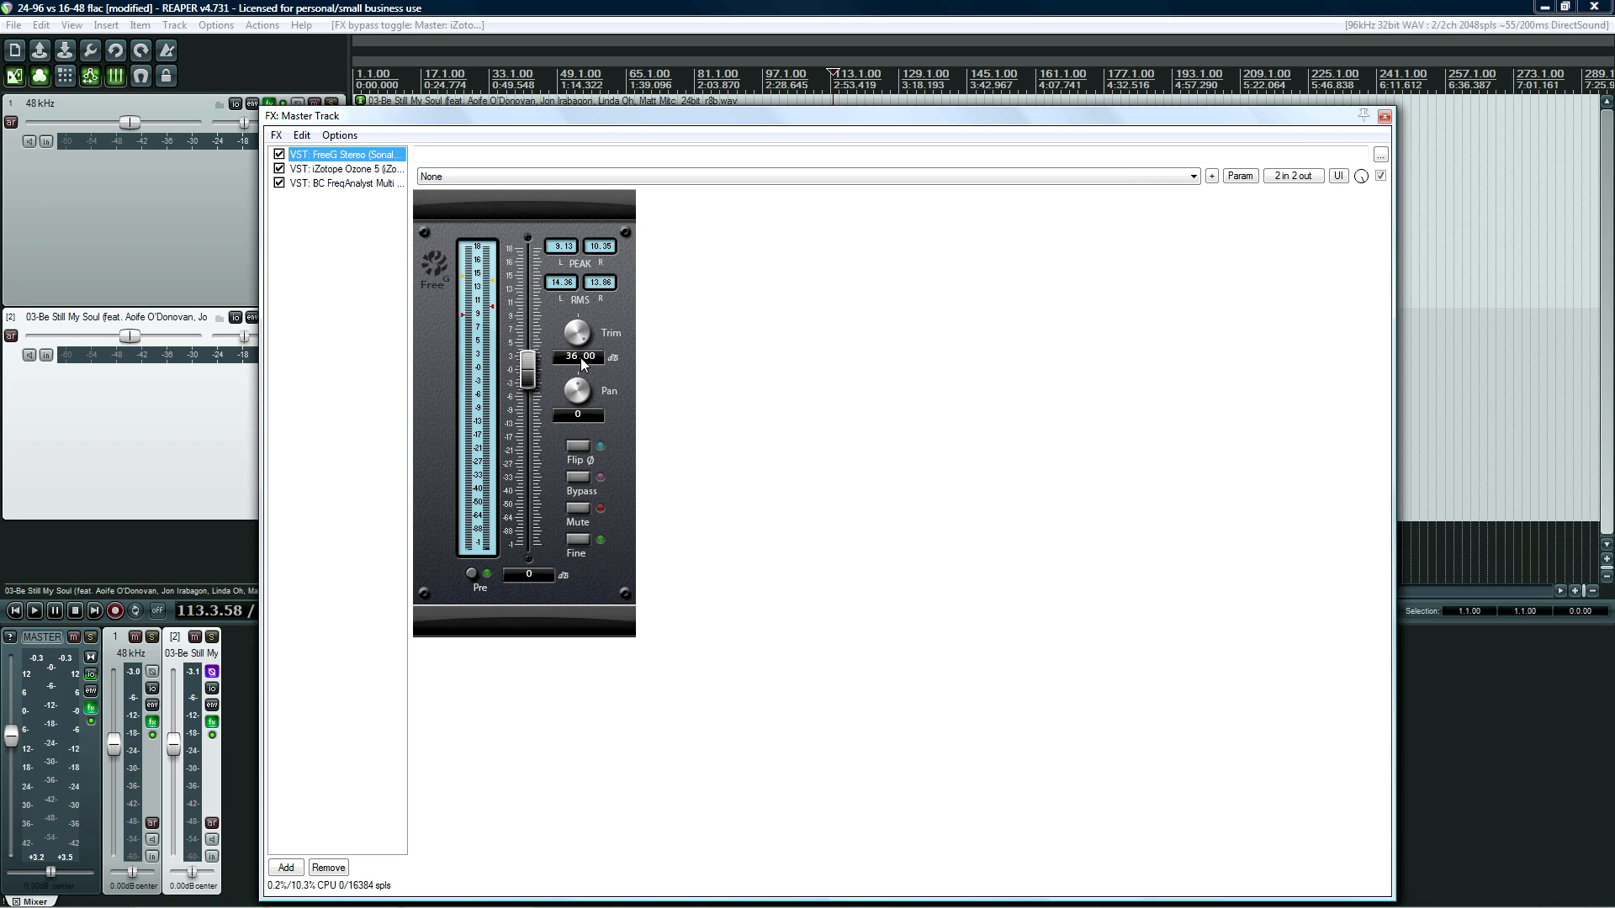
left_click(345, 169)
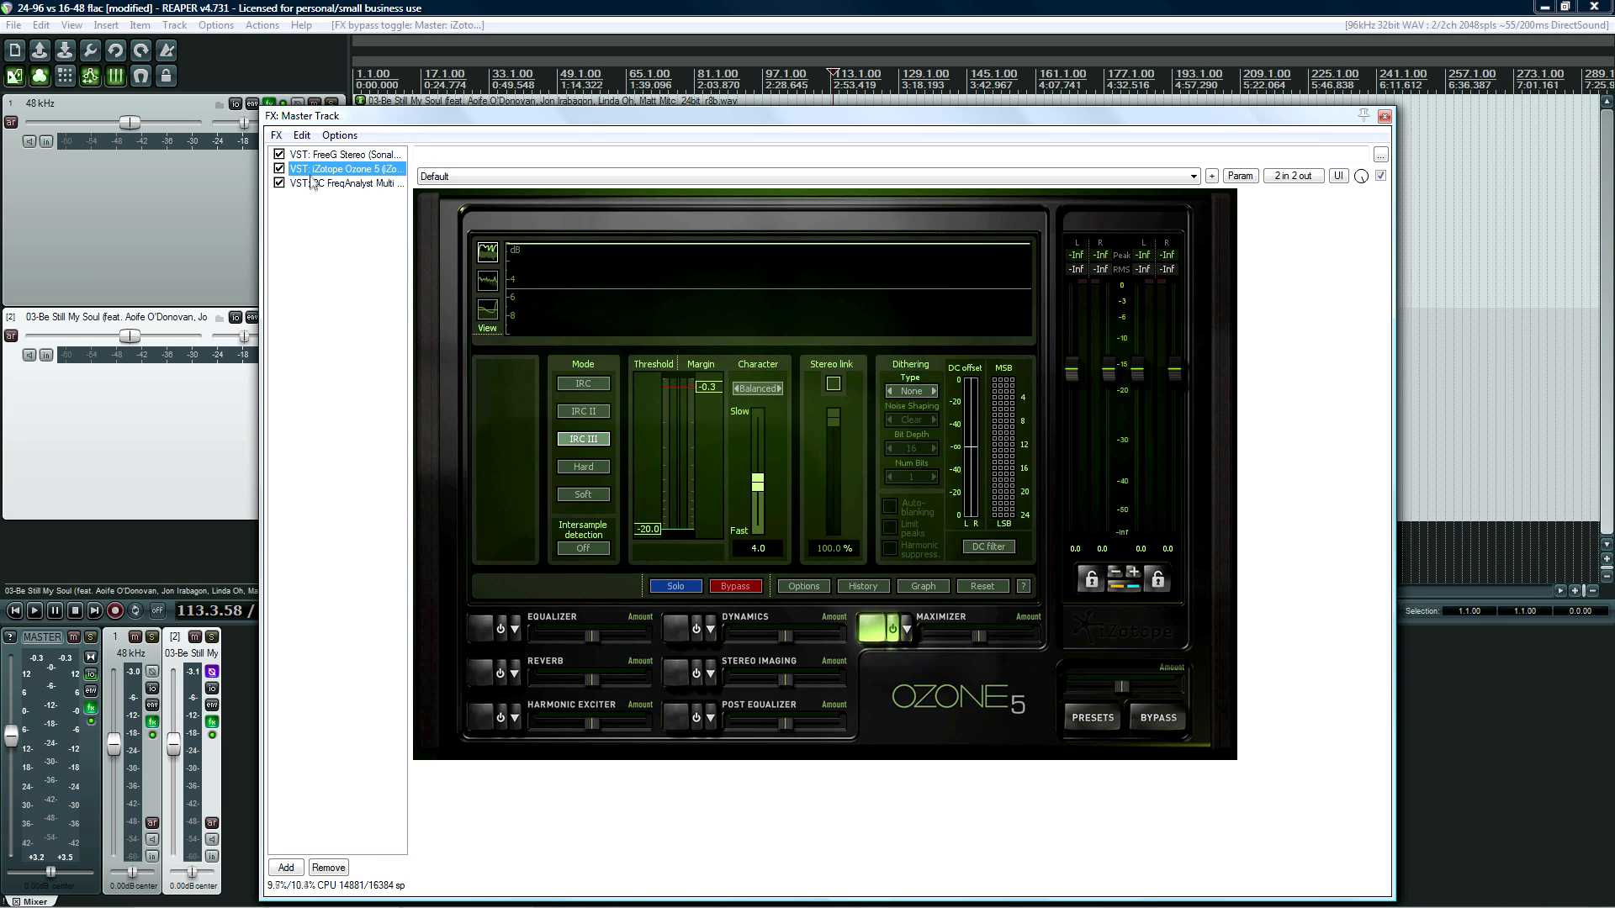
mouse_move(655, 533)
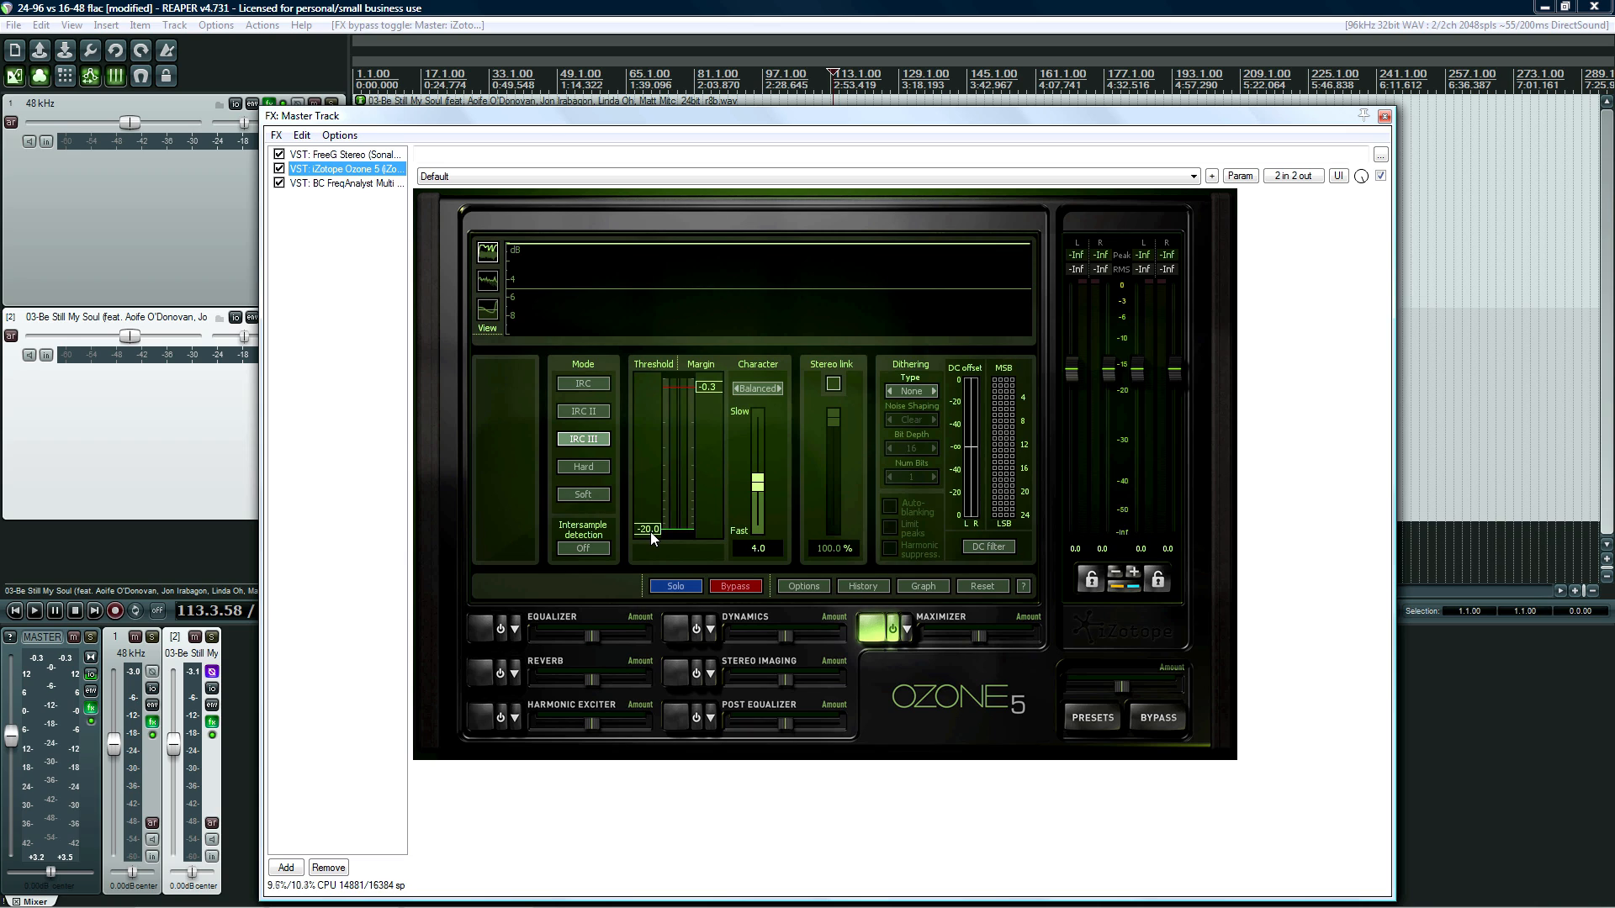
mouse_move(641, 550)
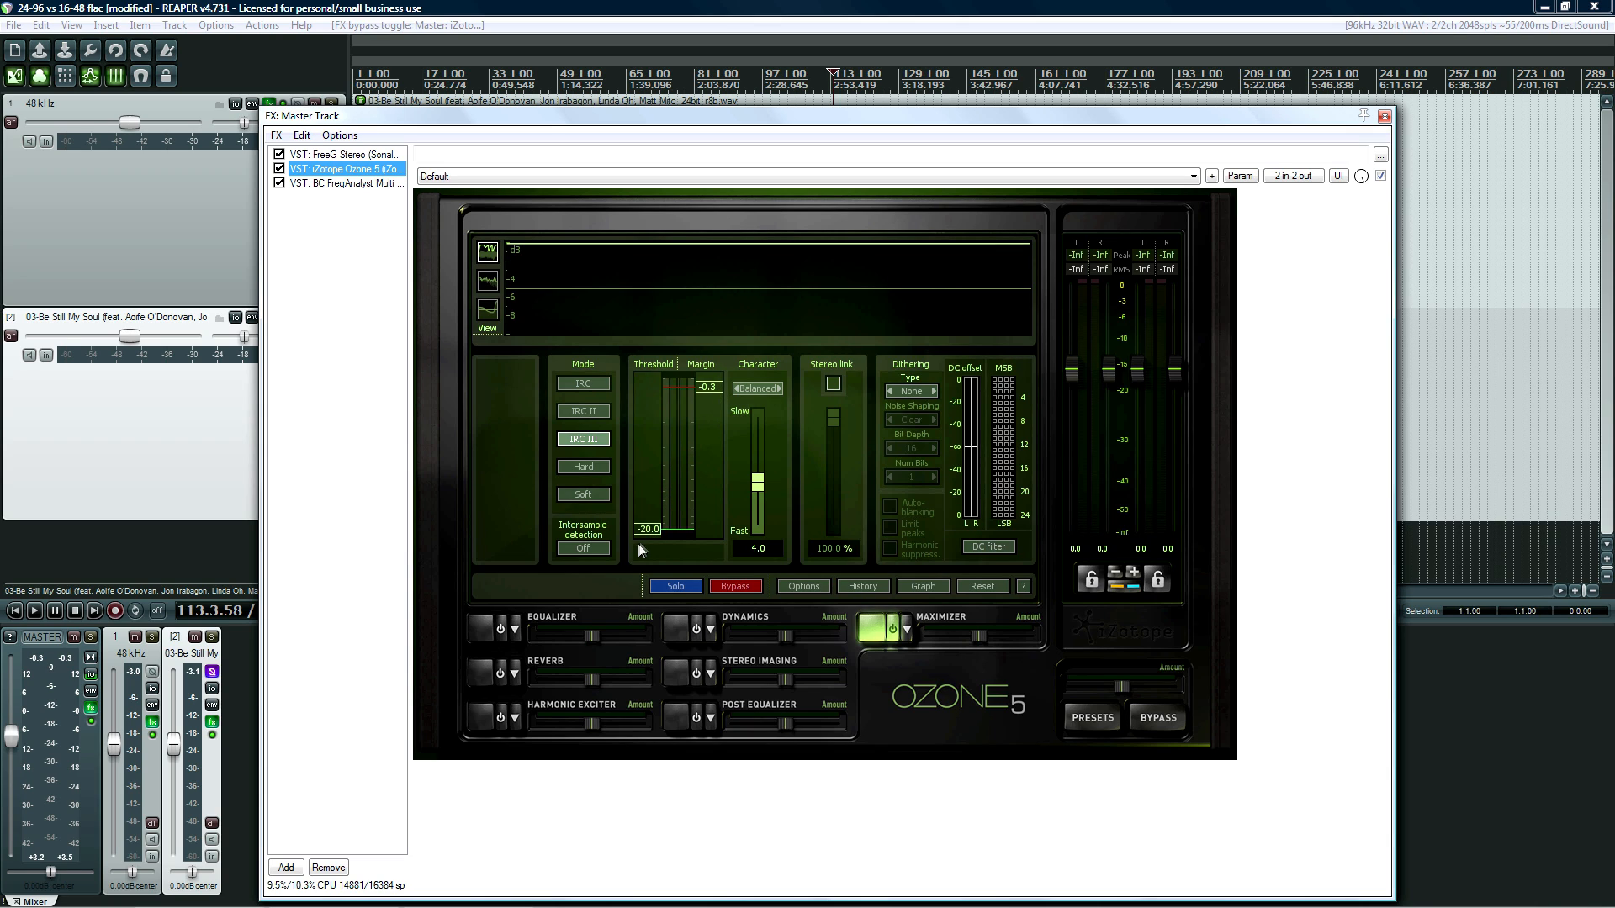
mouse_move(358, 194)
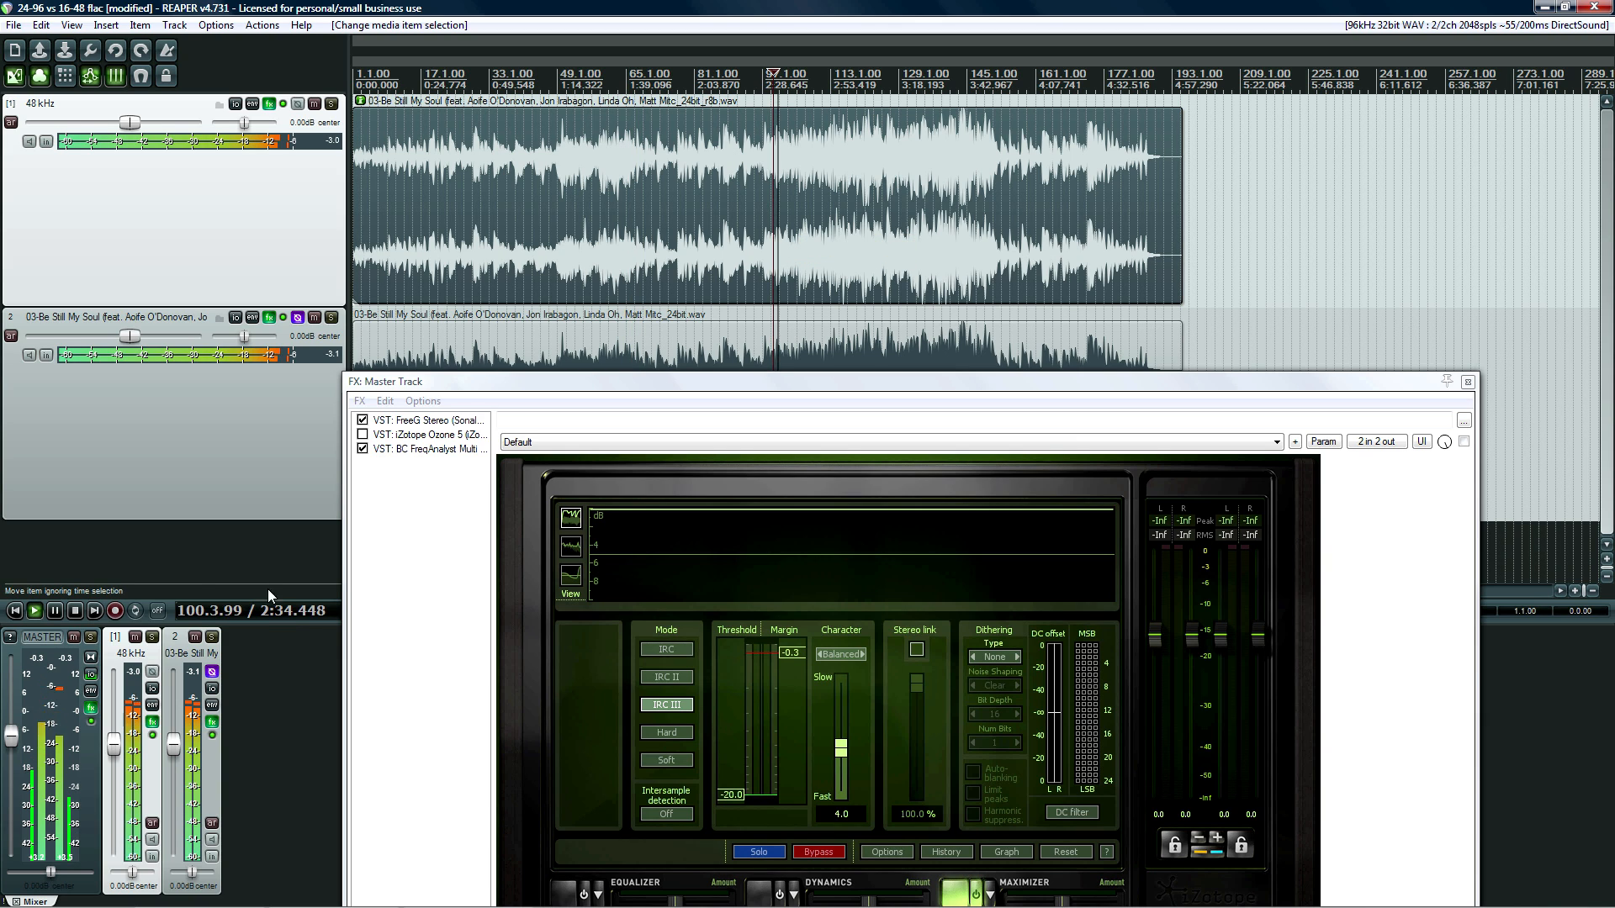
Re-enable Ozone 5 in the Master FX chain and close the FX window
left_click(14, 610)
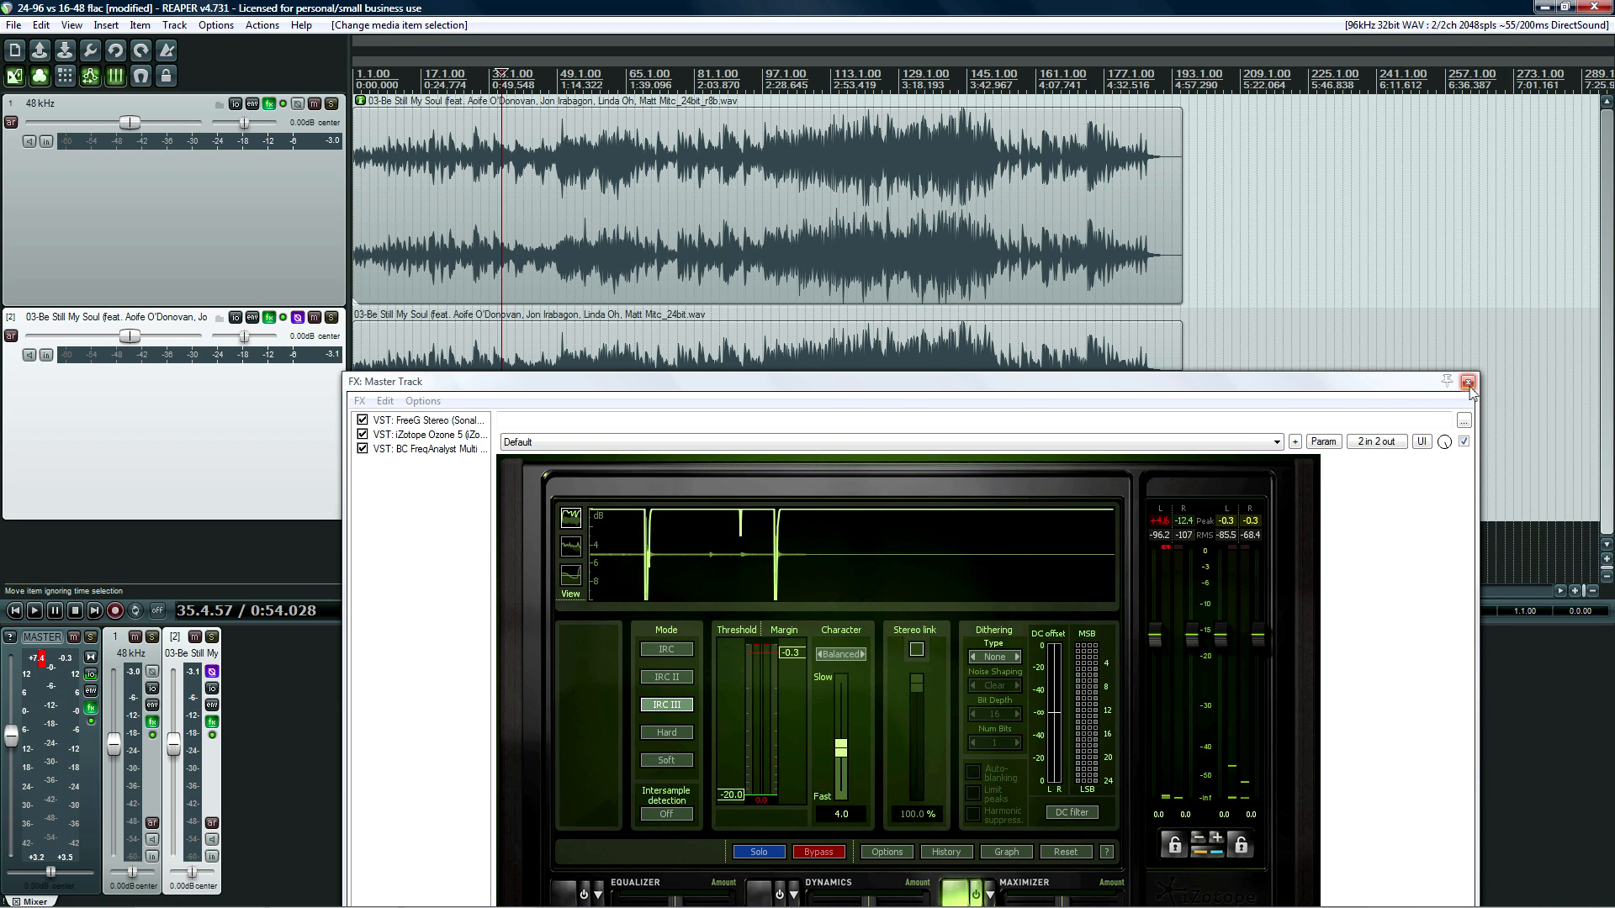
left_click(1469, 381)
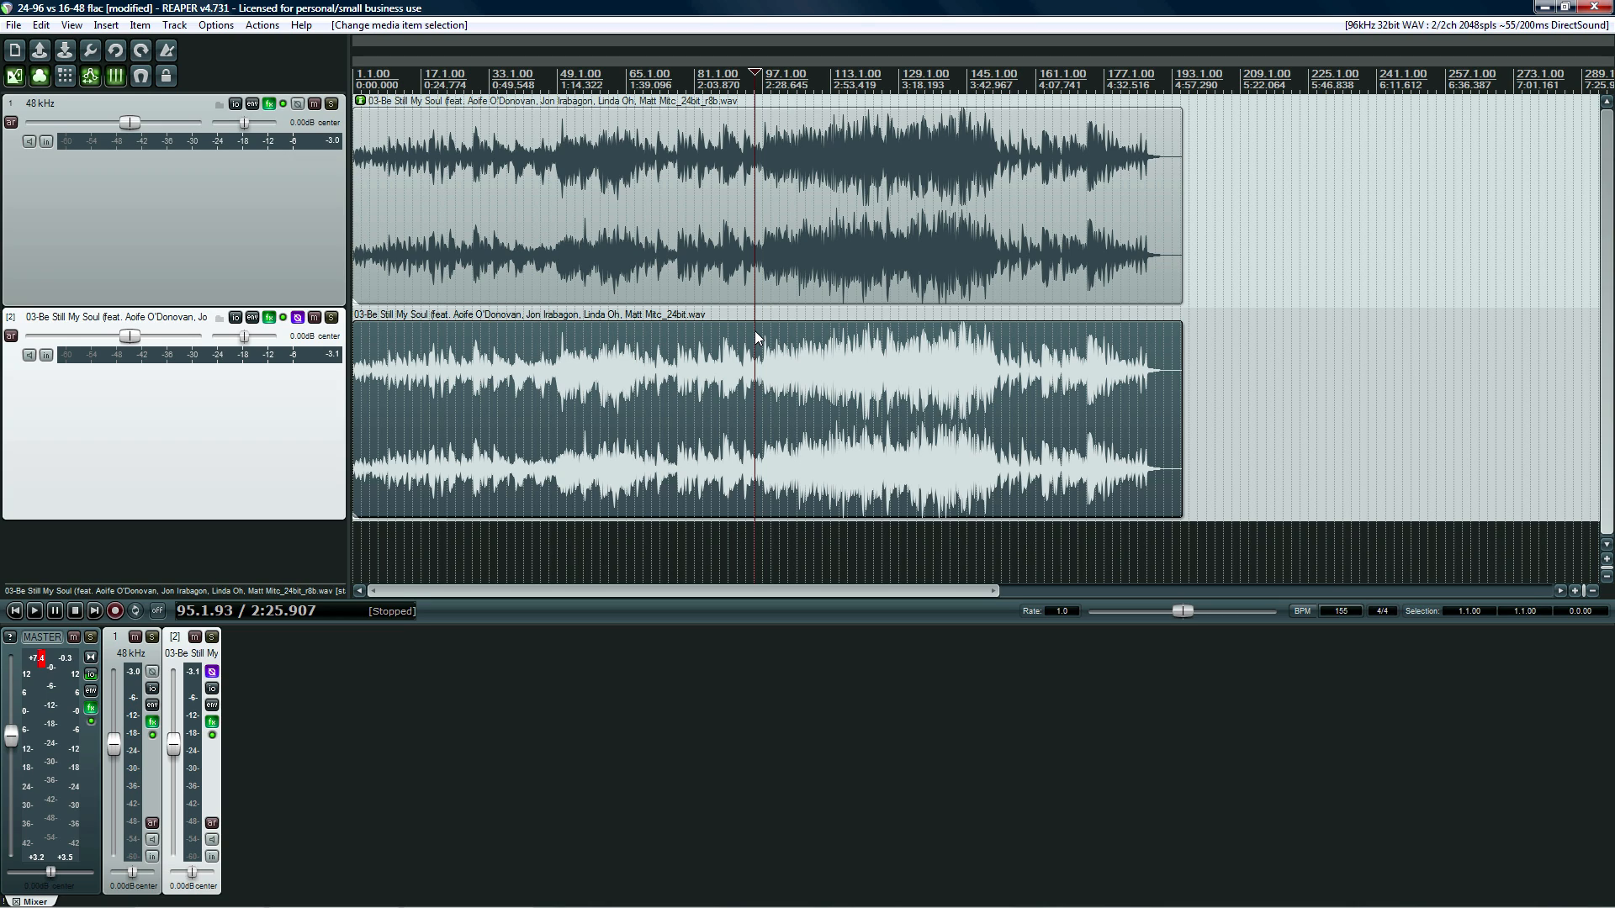
left_click(625, 340)
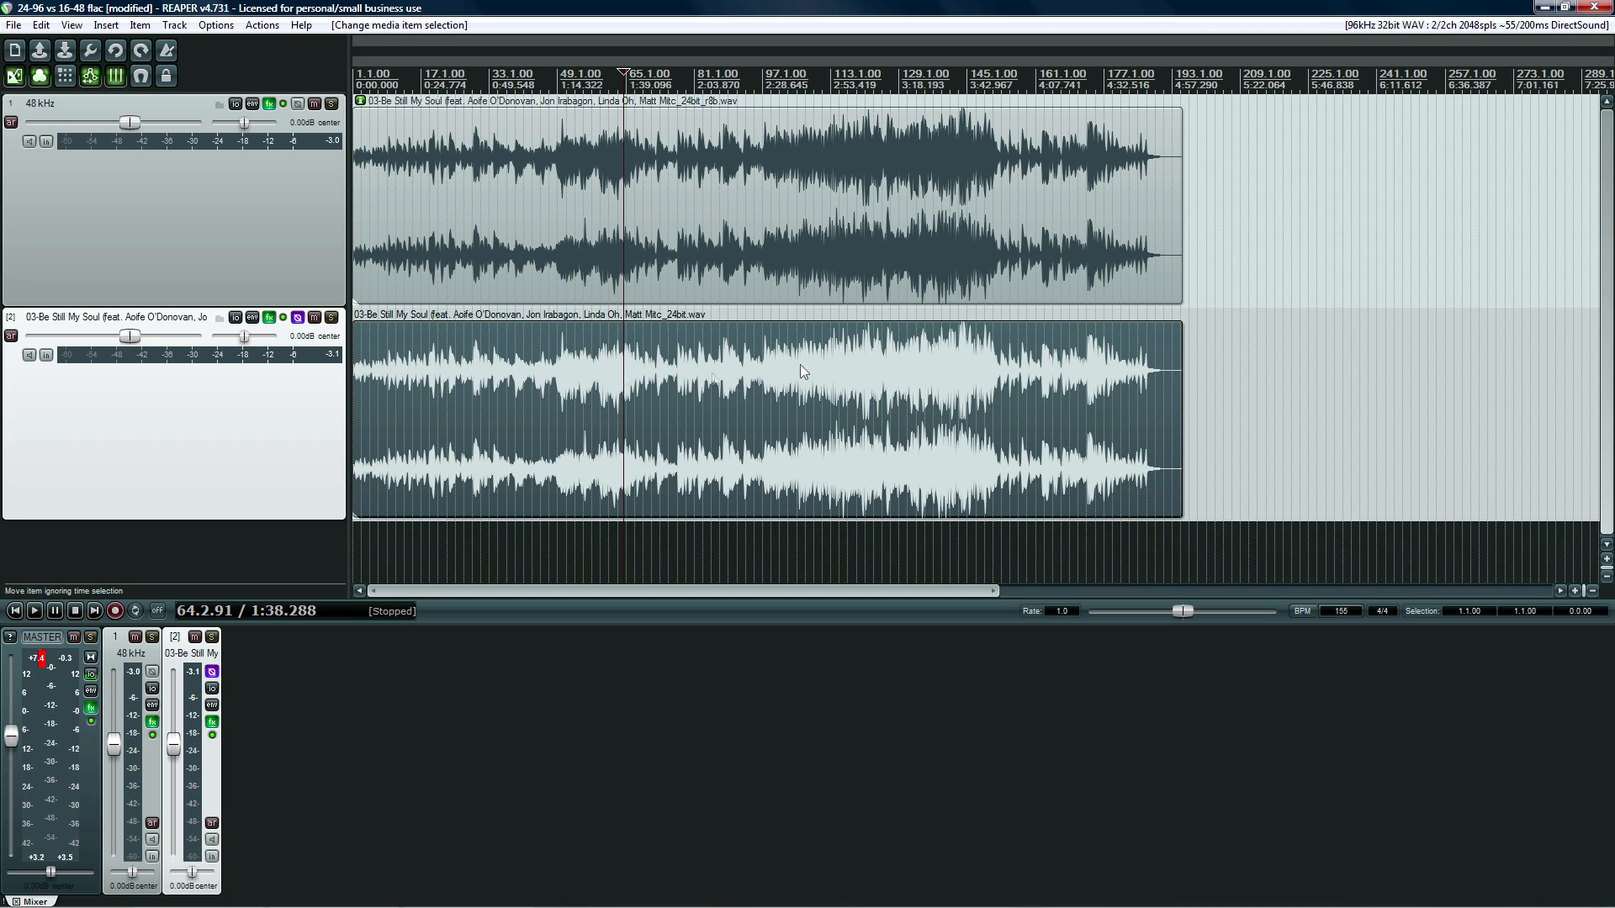
mouse_move(700, 419)
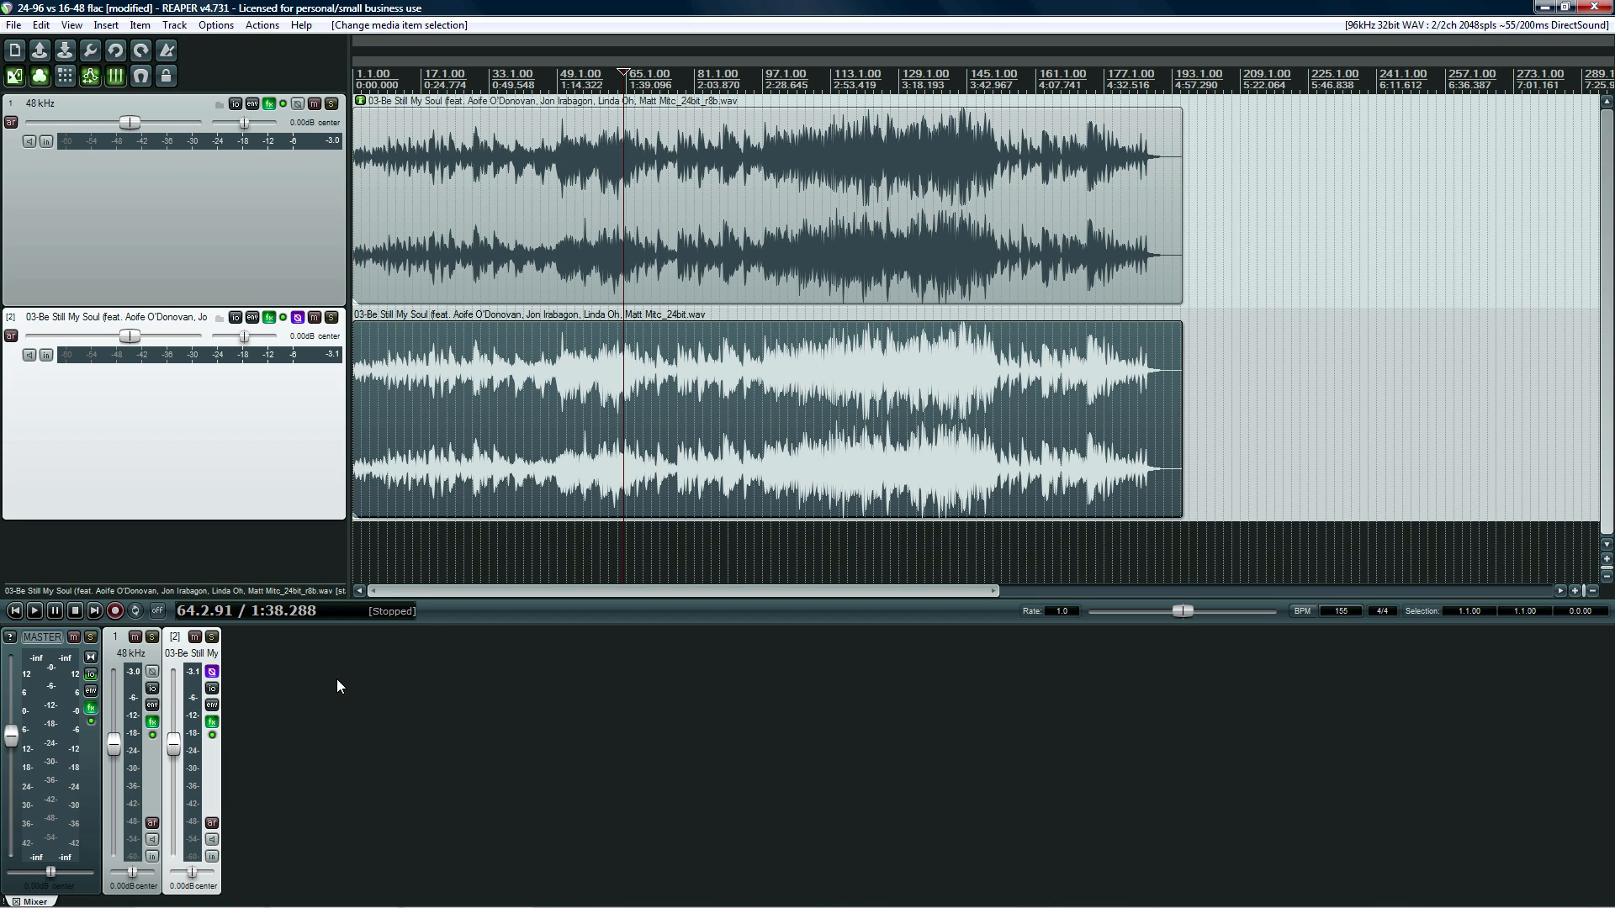
left_click(582, 206)
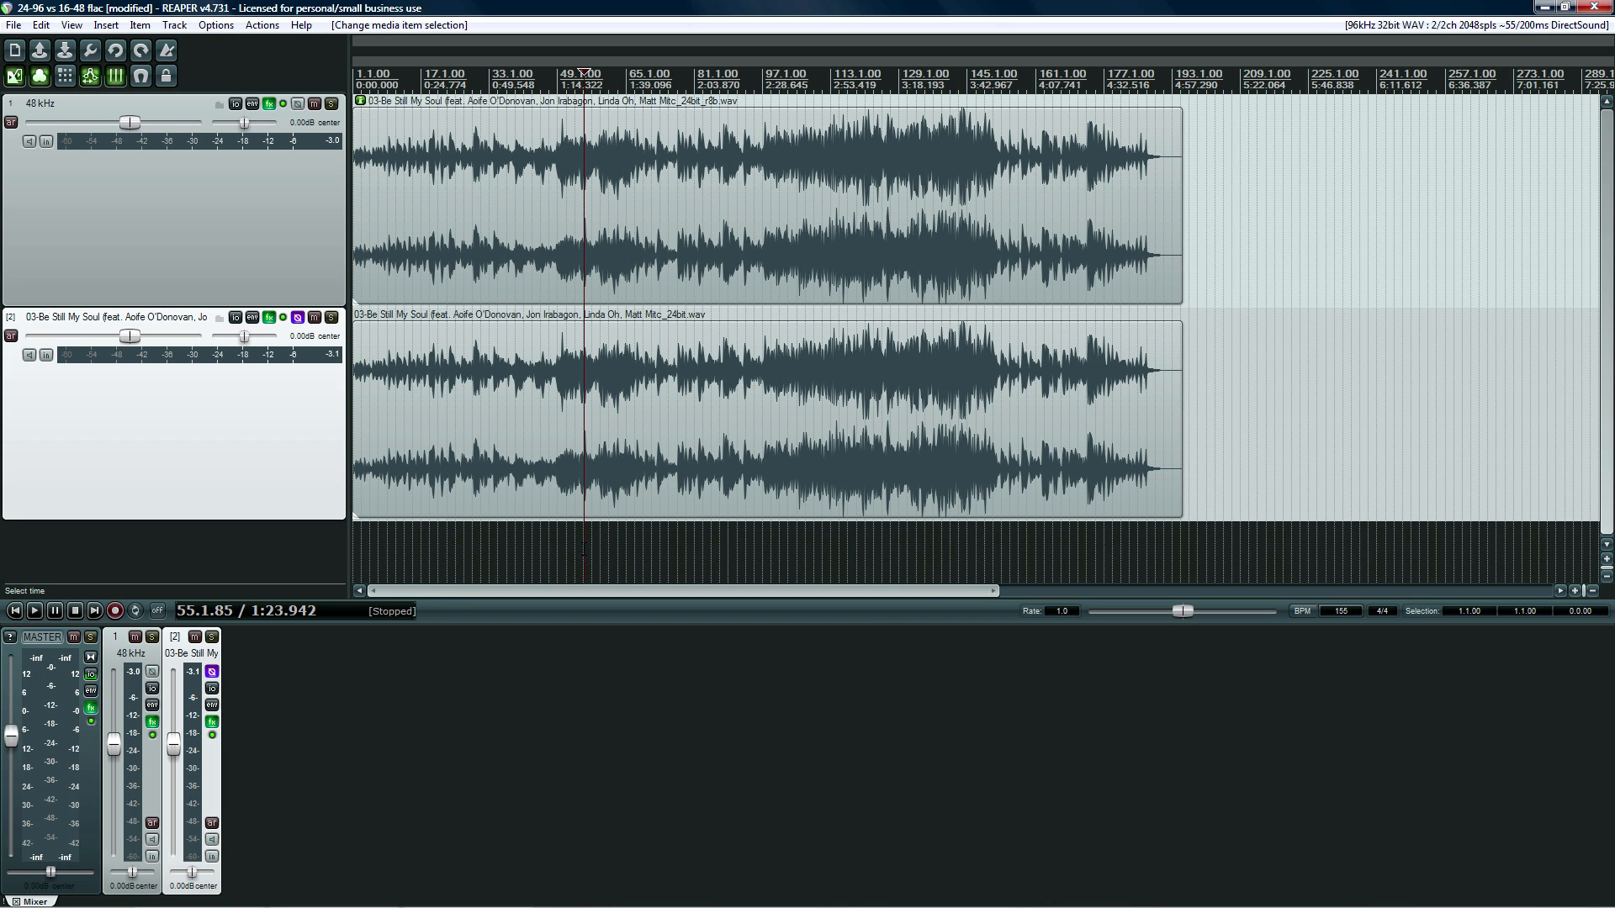